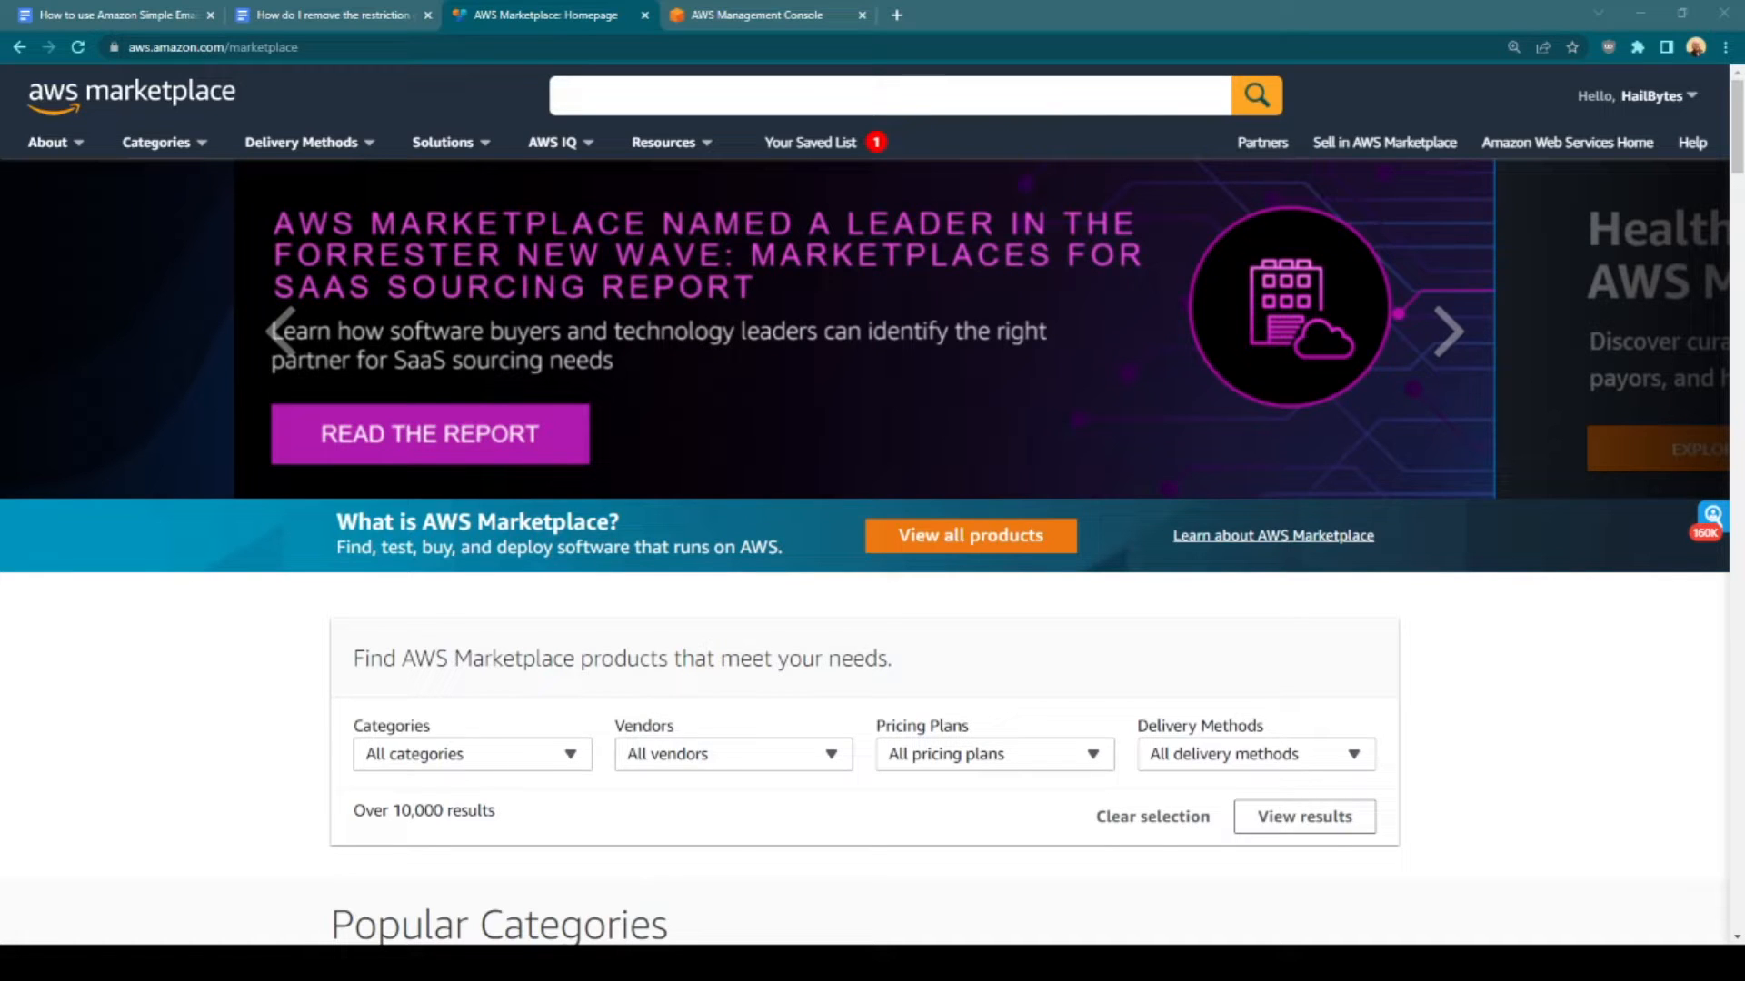
Search Marketplace for 'gophish' and open the 'GoPhish Phishing Simulator on Ubuntu - CIS v2.1.0 Hardened' page
{"action": "type", "text": "gophish"}
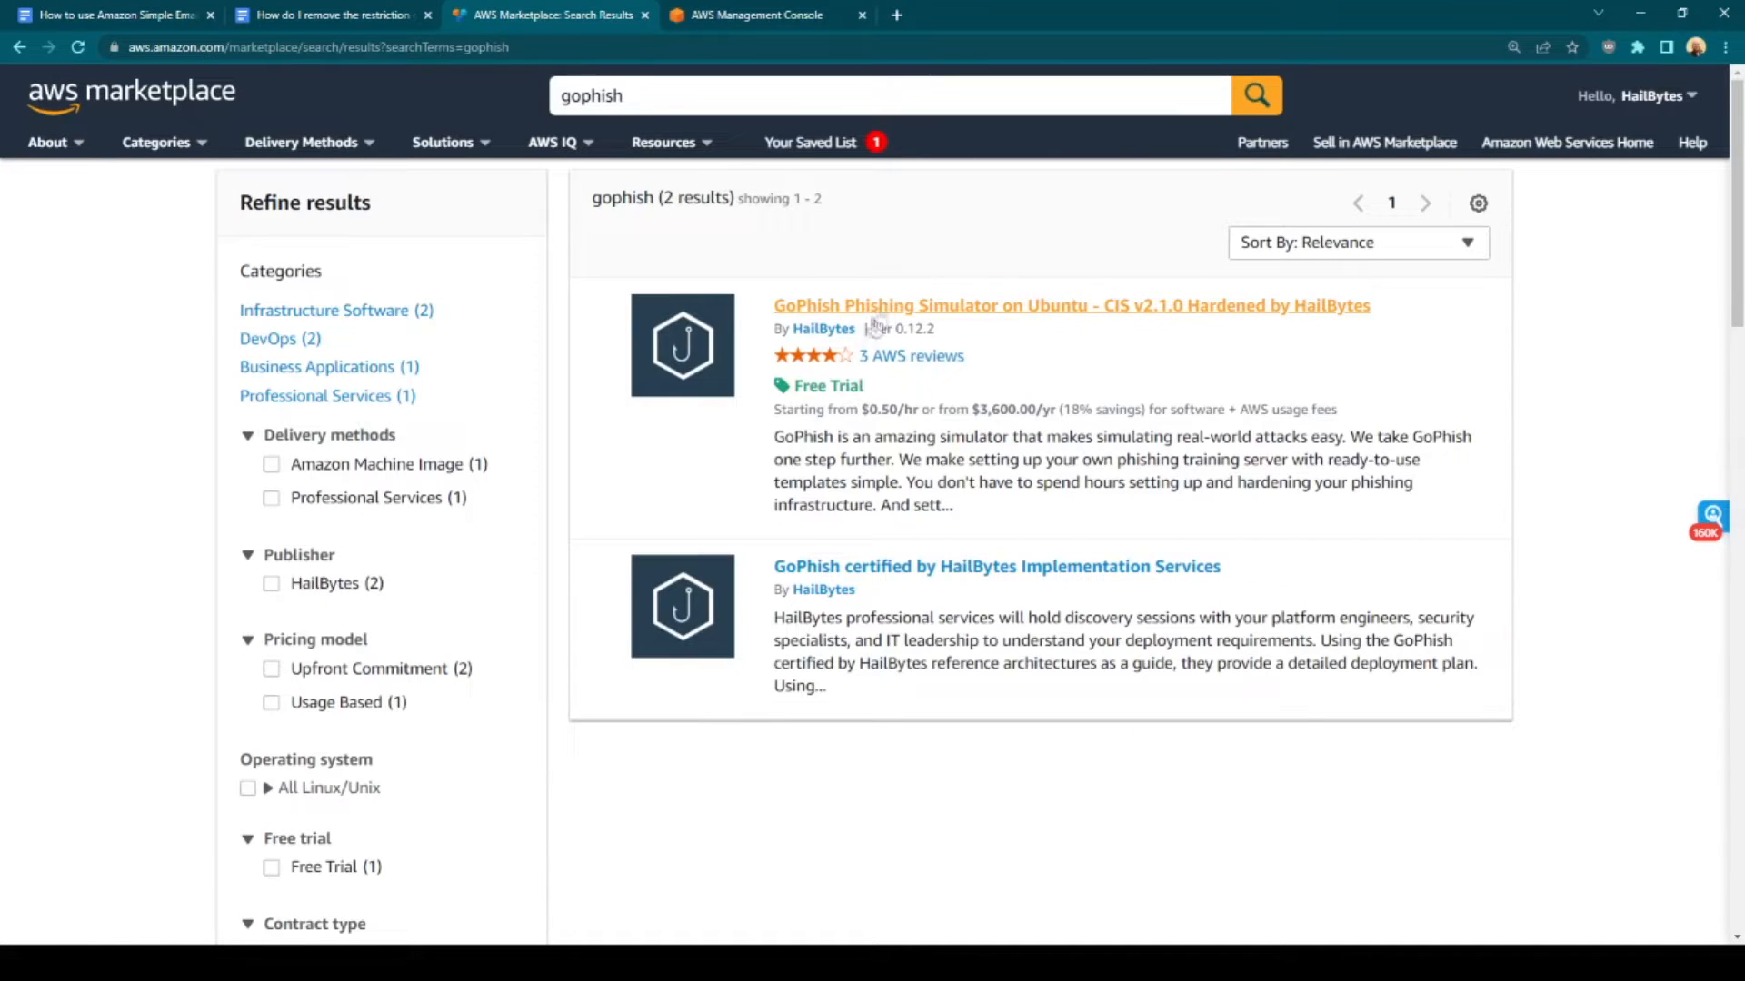
{"action": "left_click", "coordinate": [1070, 305]}
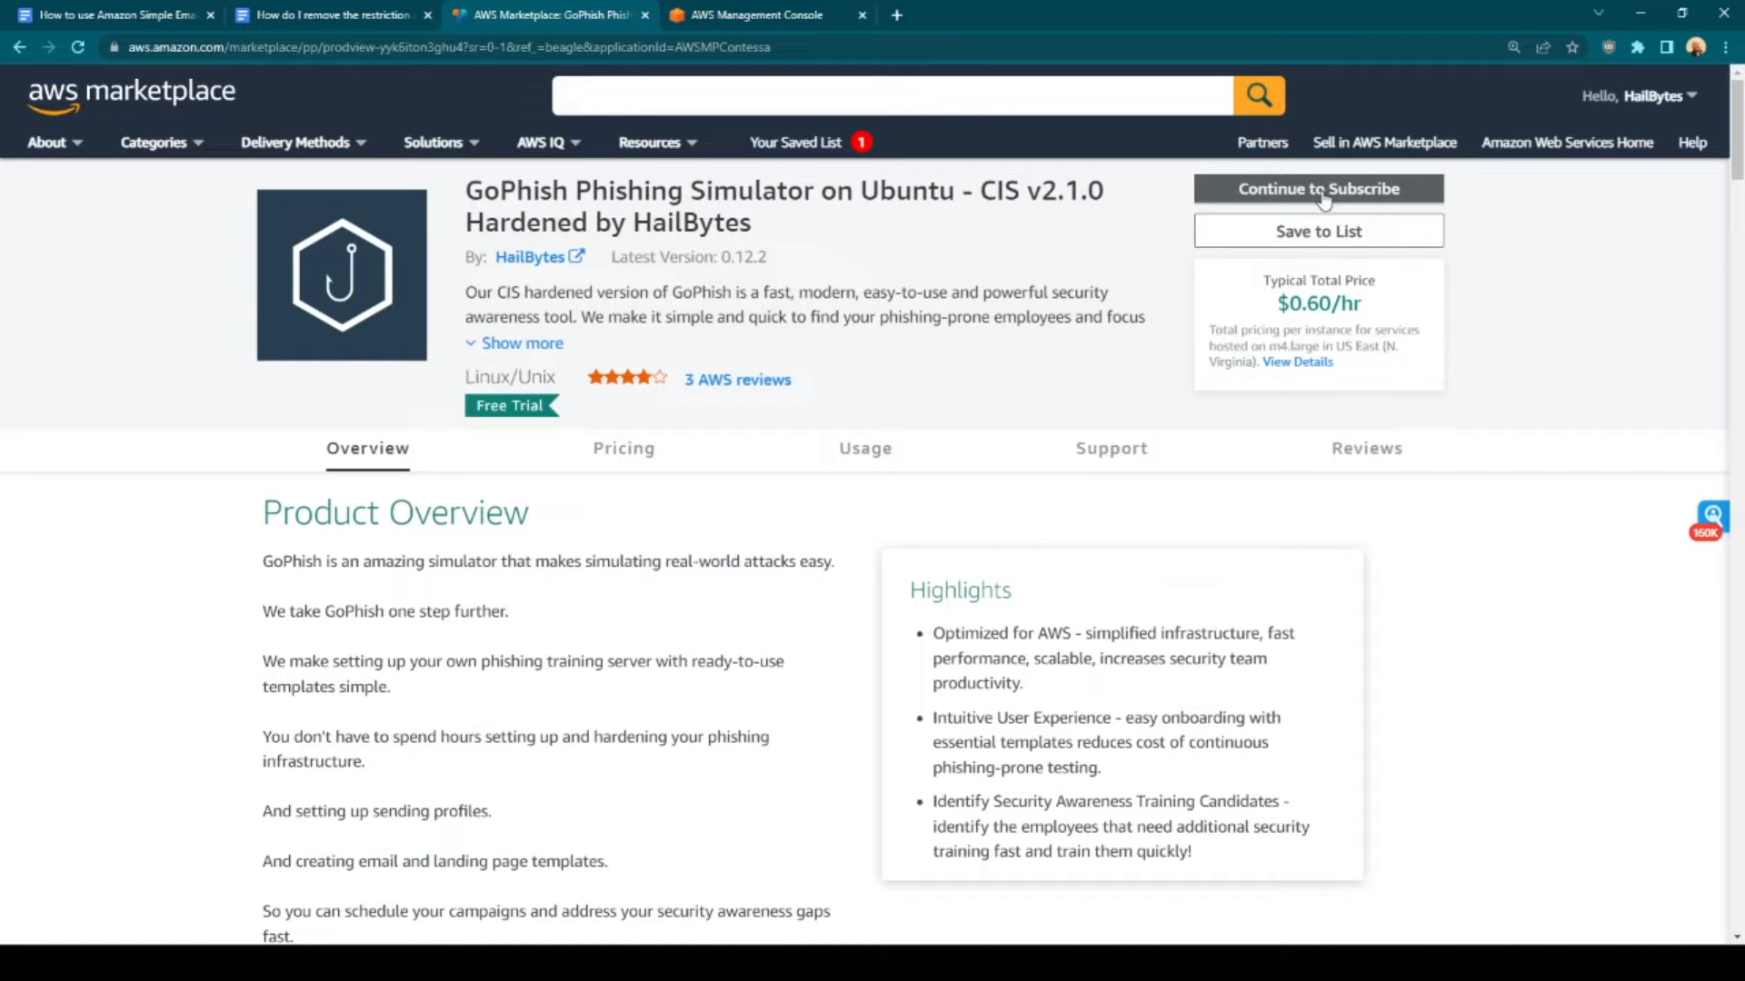
Continue to Subscribe, review the pricing table, and accept the seller's terms
{"action": "left_click", "coordinate": [1318, 188]}
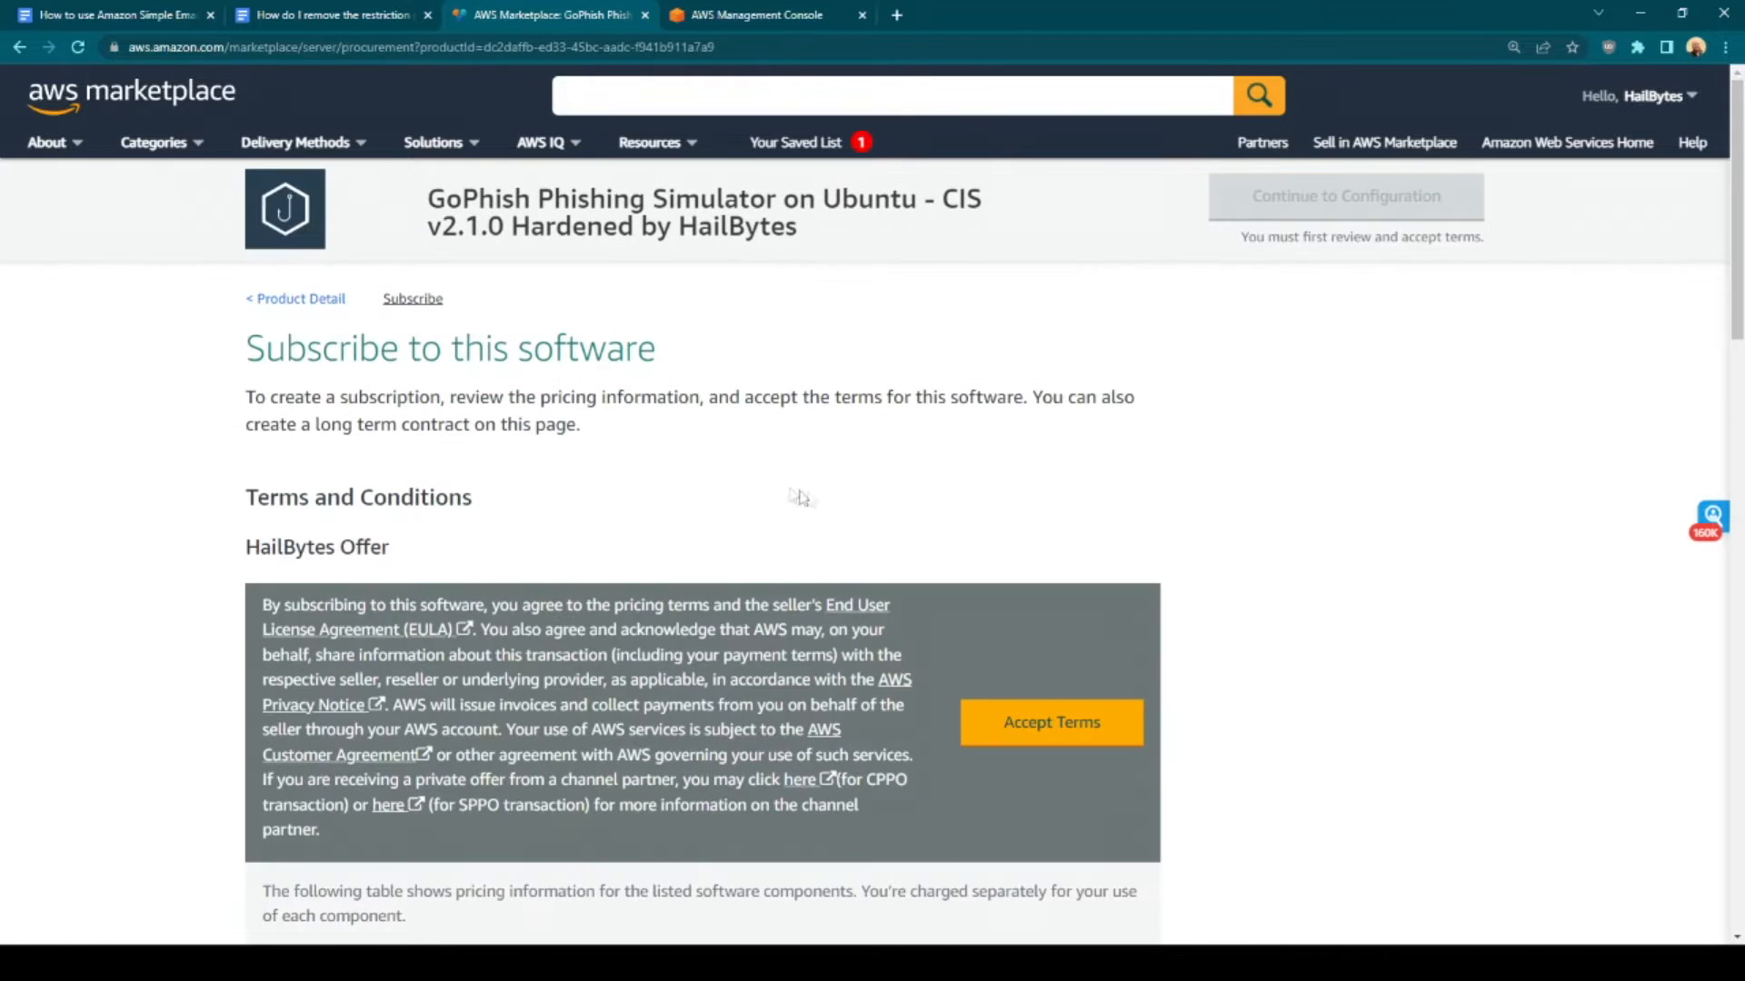
{"action": "scroll", "scroll_direction": "down", "scroll_amount": 3}
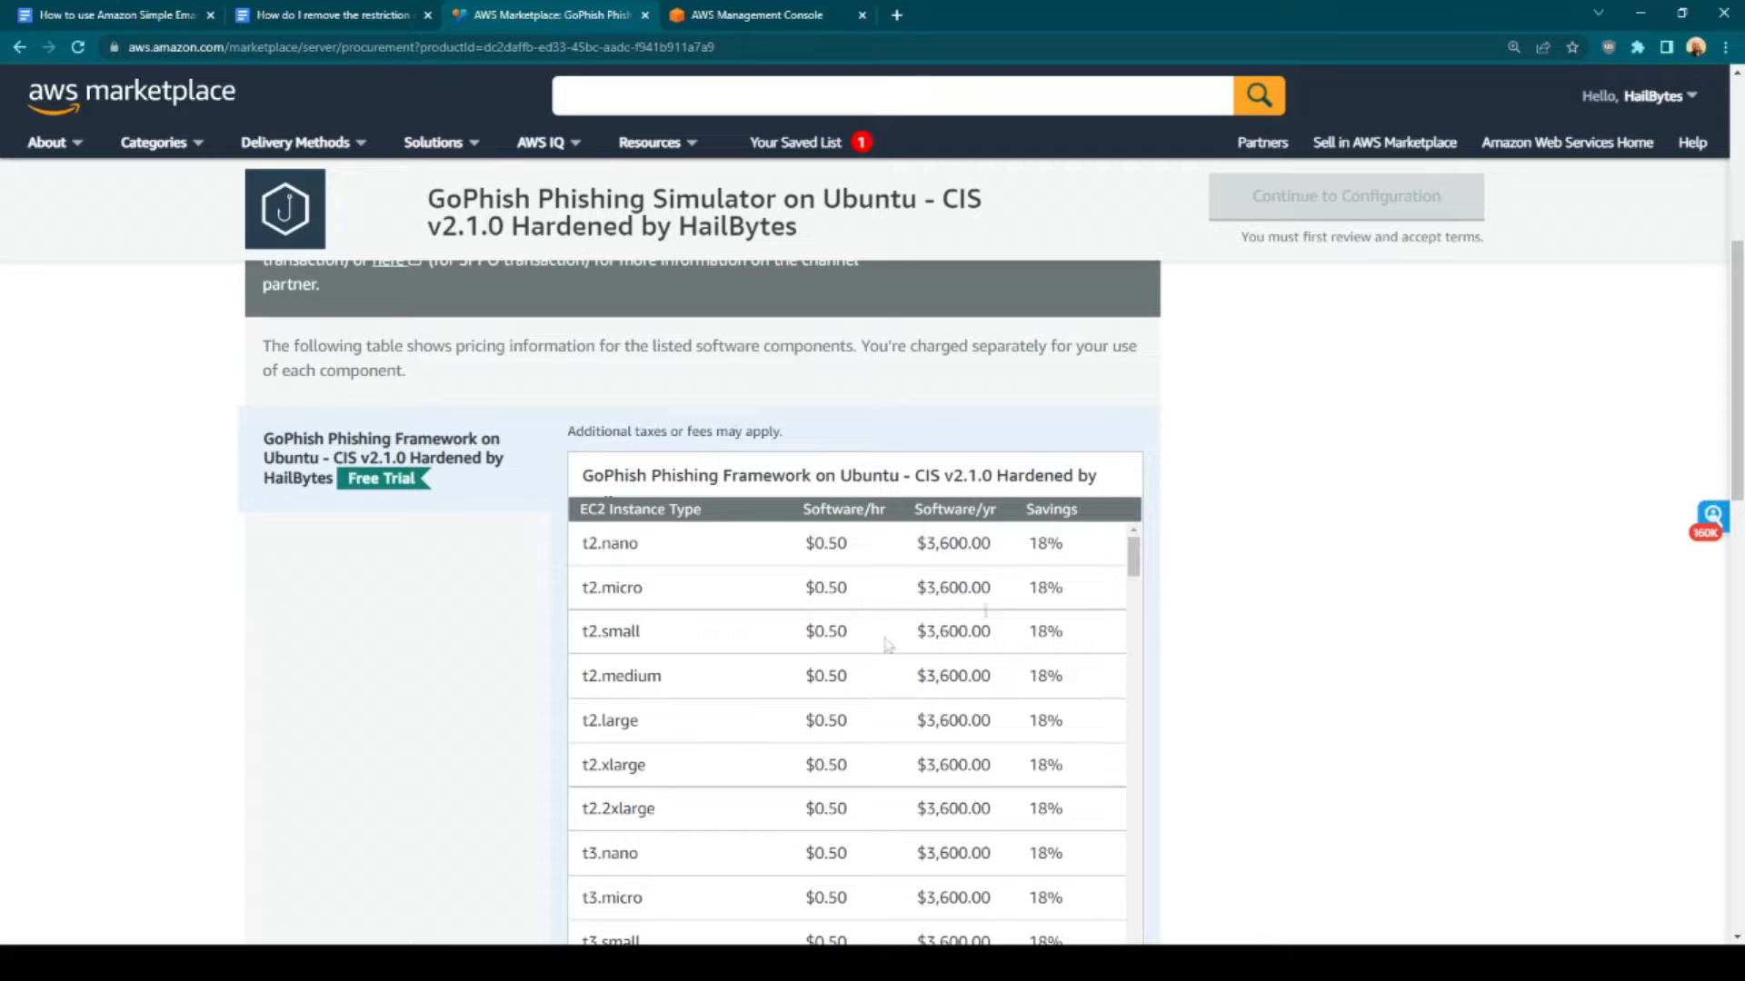
{"action": "scroll", "scroll_direction": "down", "scroll_amount": 3}
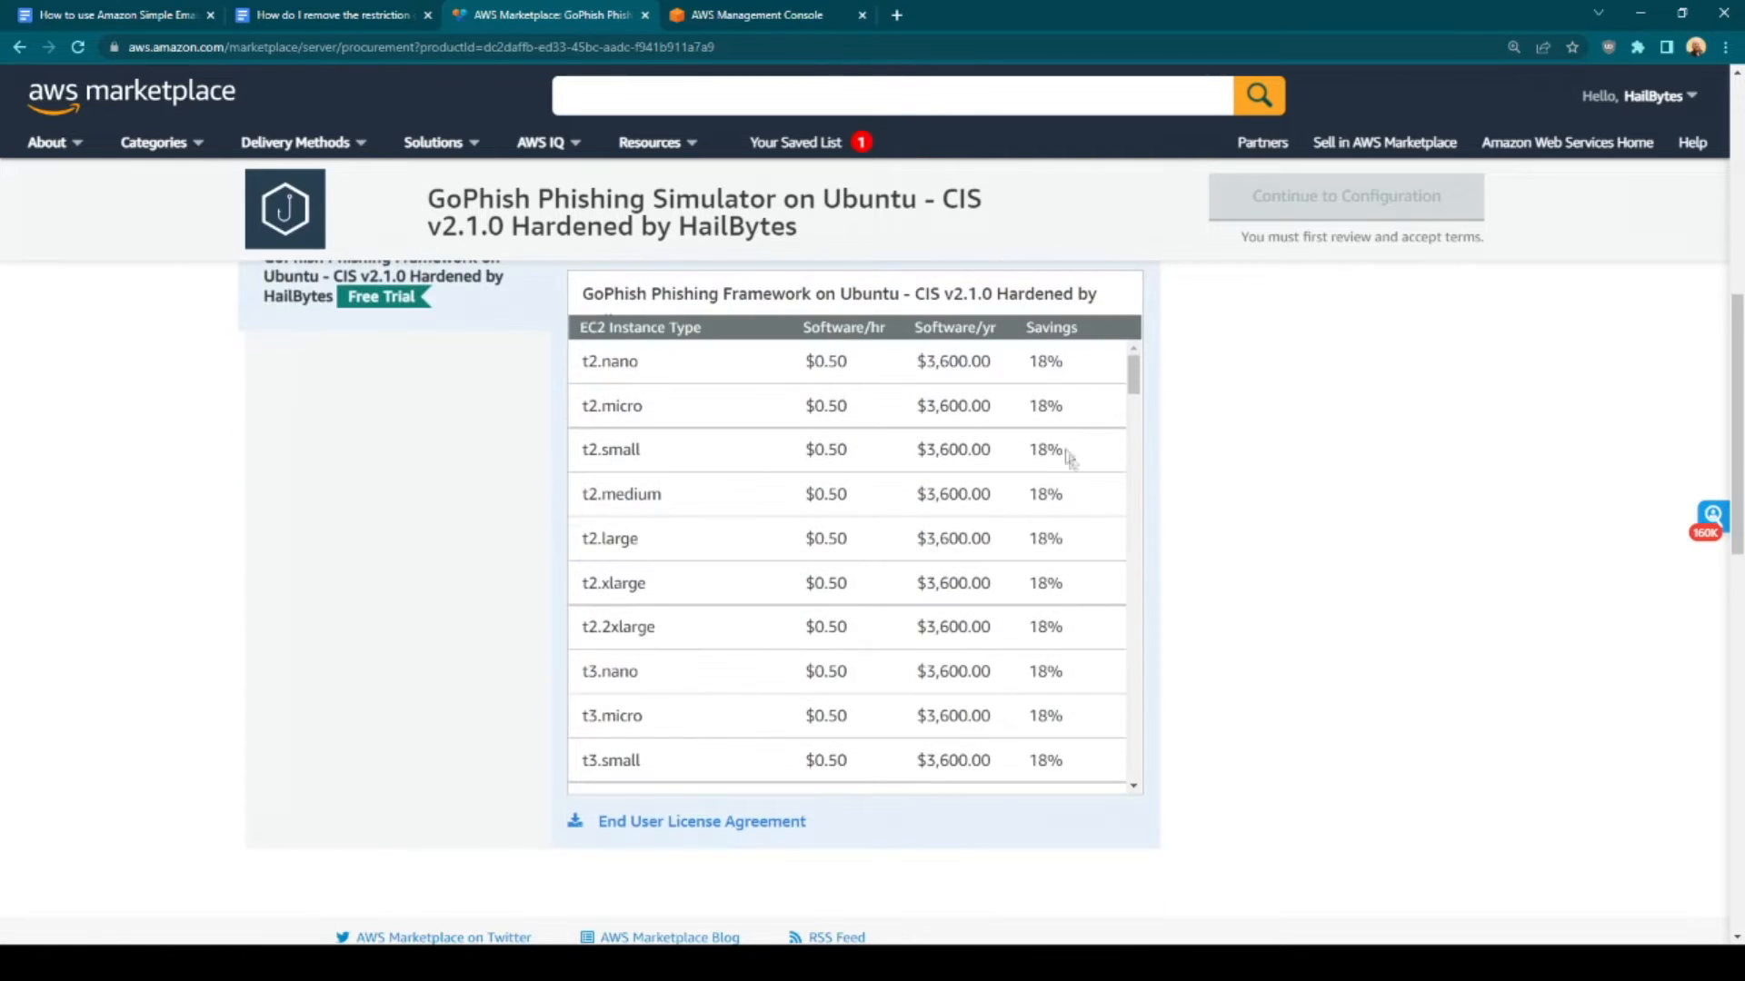
{"action": "scroll", "scroll_direction": "down", "scroll_amount": 3}
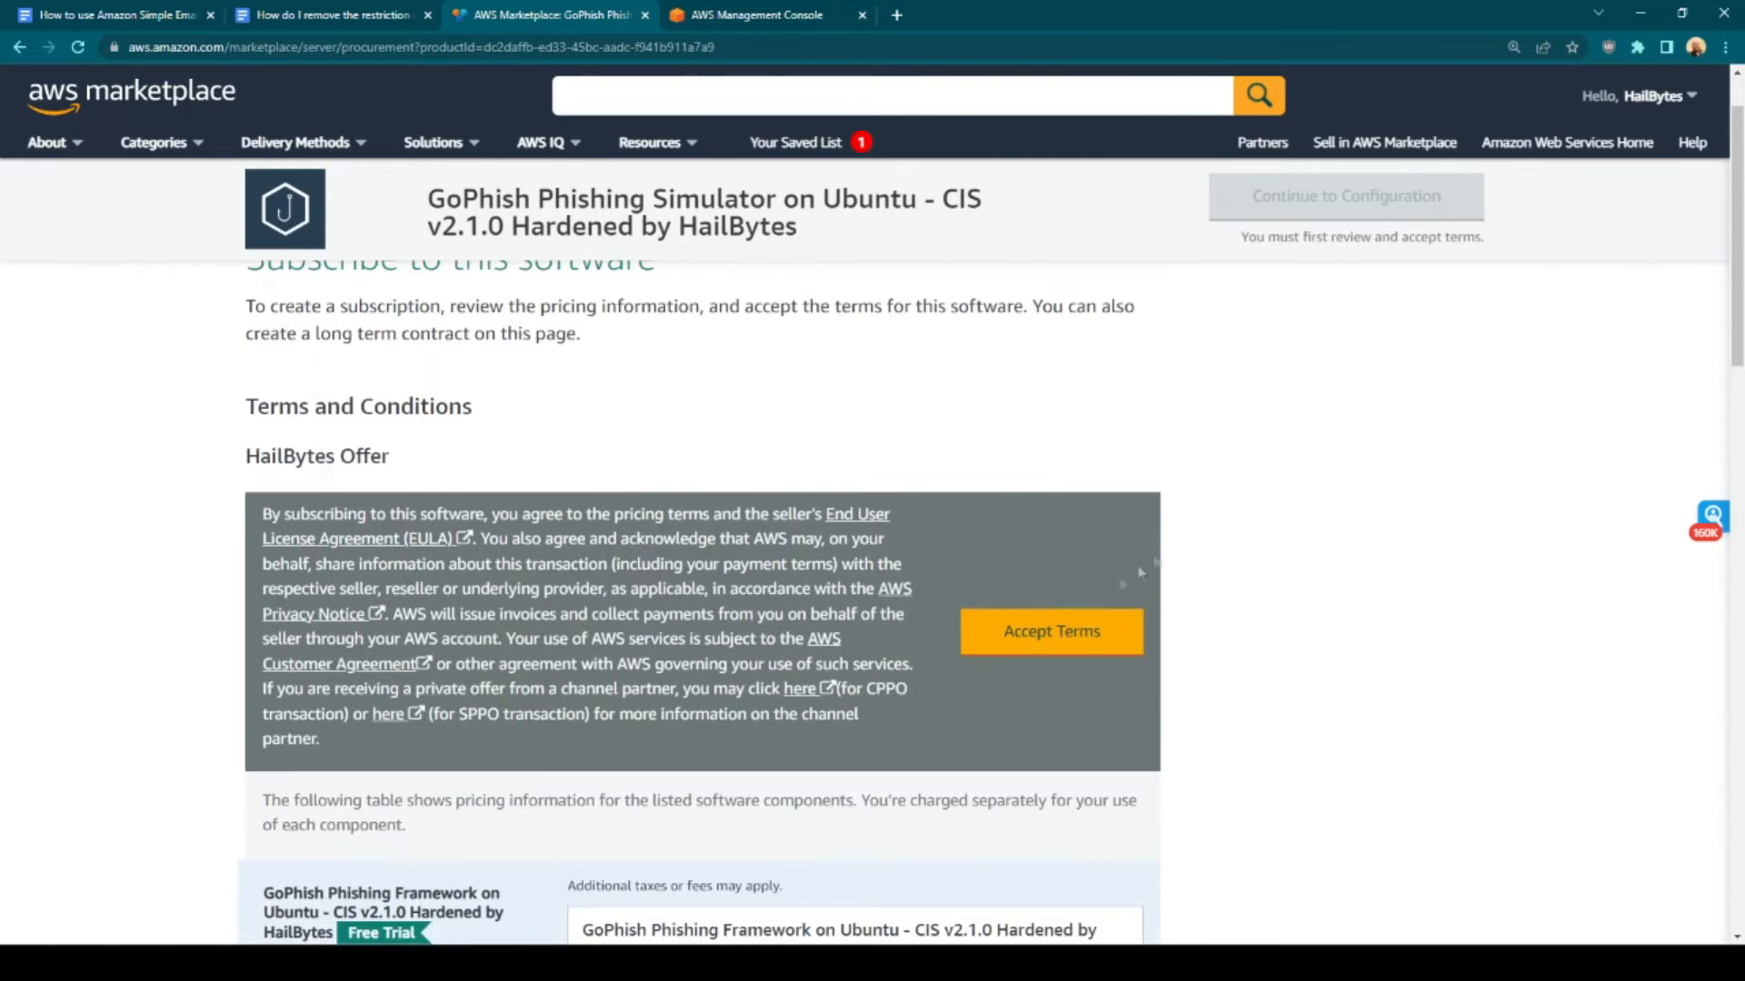
{"action": "left_click", "coordinate": [1049, 631]}
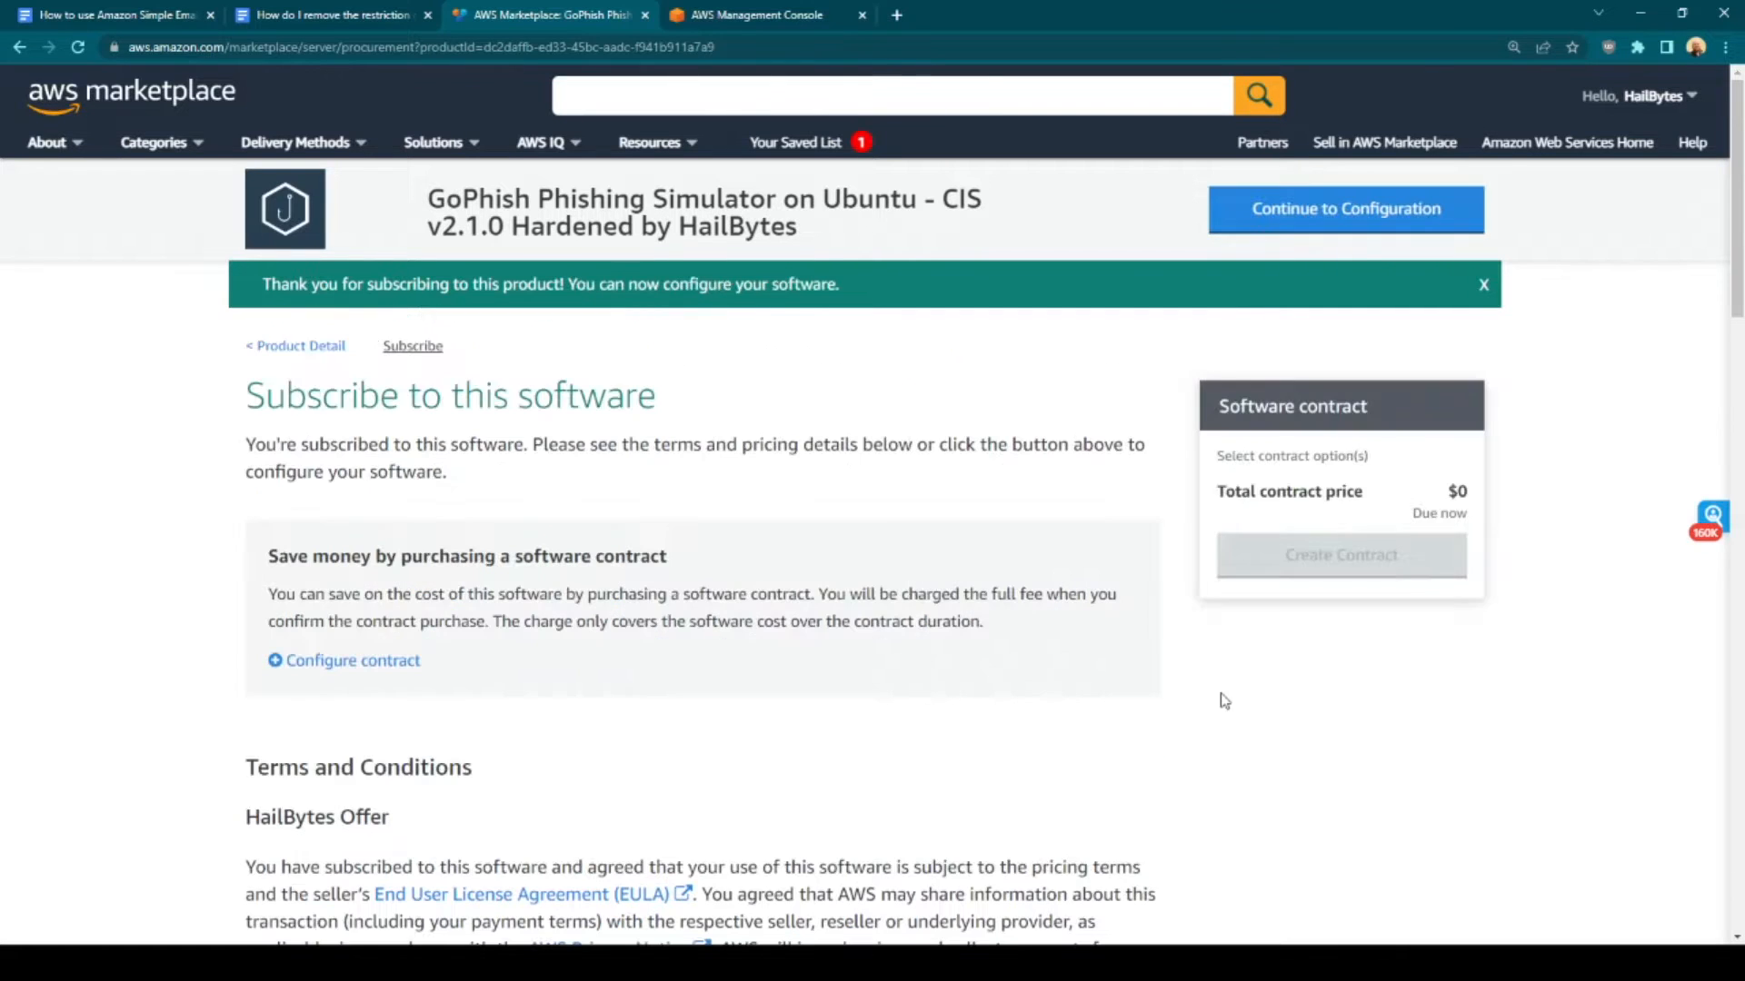
{"action": "mouse_move", "coordinate": [732, 695]}
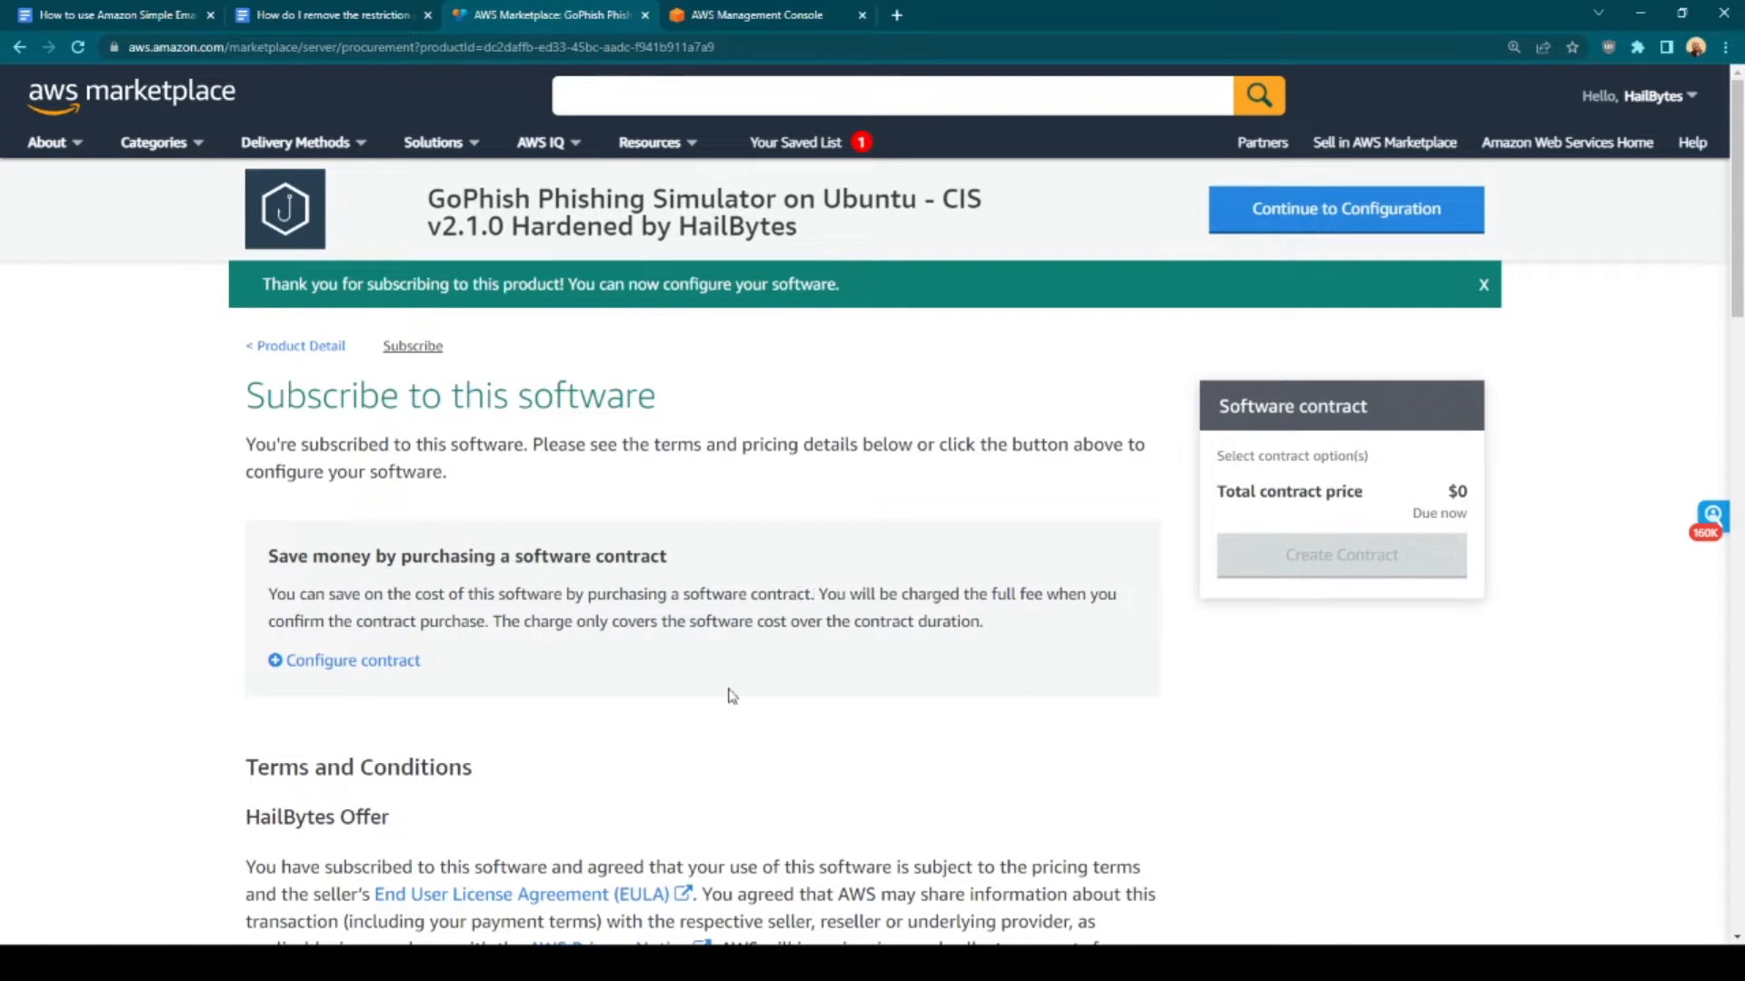
{"action": "mouse_move", "coordinate": [467, 718]}
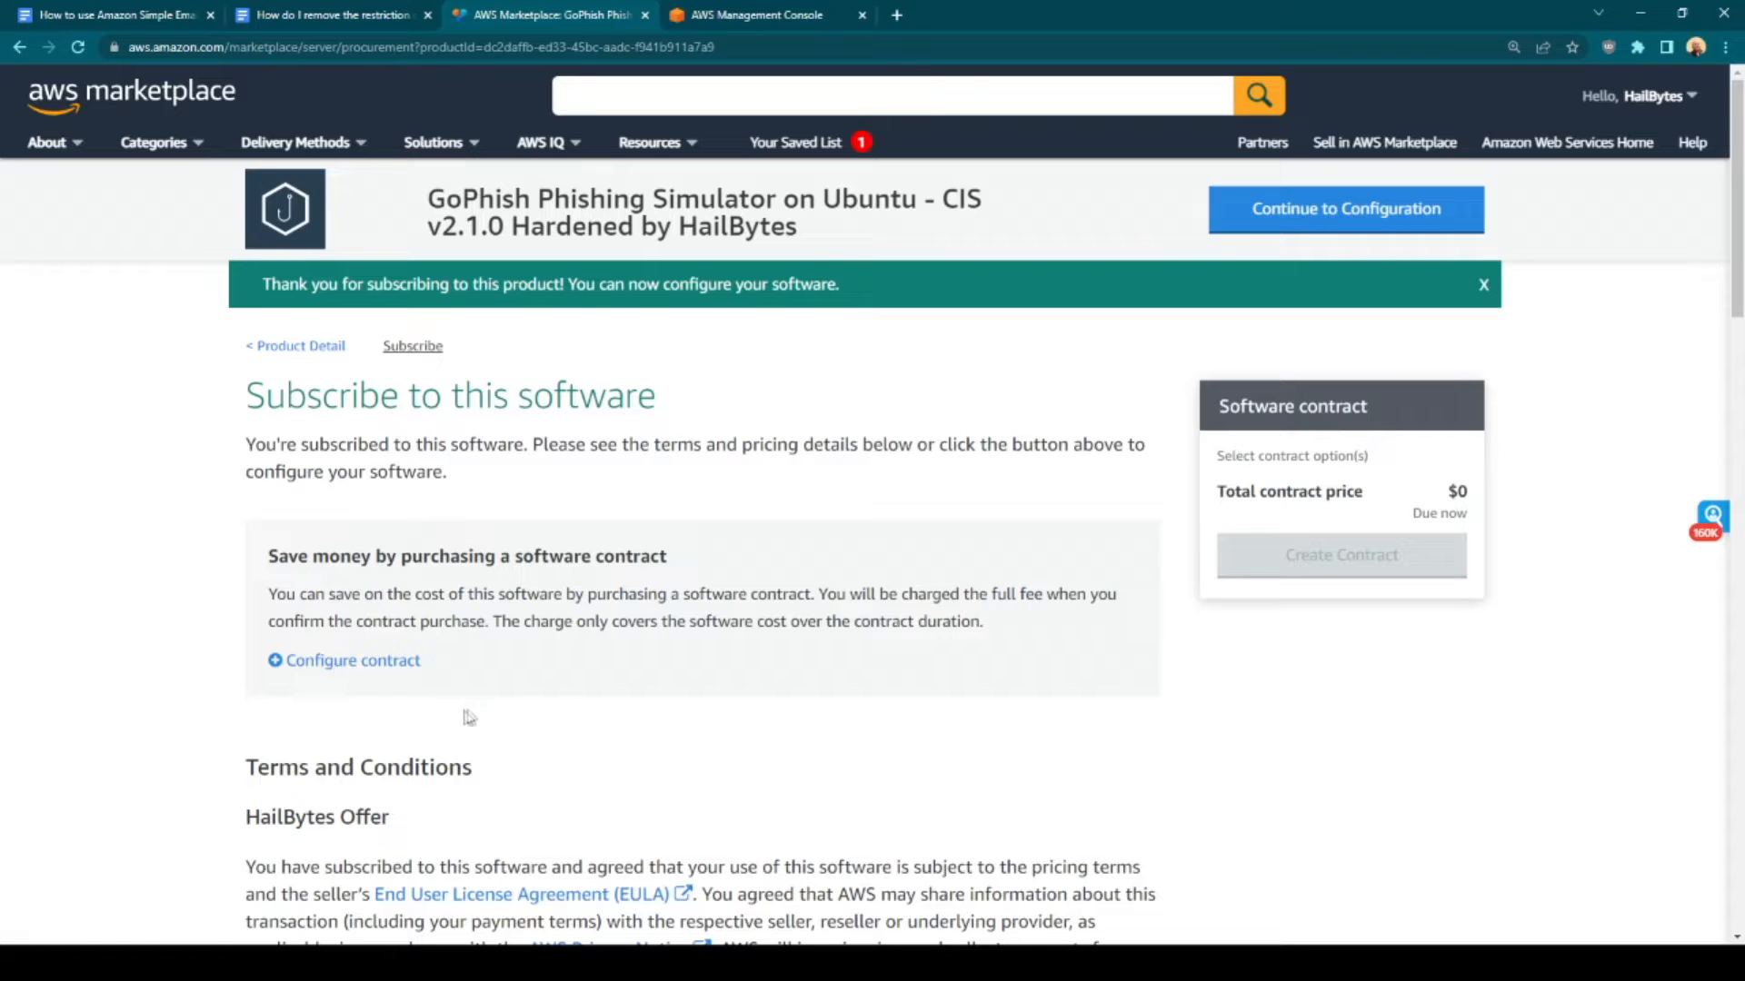
{"action": "scroll", "scroll_direction": "down", "scroll_amount": 3}
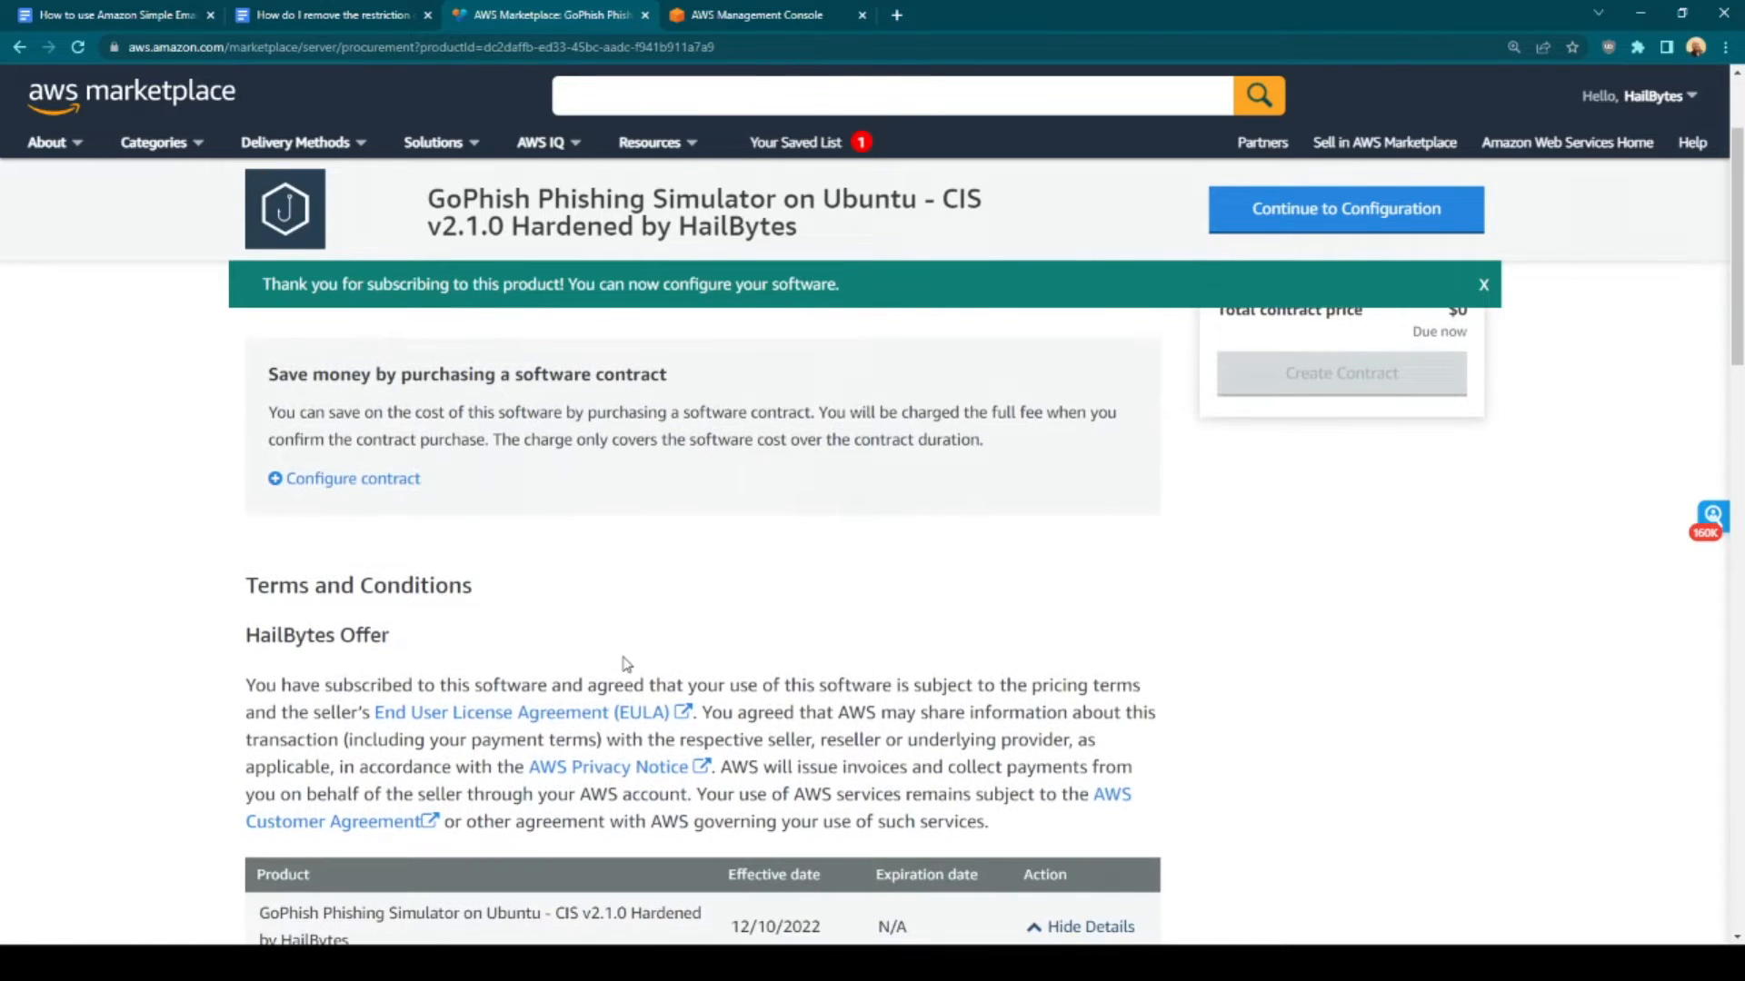
{"action": "scroll", "scroll_direction": "down", "scroll_amount": 3}
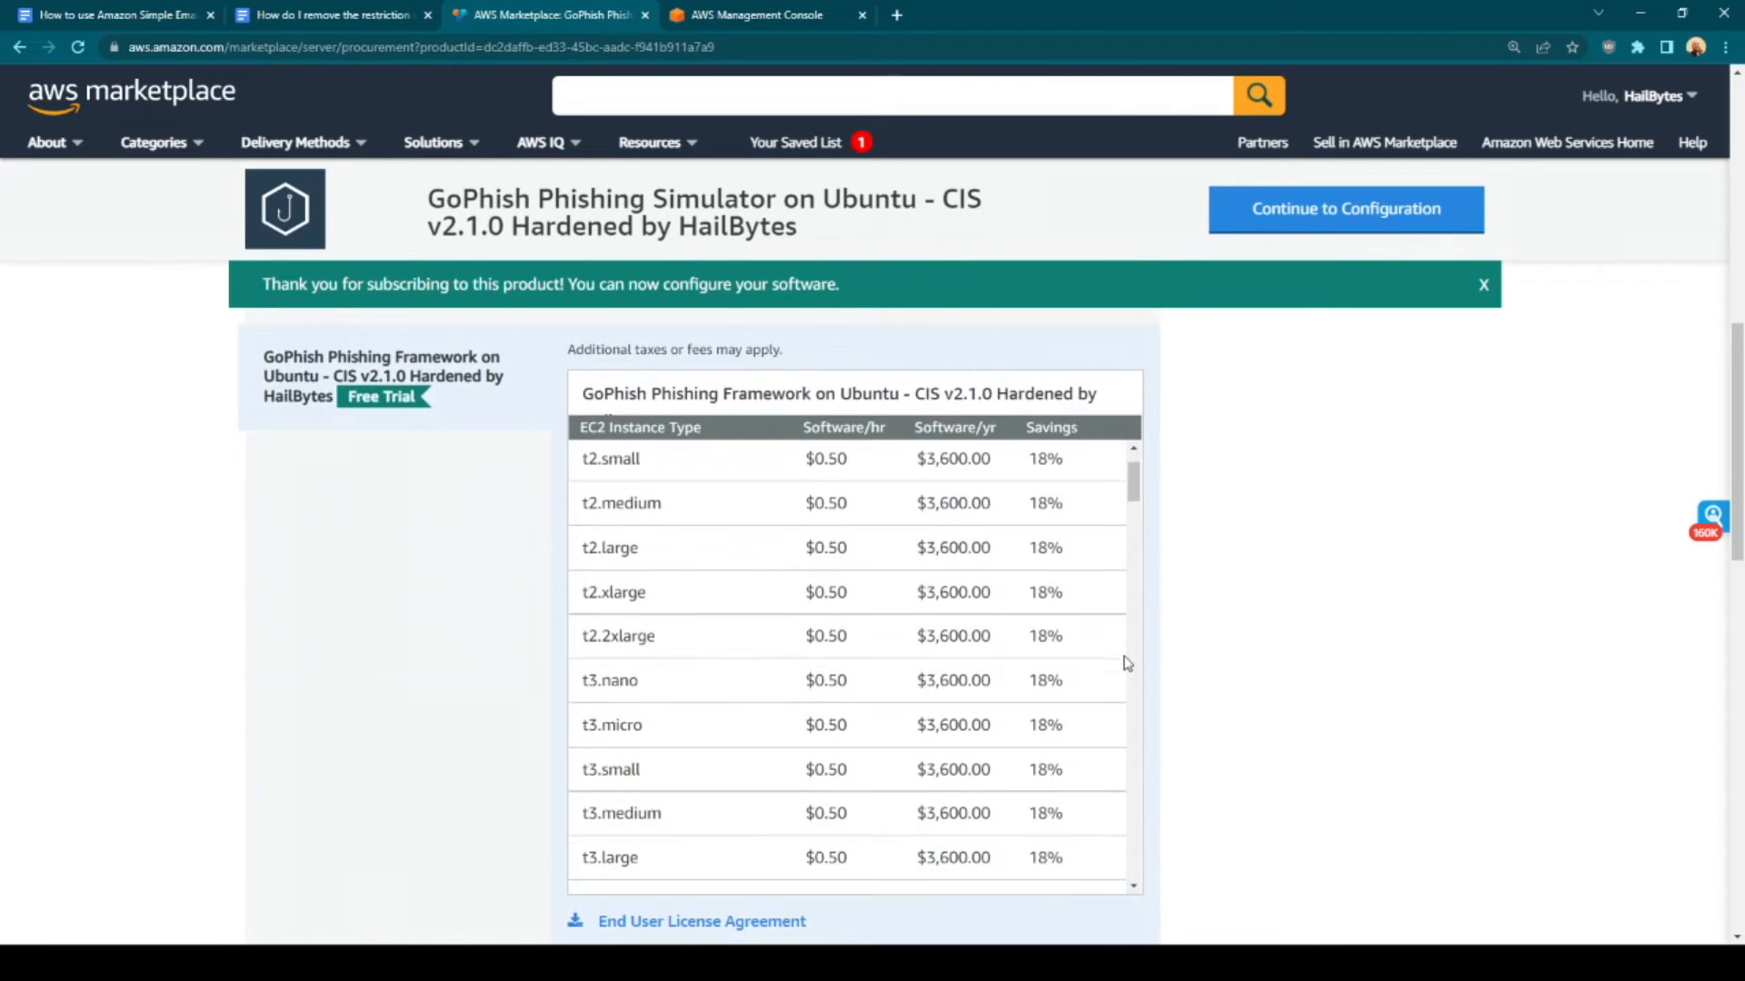
{"action": "scroll", "scroll_direction": "down", "scroll_amount": 3}
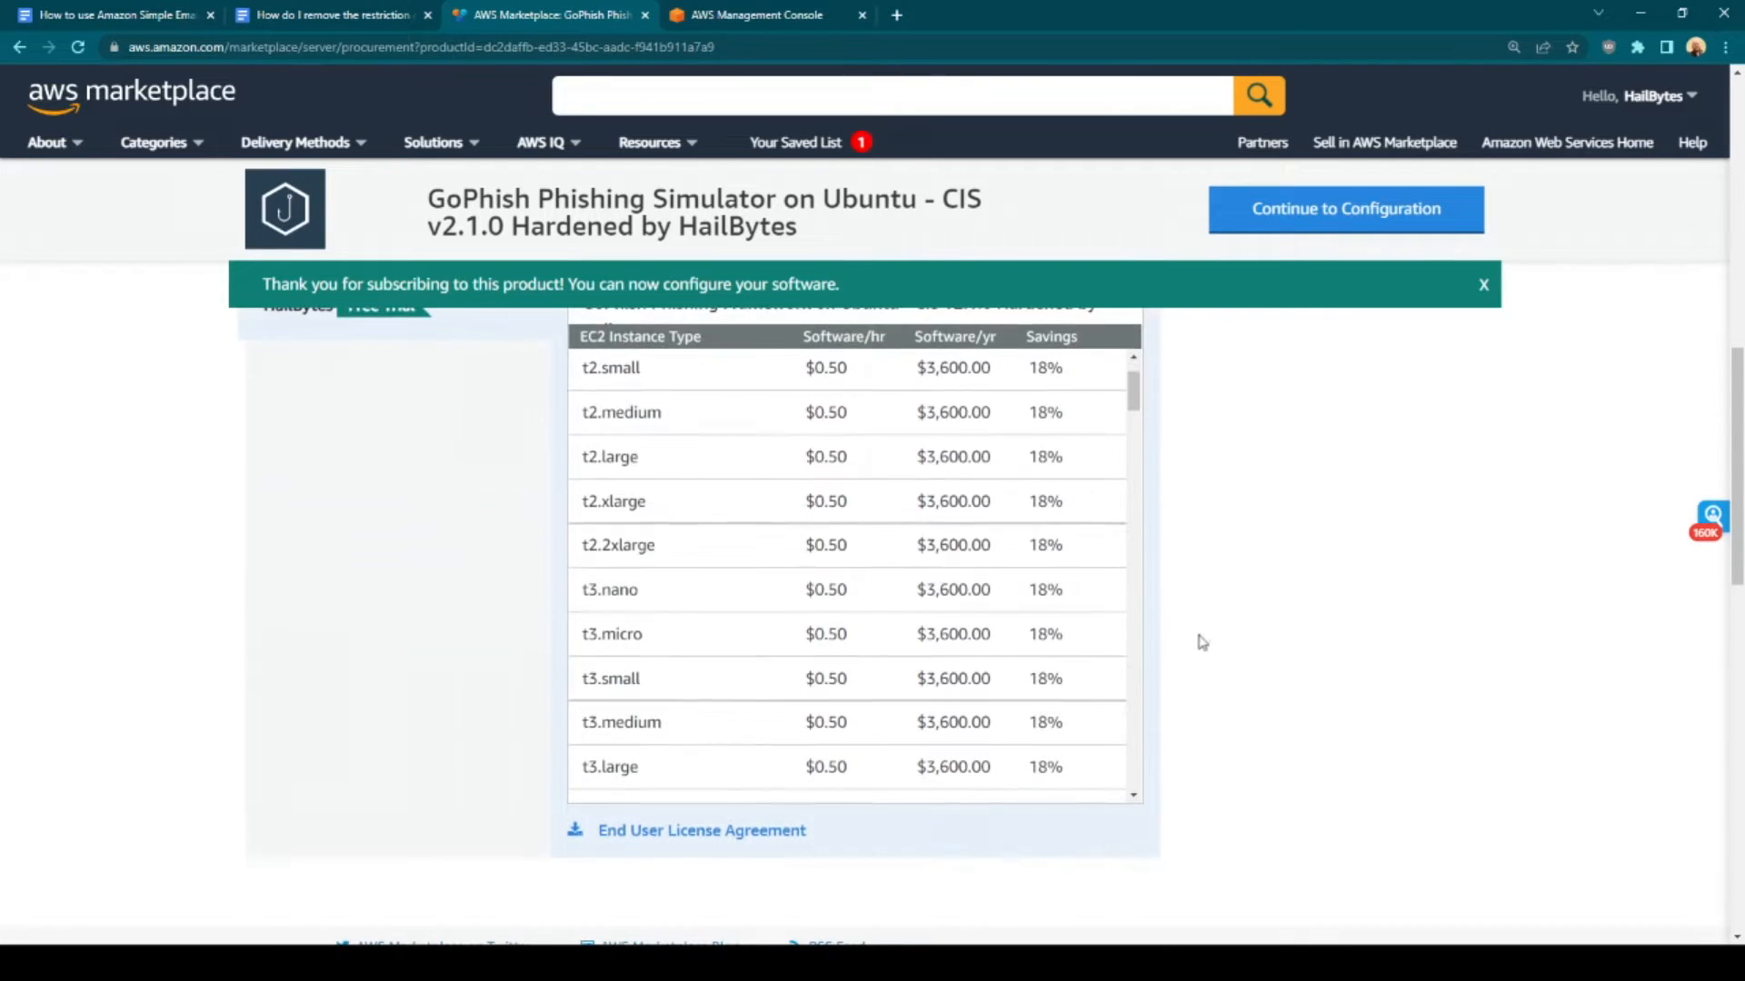
{"action": "mouse_move", "coordinate": [1304, 643]}
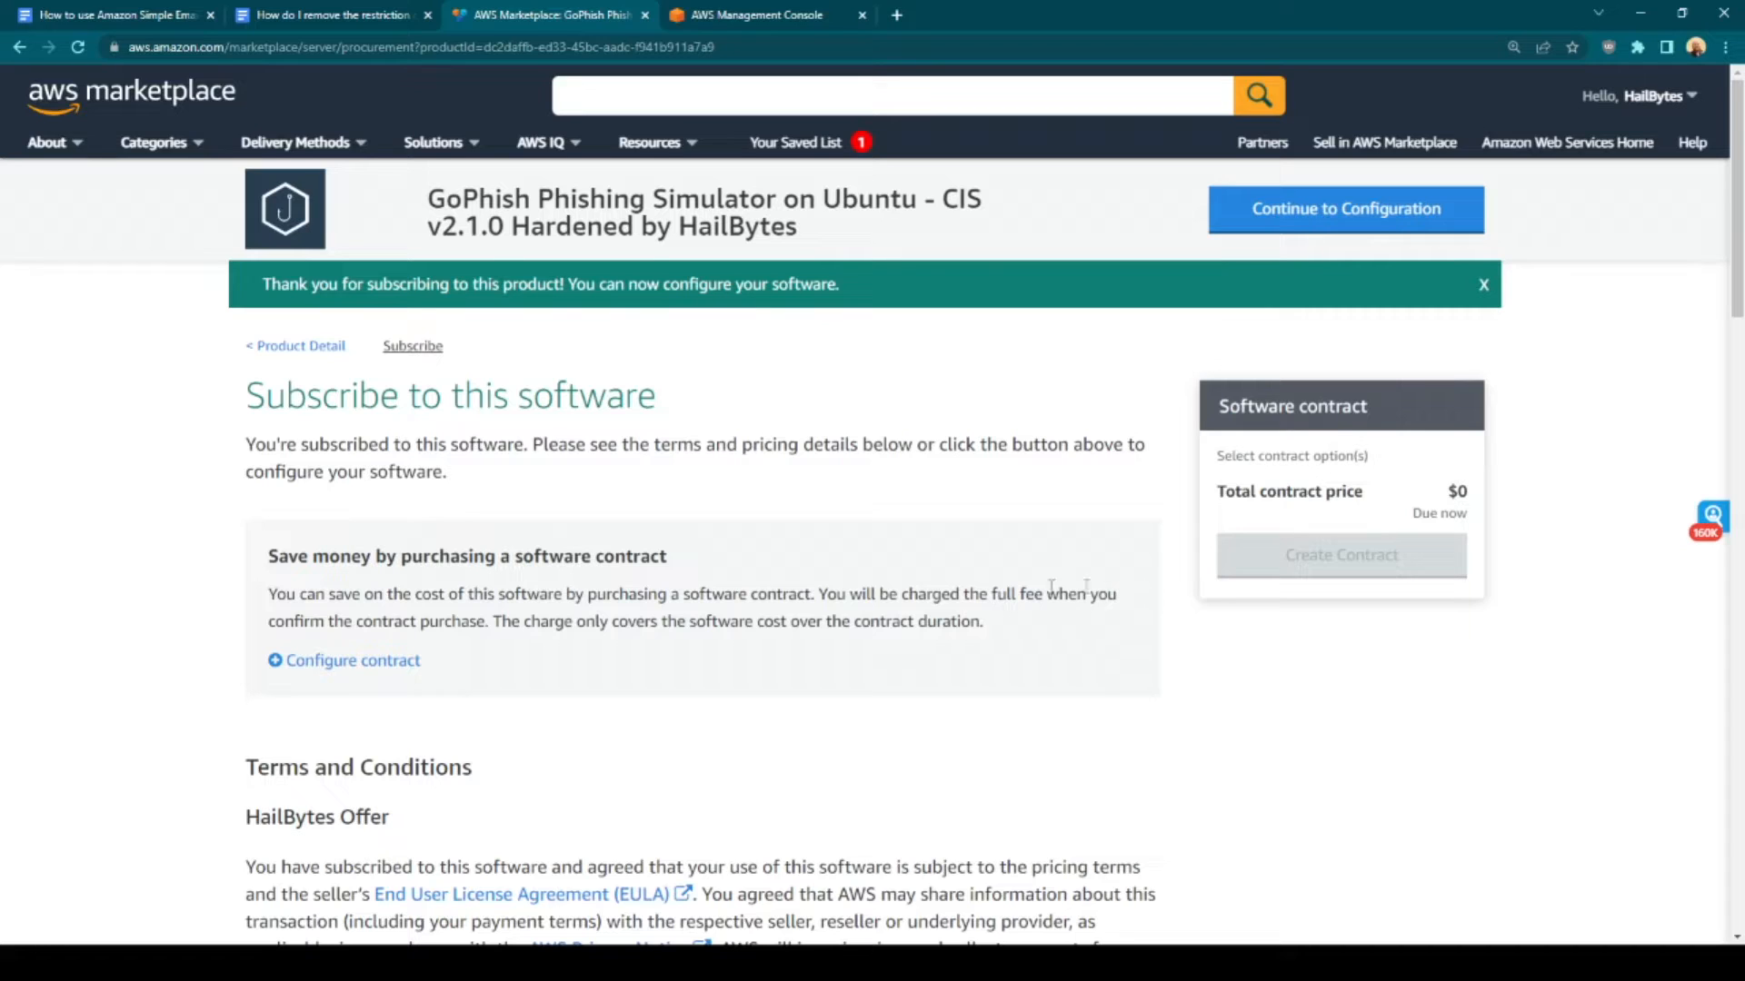
{"action": "mouse_move", "coordinate": [966, 584]}
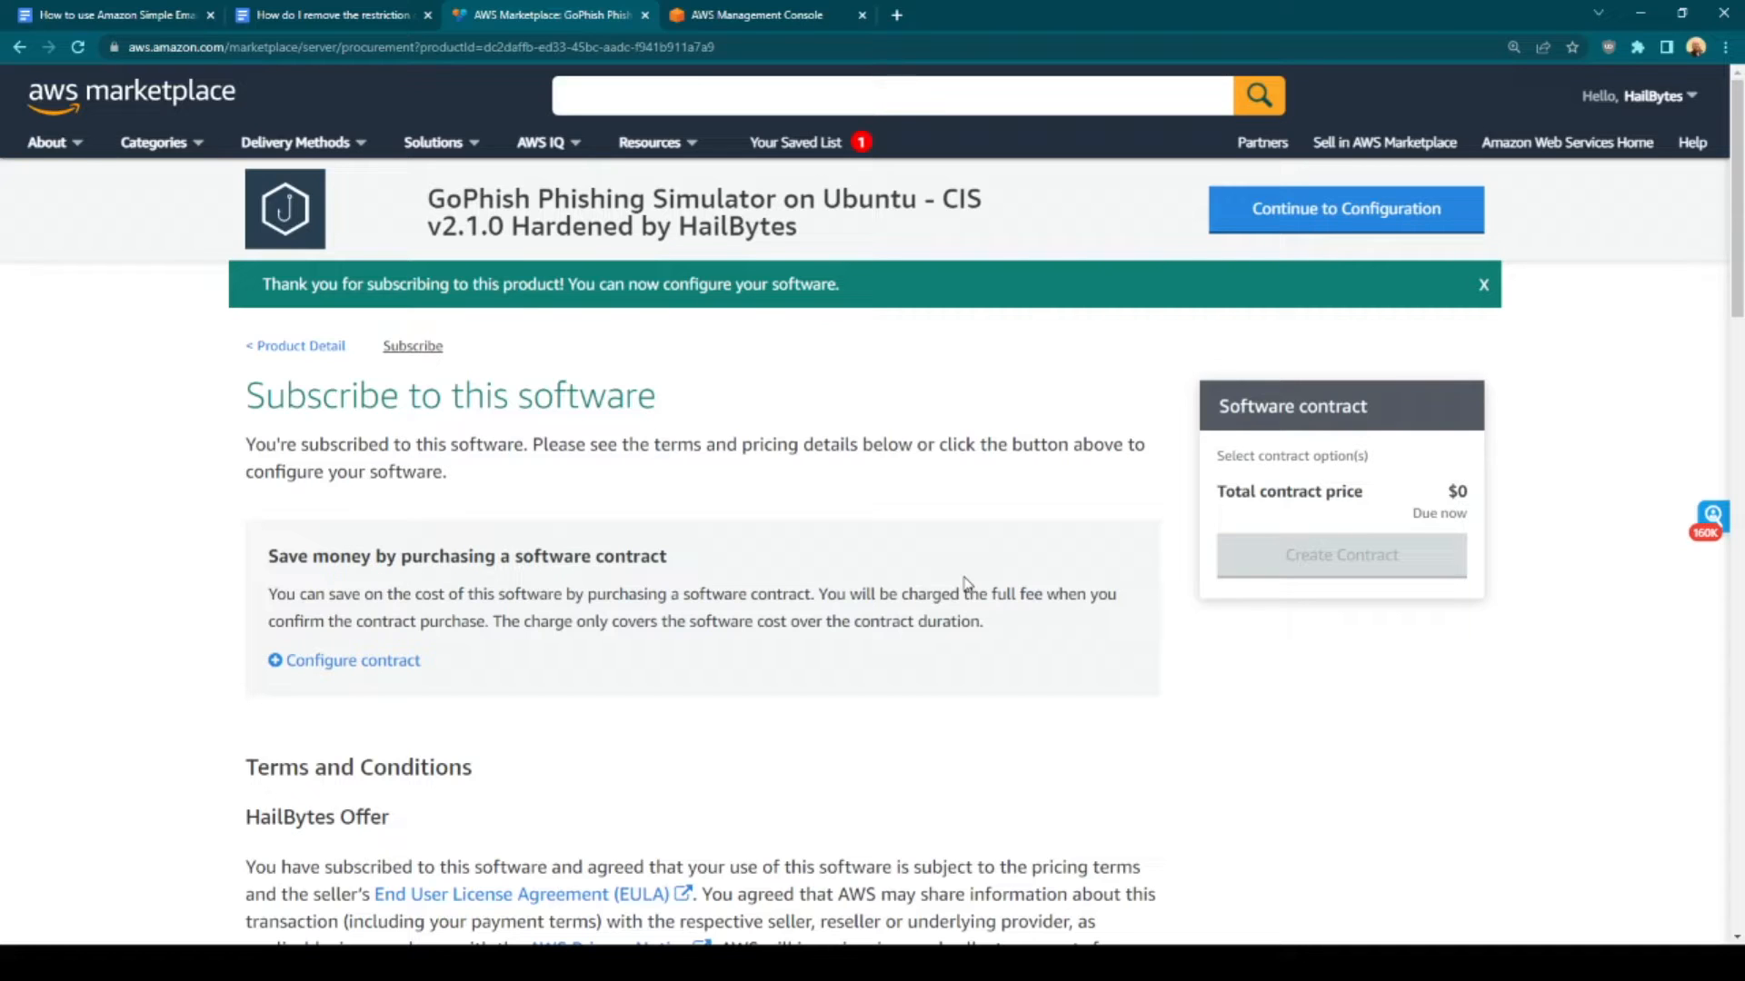
{"action": "mouse_move", "coordinate": [983, 540]}
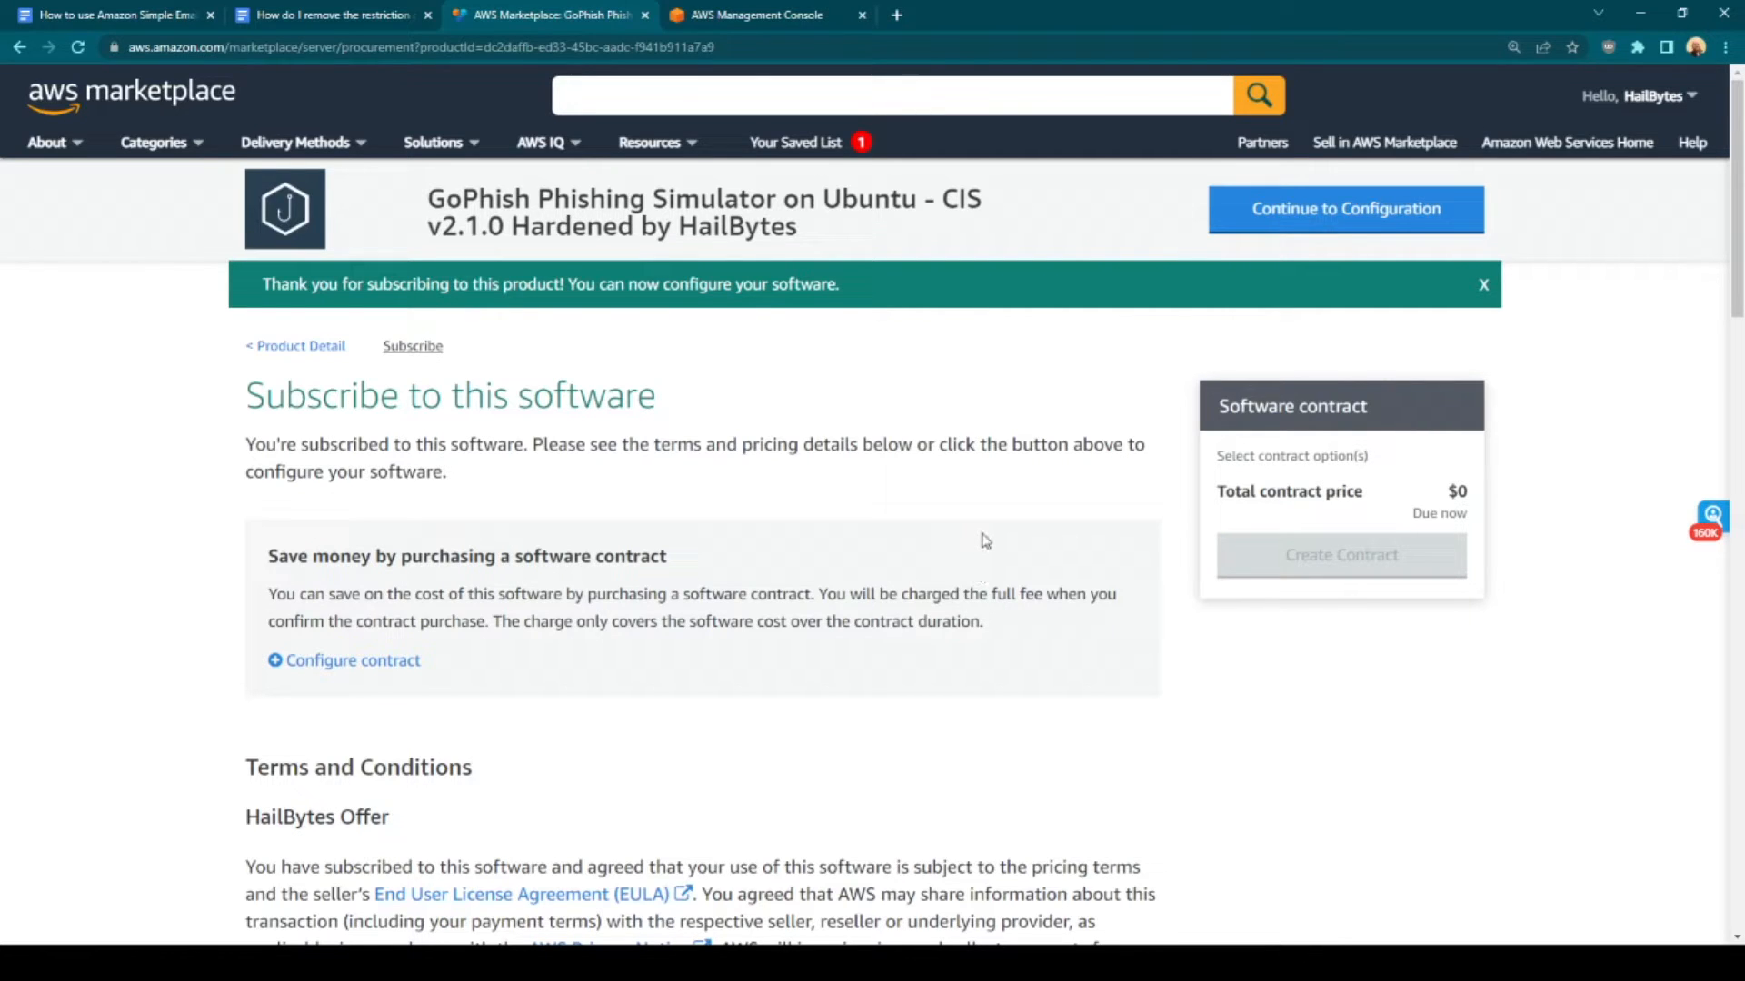
{"action": "mouse_move", "coordinate": [1146, 422]}
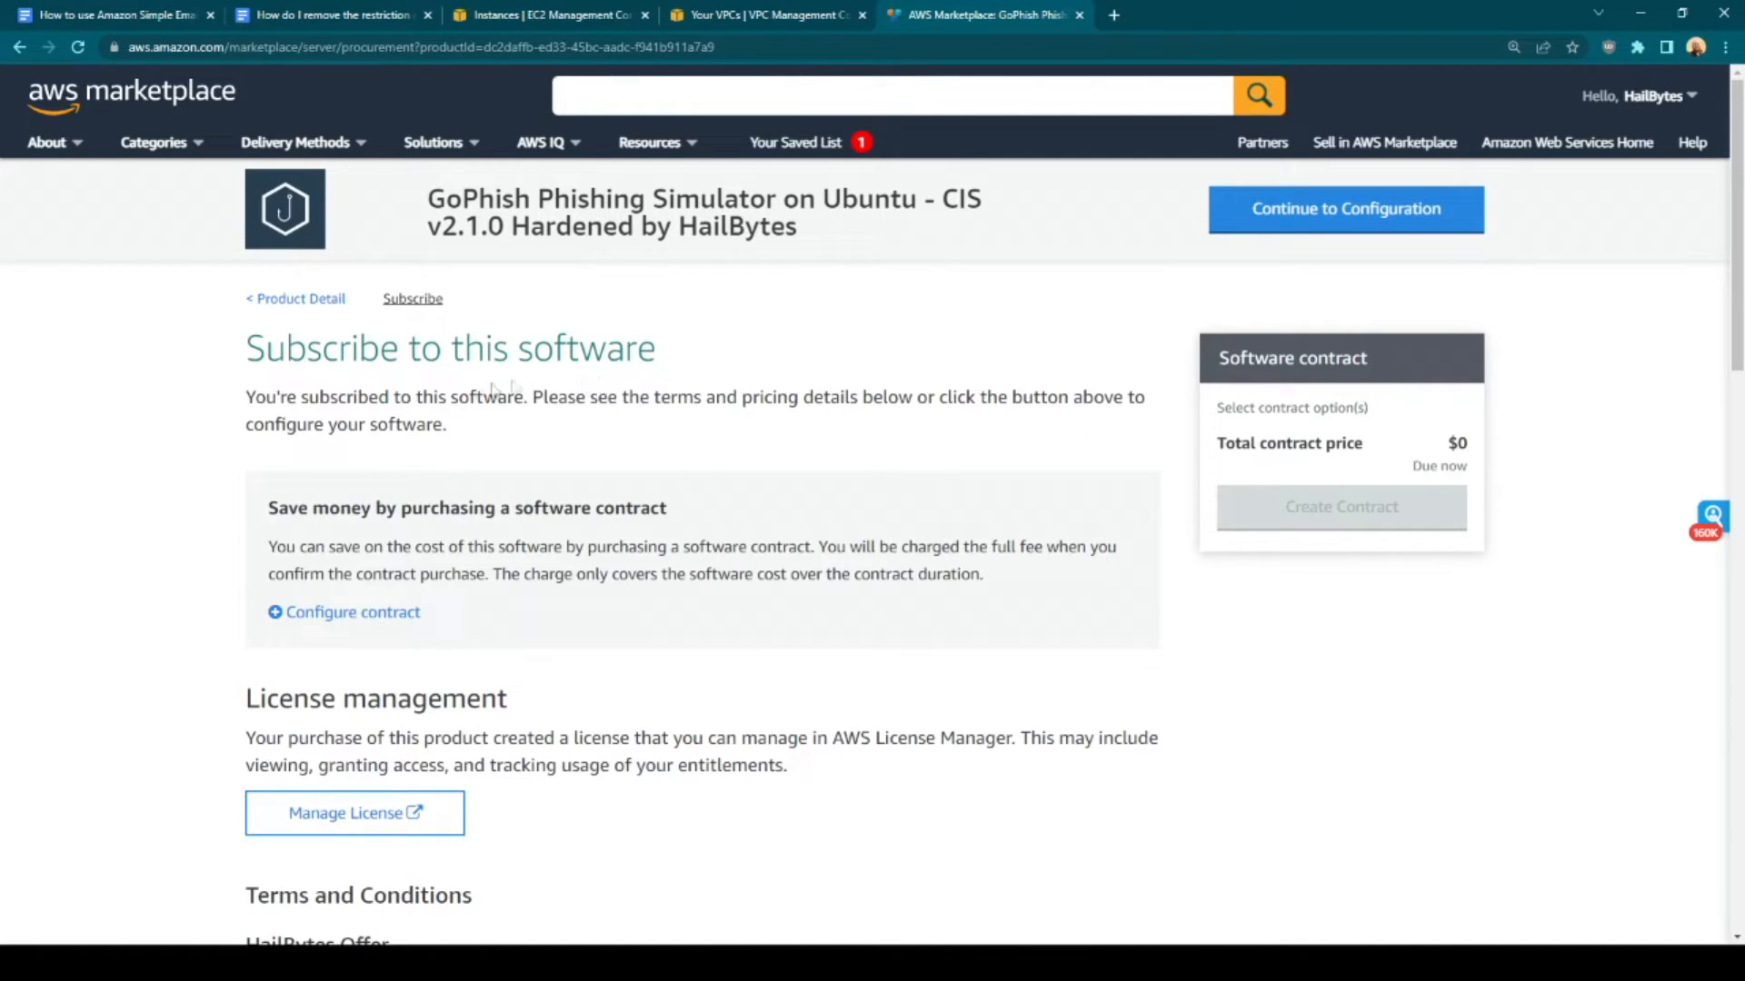
{"action": "mouse_move", "coordinate": [1385, 228]}
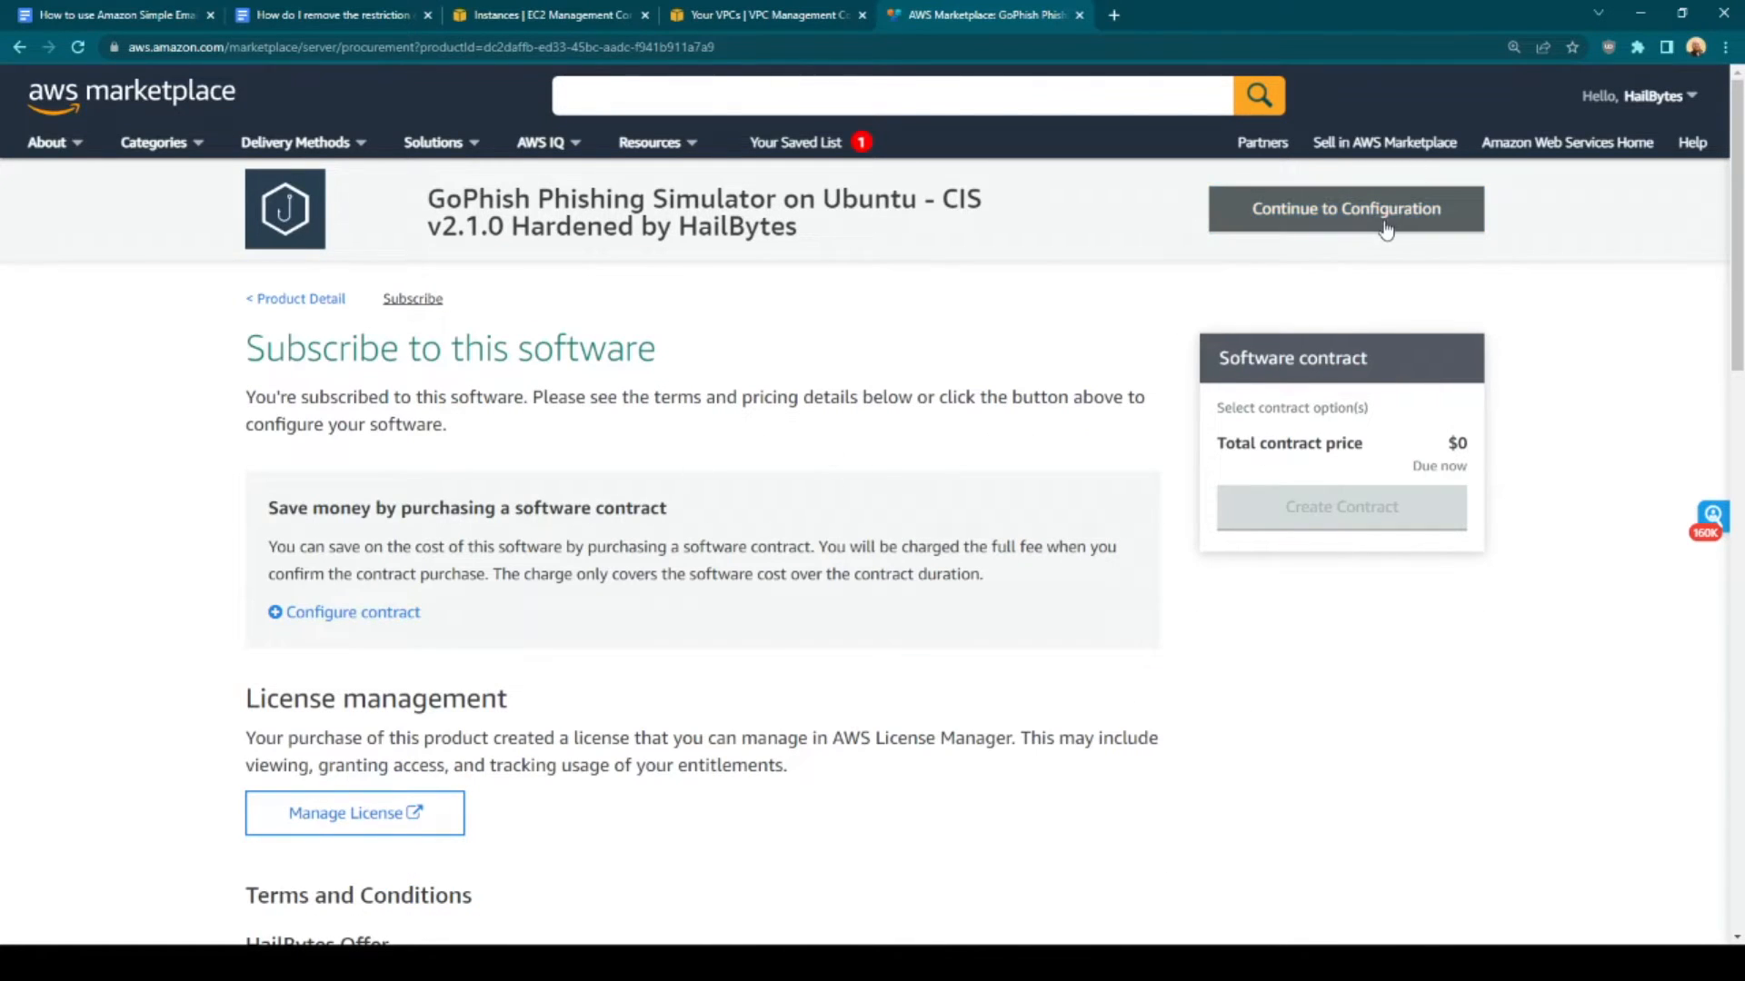
Go to configuration and review the 64-bit AMI, version 0.12.2, and US East (N. Virginia) options
{"action": "left_click", "coordinate": [1344, 208]}
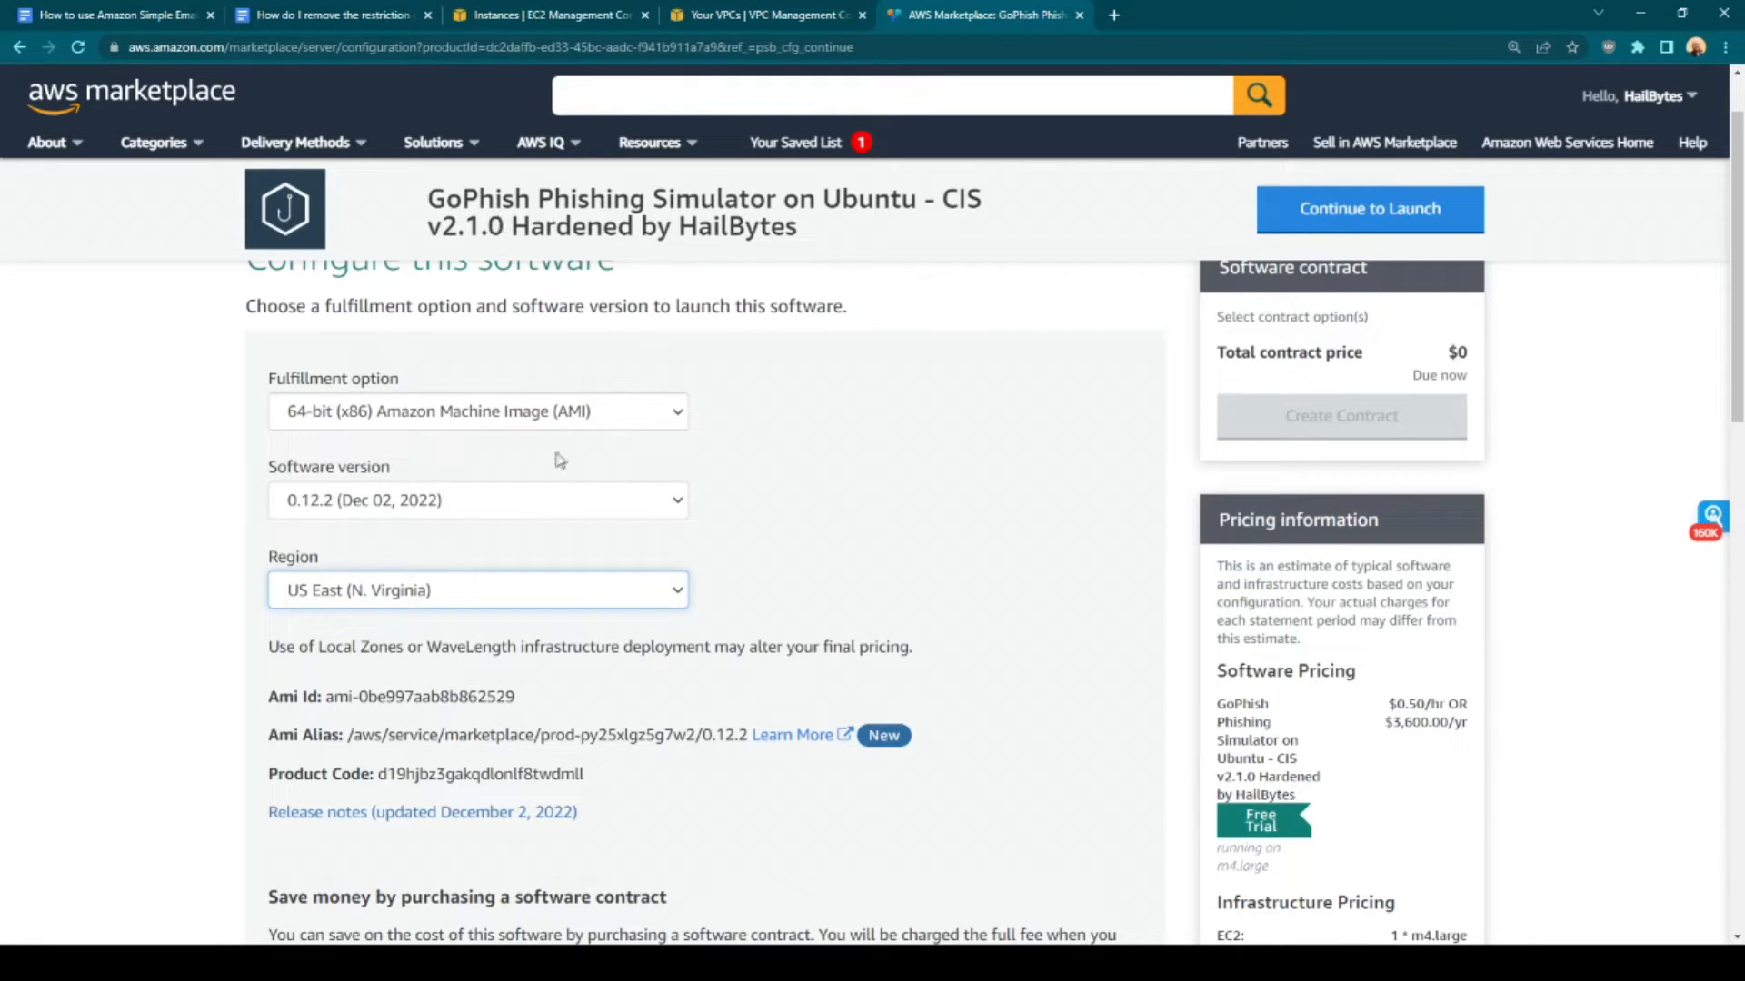
{"action": "mouse_move", "coordinate": [455, 507]}
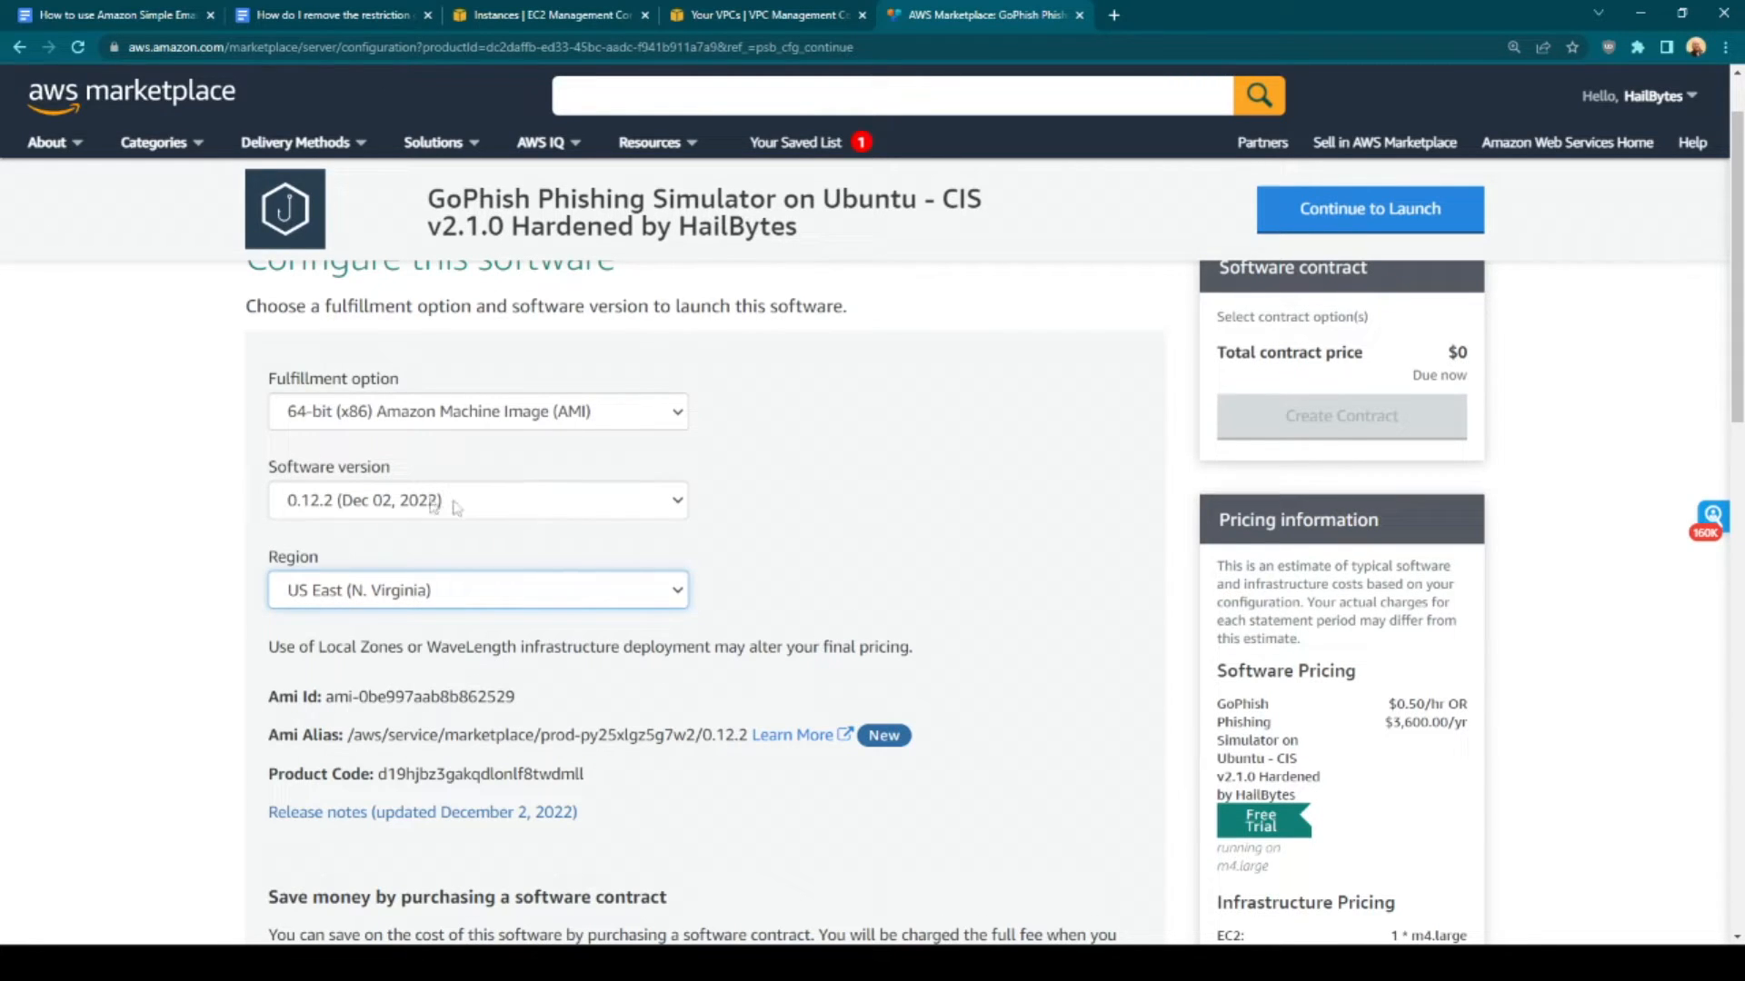
{"action": "scroll", "scroll_direction": "down", "scroll_amount": 3}
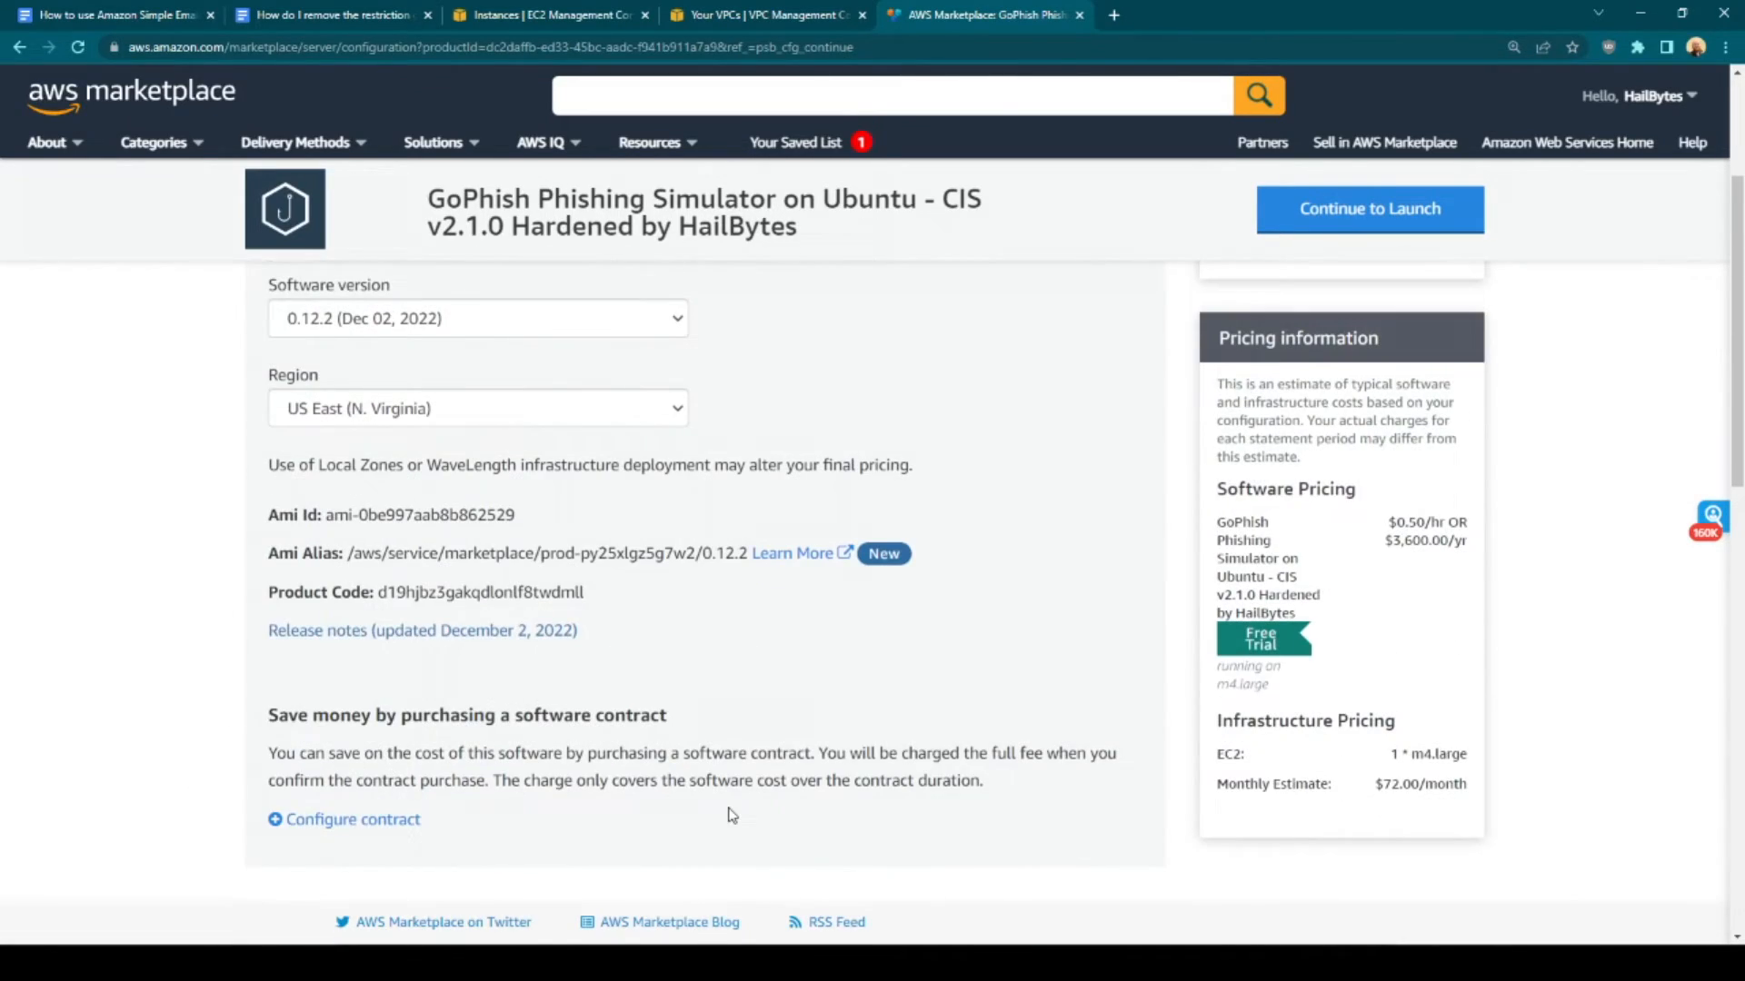
{"action": "left_click", "coordinate": [346, 819]}
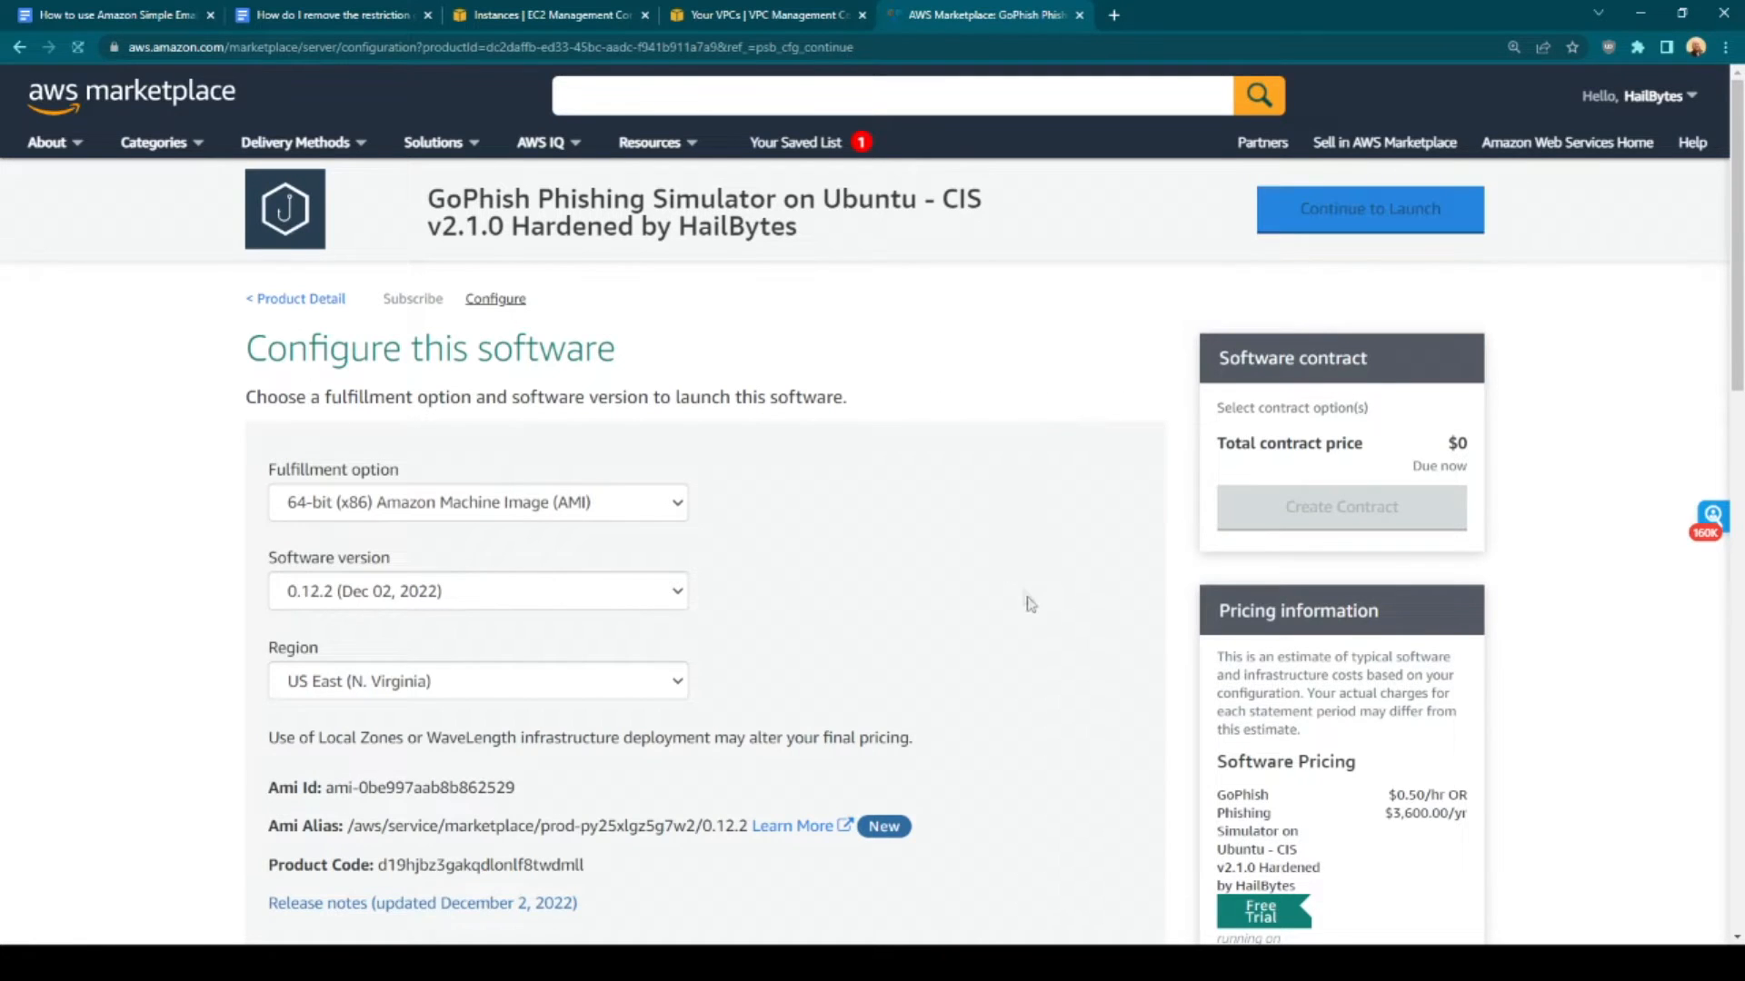
Proceed to the launch page and read GoPhish's usage instructions
{"action": "left_click", "coordinate": [1367, 209]}
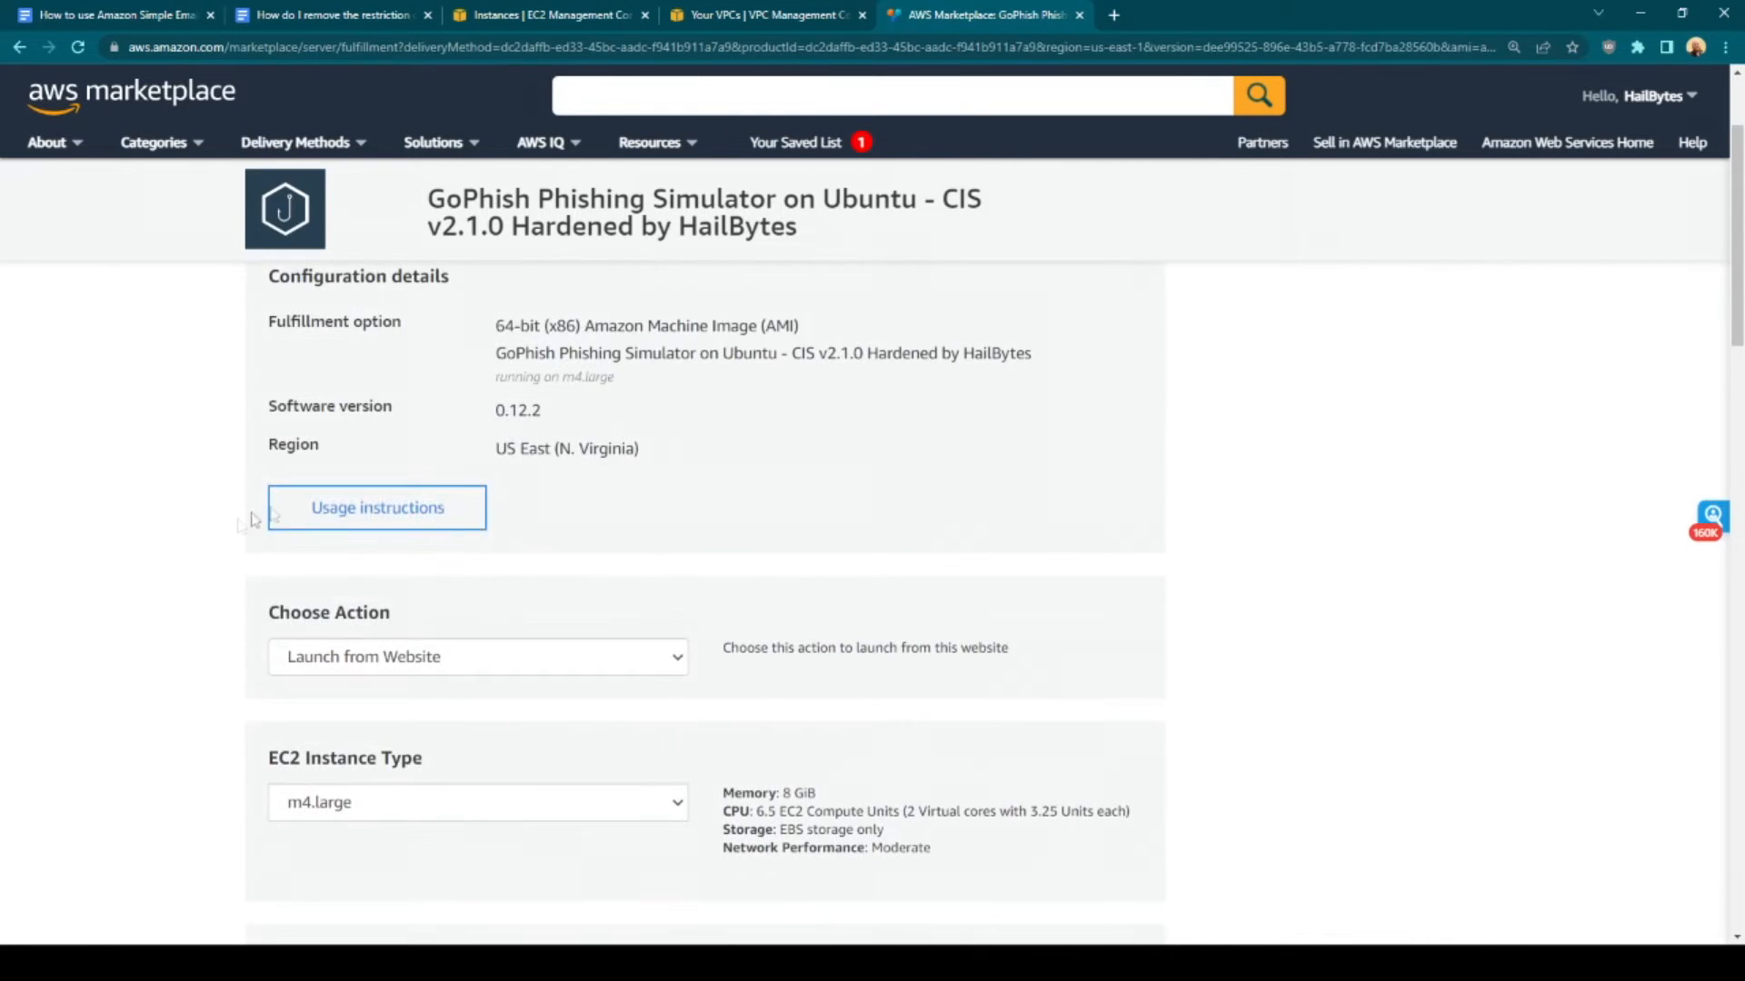
{"action": "left_click", "coordinate": [377, 507]}
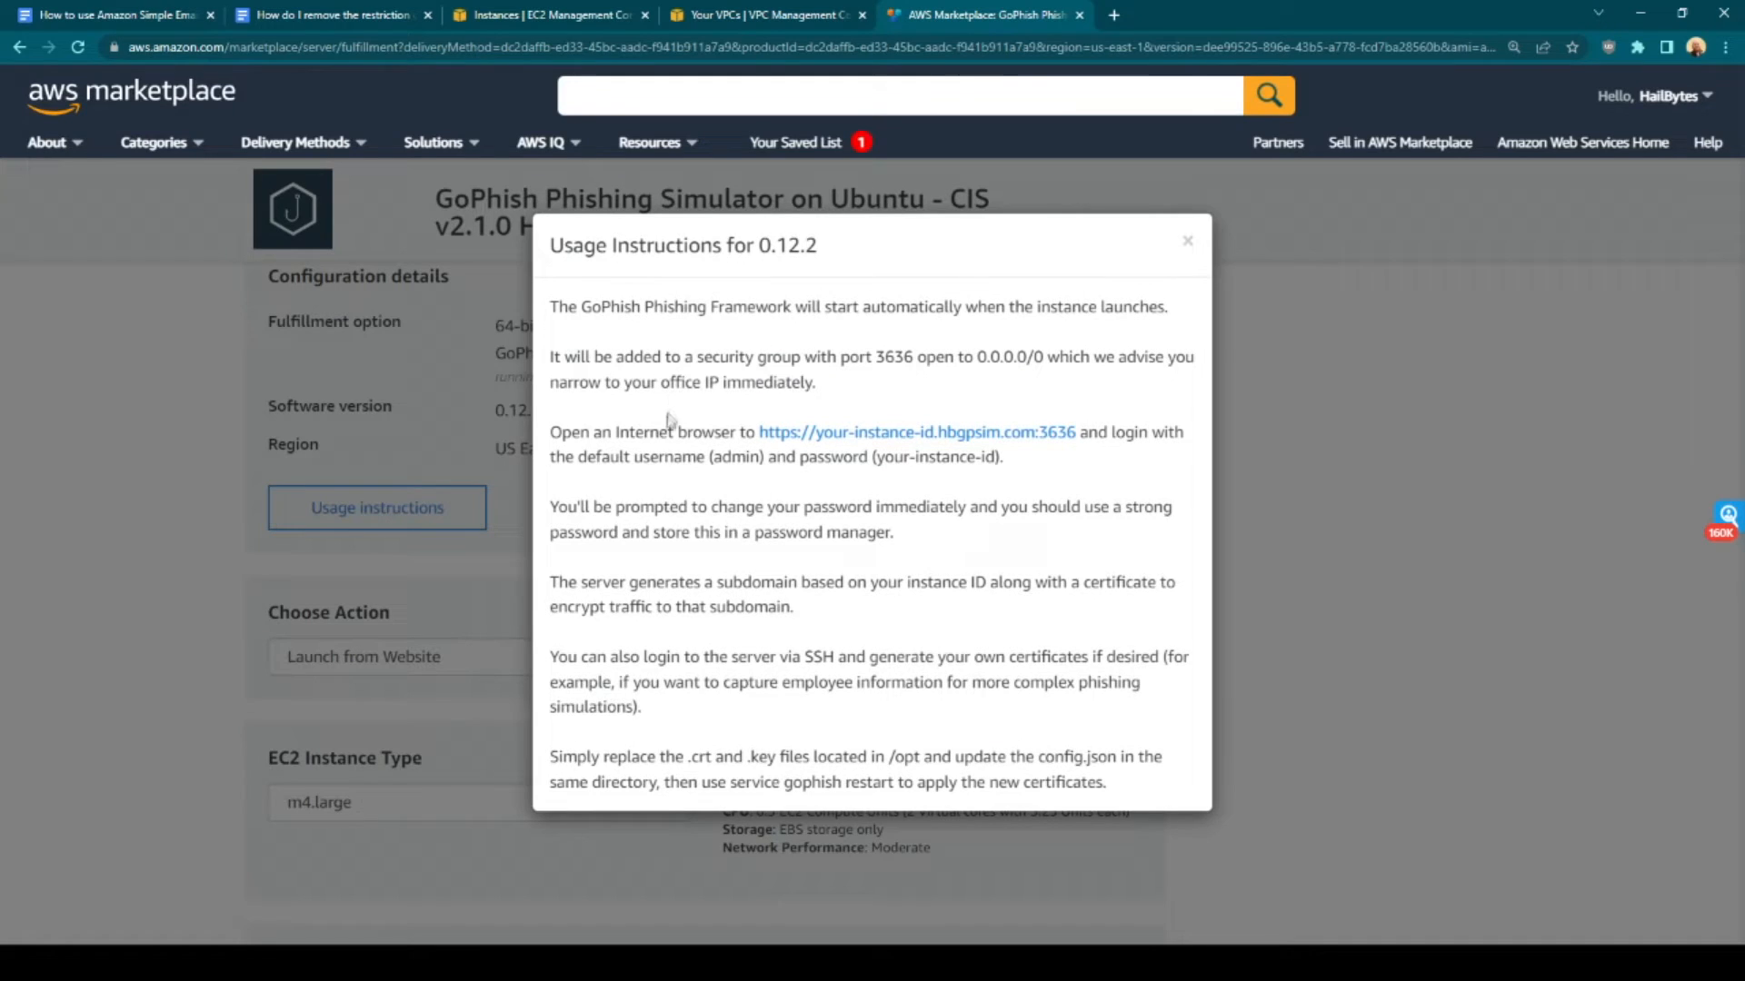
{"action": "left_click", "coordinate": [1186, 240]}
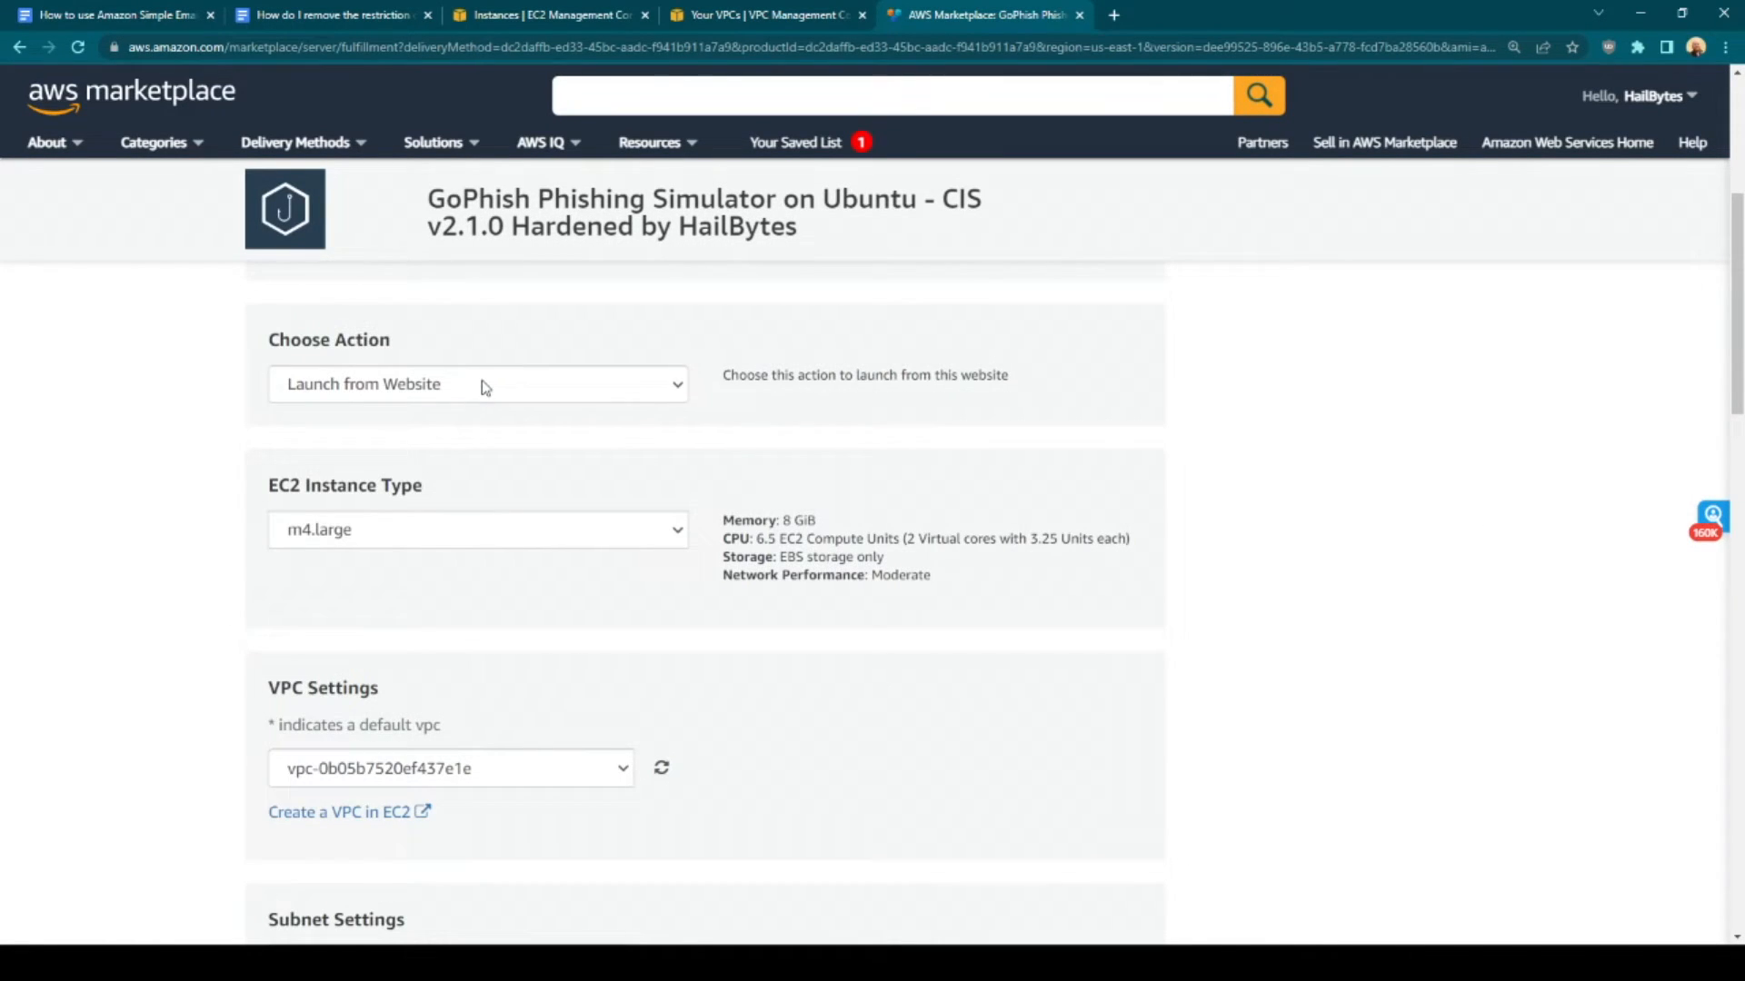
Check the available VPCs in the launch settings and open 'Create a VPC in EC2' in a new tab
{"action": "scroll", "scroll_direction": "down", "scroll_amount": 3}
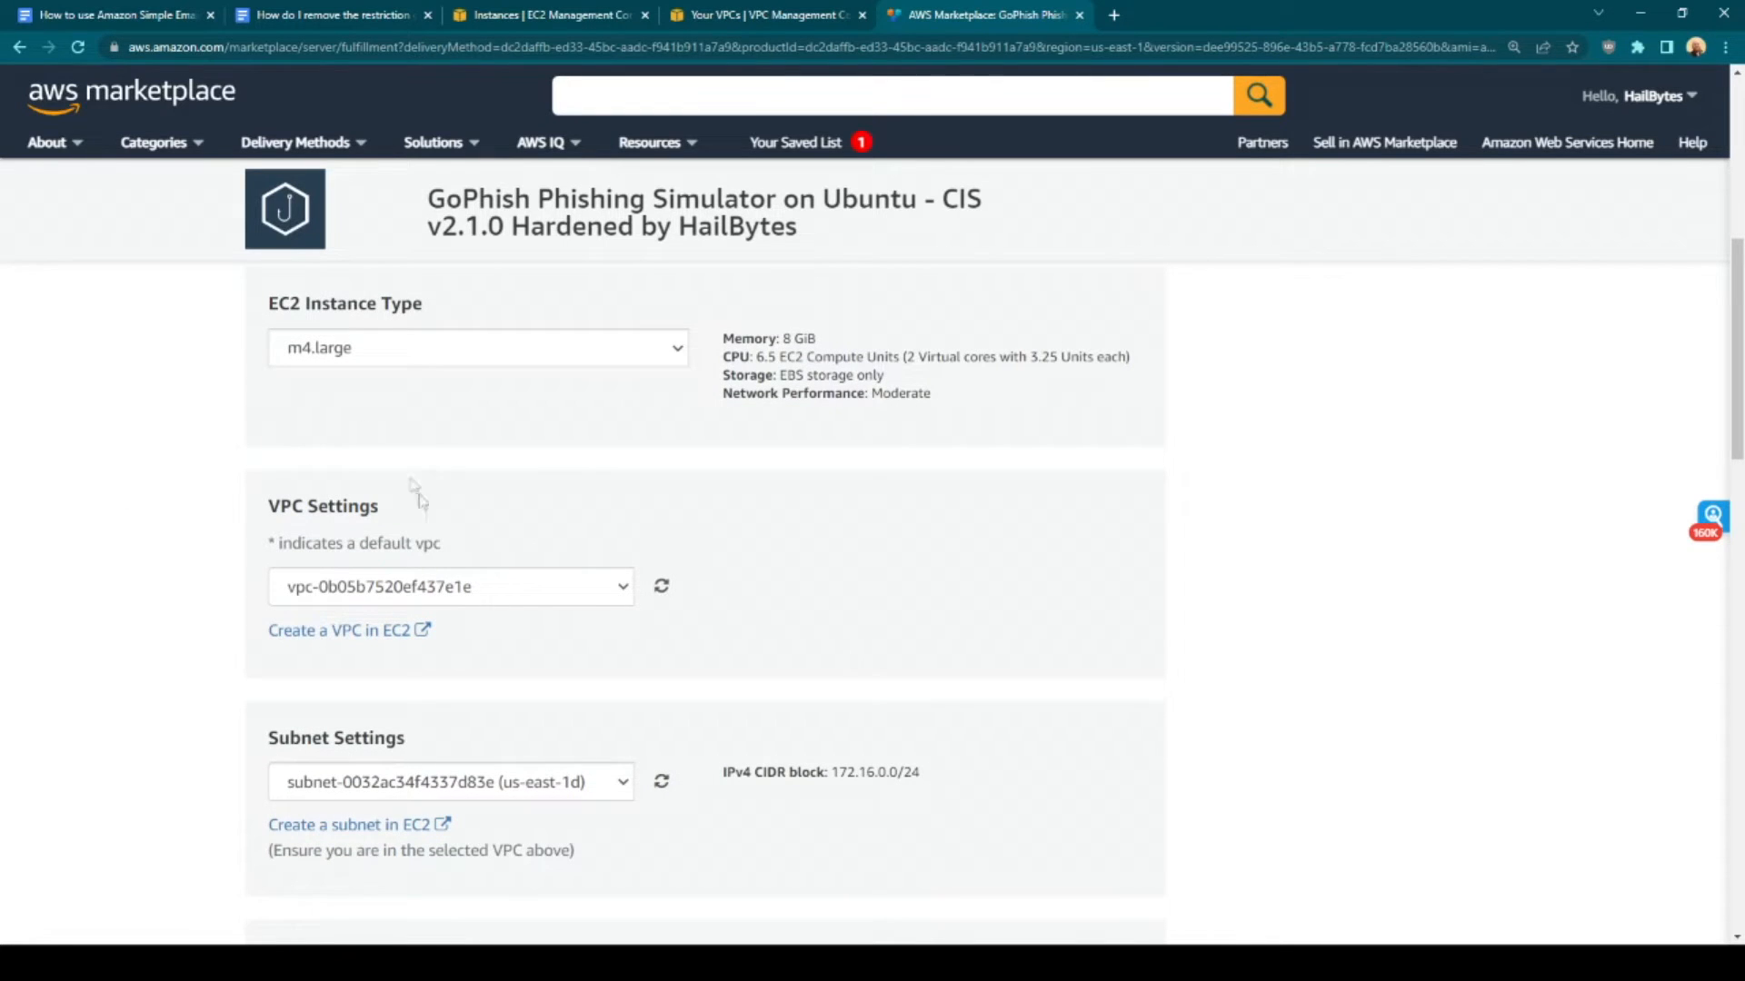
{"action": "left_click", "coordinate": [451, 586]}
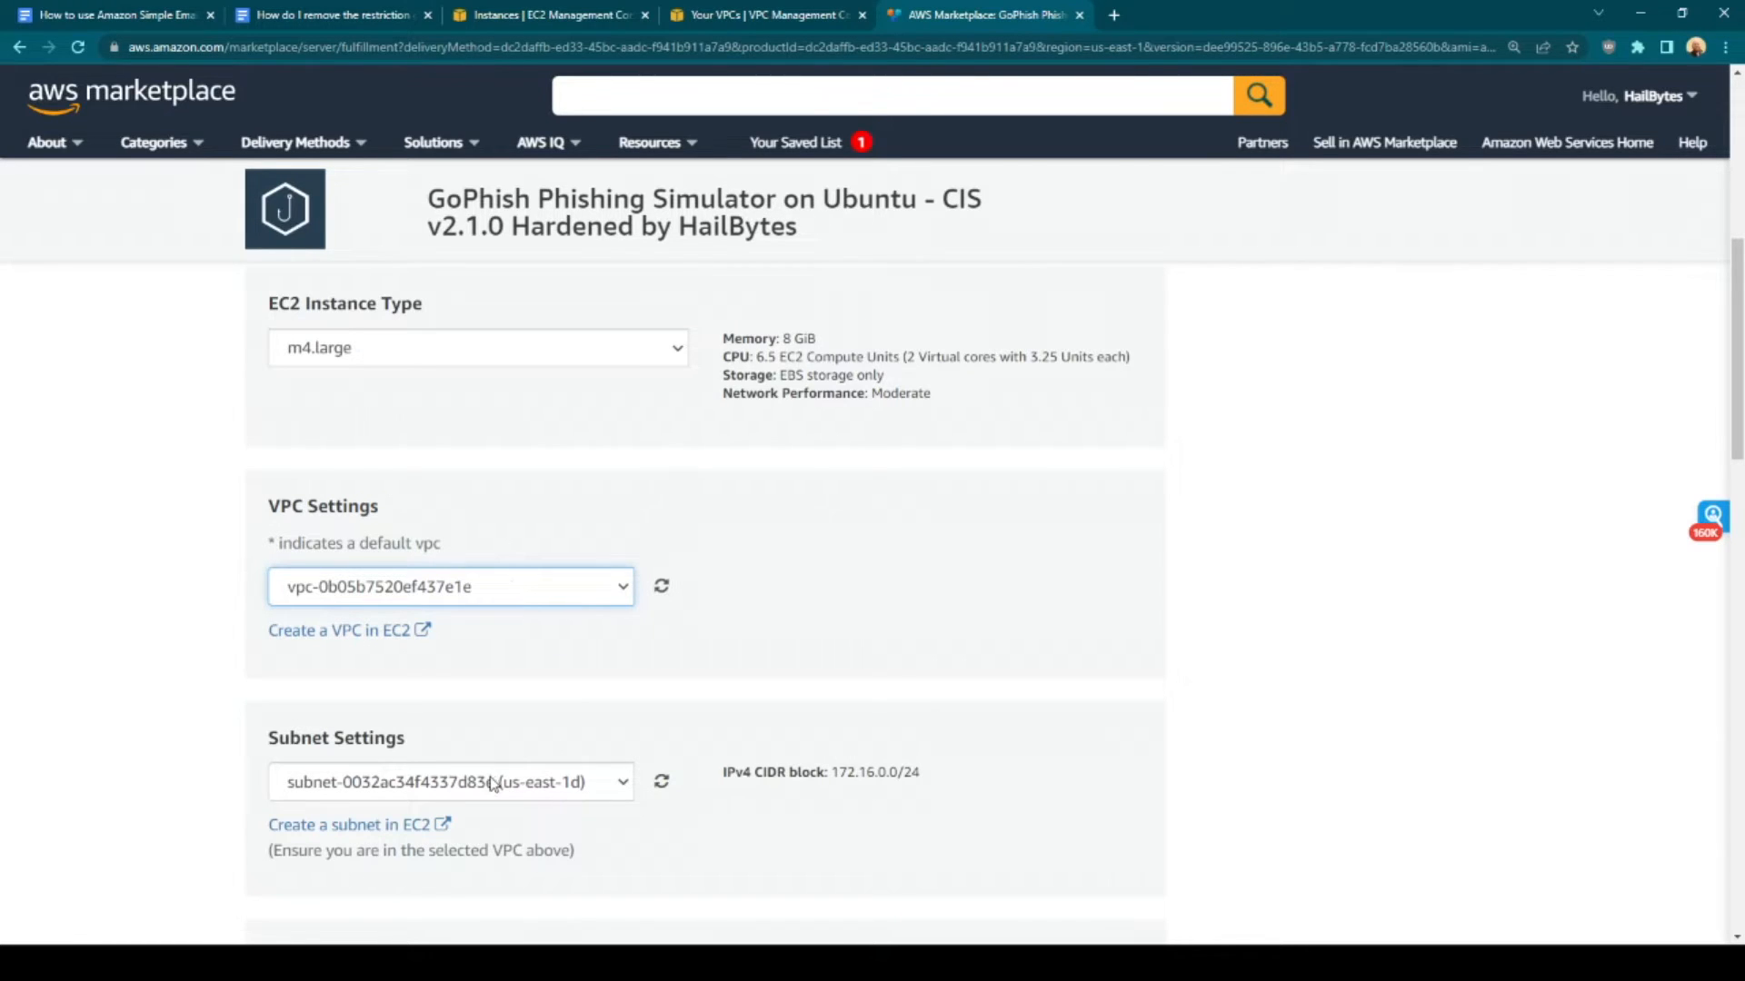
{"action": "scroll", "scroll_direction": "down", "scroll_amount": 3}
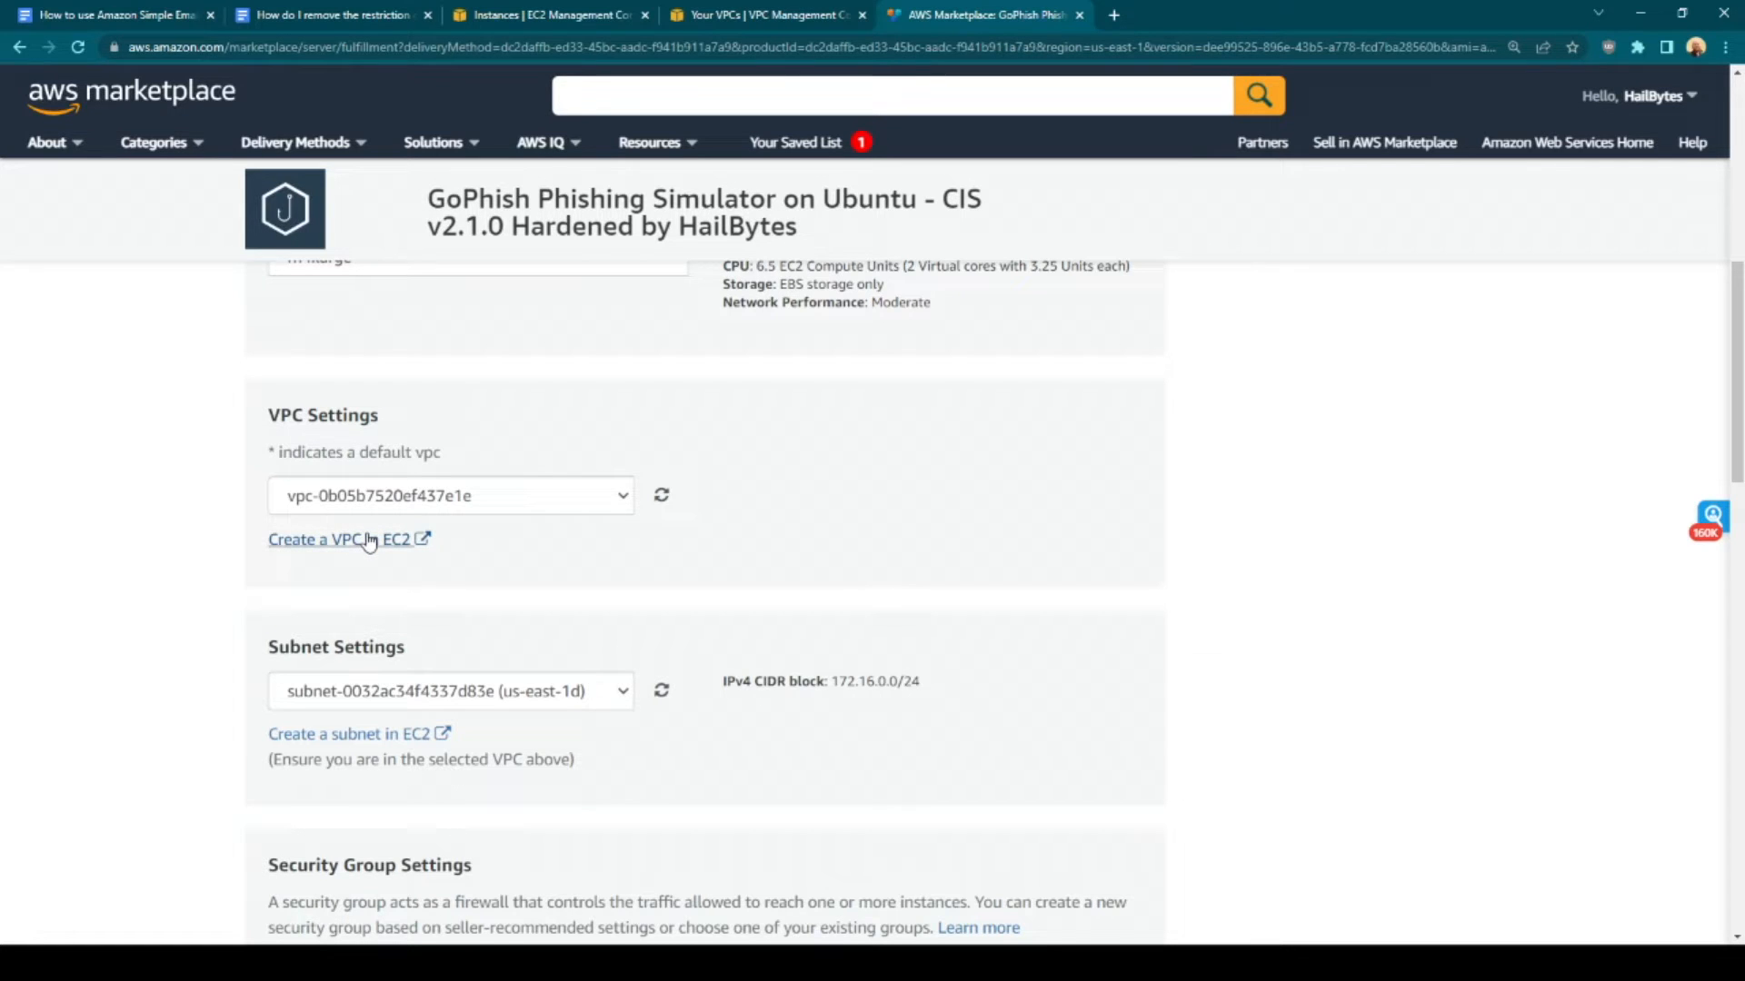
{"action": "left_click", "coordinate": [339, 539]}
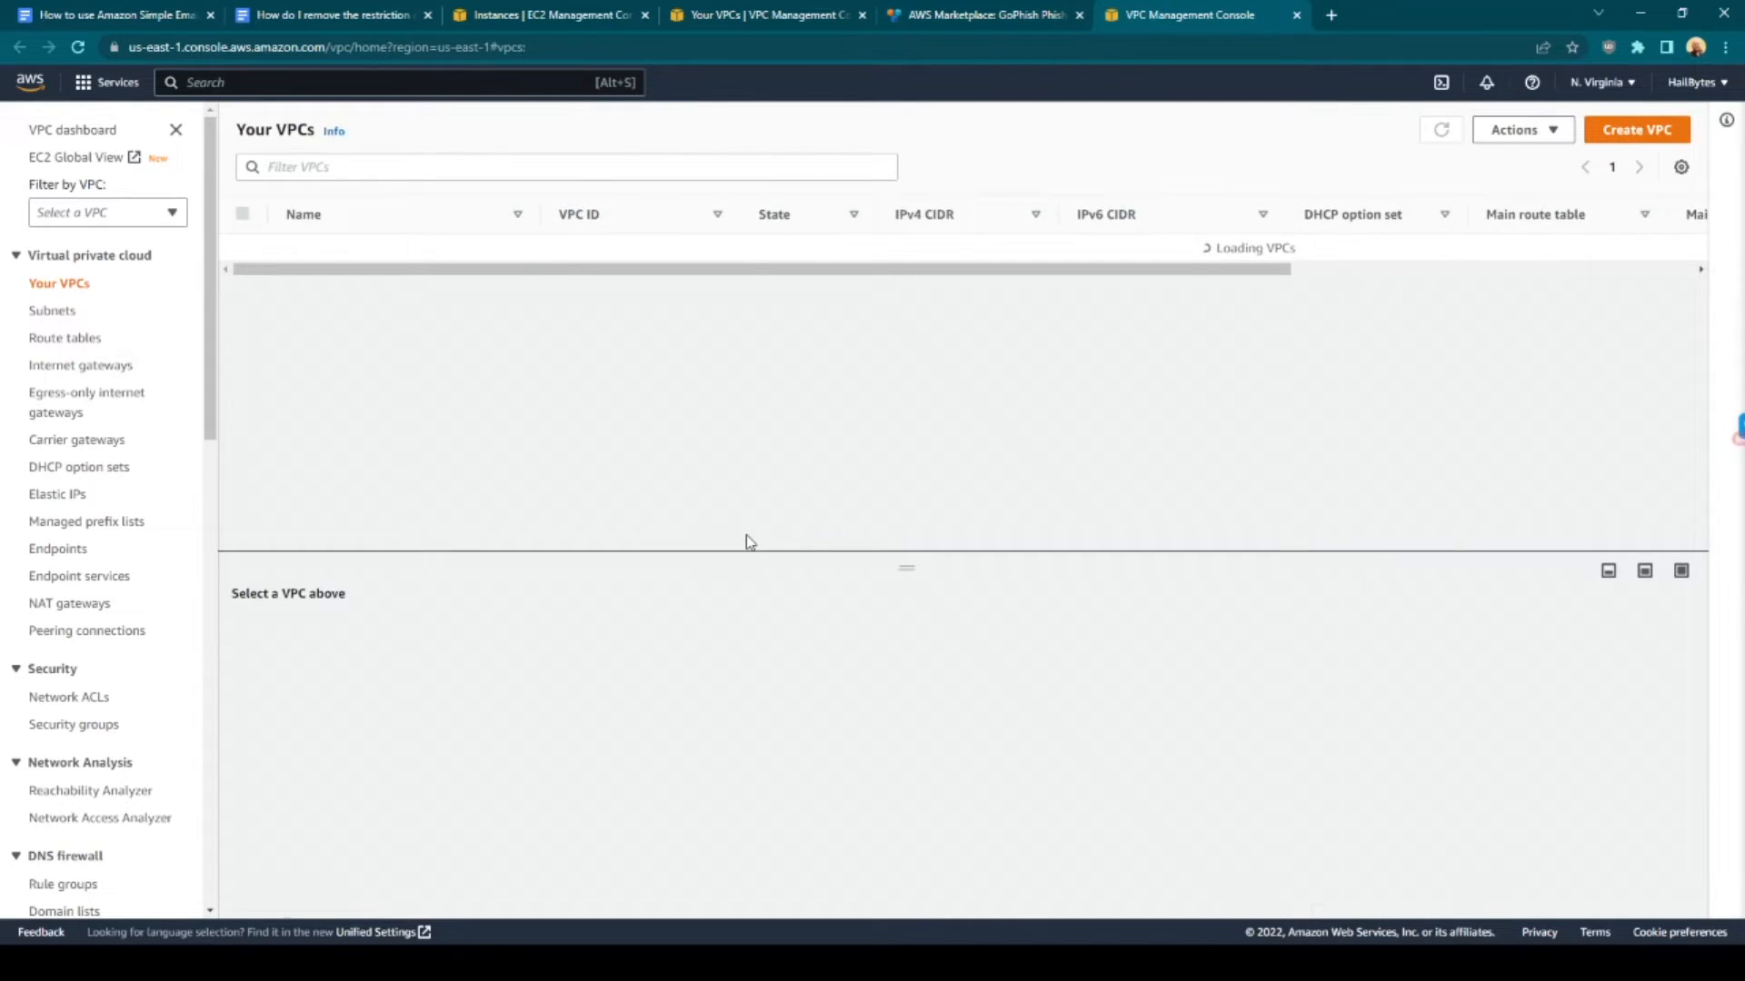
Create a new VPC named gophish_default_vpc using CIDR block 172.15.0.0/24
{"action": "left_click", "coordinate": [1636, 130]}
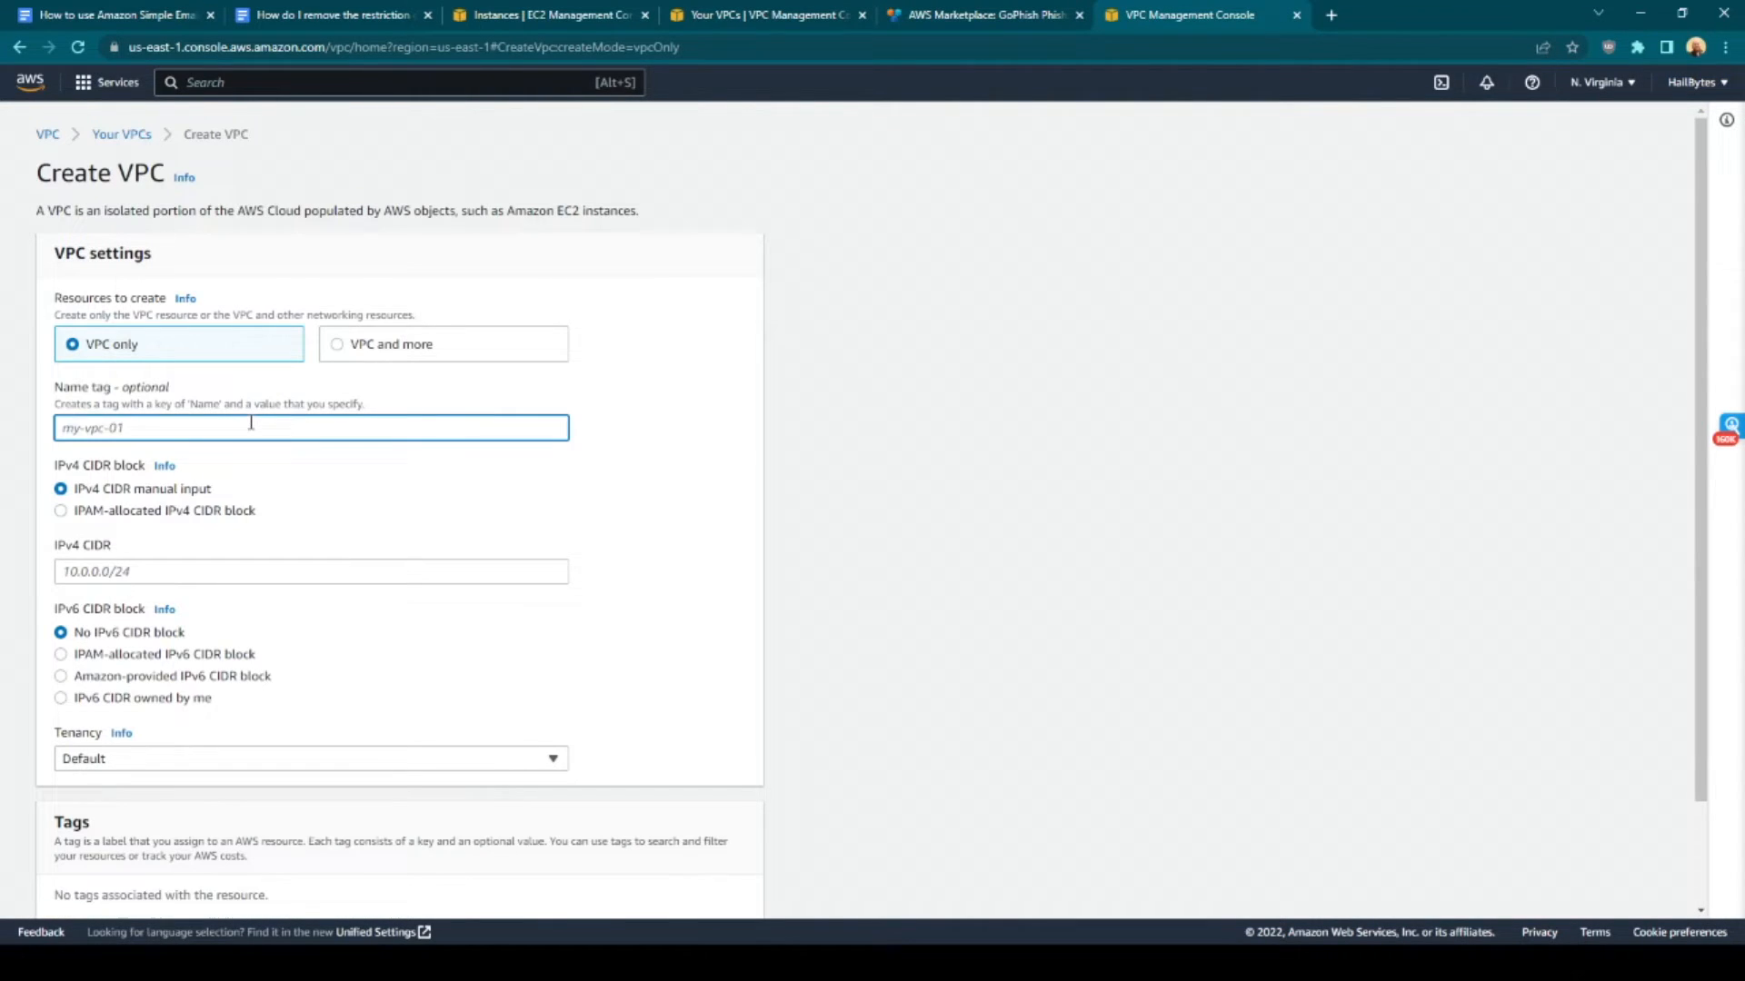
{"action": "type", "text": "gophish_default_vpc"}
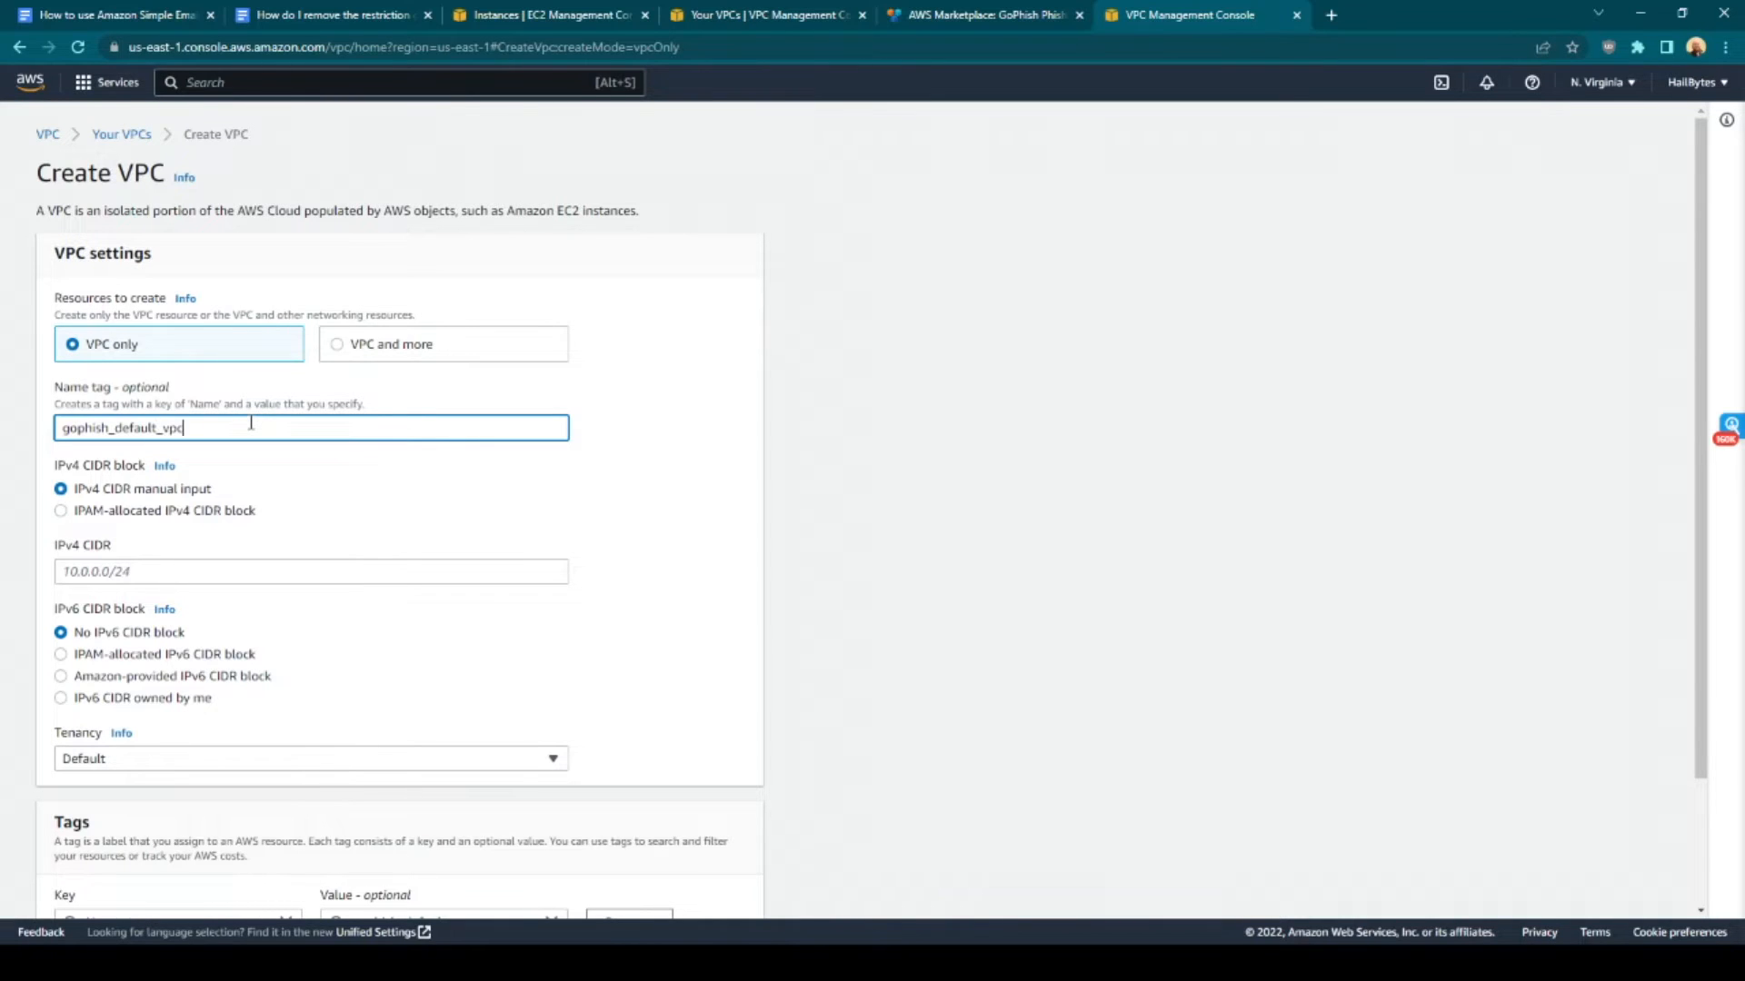
{"action": "left_click", "coordinate": [360, 344]}
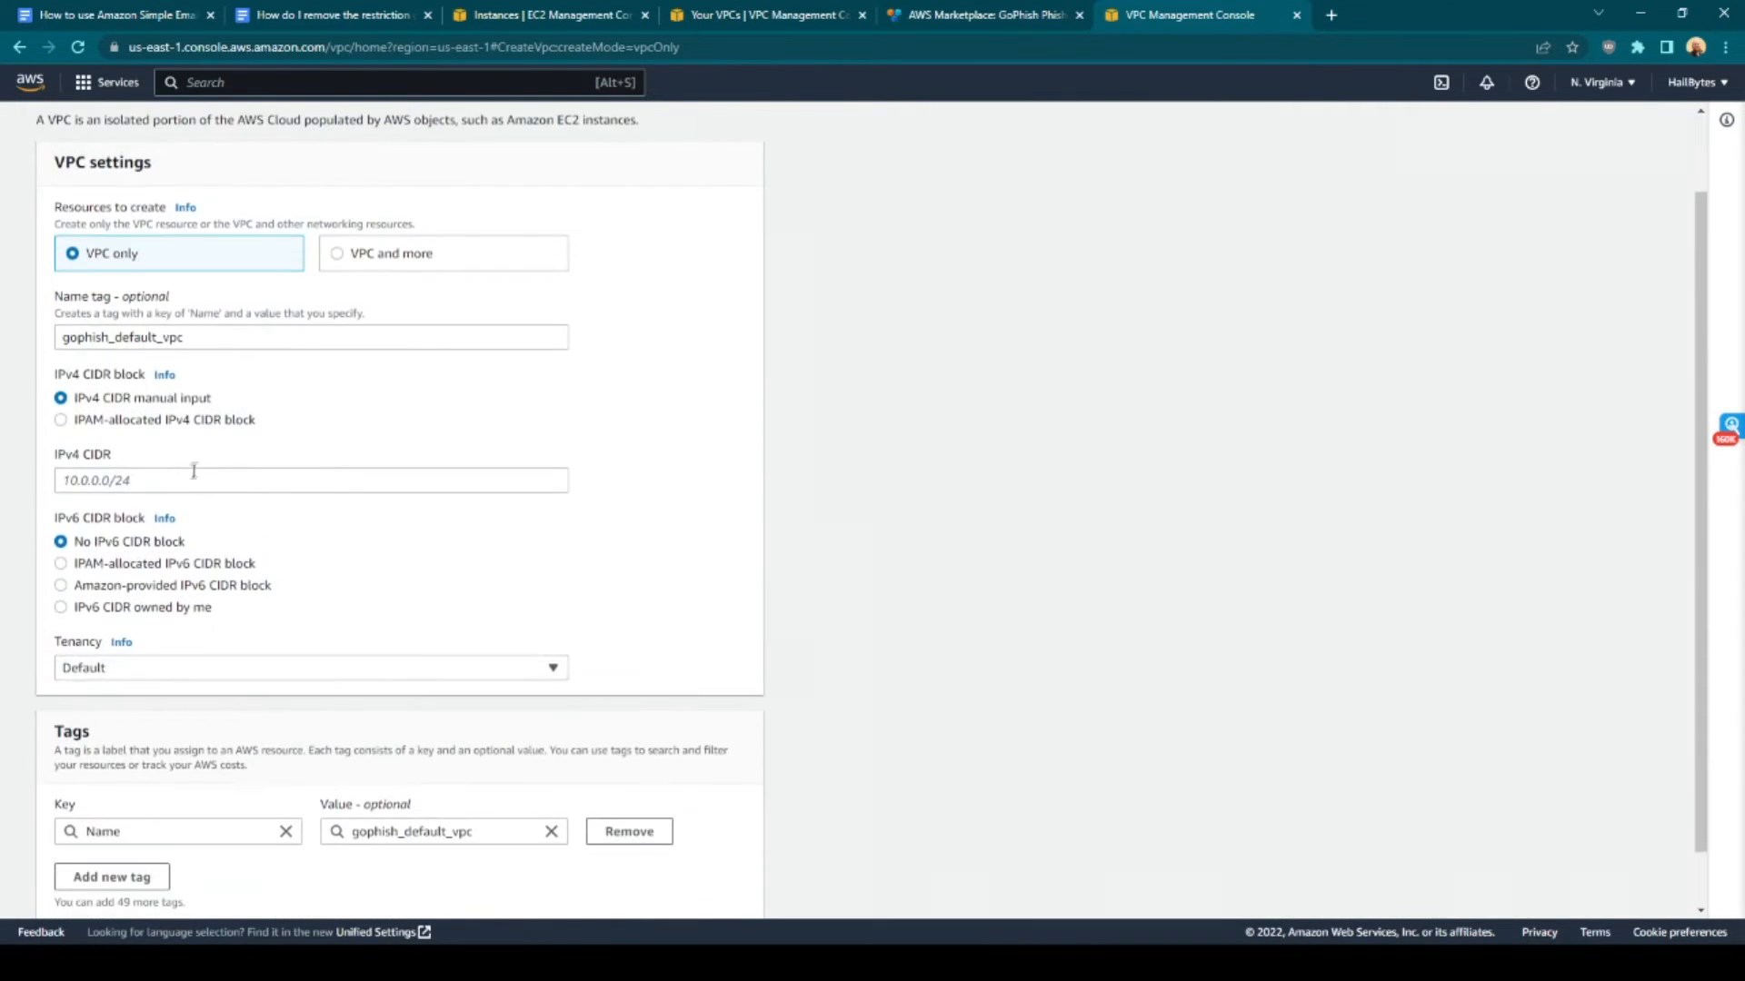
{"action": "left_click", "coordinate": [311, 480]}
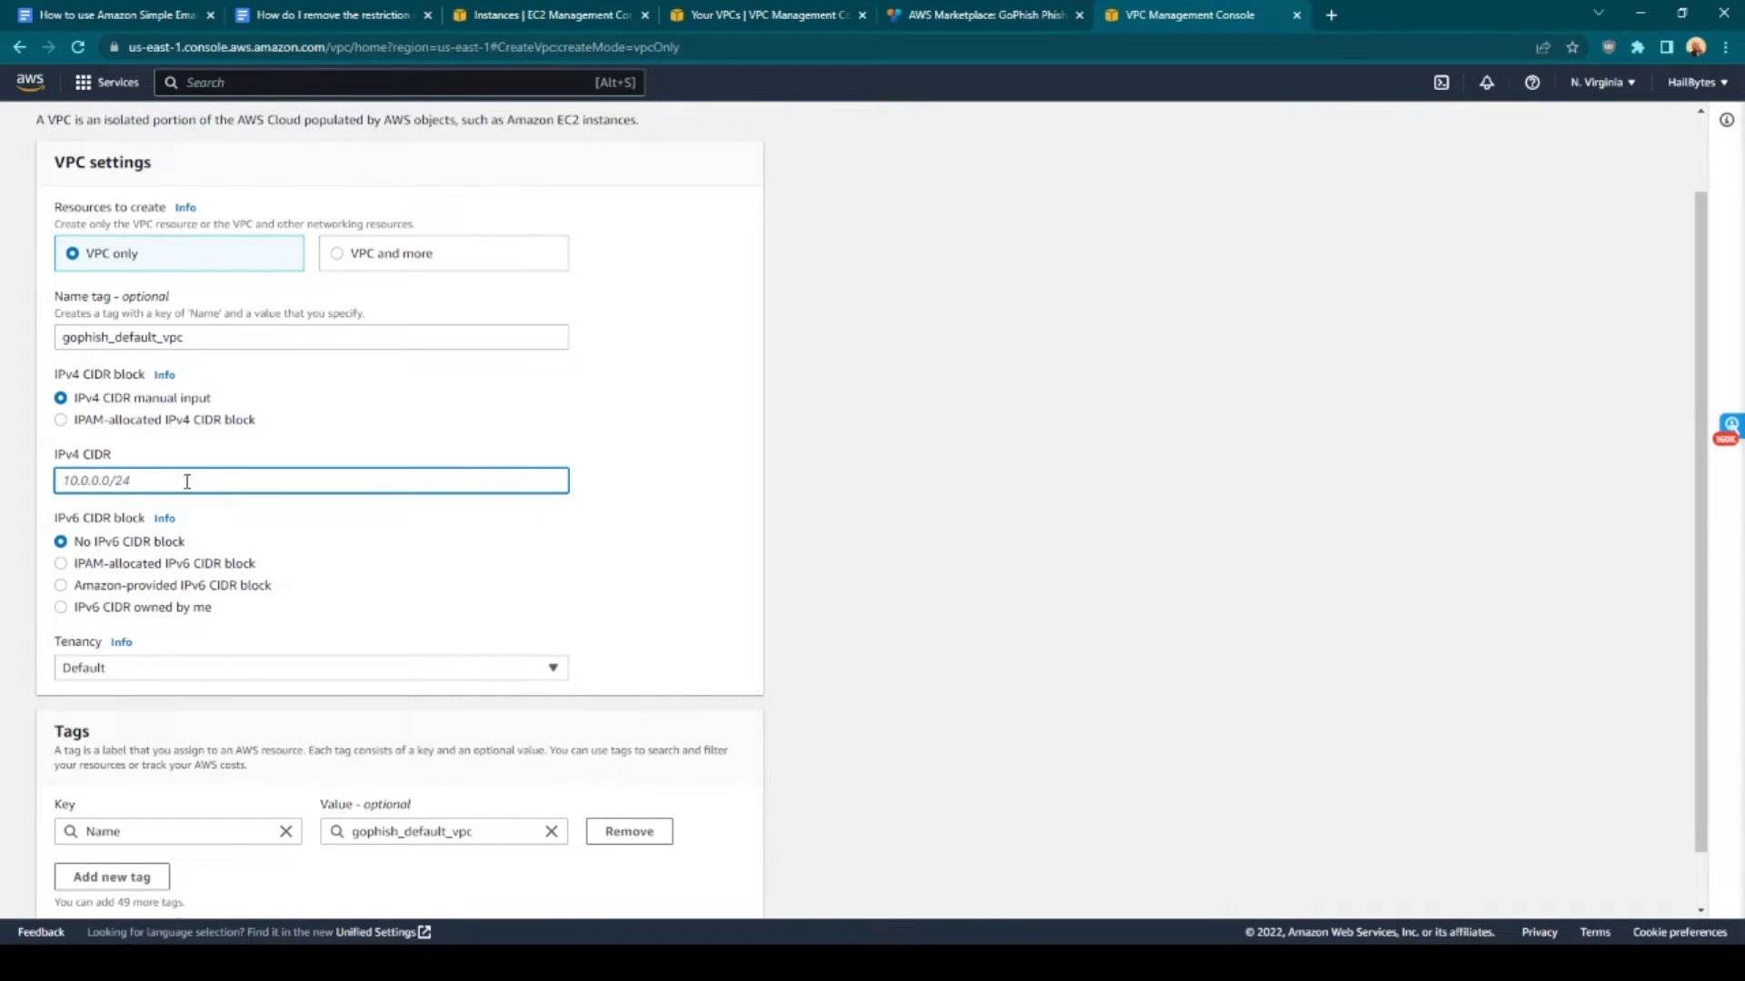
{"action": "type", "text": "172.15.0.0/24"}
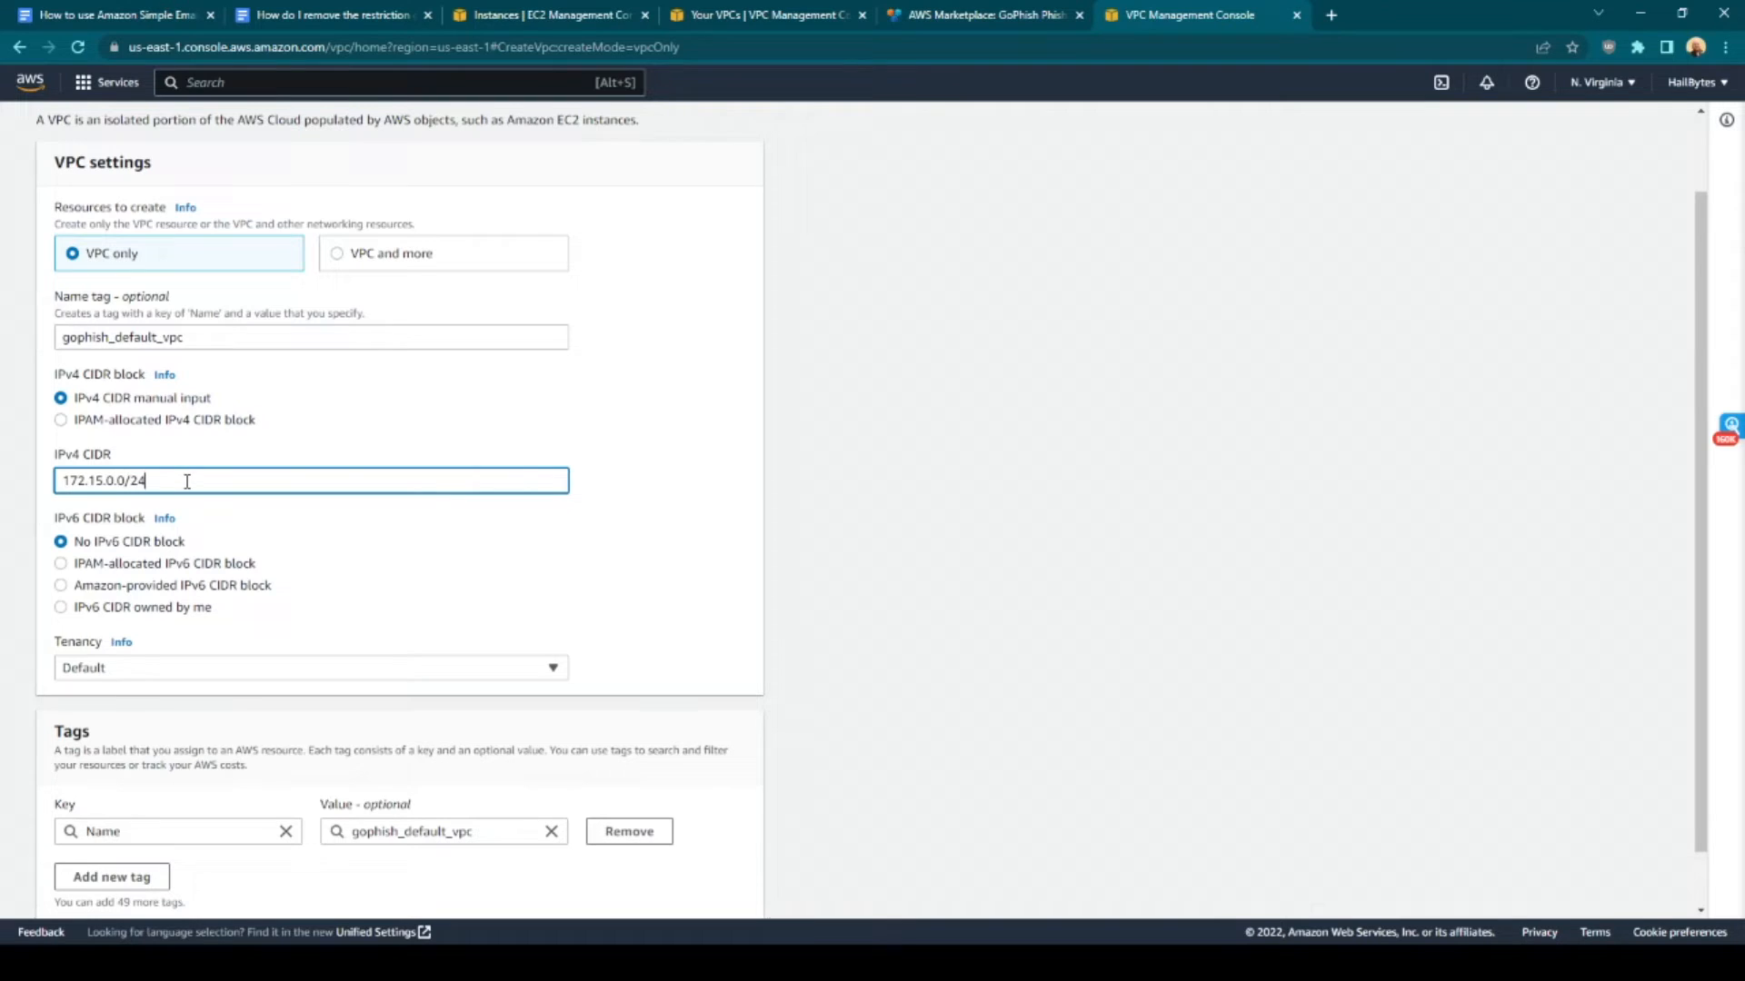
{"action": "scroll", "scroll_direction": "down", "scroll_amount": 3}
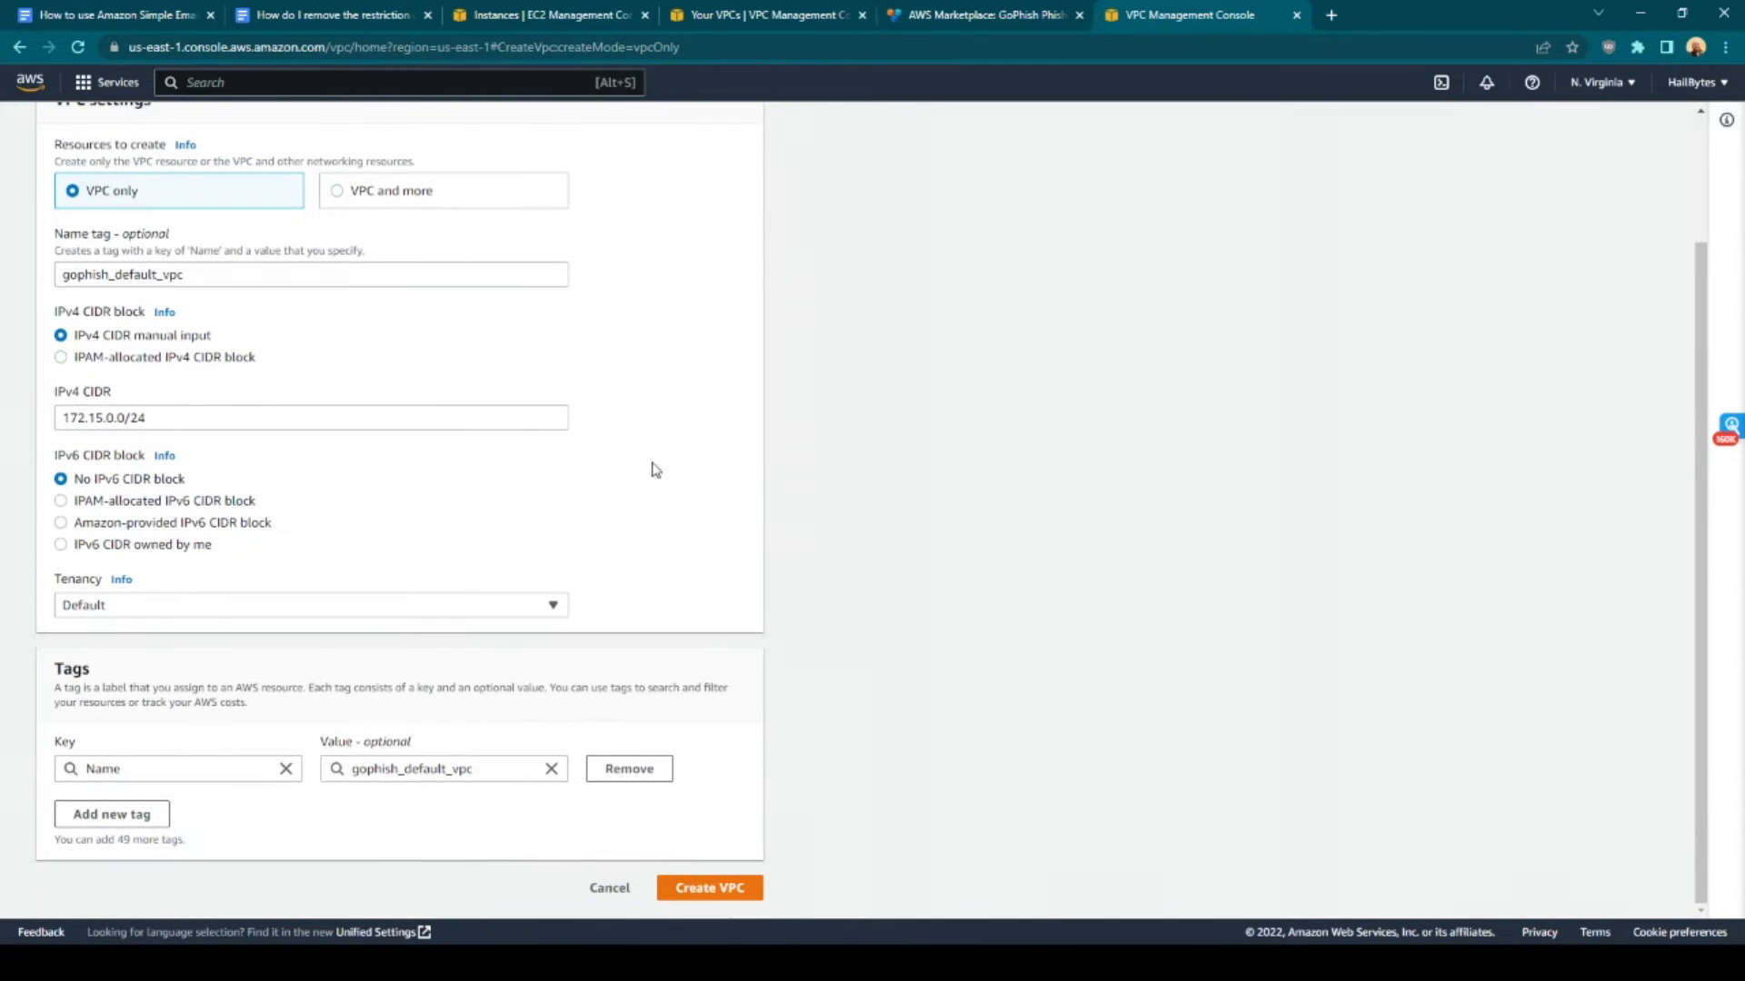
{"action": "mouse_move", "coordinate": [674, 817]}
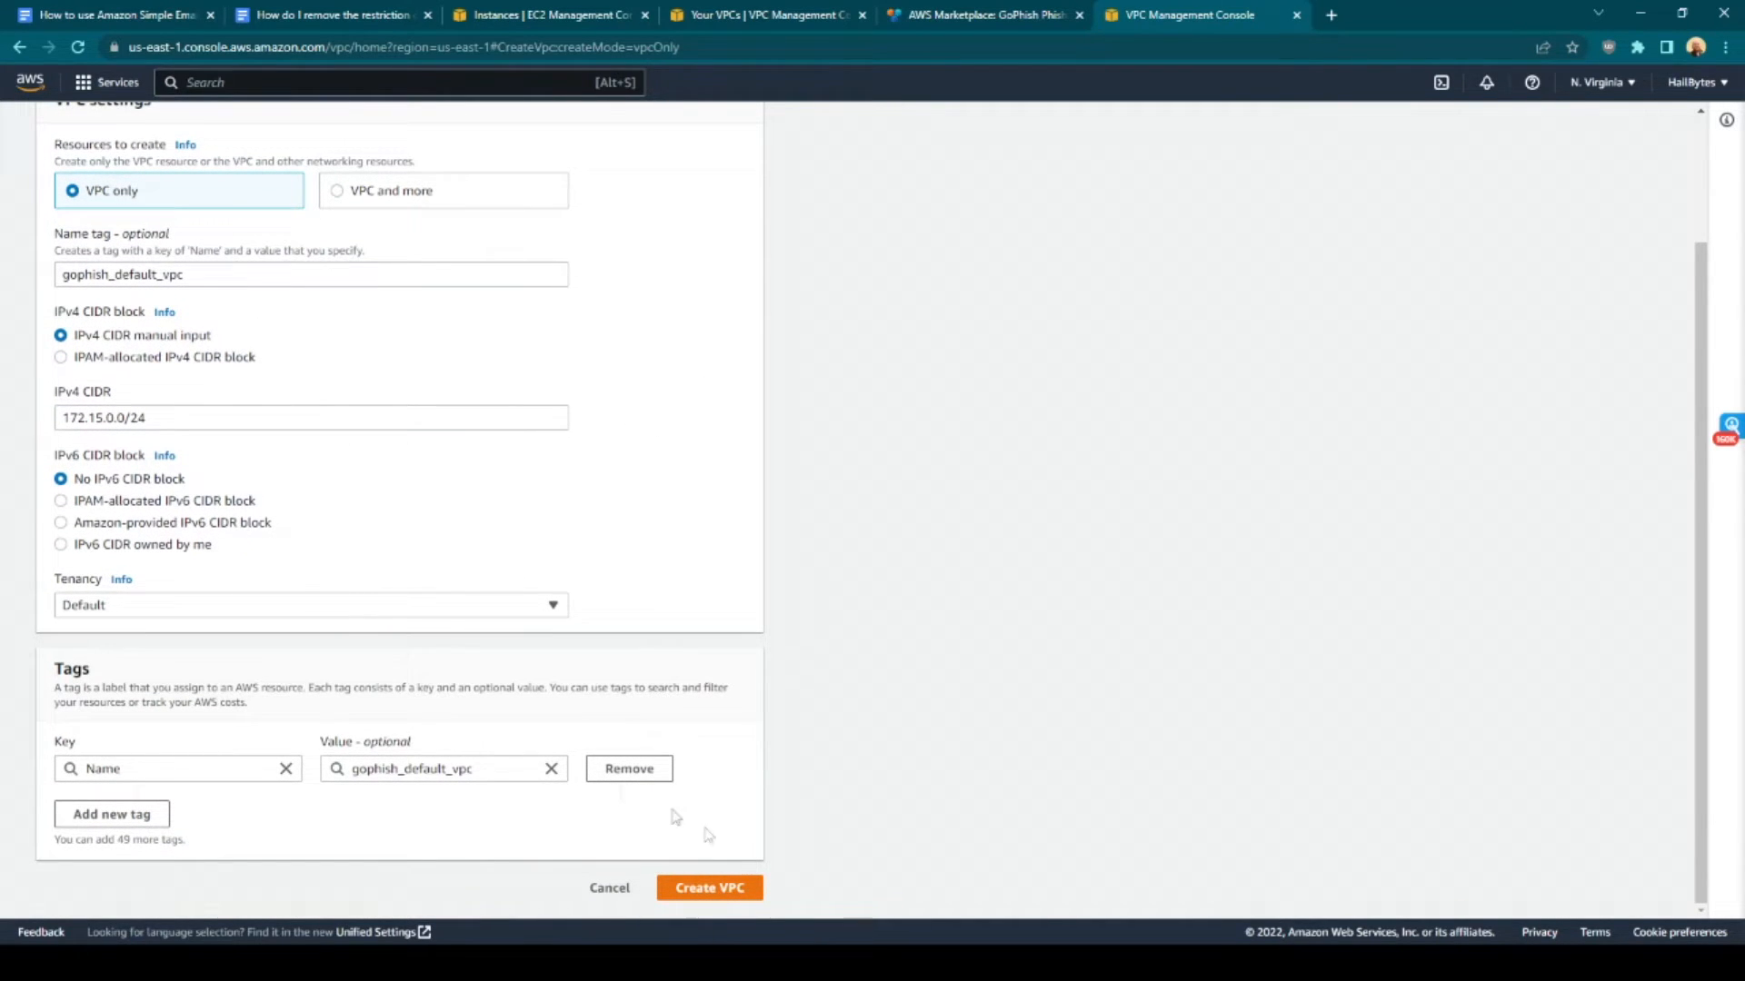
{"action": "left_click", "coordinate": [709, 887]}
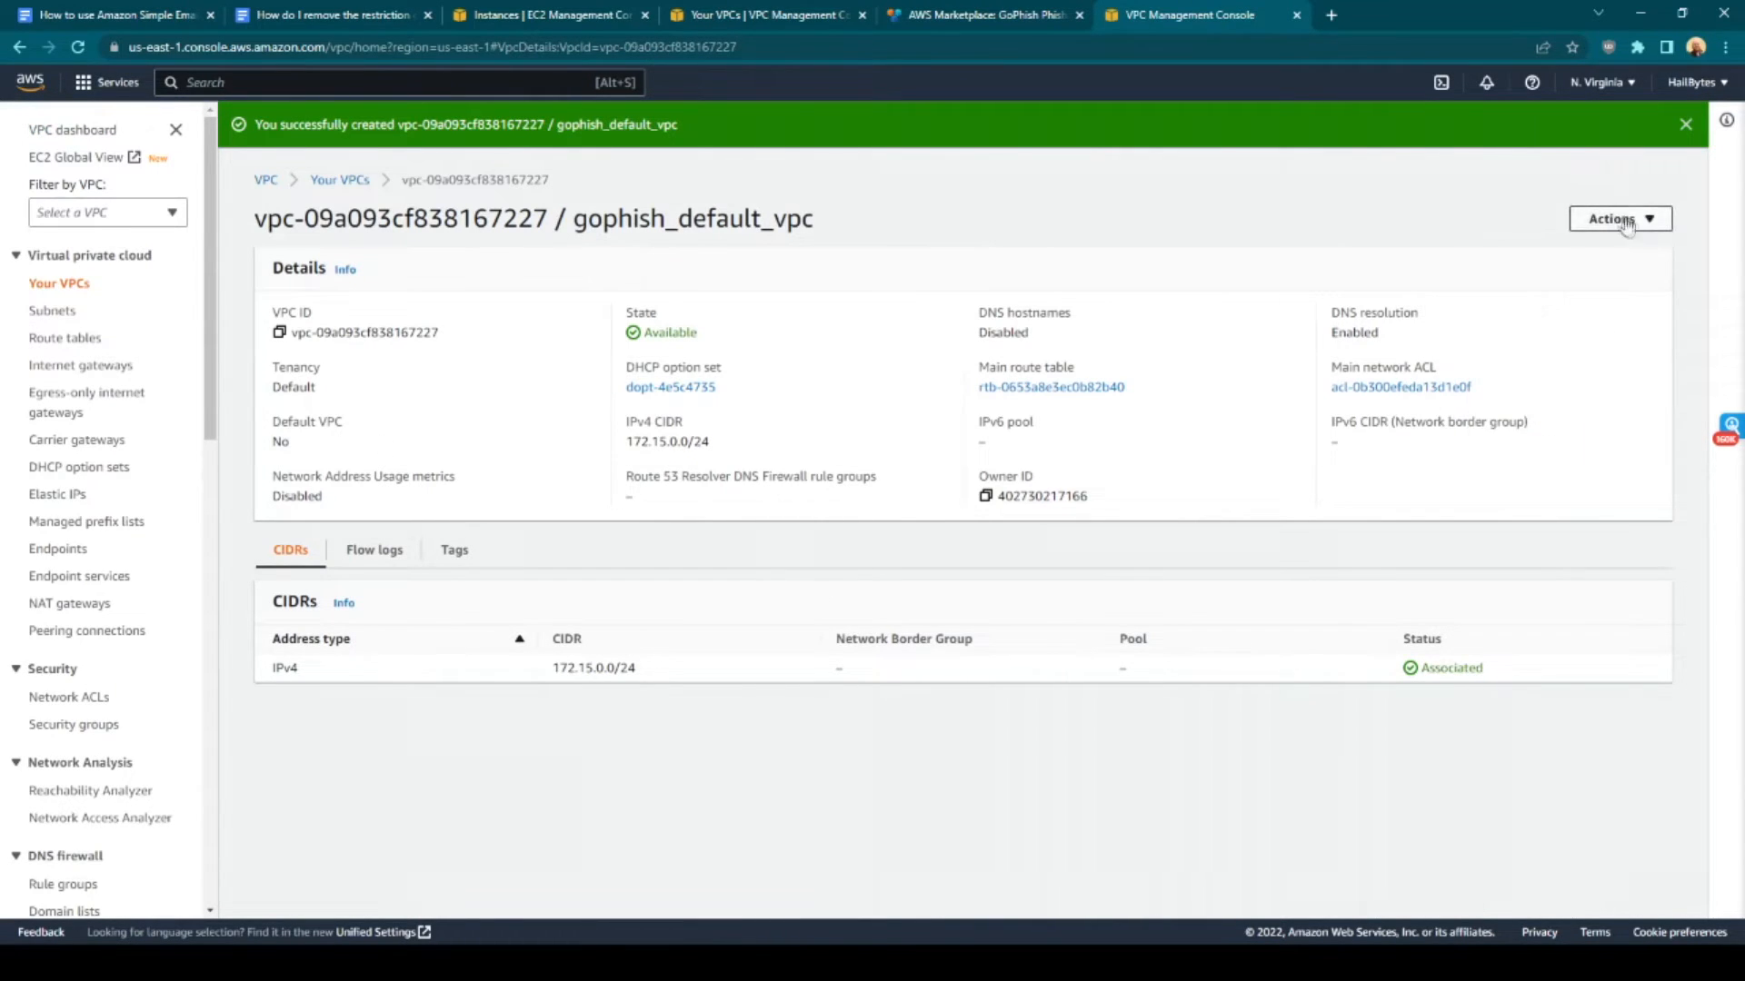
Enable DNS hostnames in gophish_default_vpc's settings and save
{"action": "left_click", "coordinate": [1620, 219]}
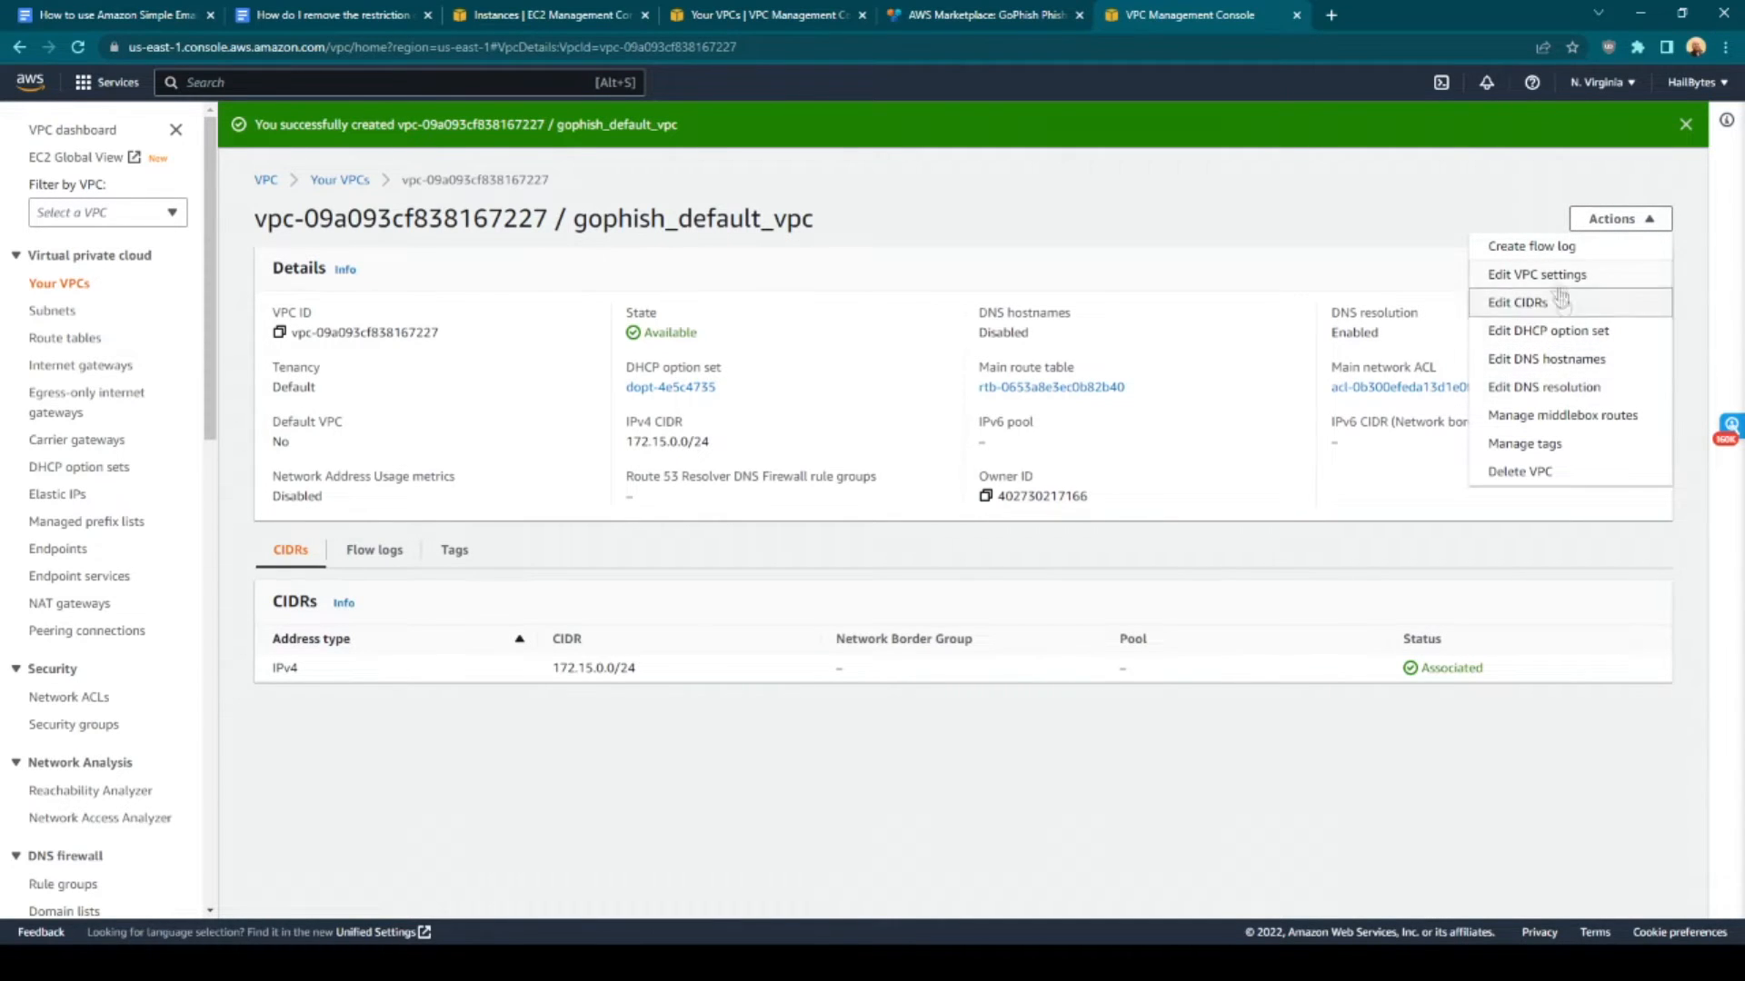
{"action": "left_click", "coordinate": [1537, 274]}
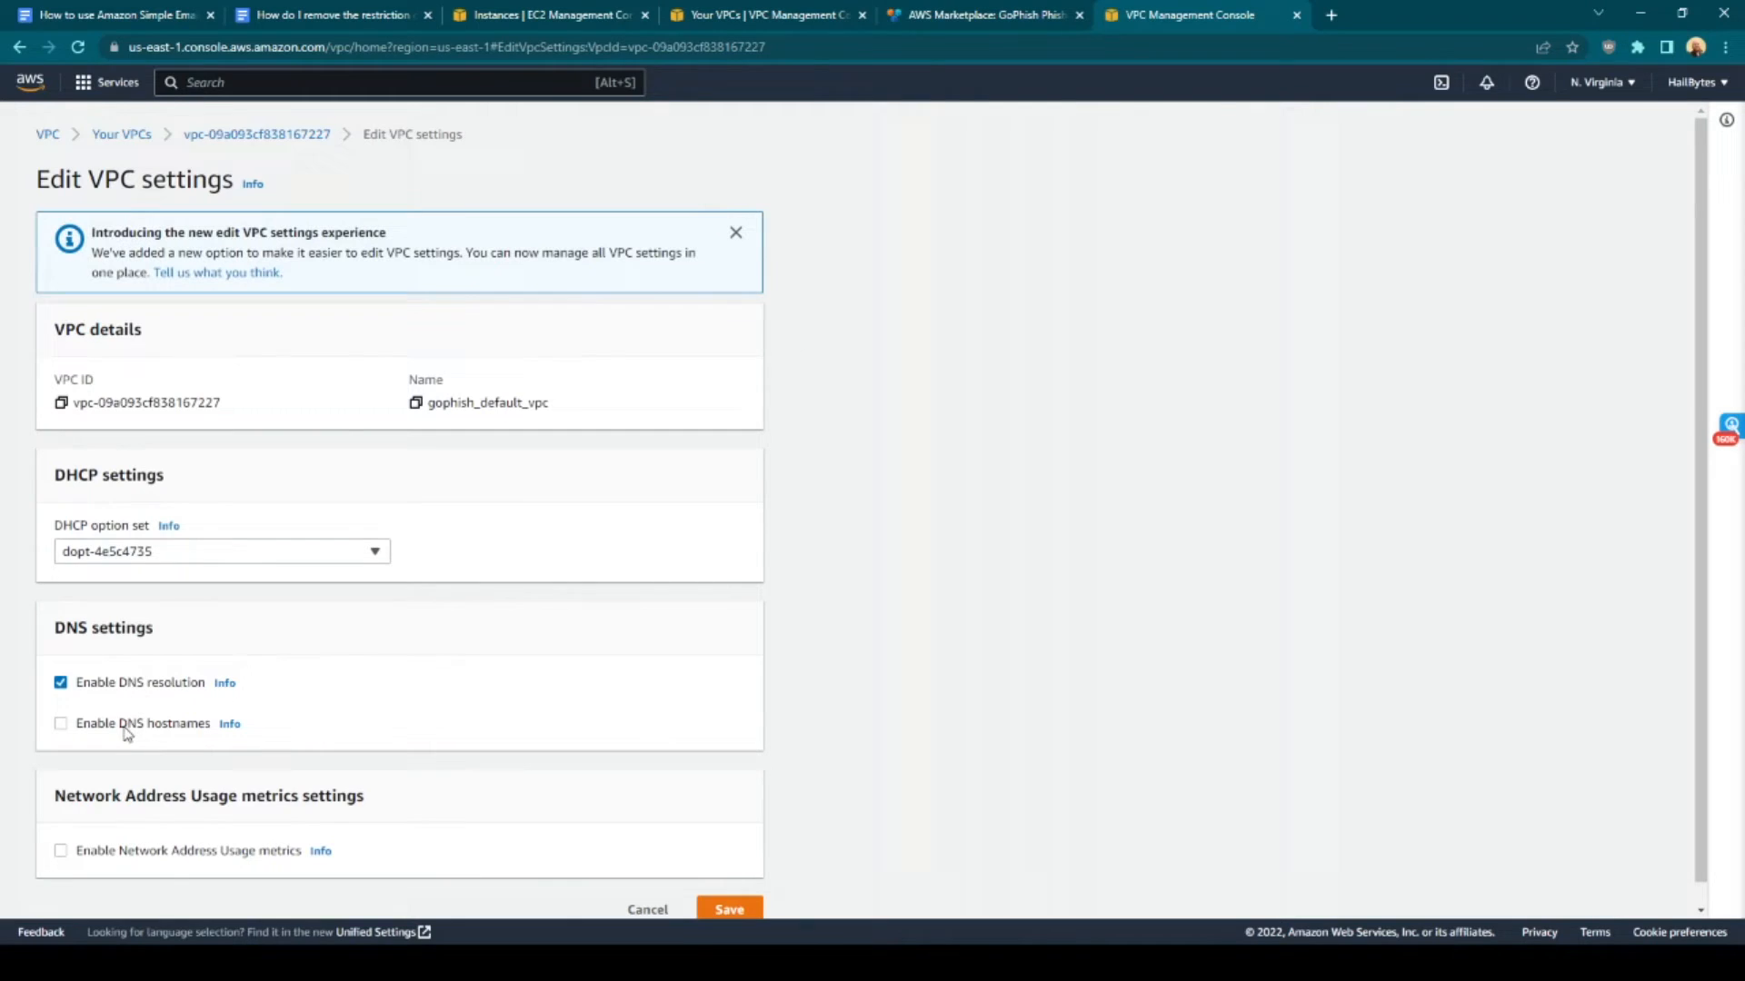
{"action": "left_click", "coordinate": [60, 723]}
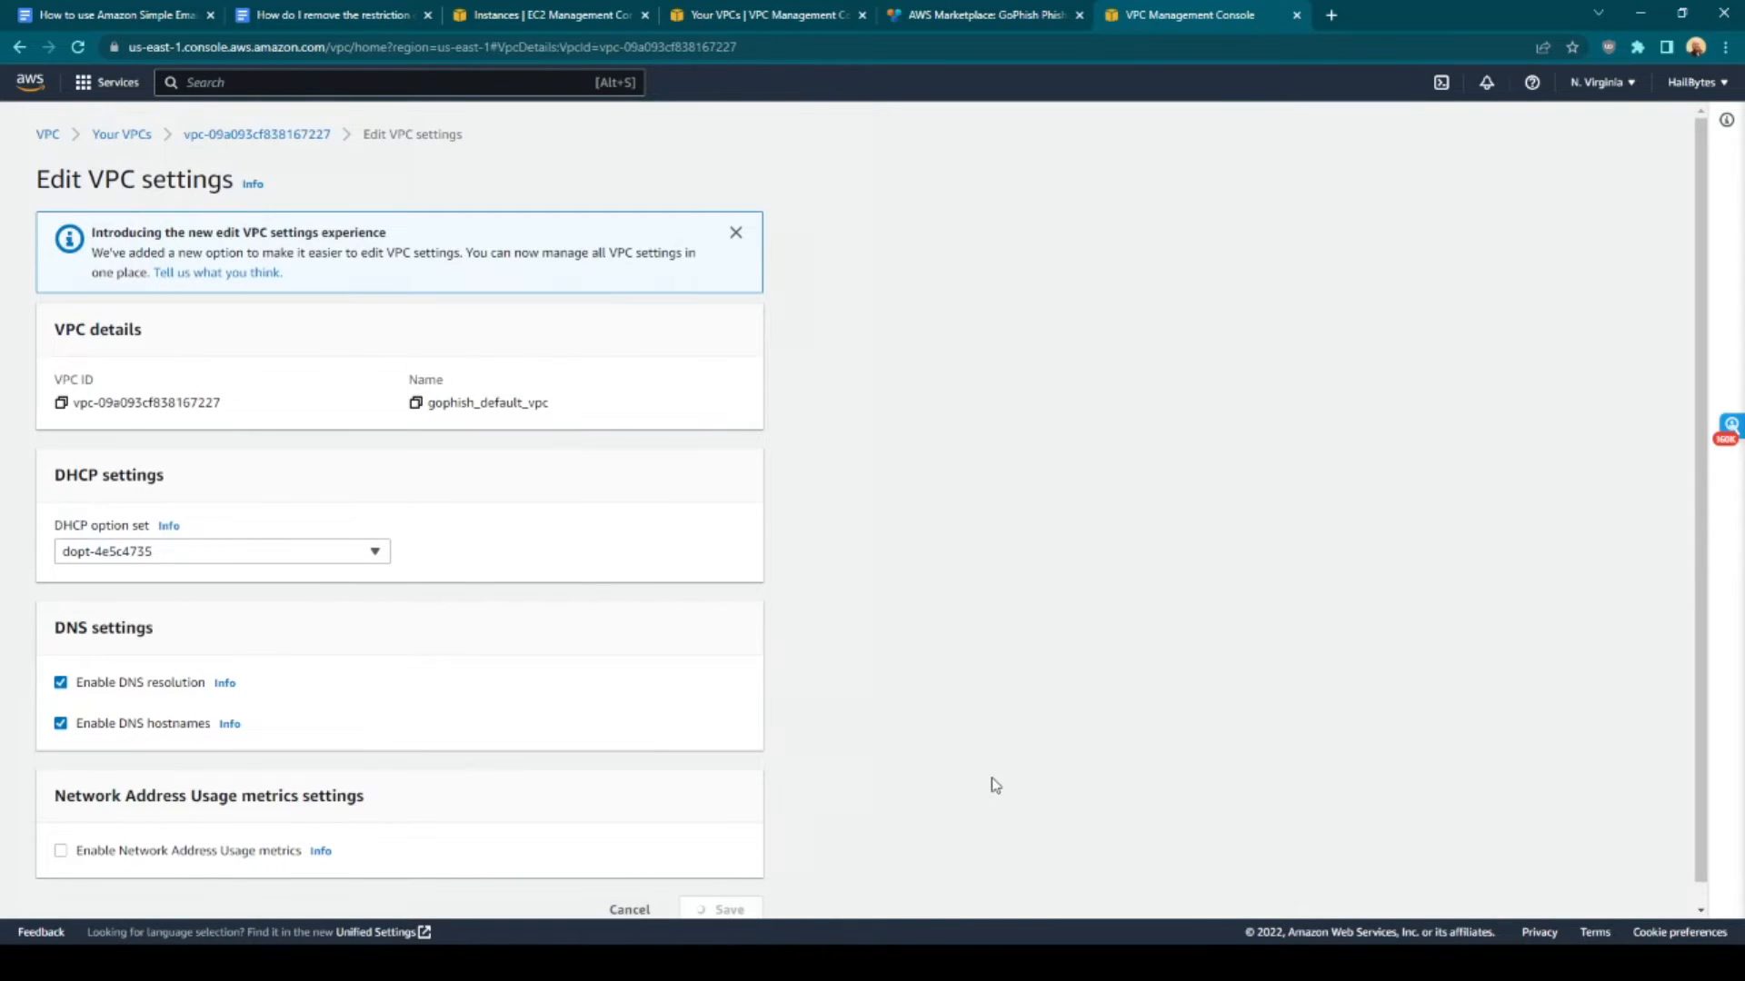
{"action": "left_click", "coordinate": [728, 909]}
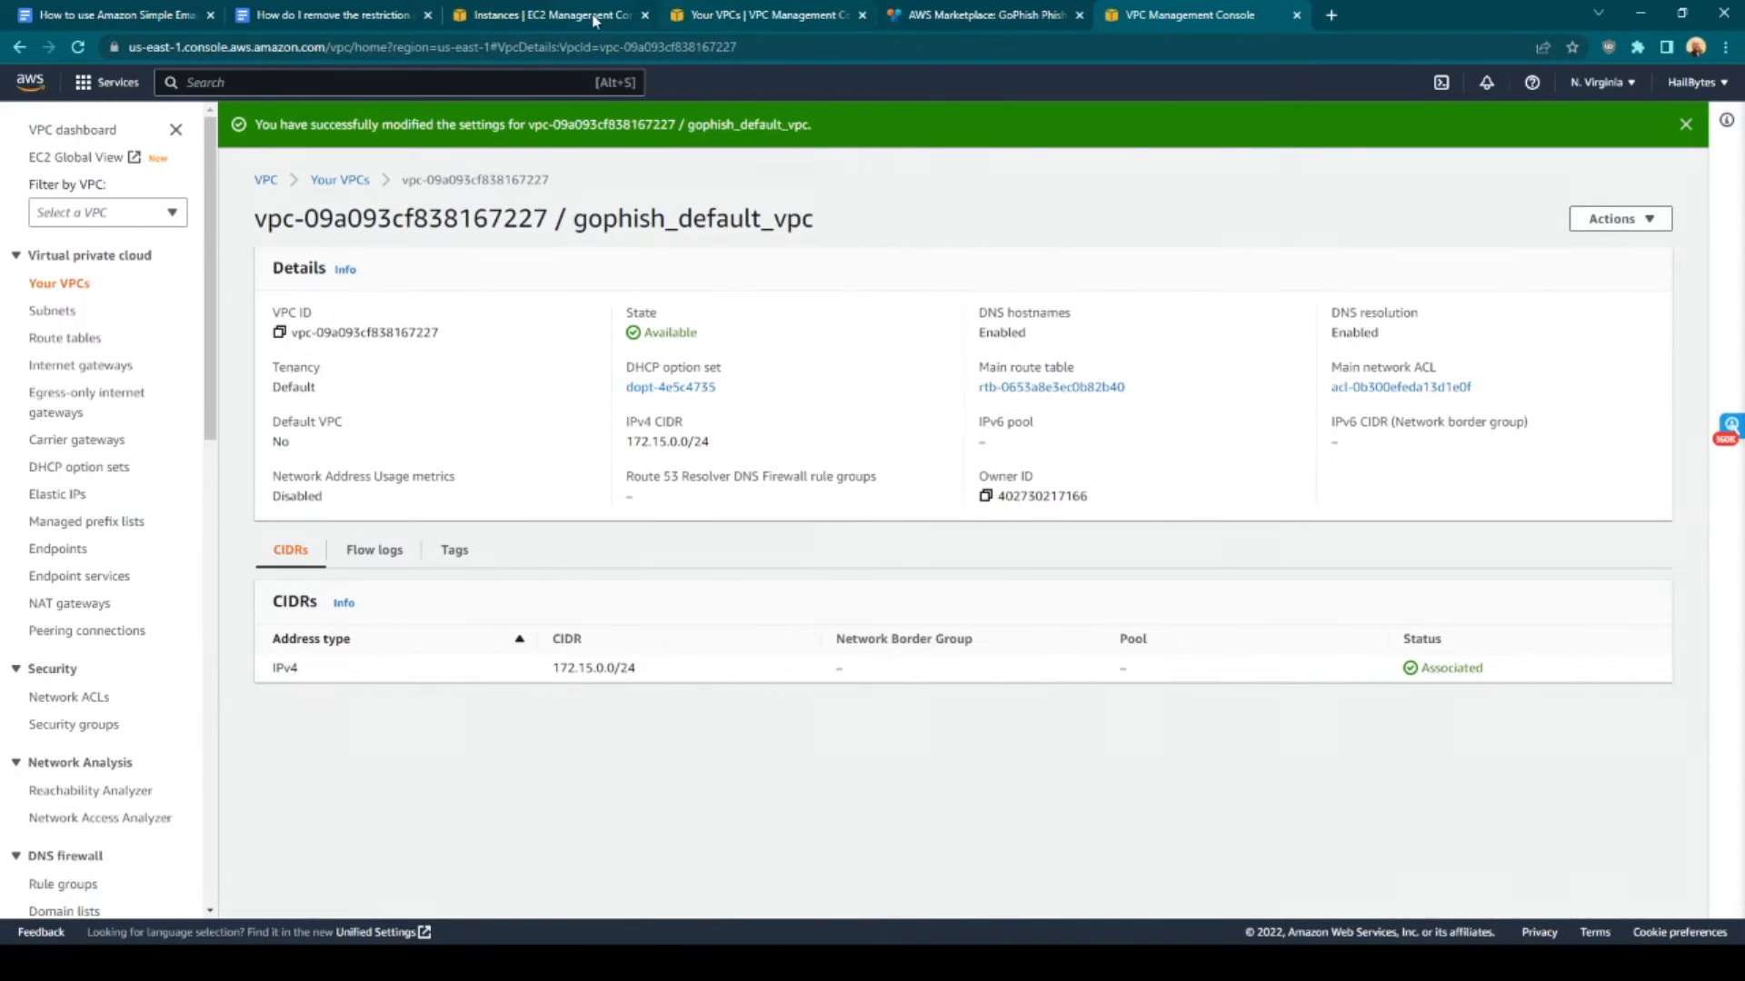
Return to the GoPhish Marketplace launch tab and go create a subnet for the VPC
{"action": "left_click", "coordinate": [984, 15]}
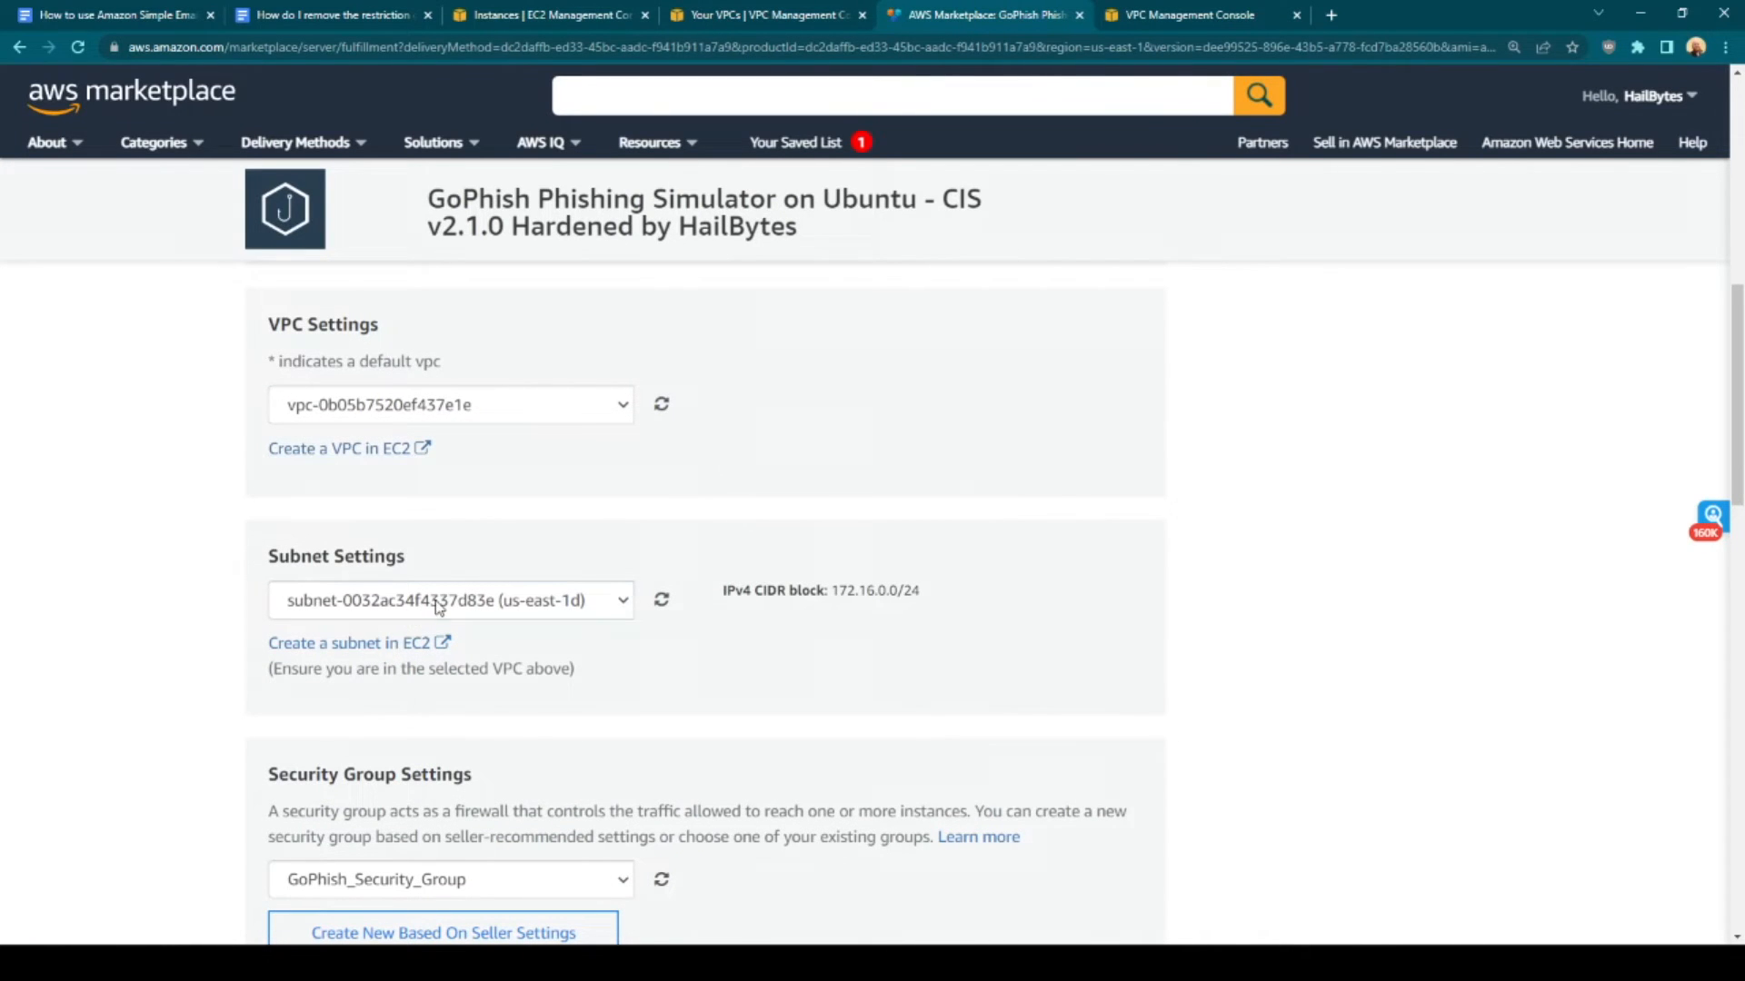
{"action": "mouse_move", "coordinate": [524, 419]}
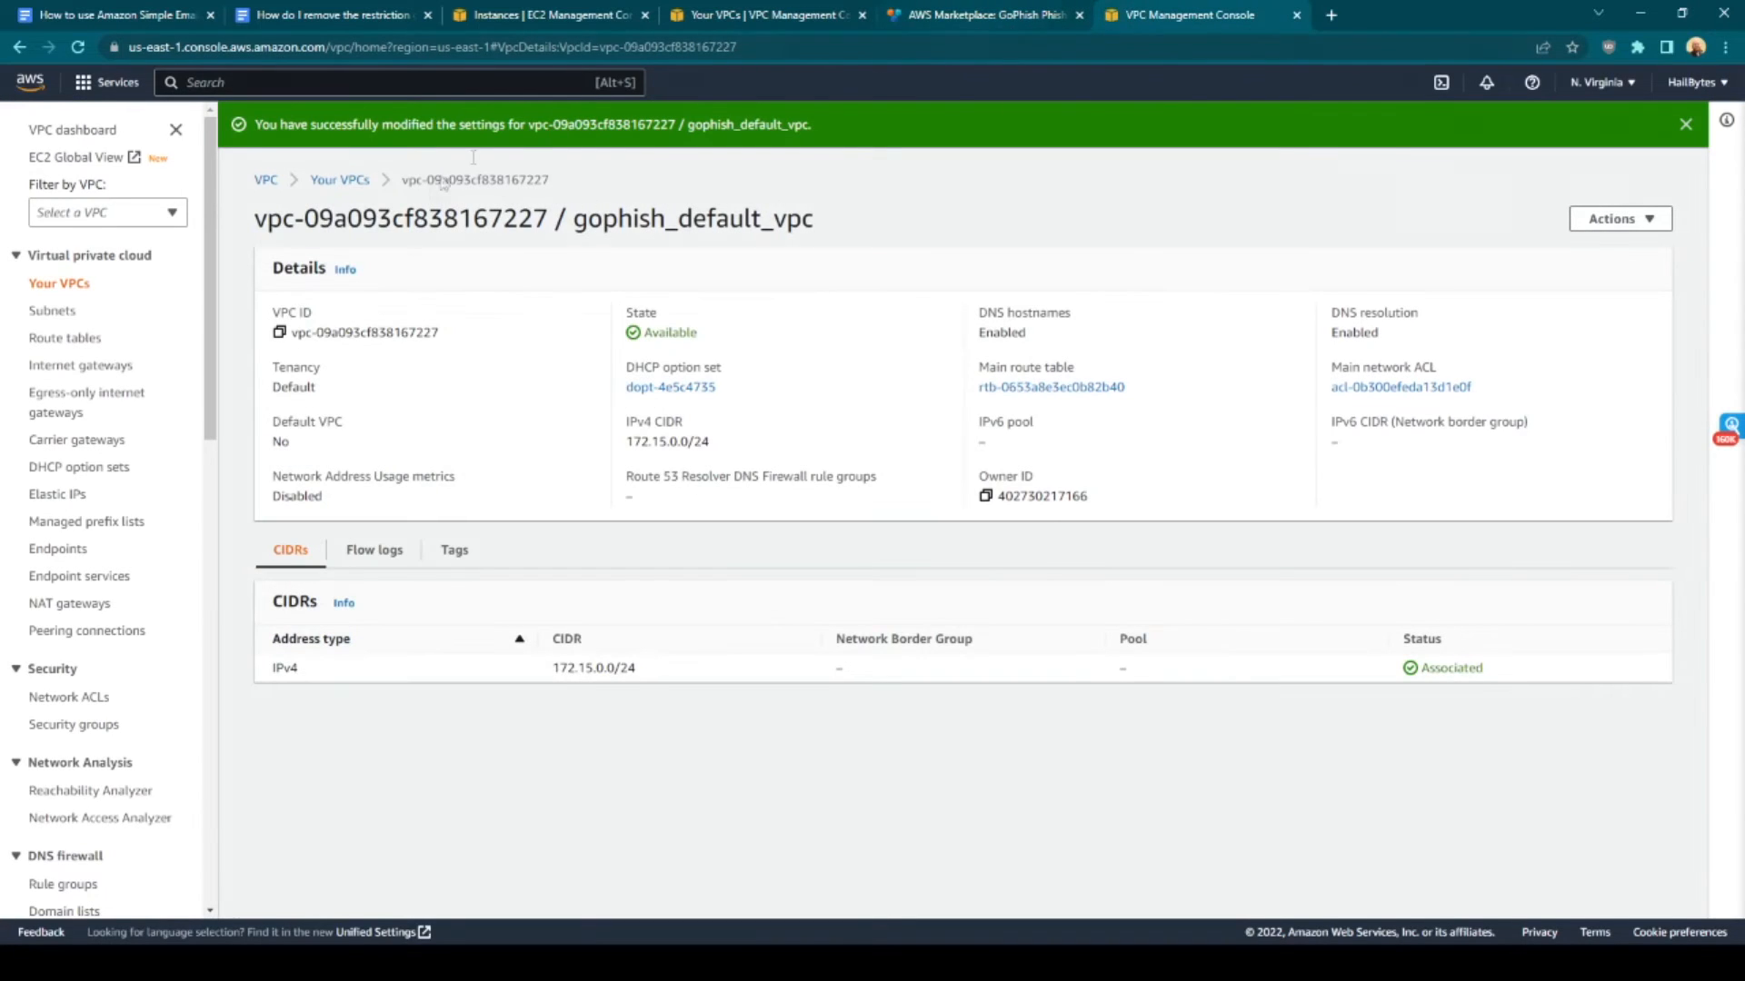
{"action": "left_click", "coordinate": [983, 15]}
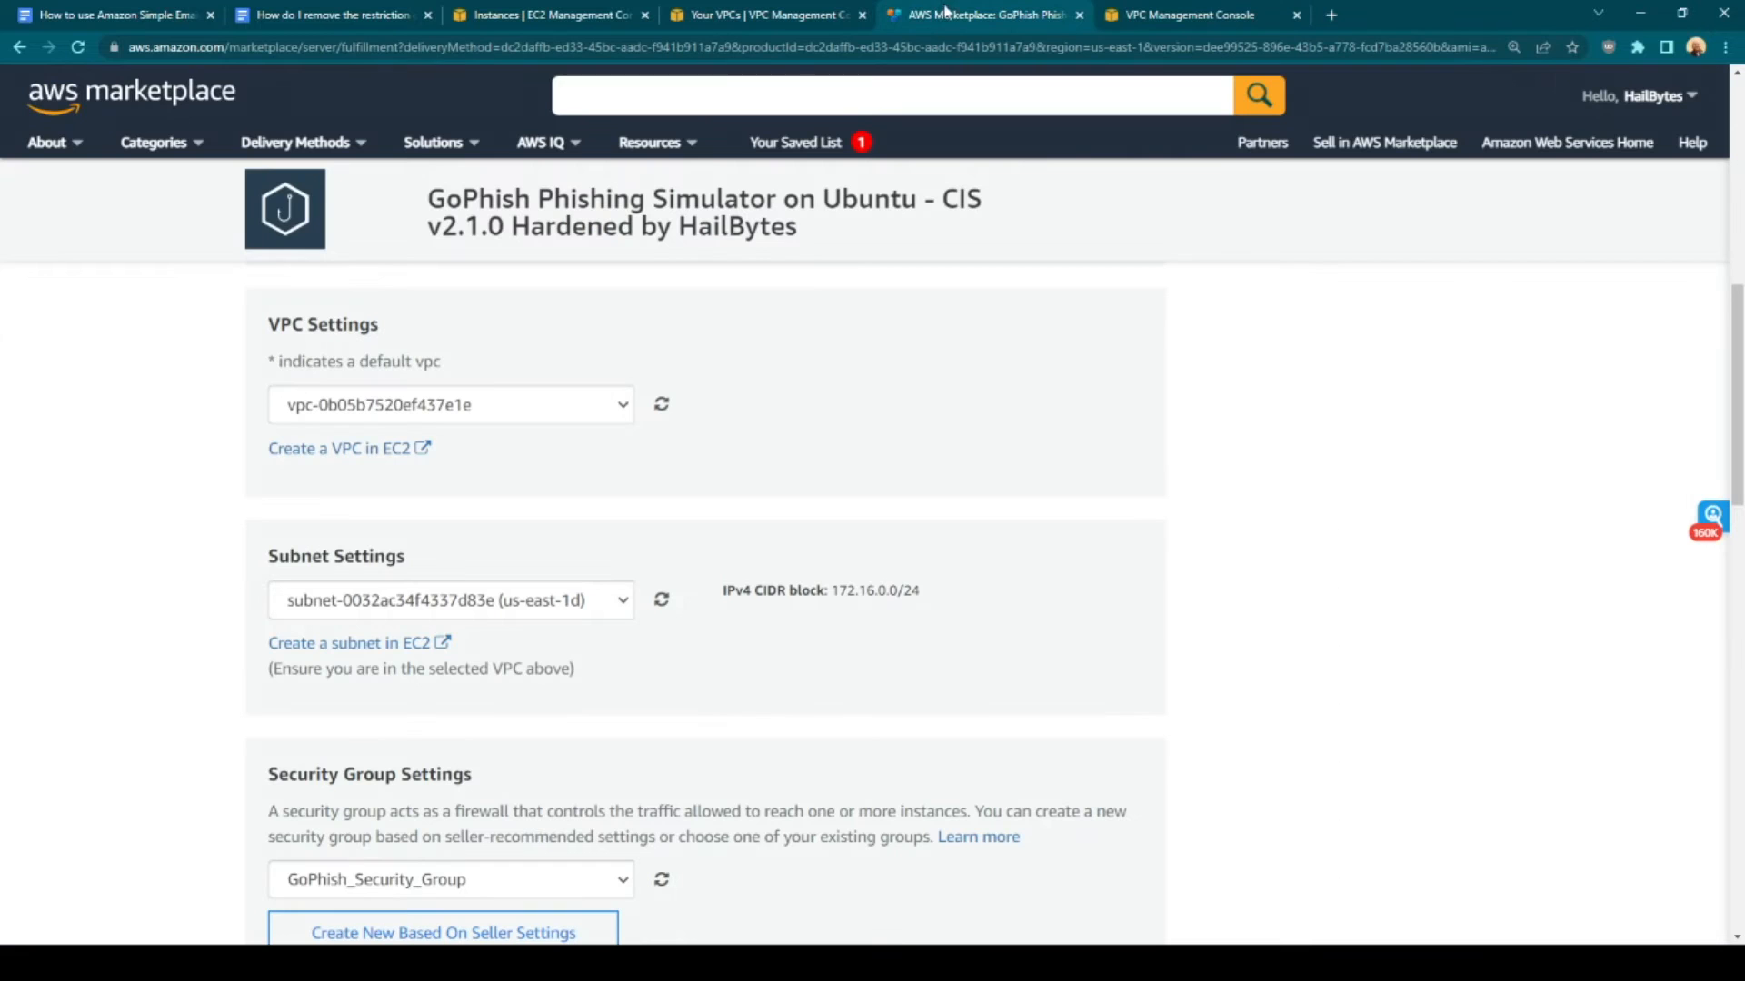
{"action": "left_click", "coordinate": [450, 404]}
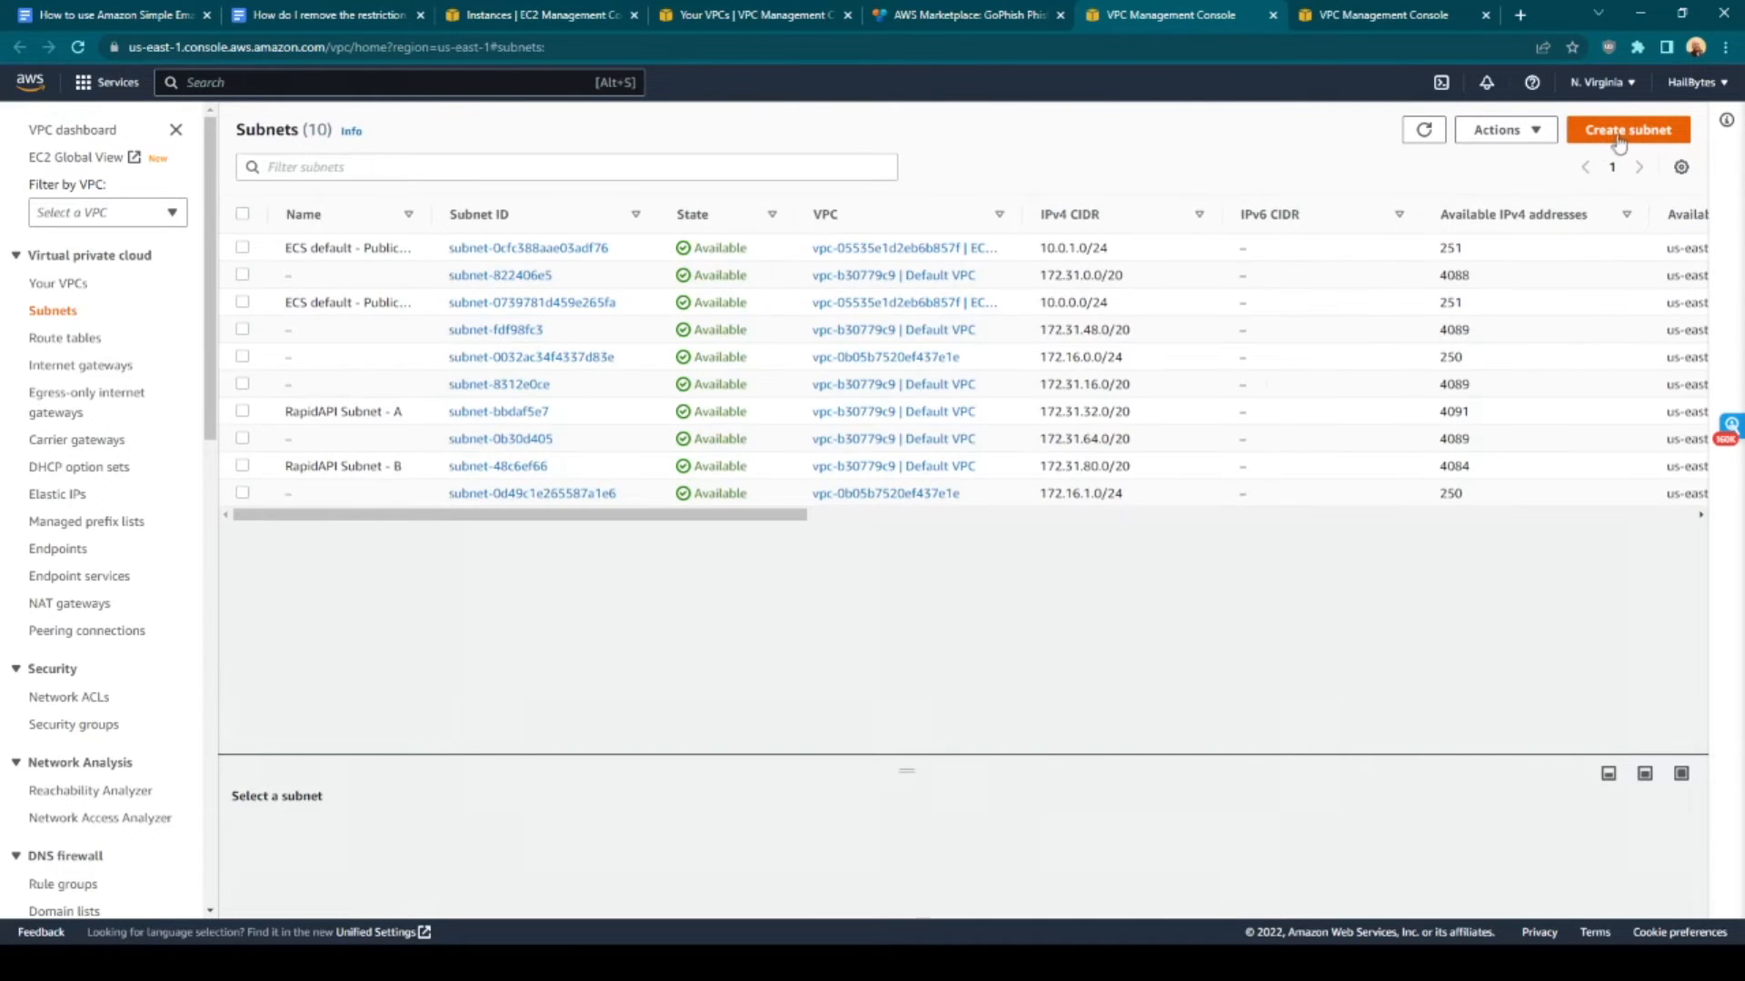
Create subnet gophish_default_subnet in gophish_default_vpc with CIDR block 172.15.0.0/24
{"action": "left_click", "coordinate": [1626, 130]}
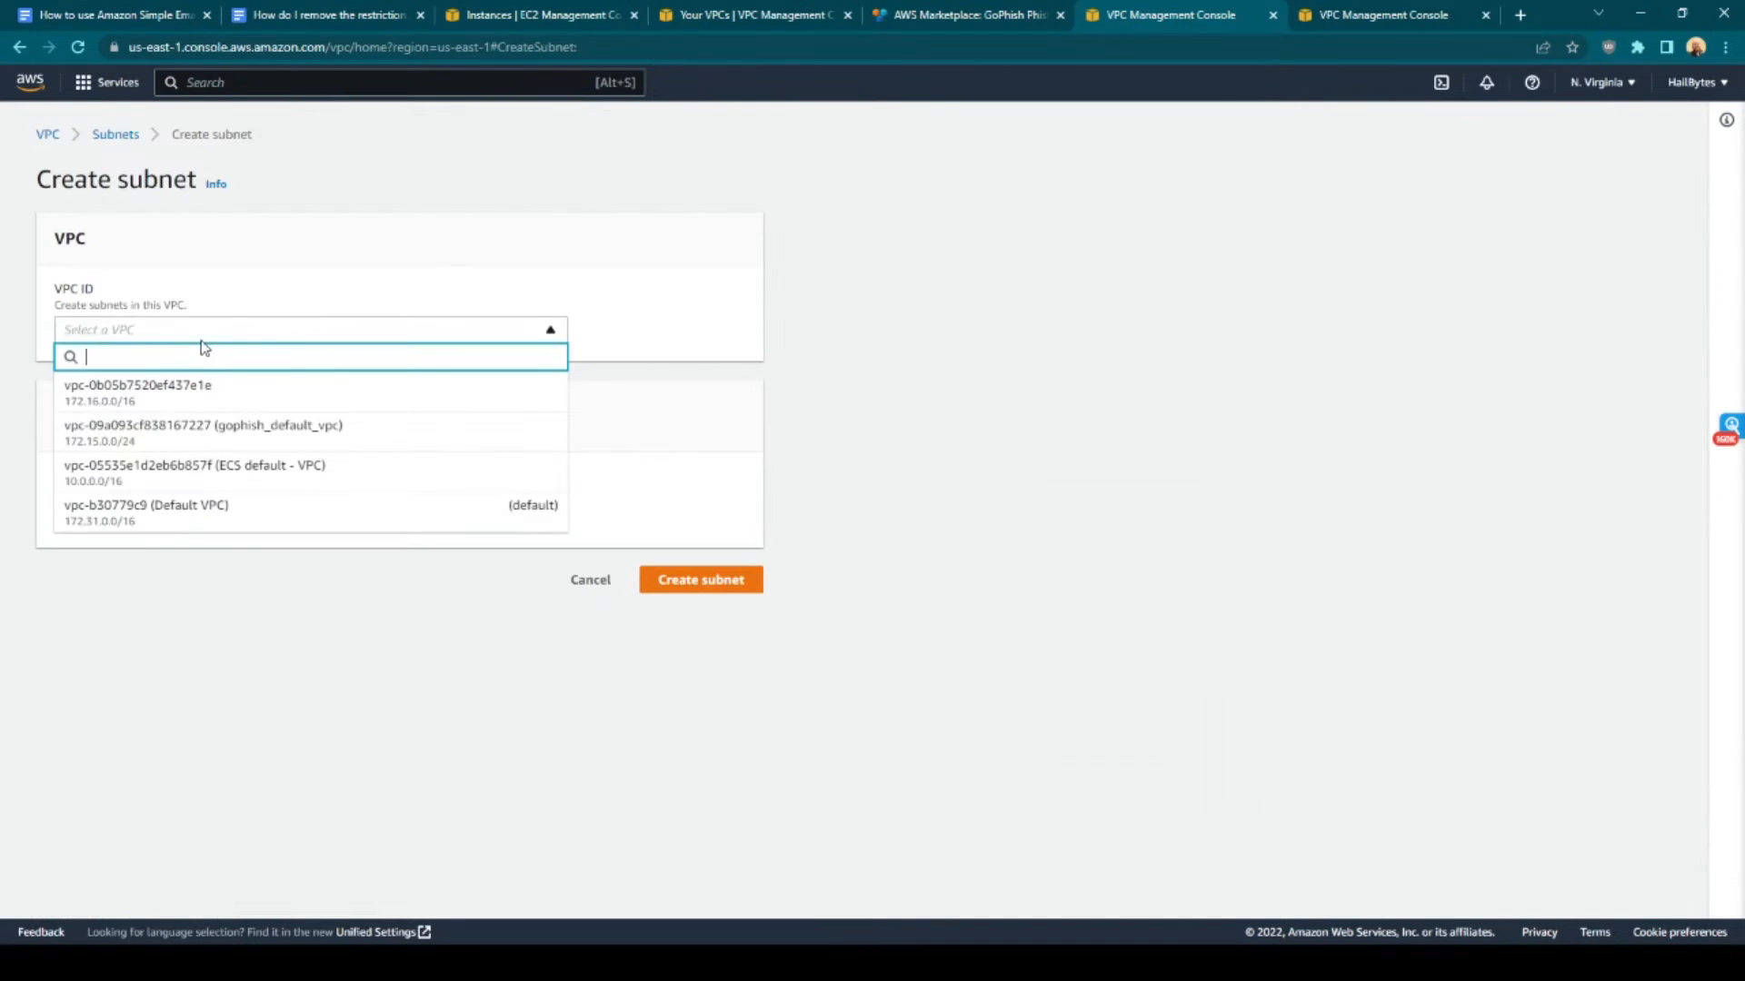
{"action": "left_click", "coordinate": [202, 432]}
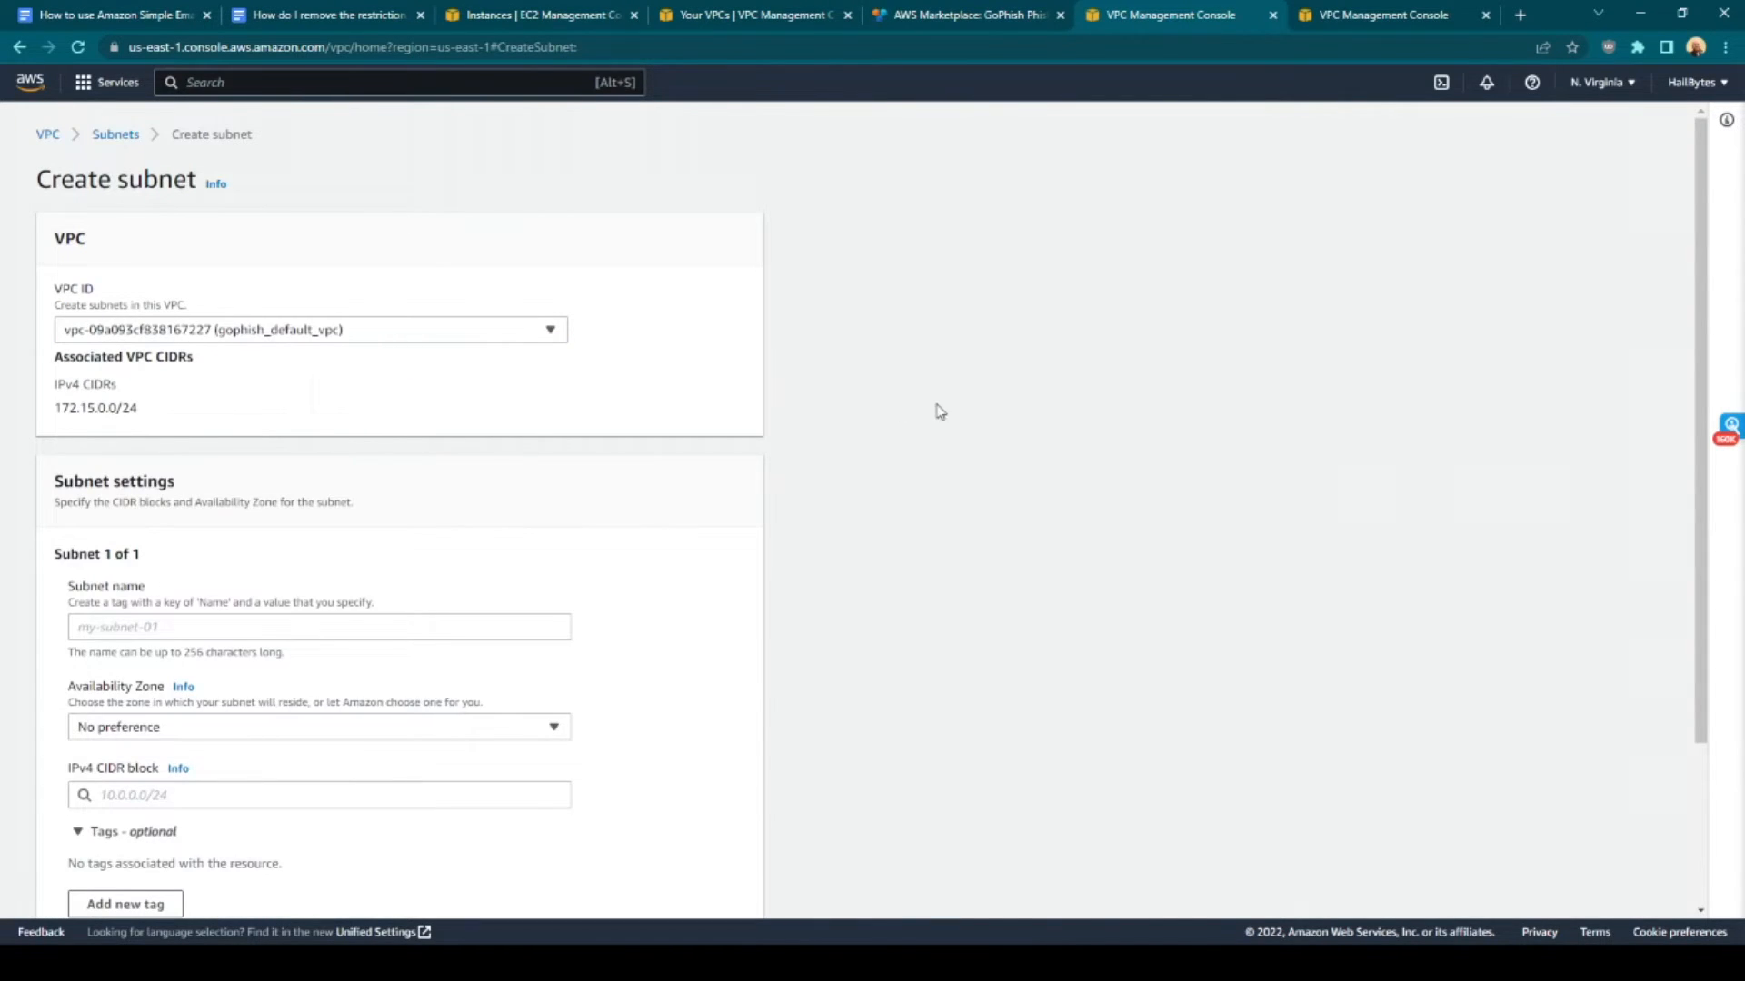
{"action": "type", "text": "gophish_default_subnet"}
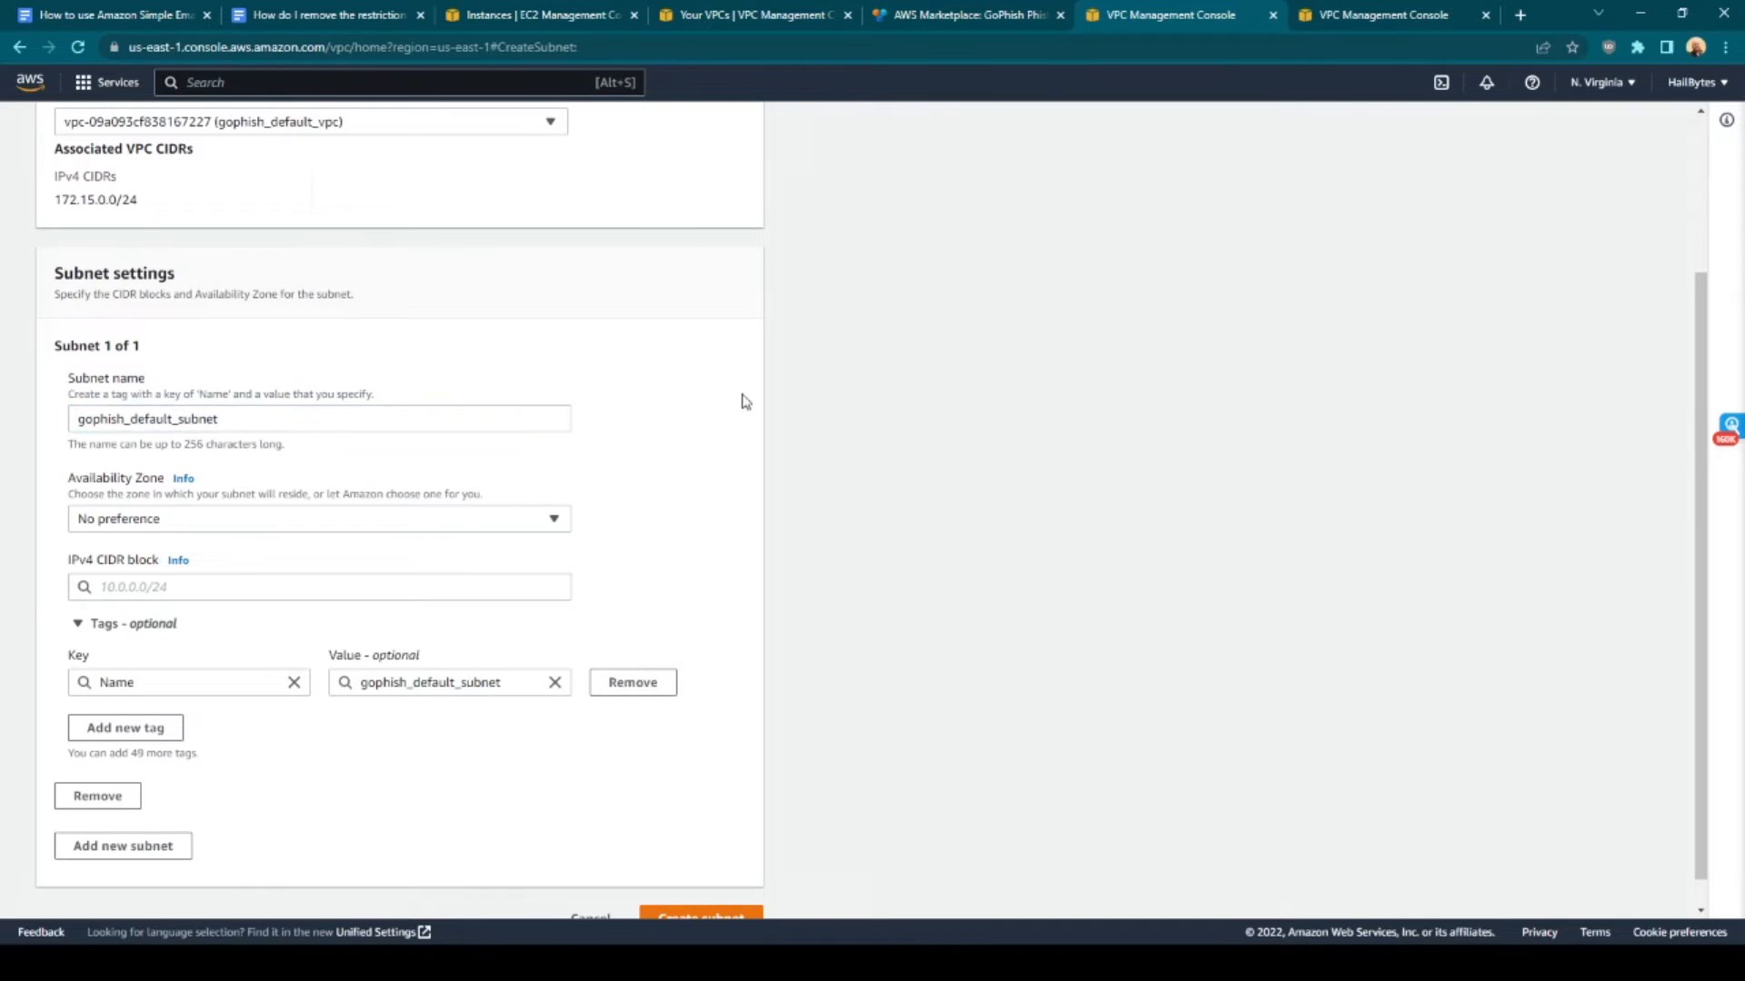
{"action": "left_click", "coordinate": [318, 586]}
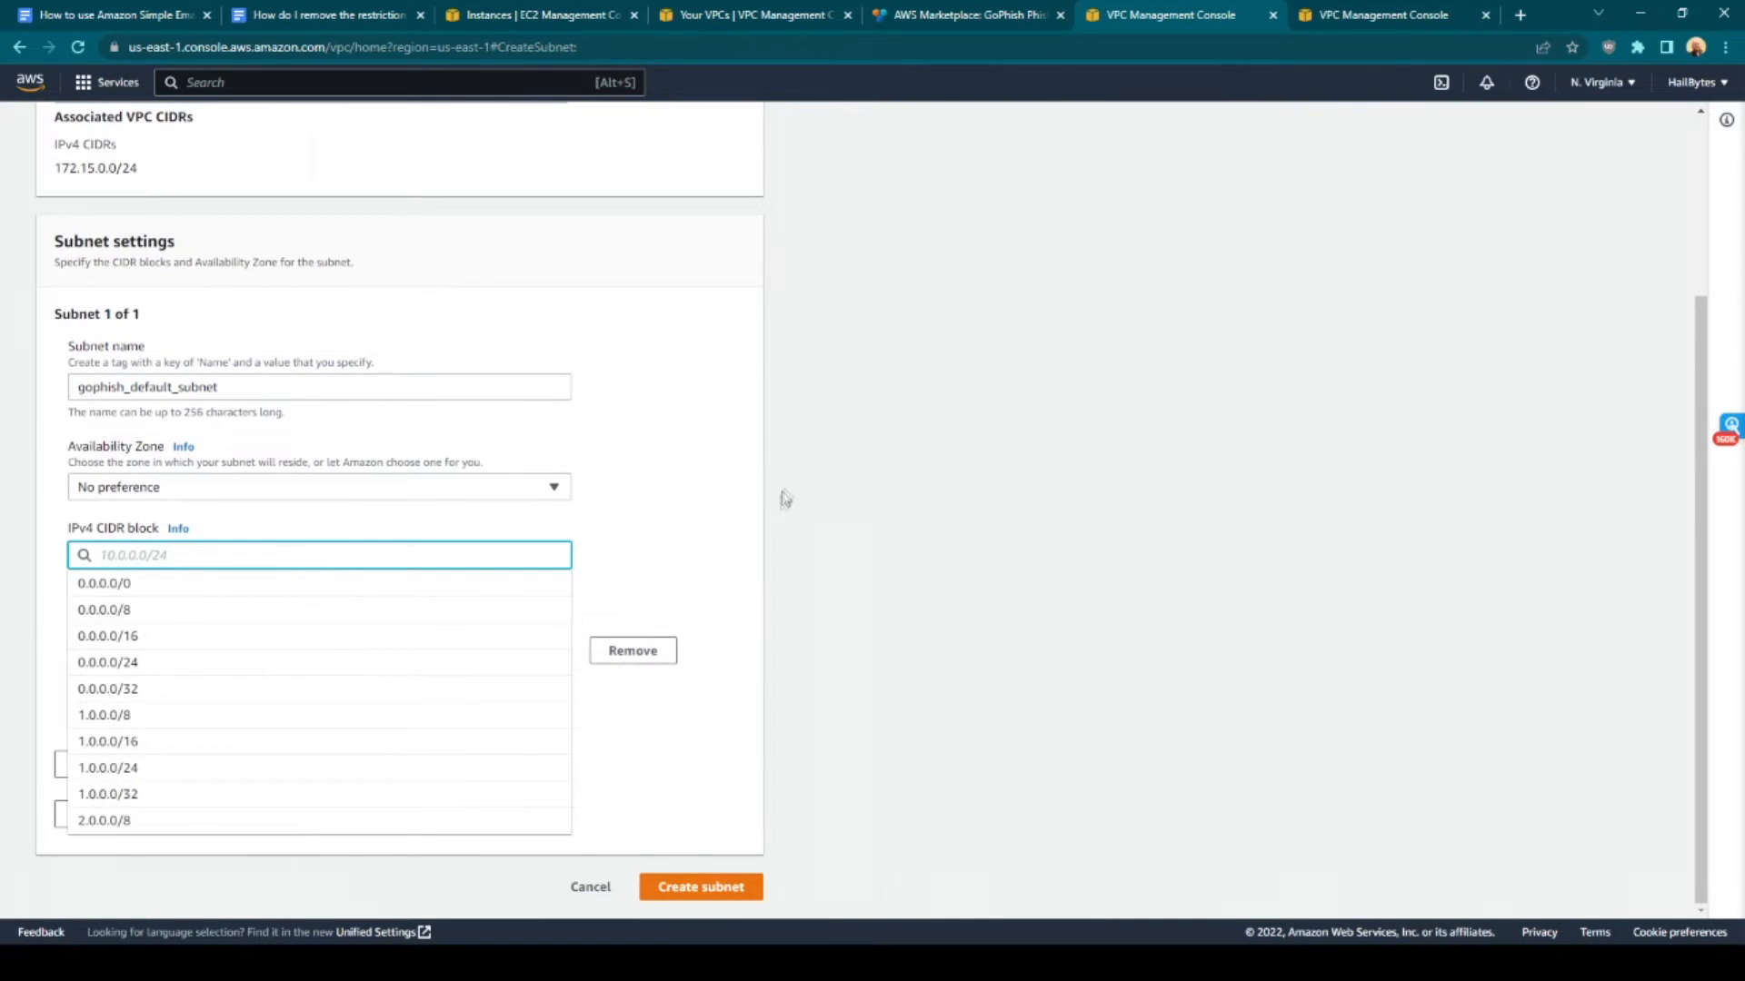
{"action": "mouse_move", "coordinate": [785, 496]}
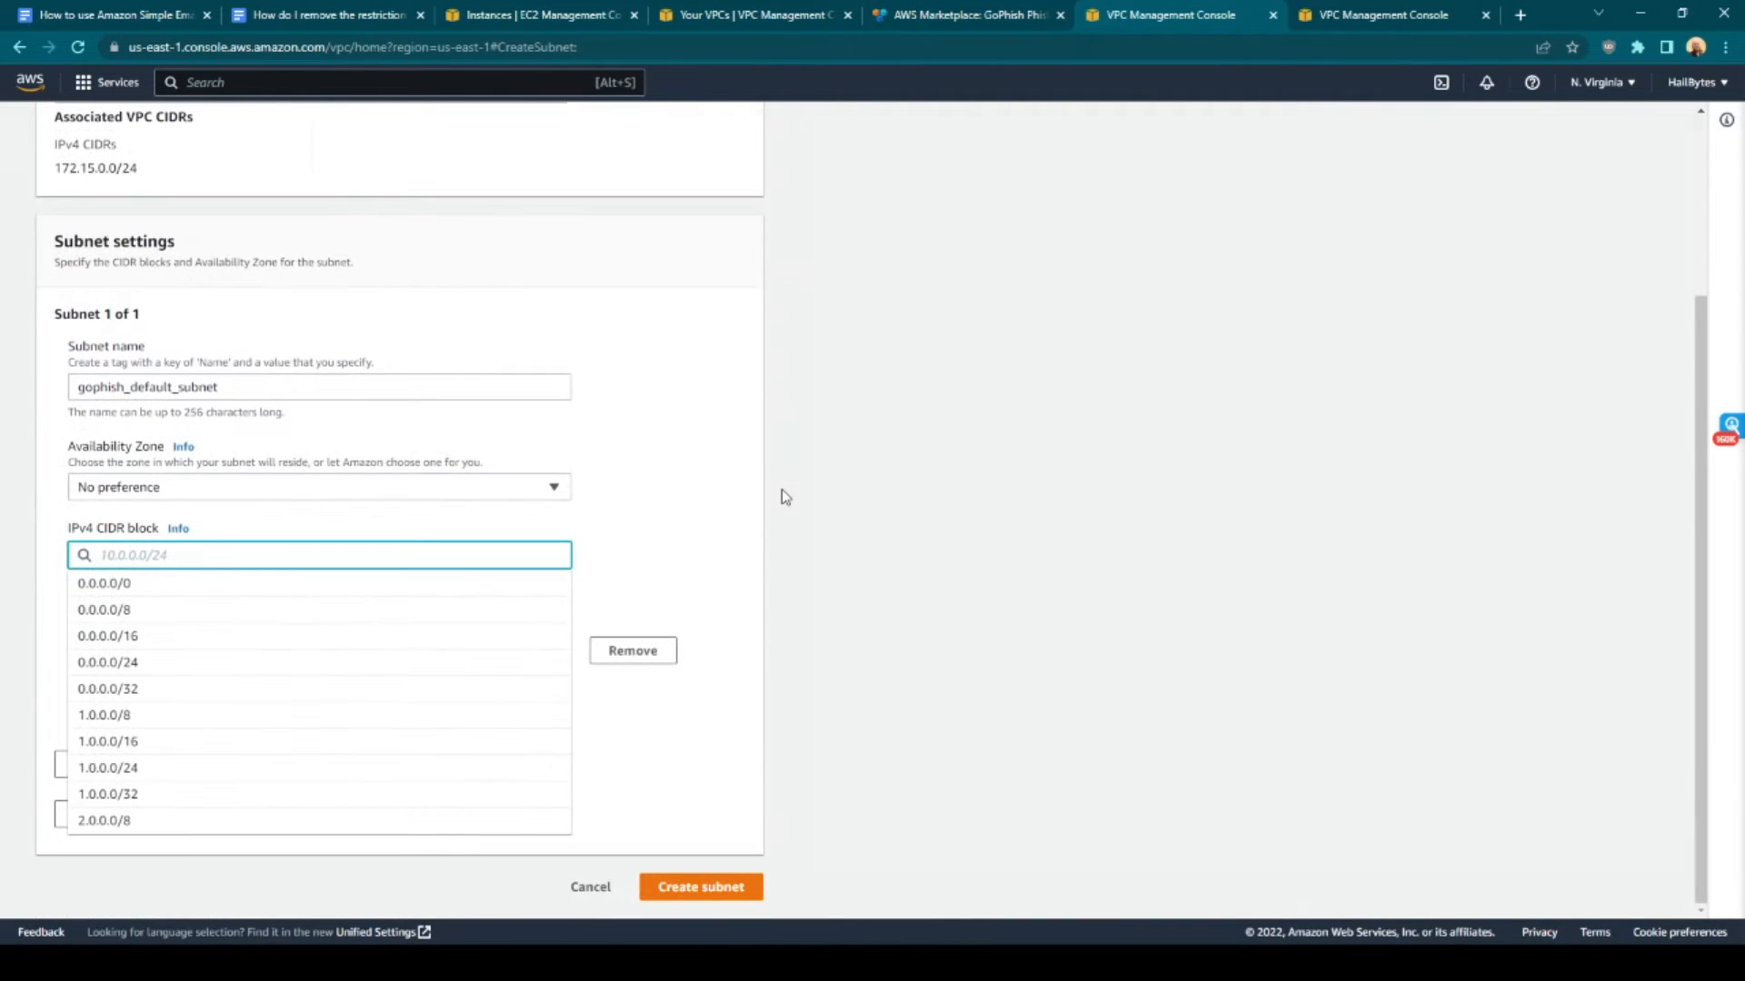
{"action": "type", "text": "172.15.0.0/24"}
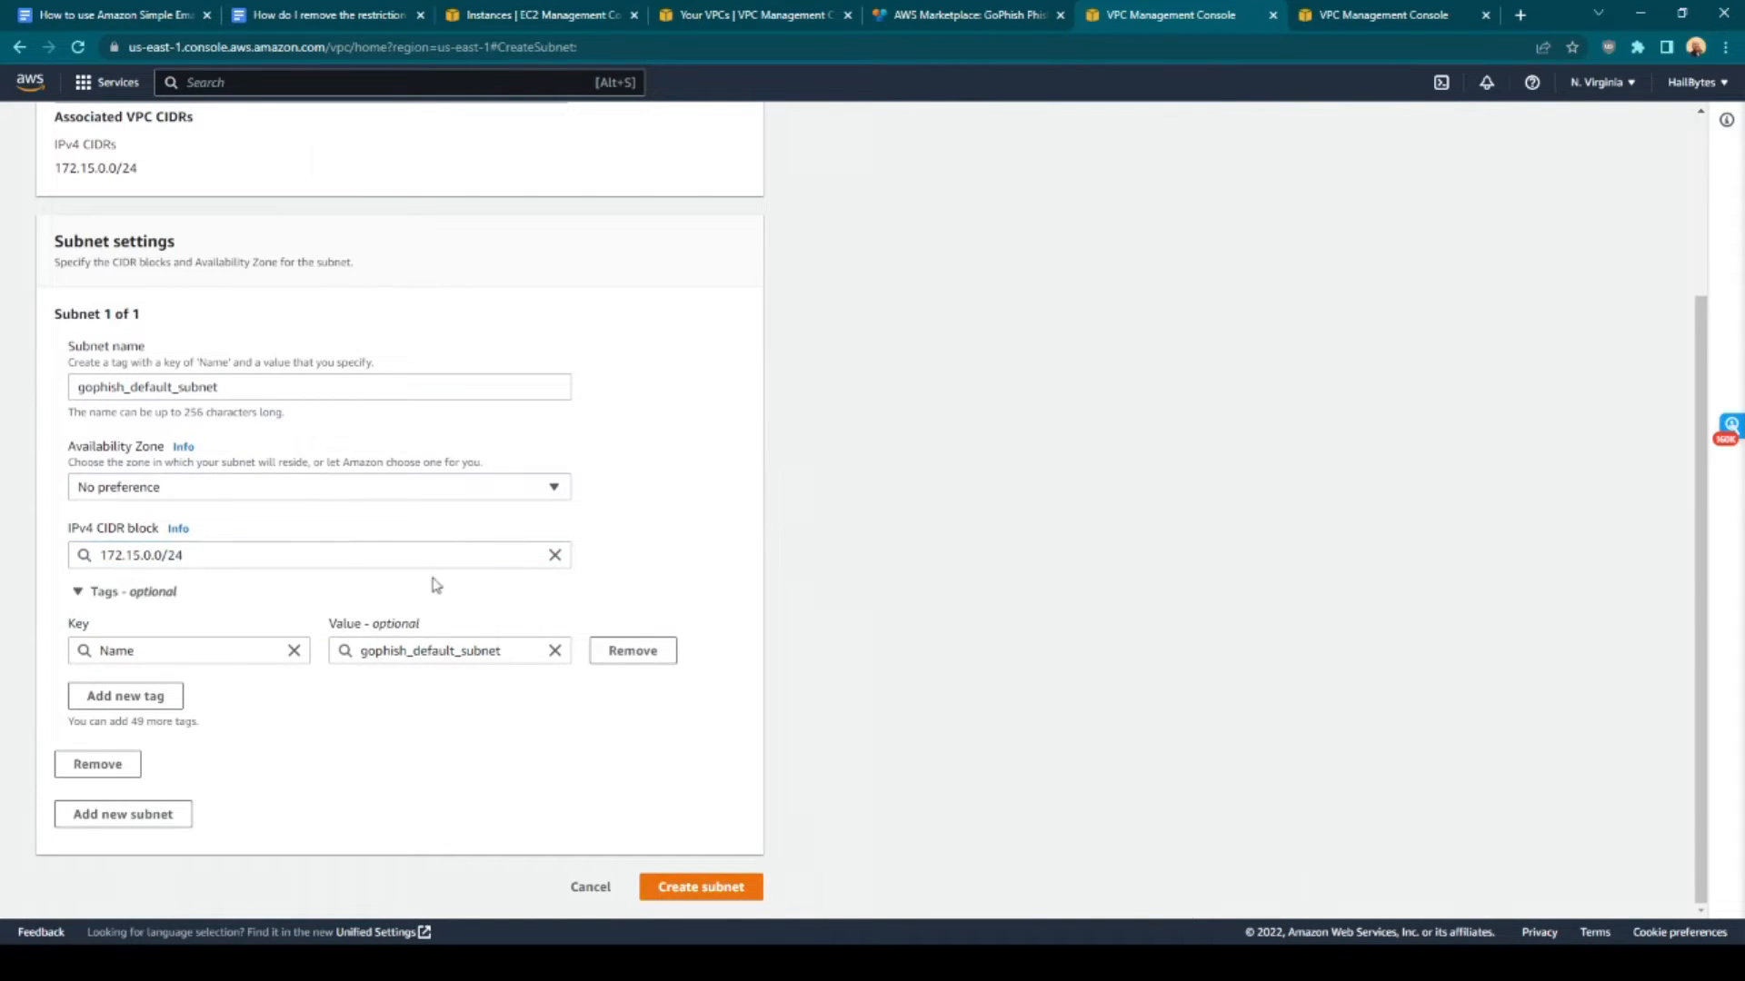
{"action": "mouse_move", "coordinate": [723, 779]}
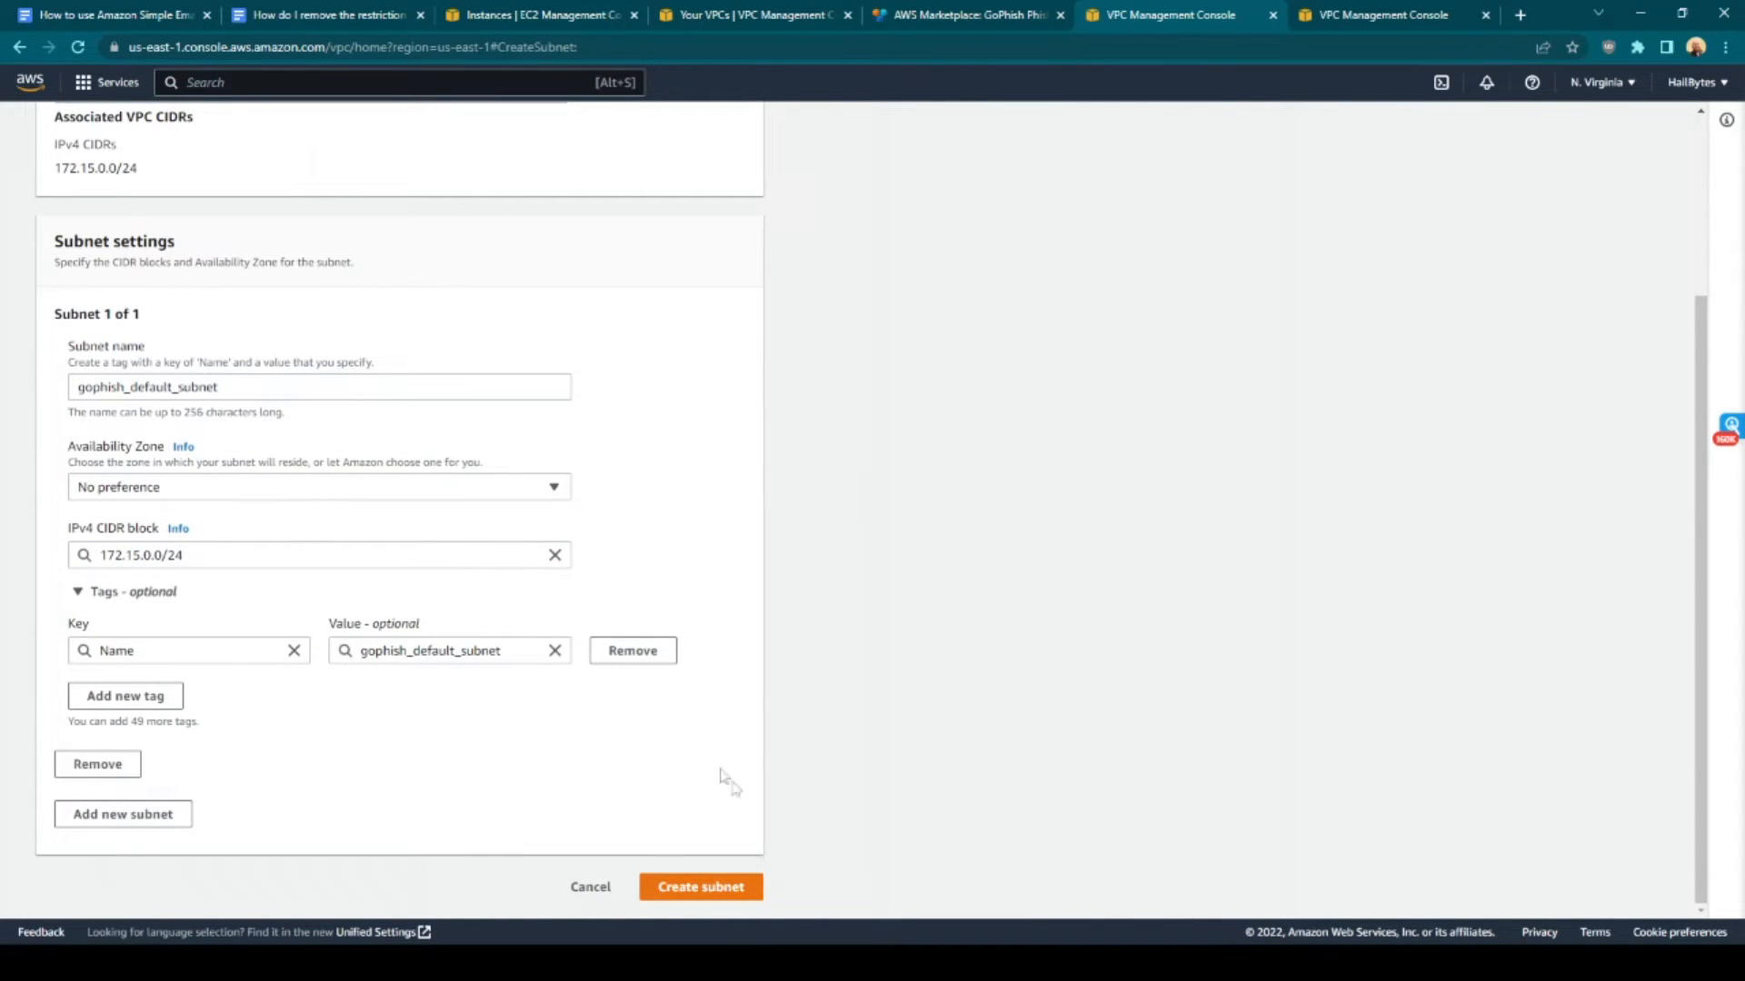
{"action": "left_click", "coordinate": [700, 886]}
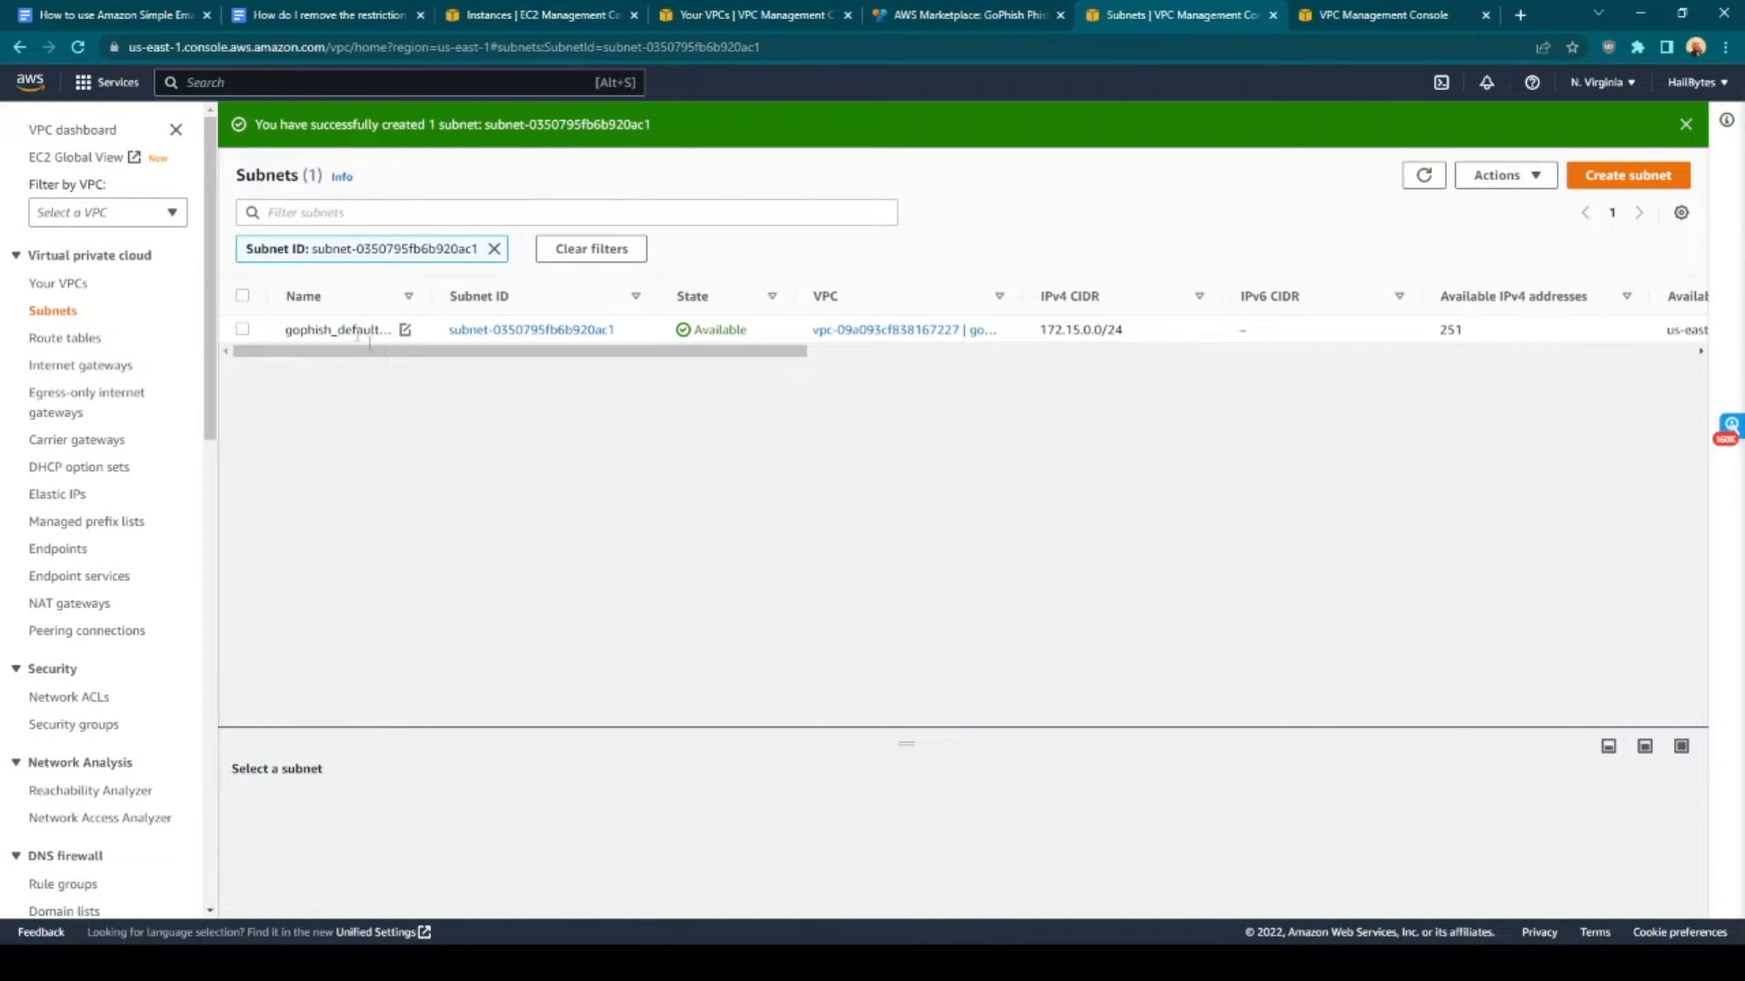
Turn on auto-assign public IPv4 addresses for gophish_default_subnet, save, and view its details
{"action": "left_click", "coordinate": [241, 329]}
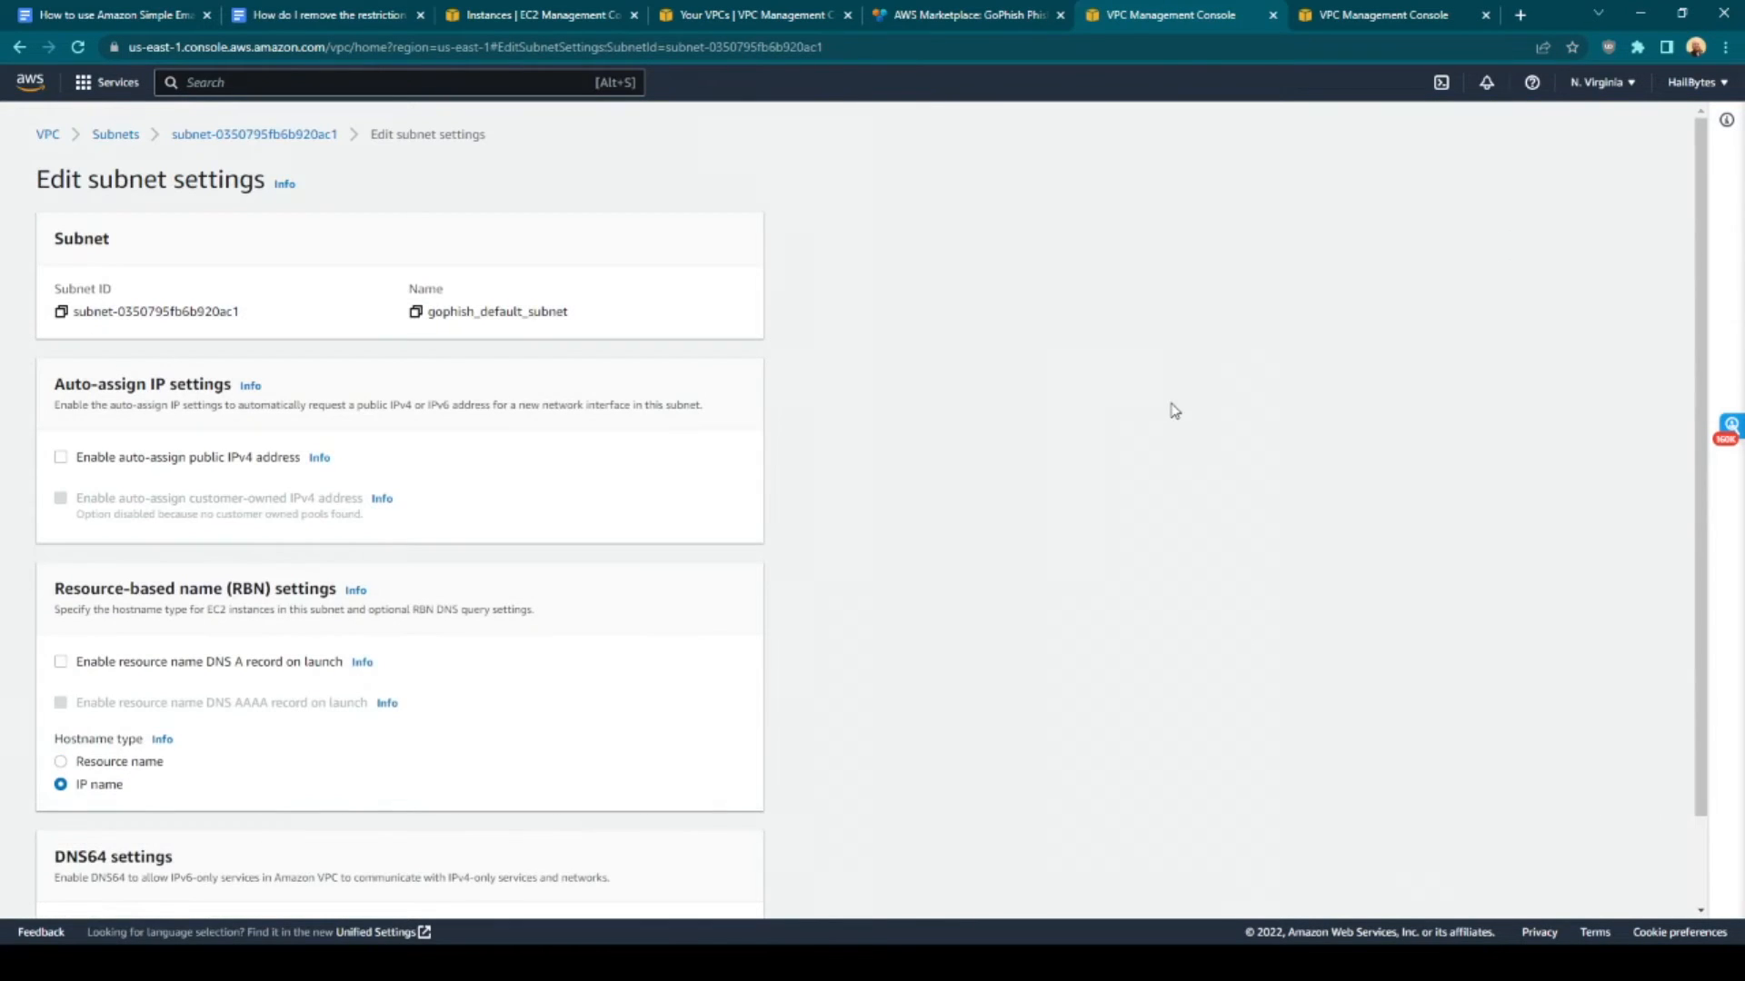
{"action": "left_click", "coordinate": [60, 456]}
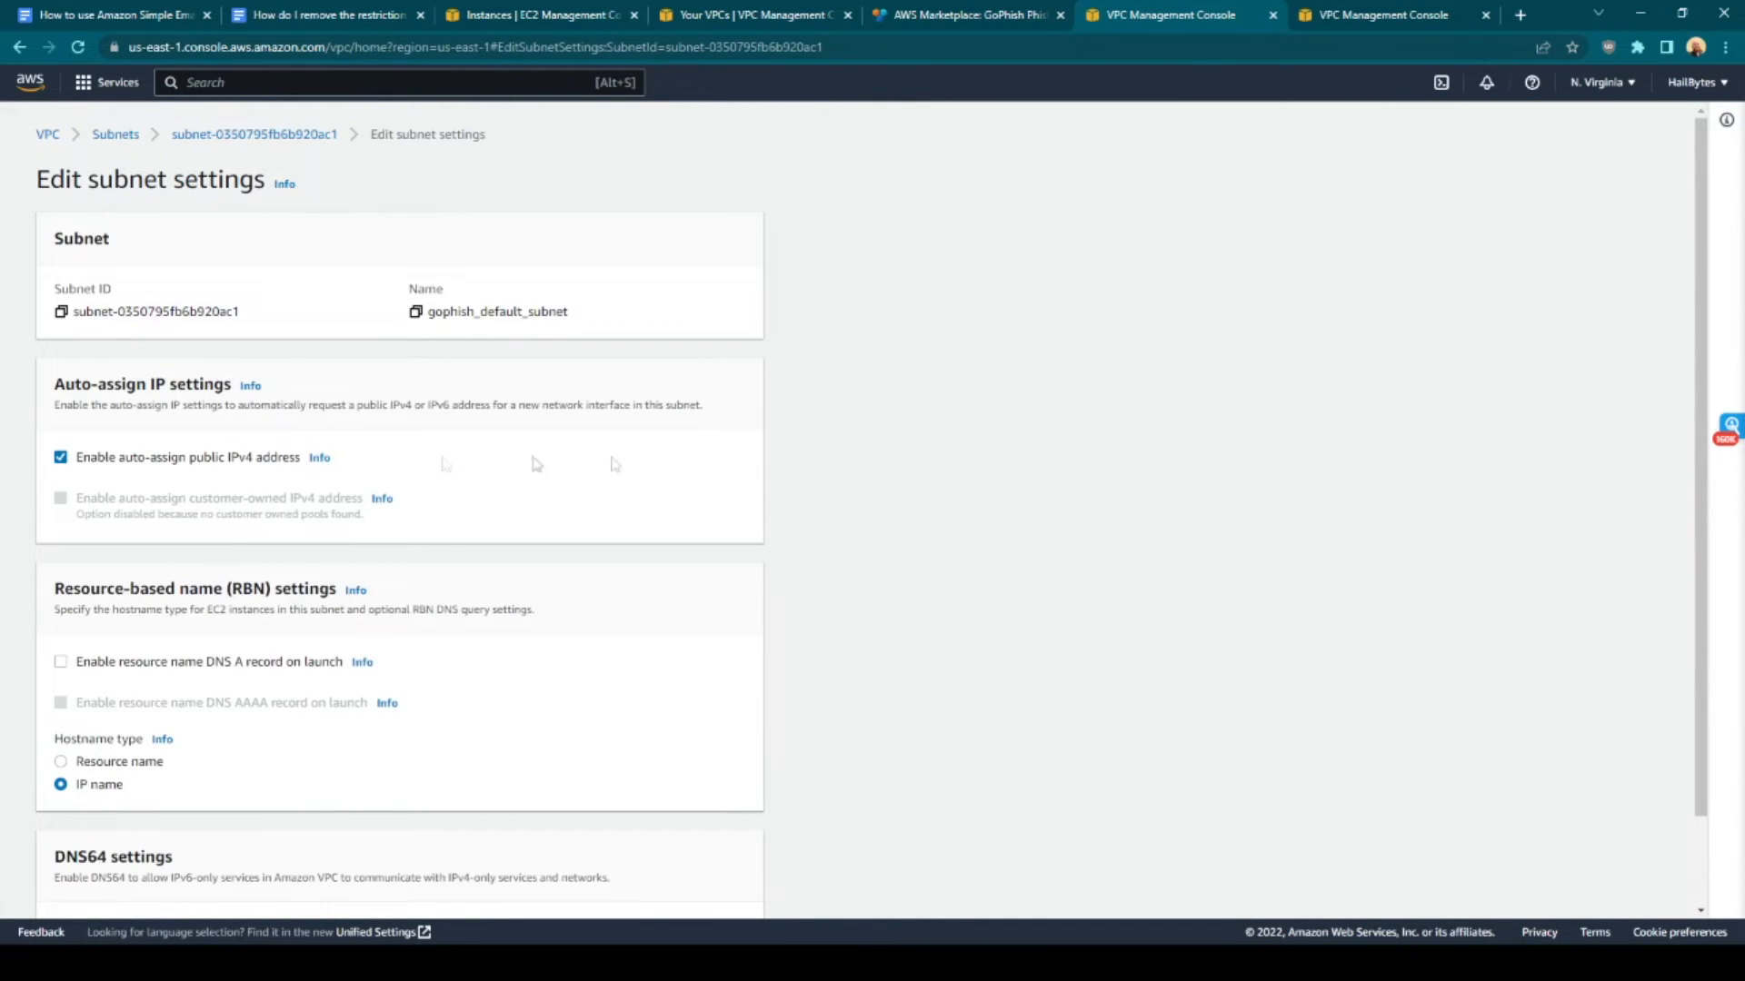
{"action": "scroll", "scroll_direction": "down", "scroll_amount": 3}
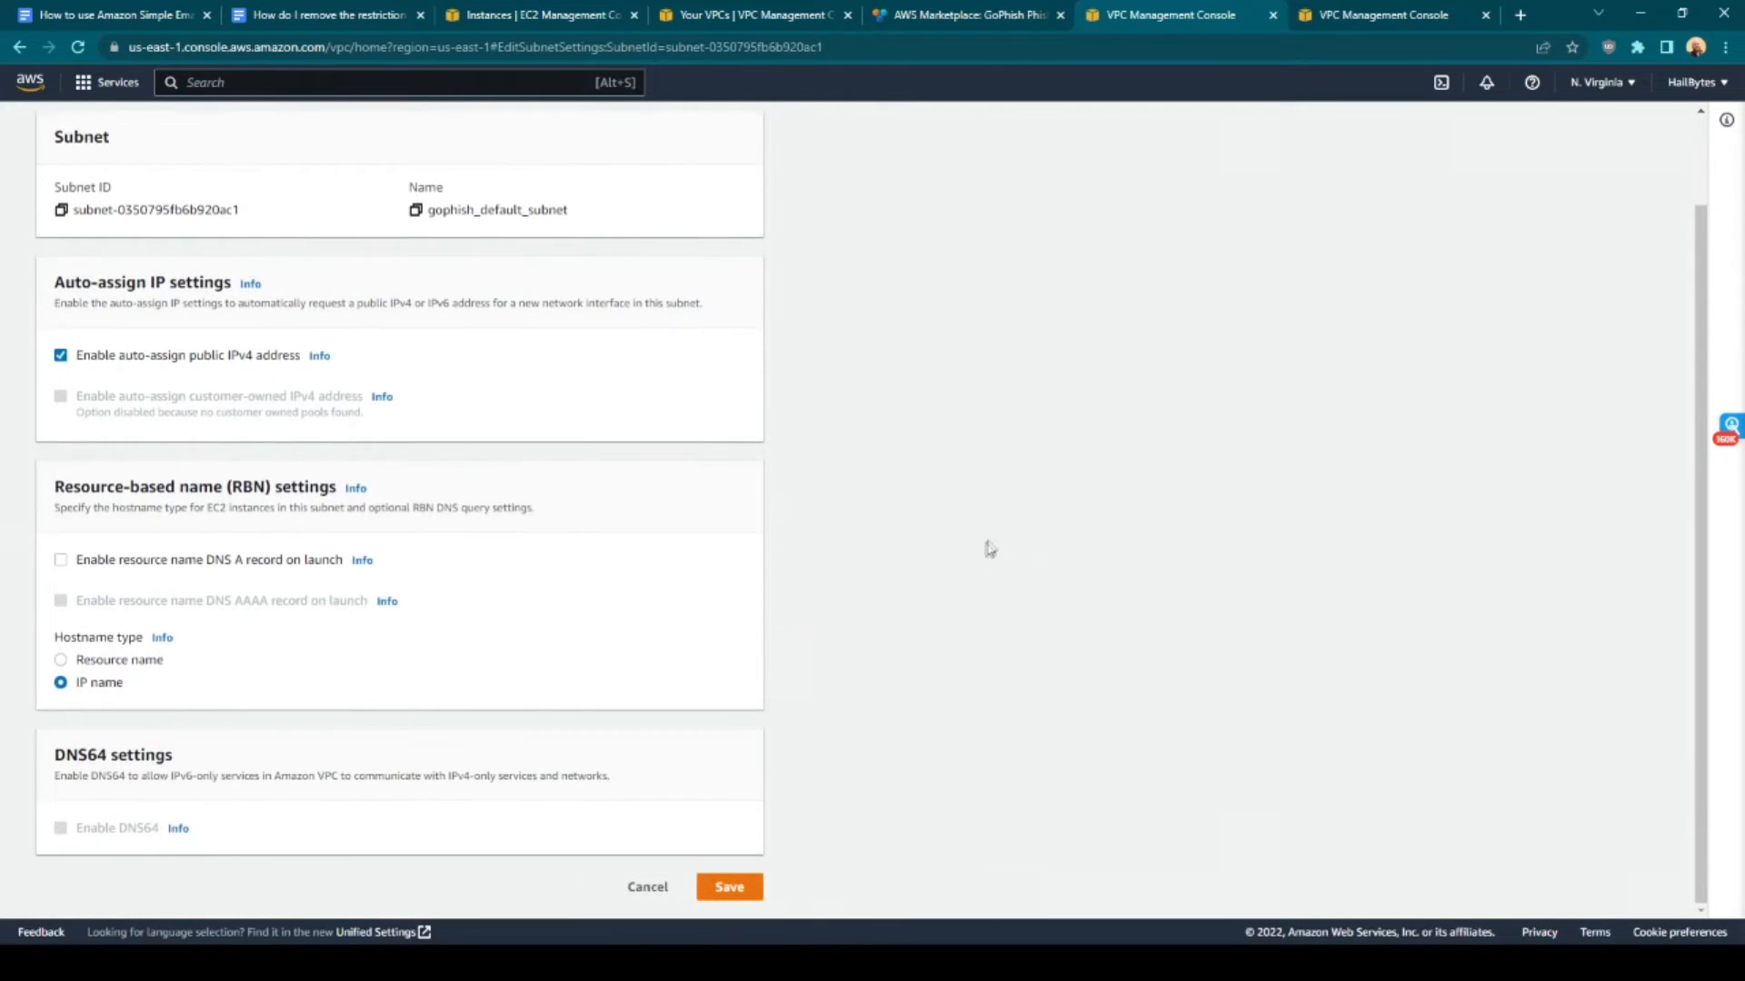
{"action": "mouse_move", "coordinate": [755, 539]}
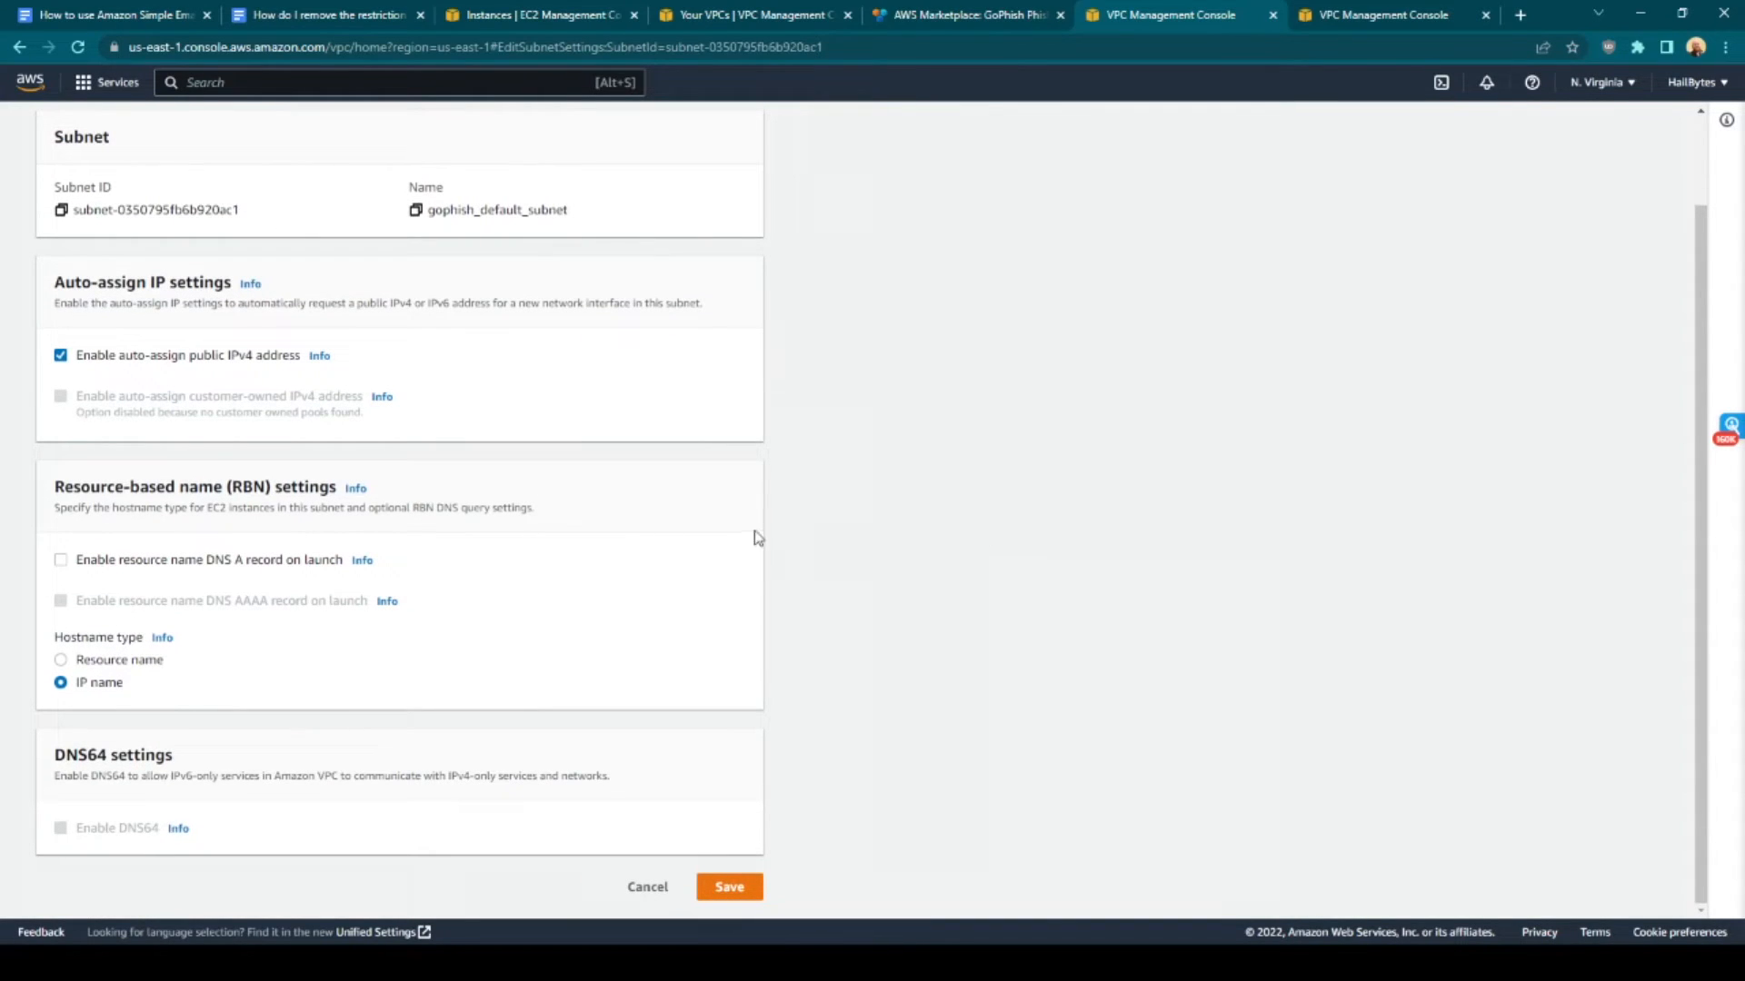
{"action": "mouse_move", "coordinate": [524, 545]}
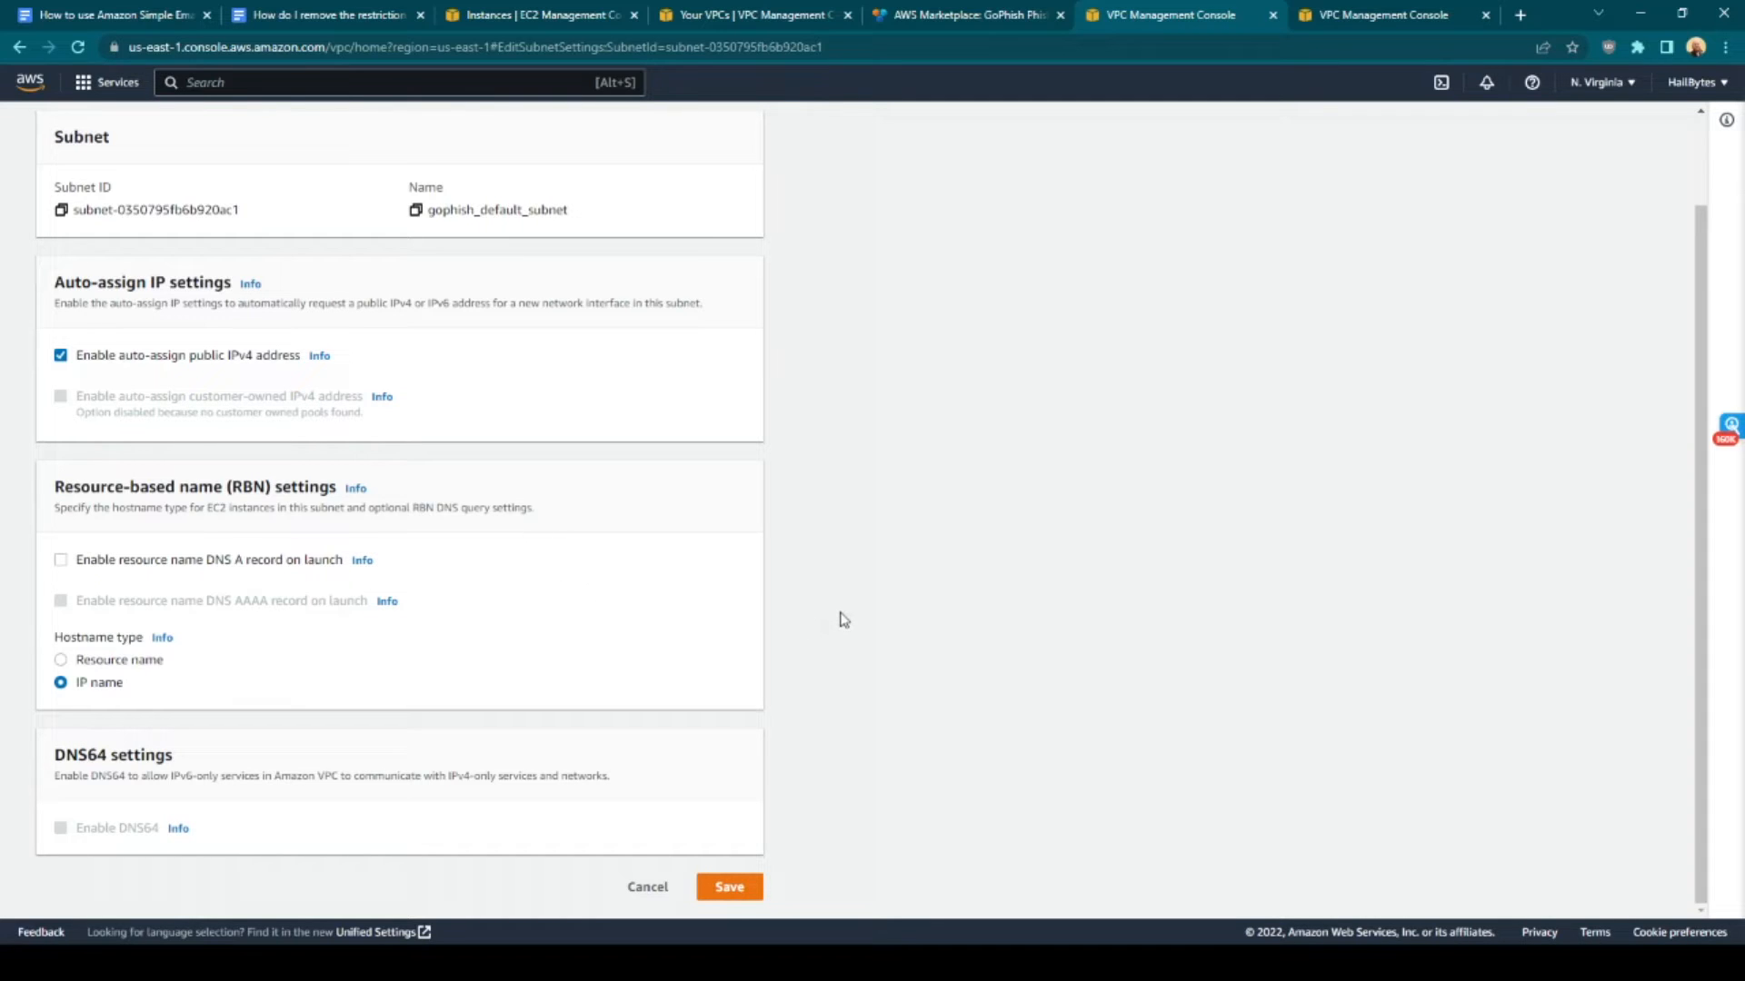
{"action": "left_click", "coordinate": [729, 887]}
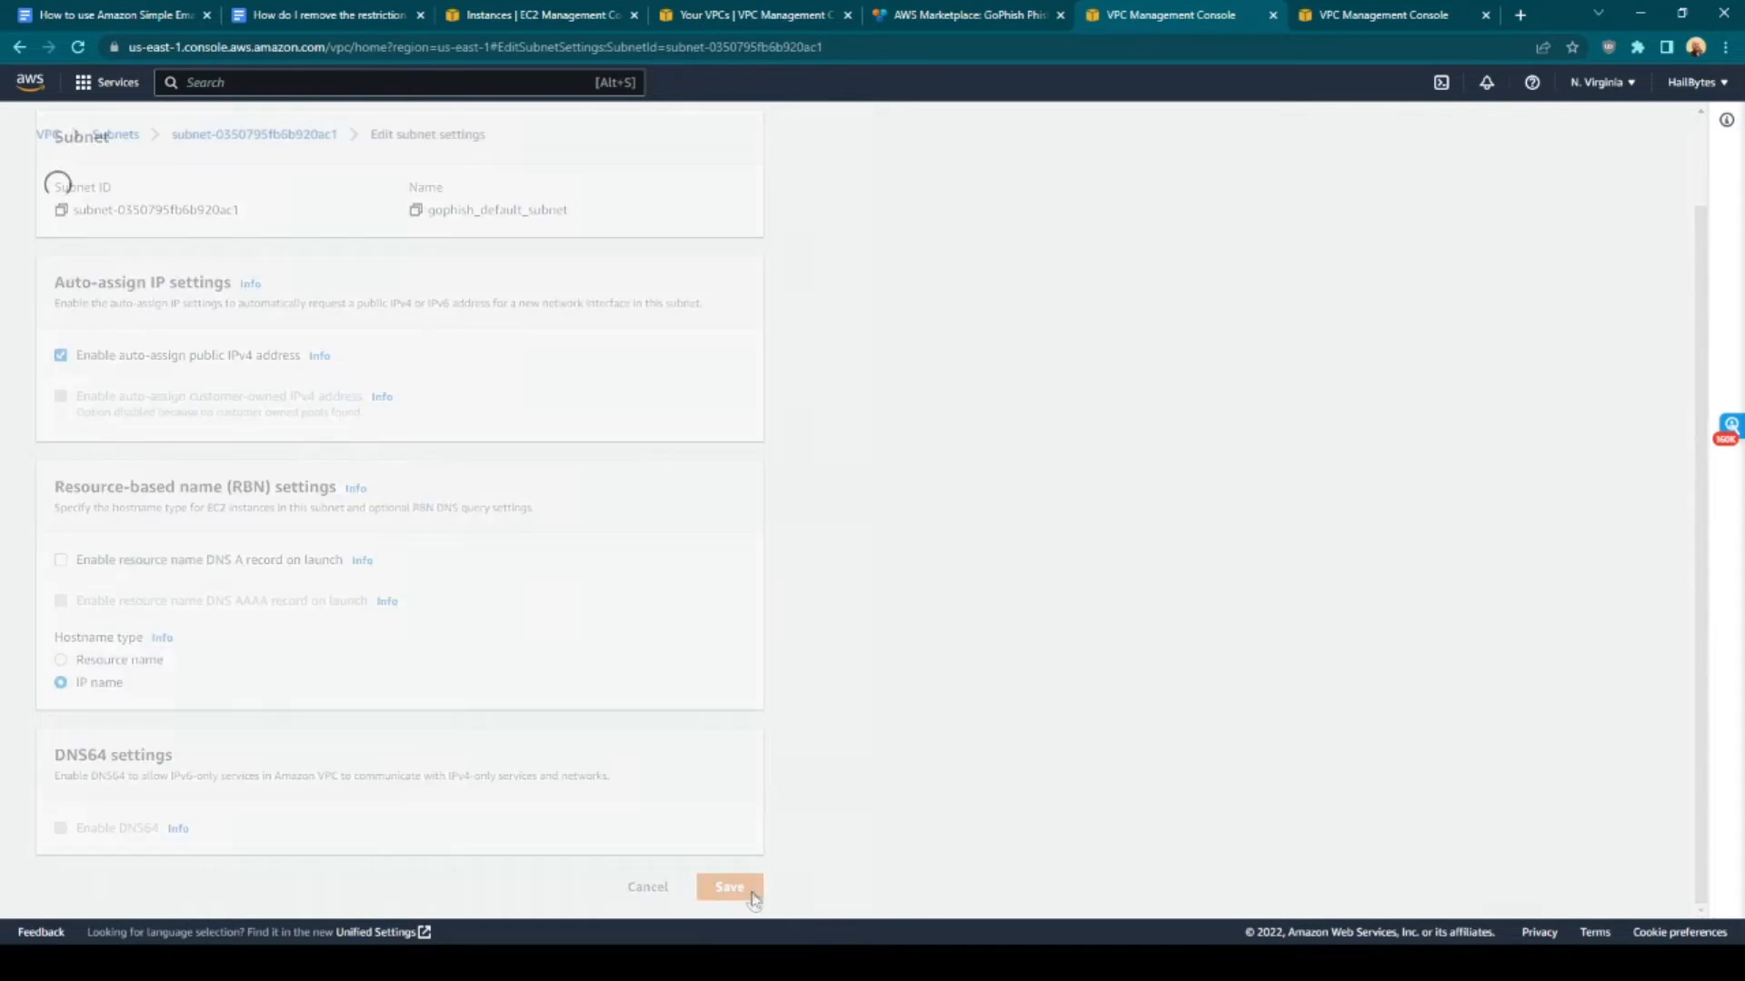
{"action": "left_click", "coordinate": [728, 887]}
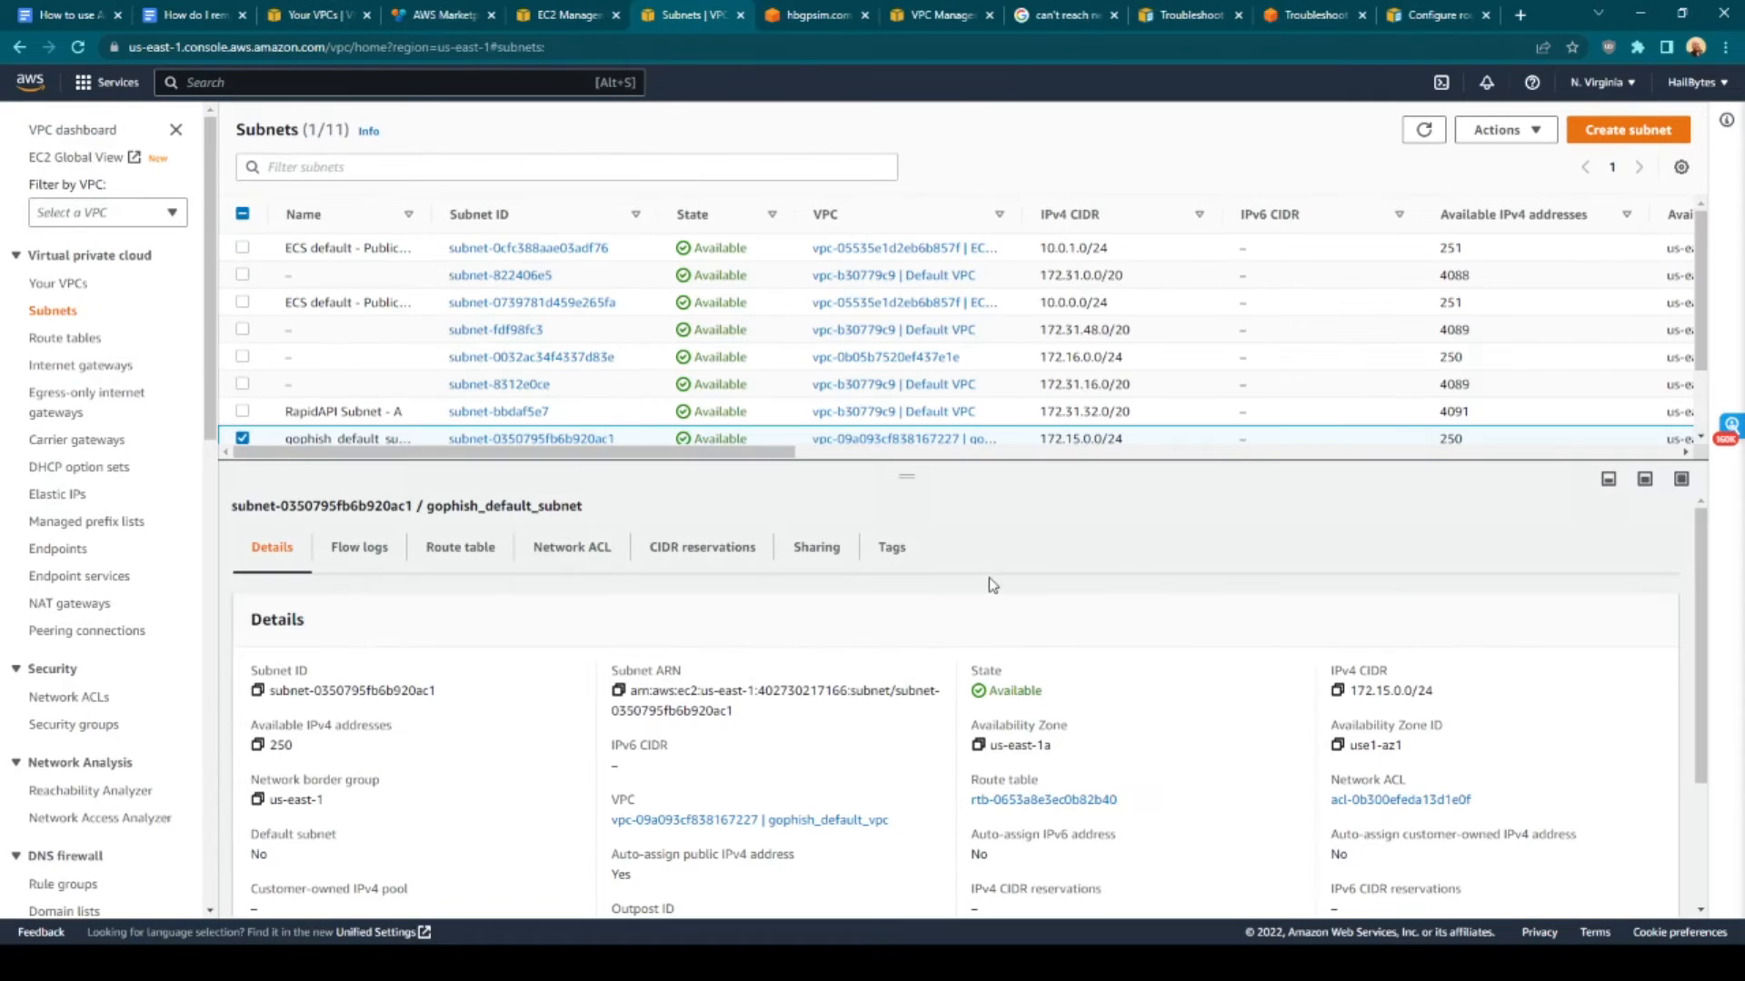
{"action": "mouse_move", "coordinate": [154, 312]}
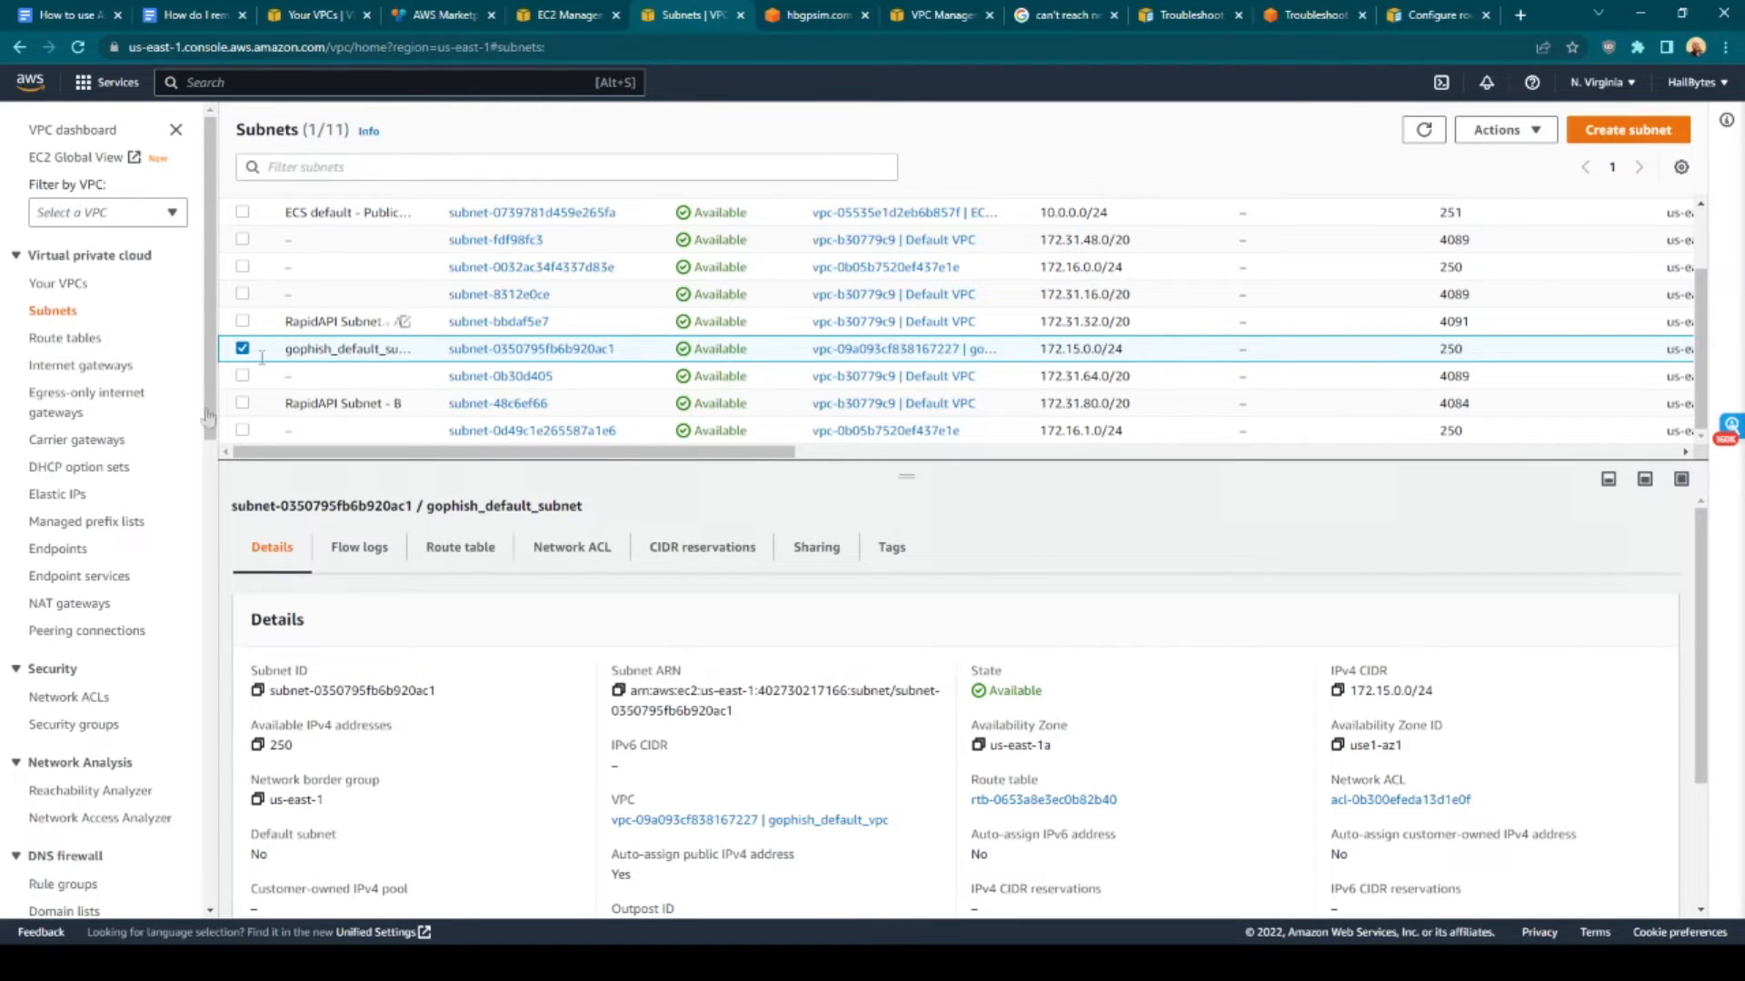
Inspect the gophish-default-internet-gateway's actions, then open gophish_default_vpc's details under Your VPCs
{"action": "left_click", "coordinate": [81, 365]}
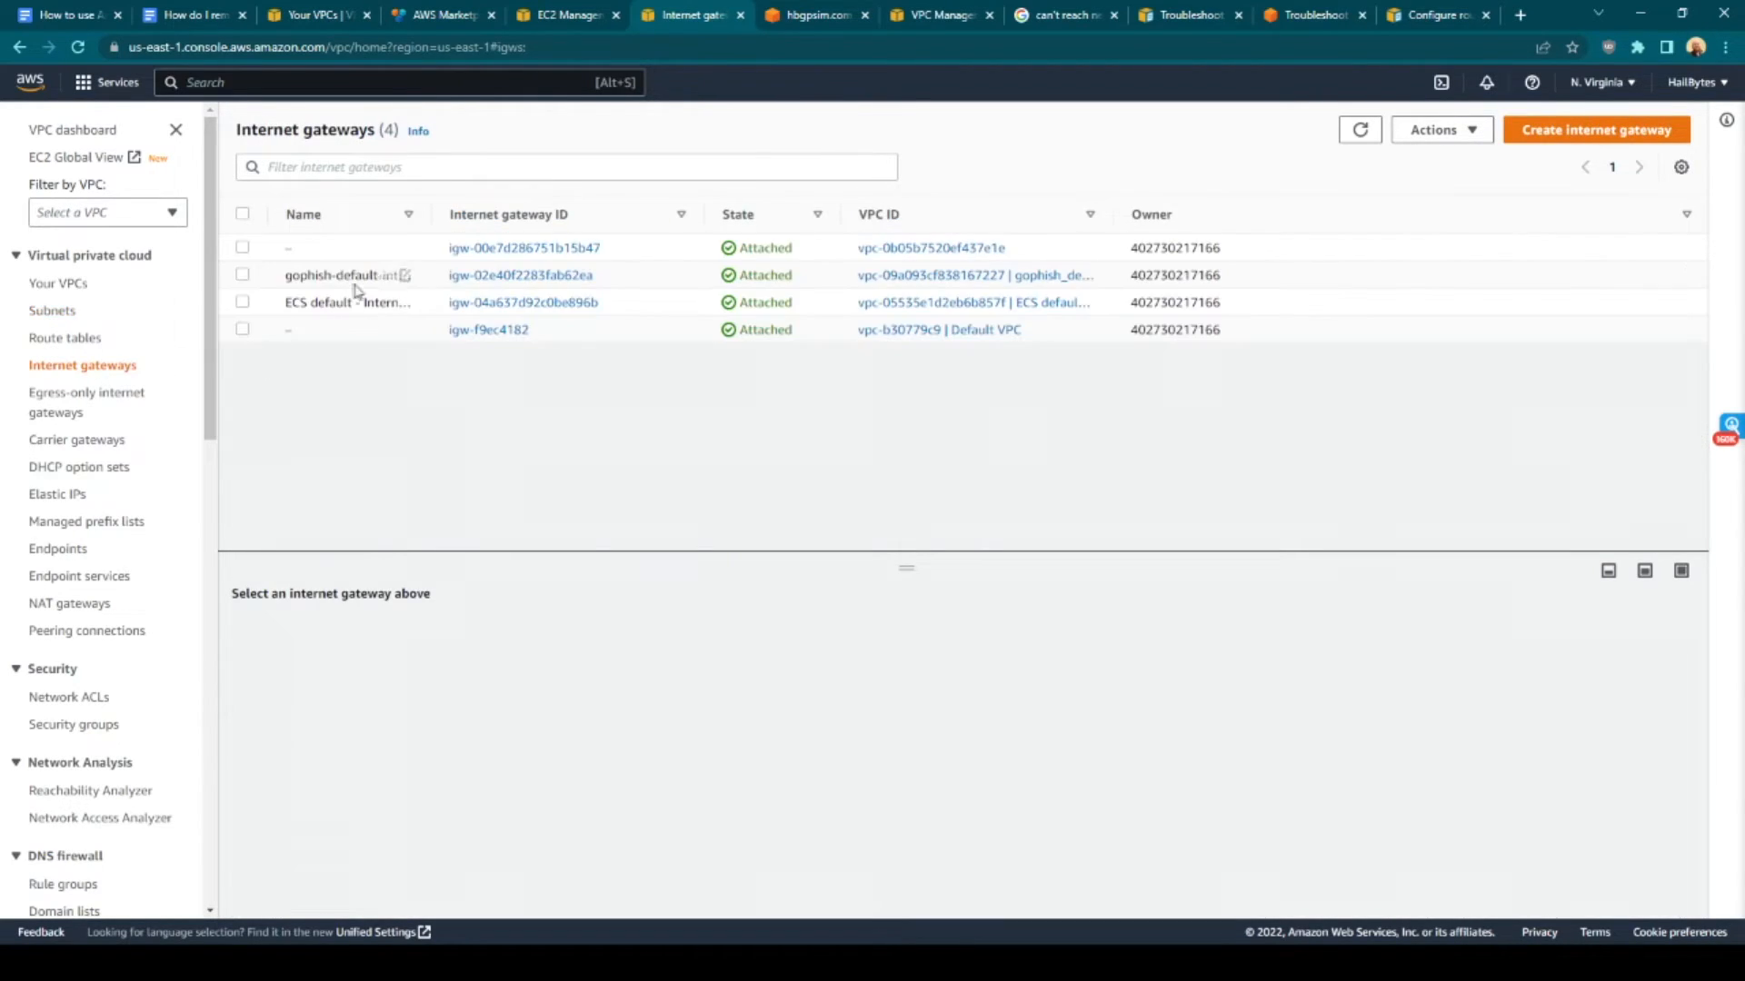
{"action": "left_click", "coordinate": [243, 274]}
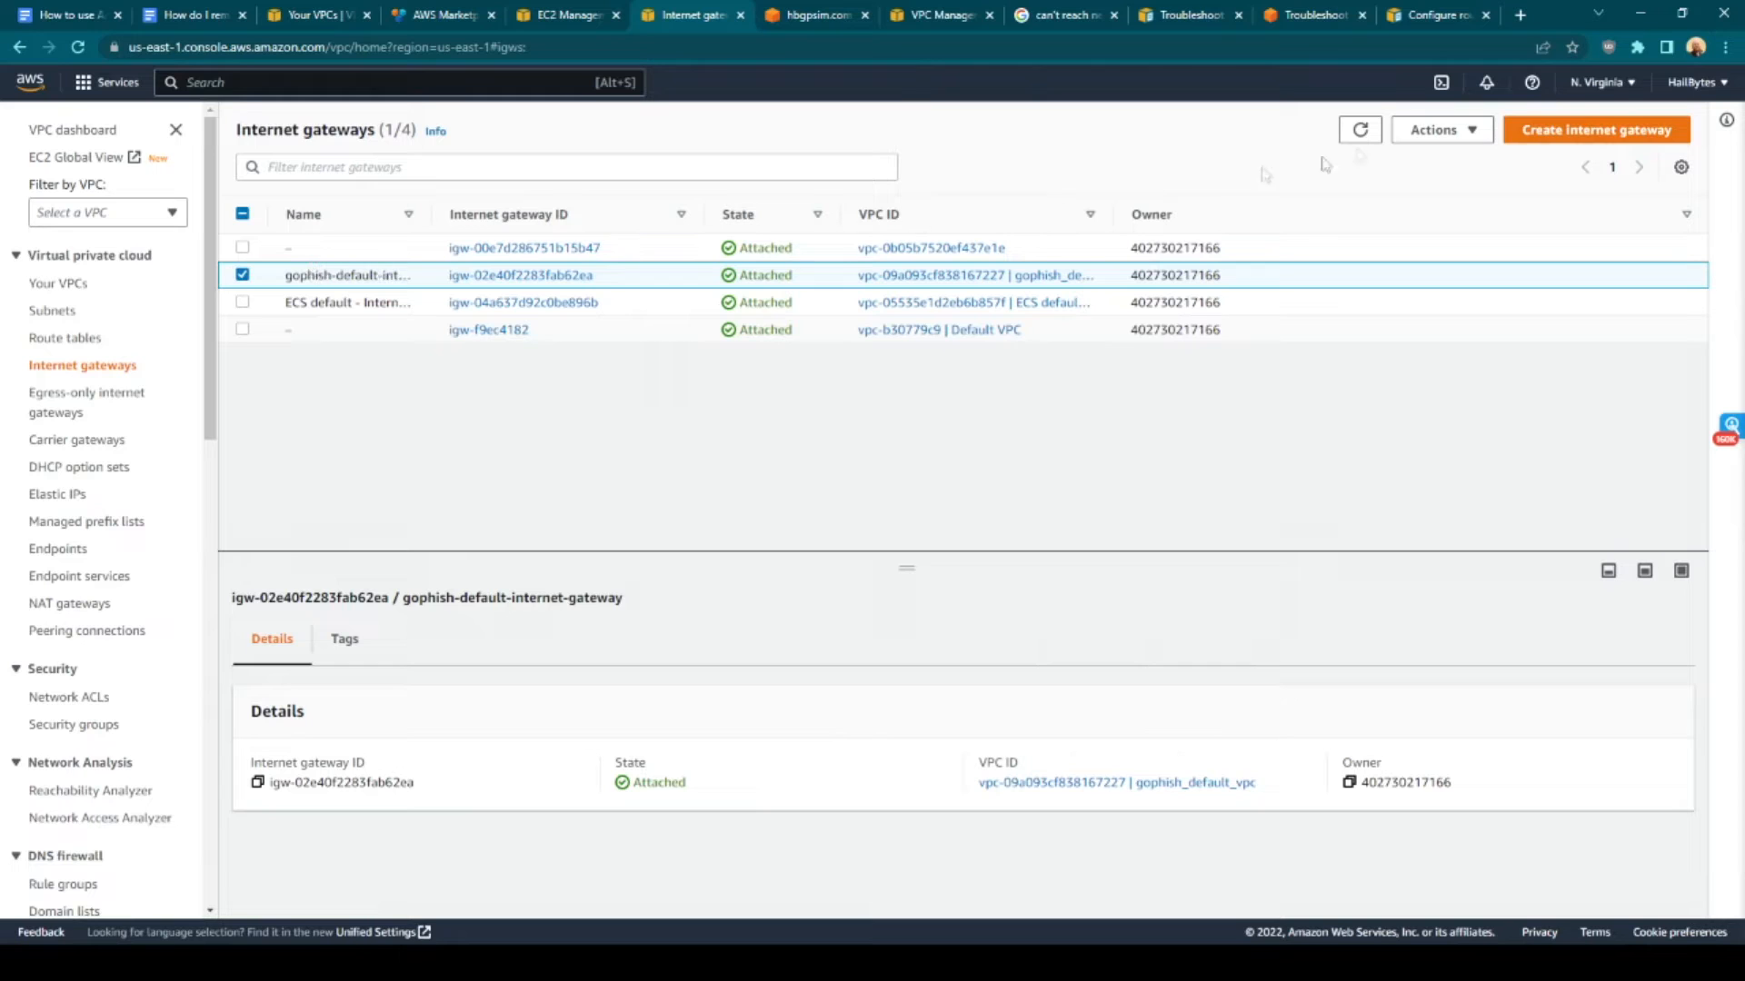
{"action": "left_click", "coordinate": [1436, 129]}
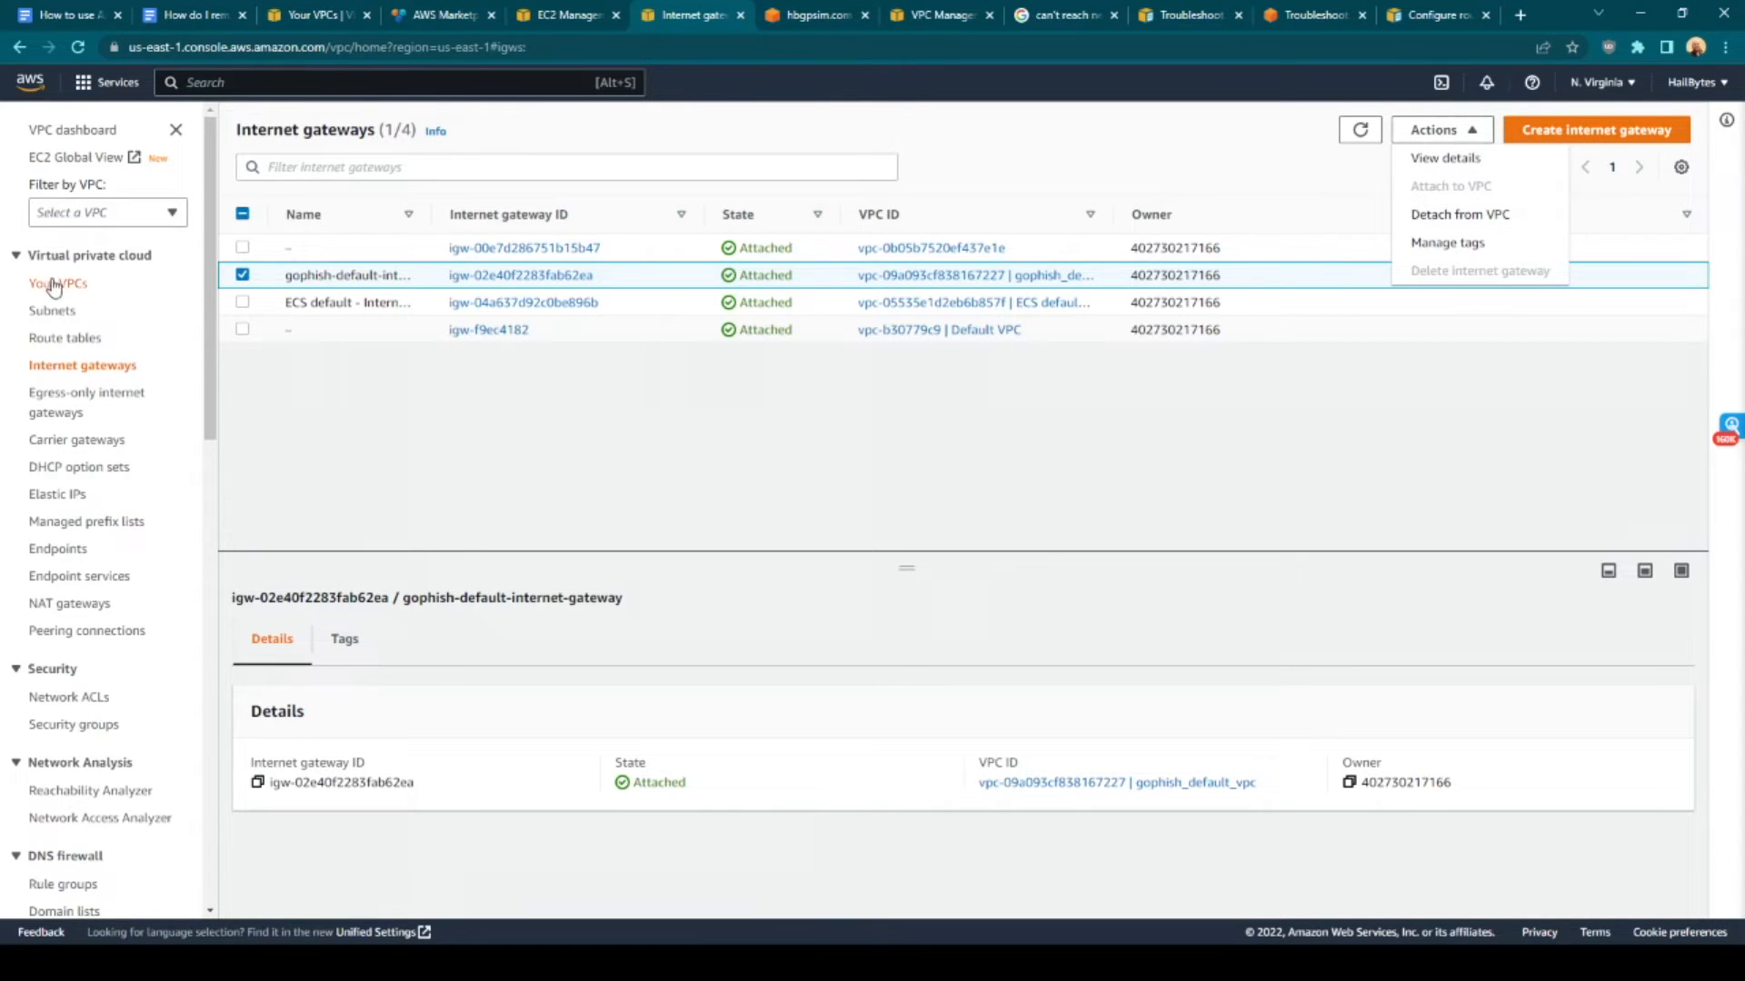
{"action": "left_click", "coordinate": [59, 282]}
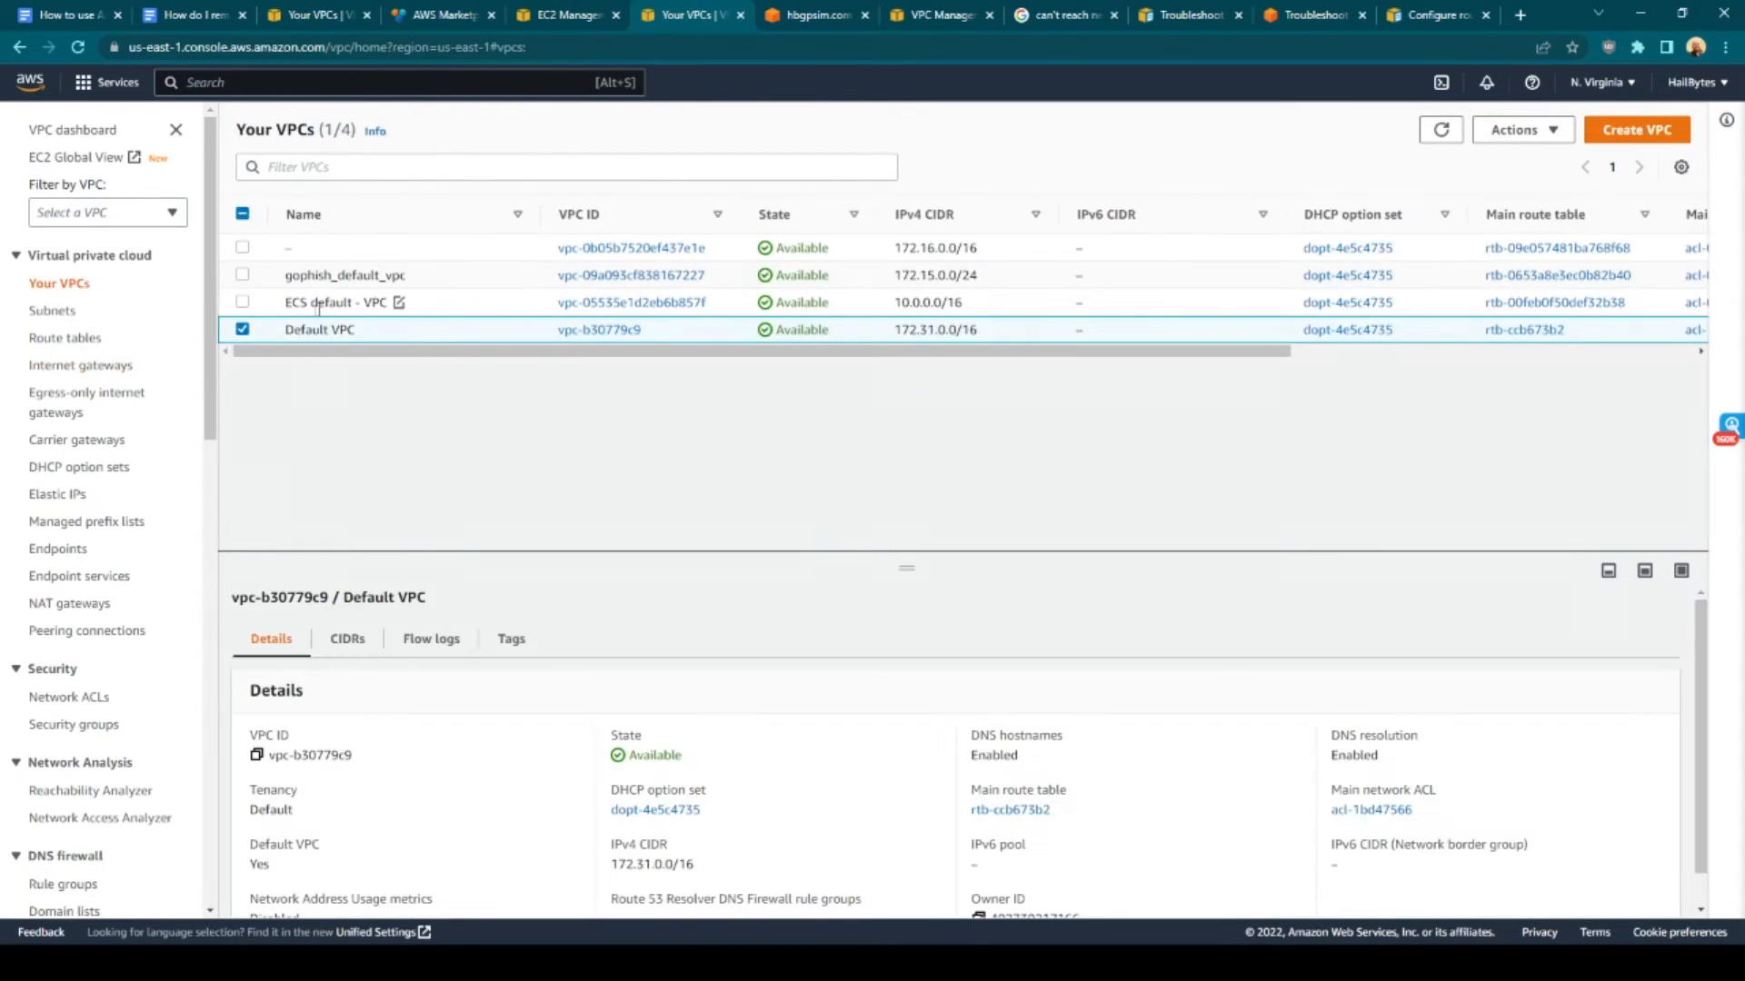
{"action": "left_click", "coordinate": [242, 274]}
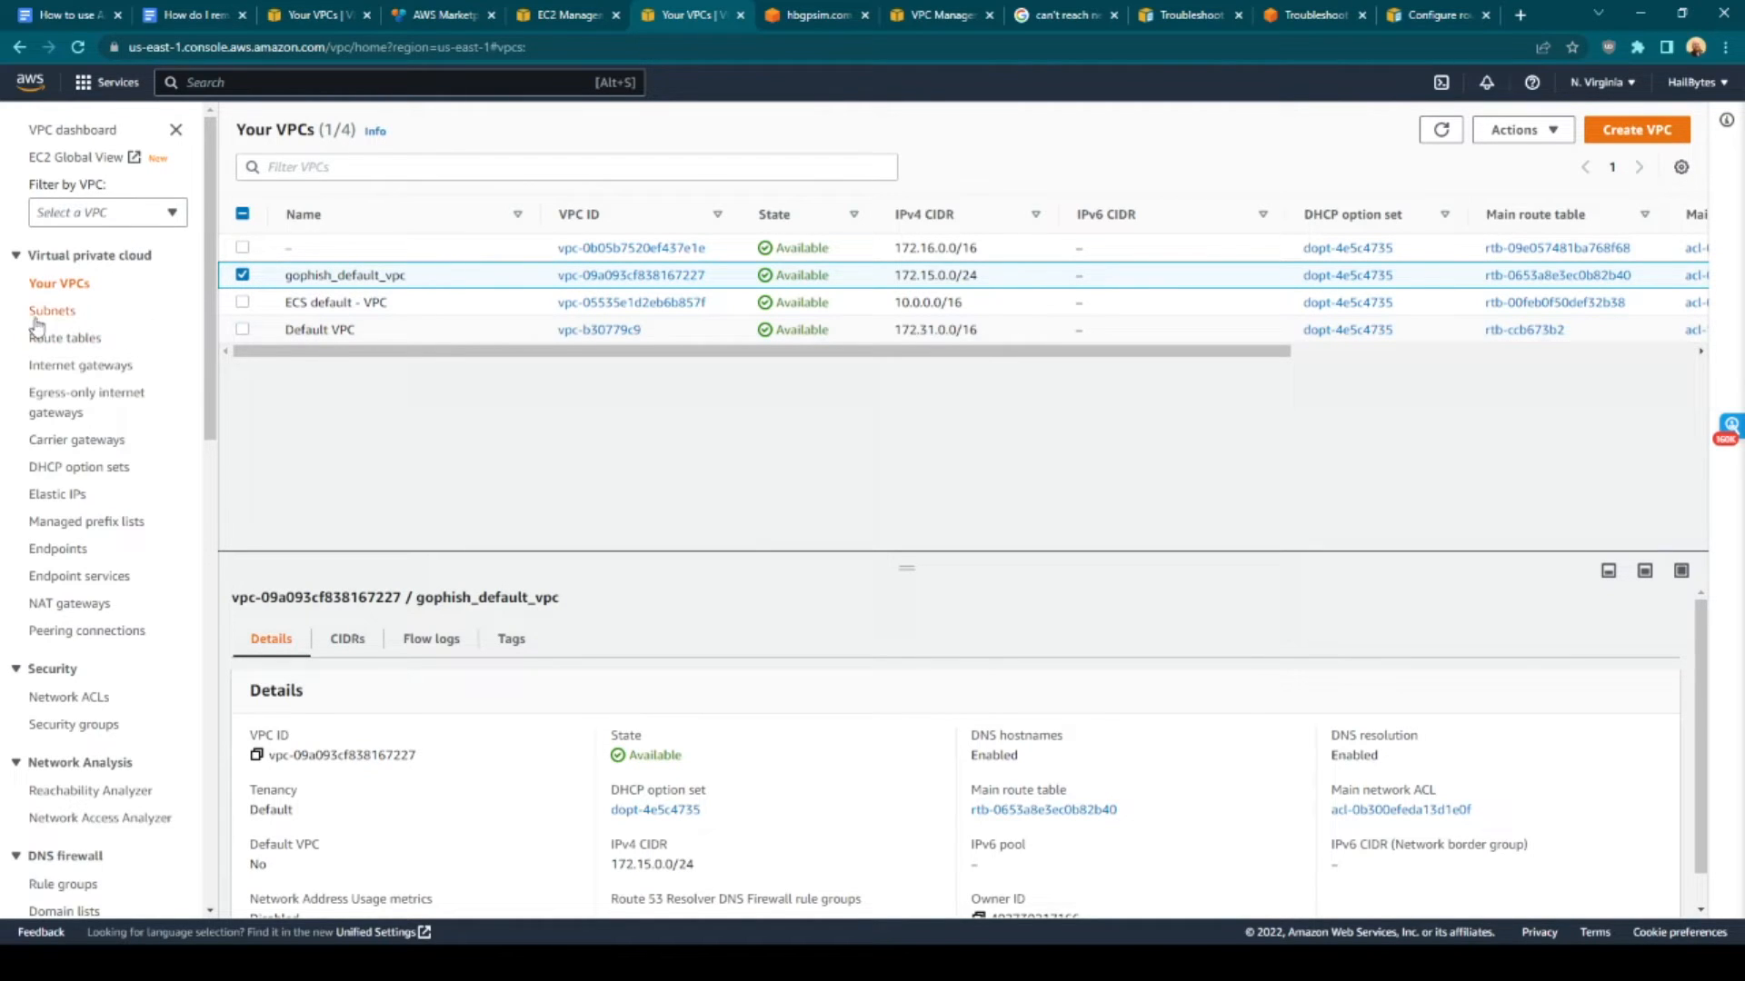
Add a 0.0.0.0/0 route to internet gateway igw-02e40f2283fab62ea in the gophish route table
{"action": "left_click", "coordinate": [64, 337]}
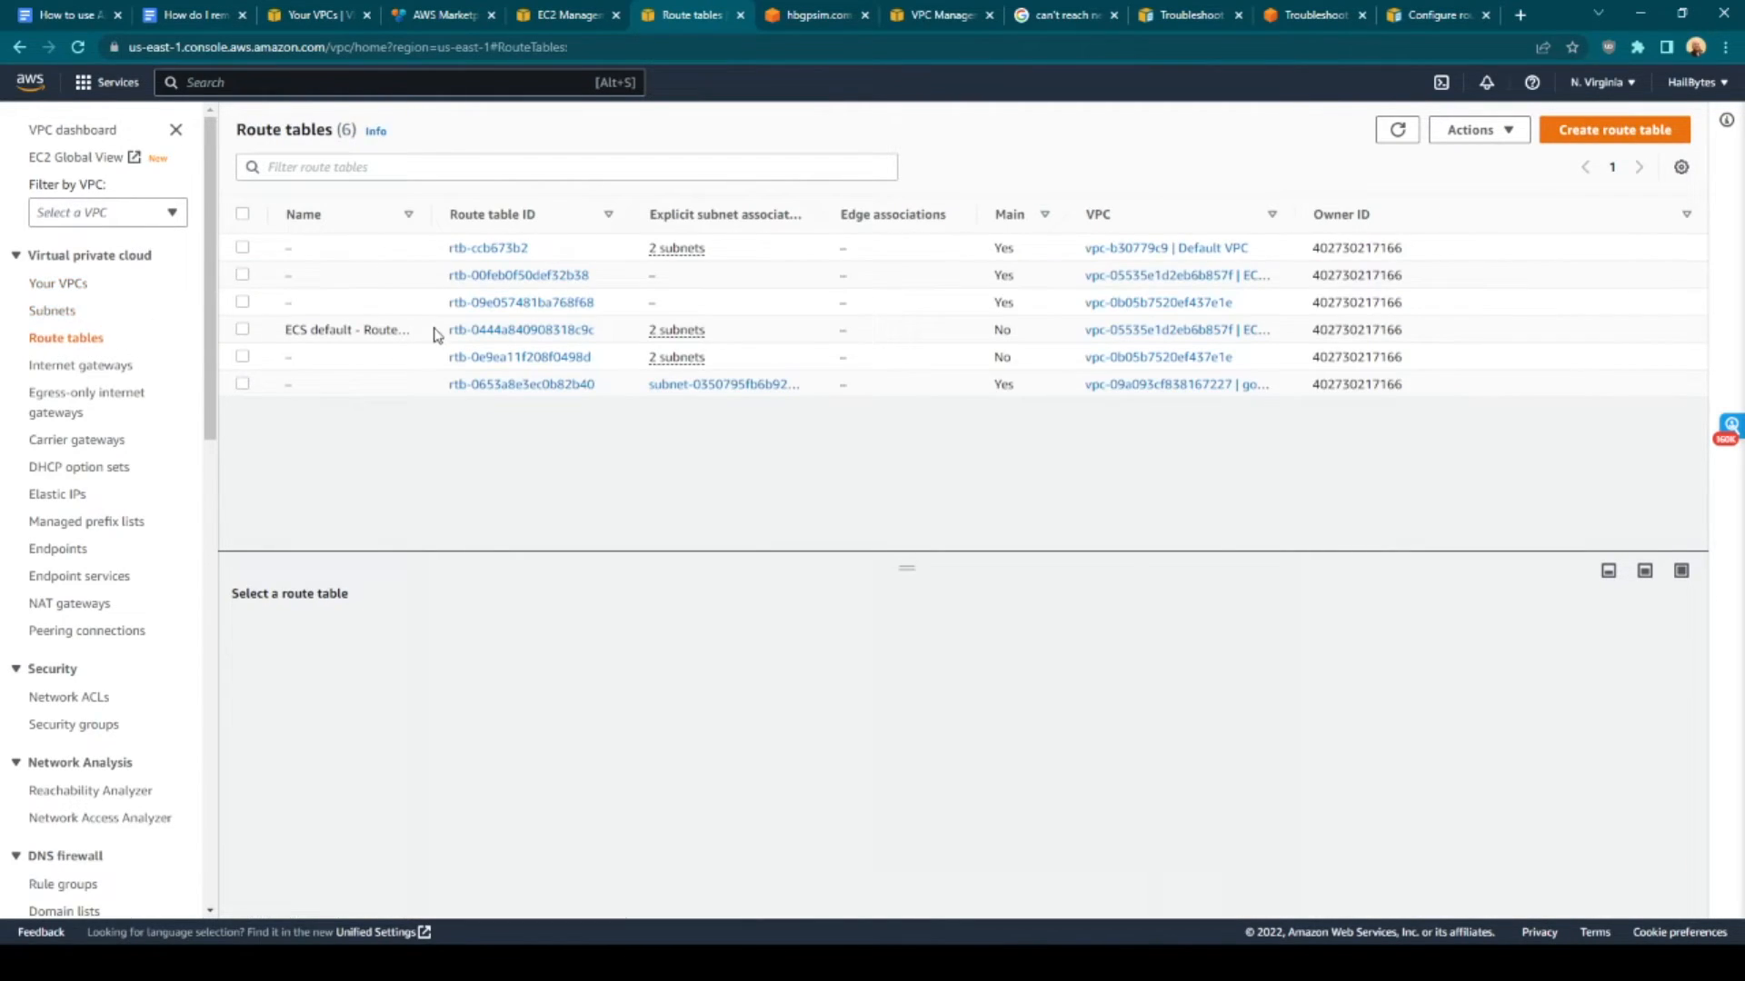
{"action": "left_click", "coordinate": [242, 384]}
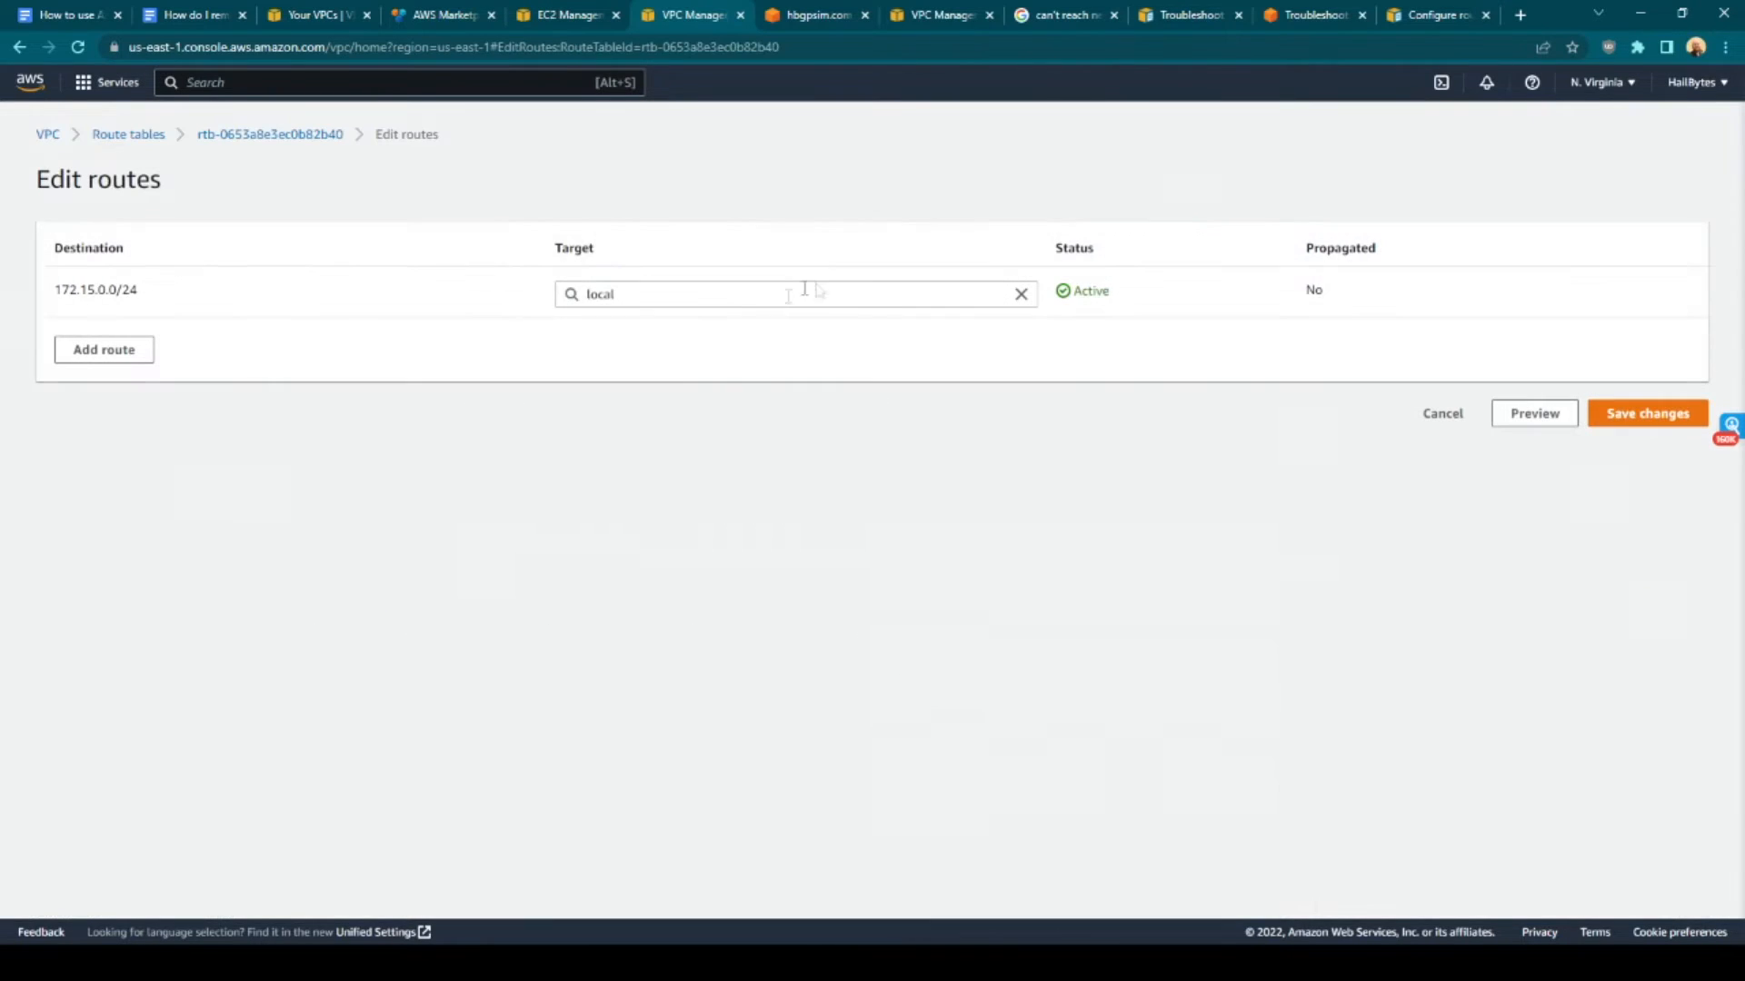
{"action": "left_click", "coordinate": [103, 349]}
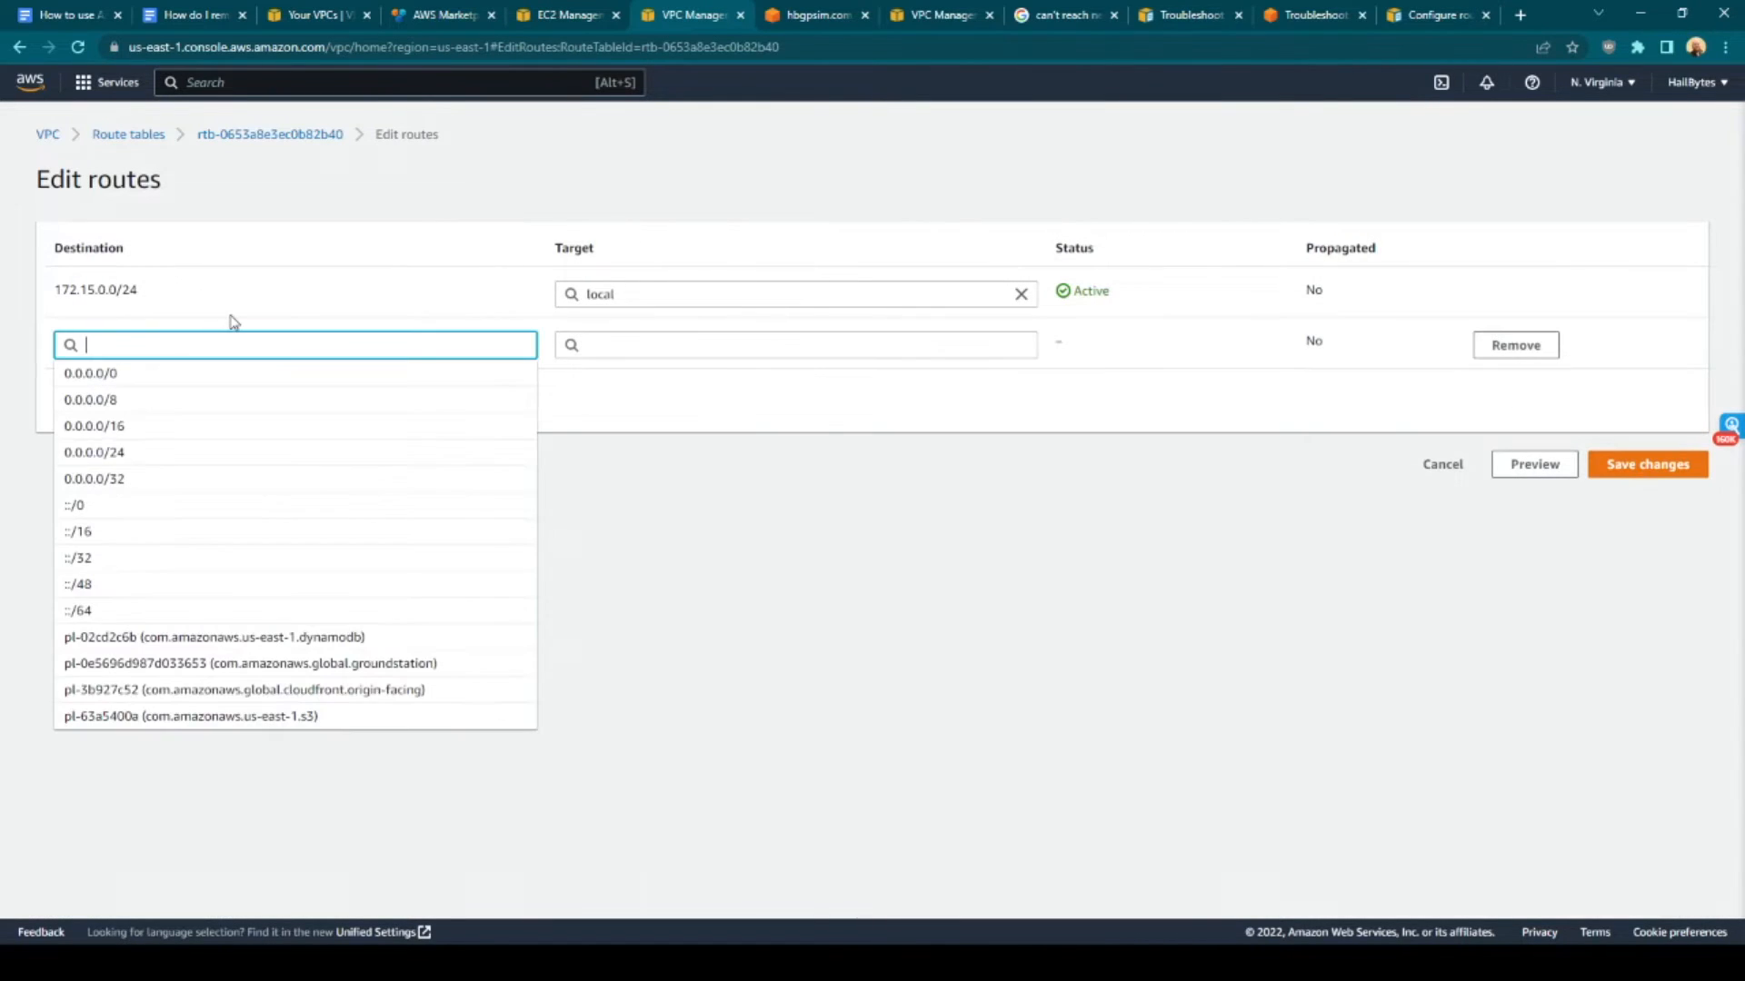
{"action": "left_click", "coordinate": [89, 372]}
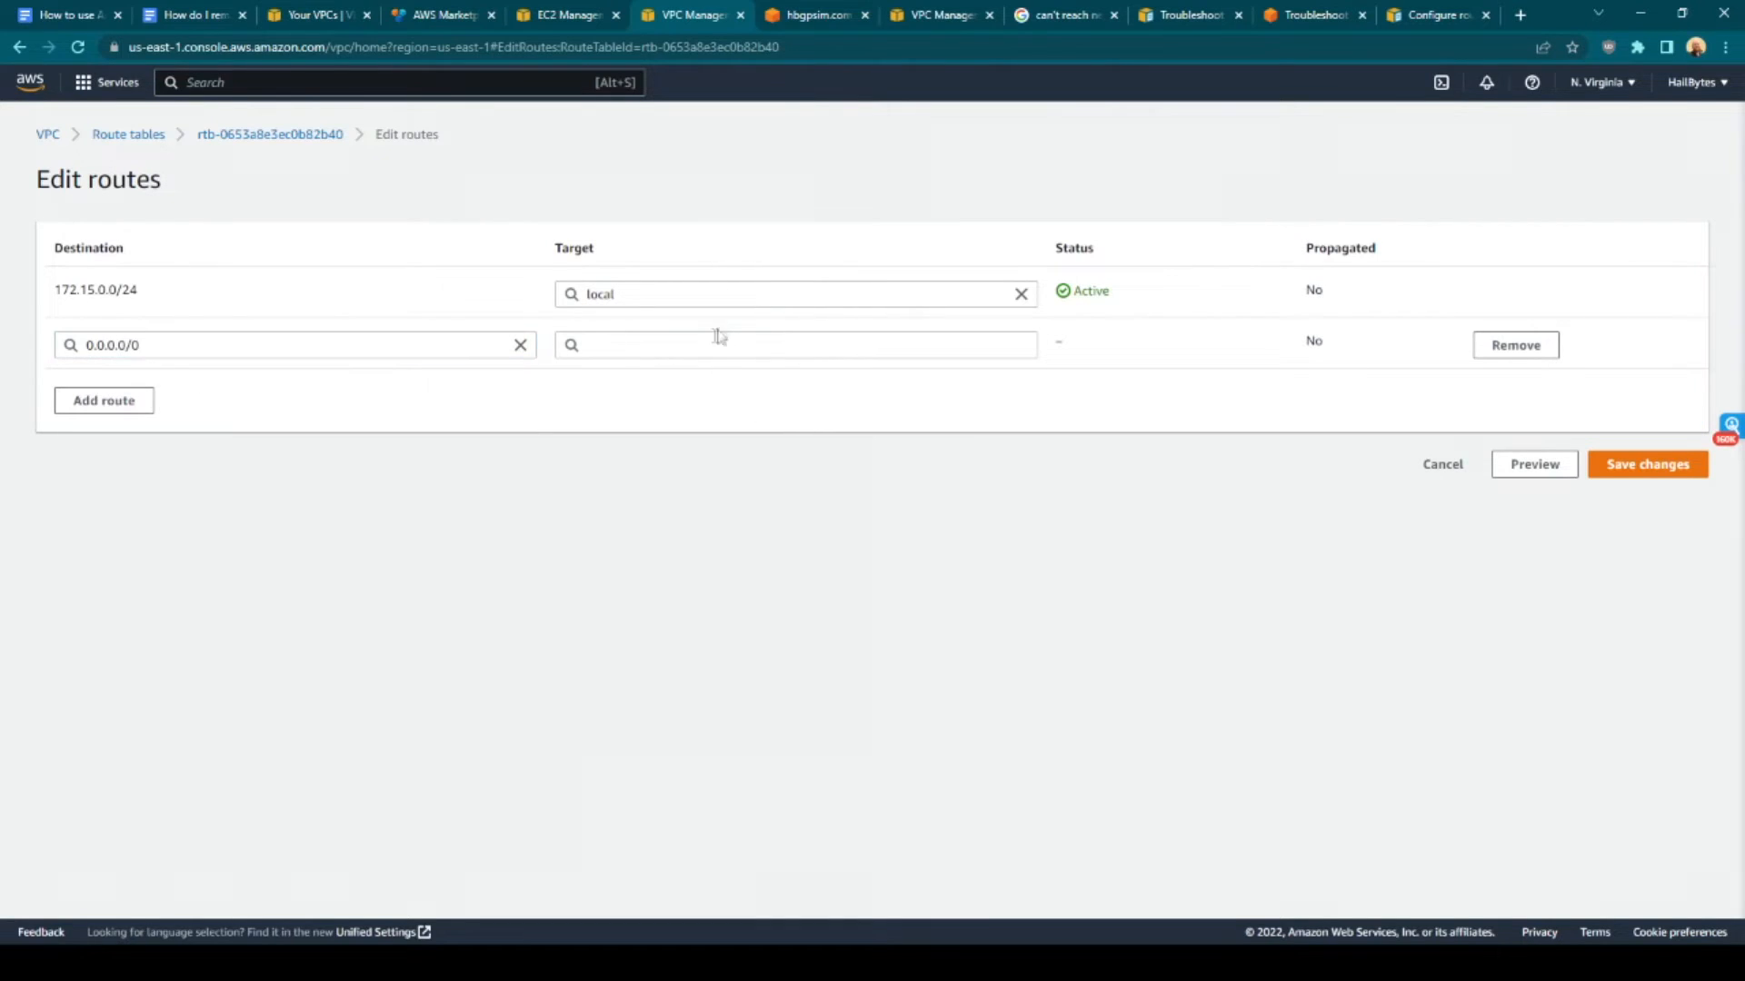
{"action": "type", "text": "igw-02e40f2283fab62ea"}
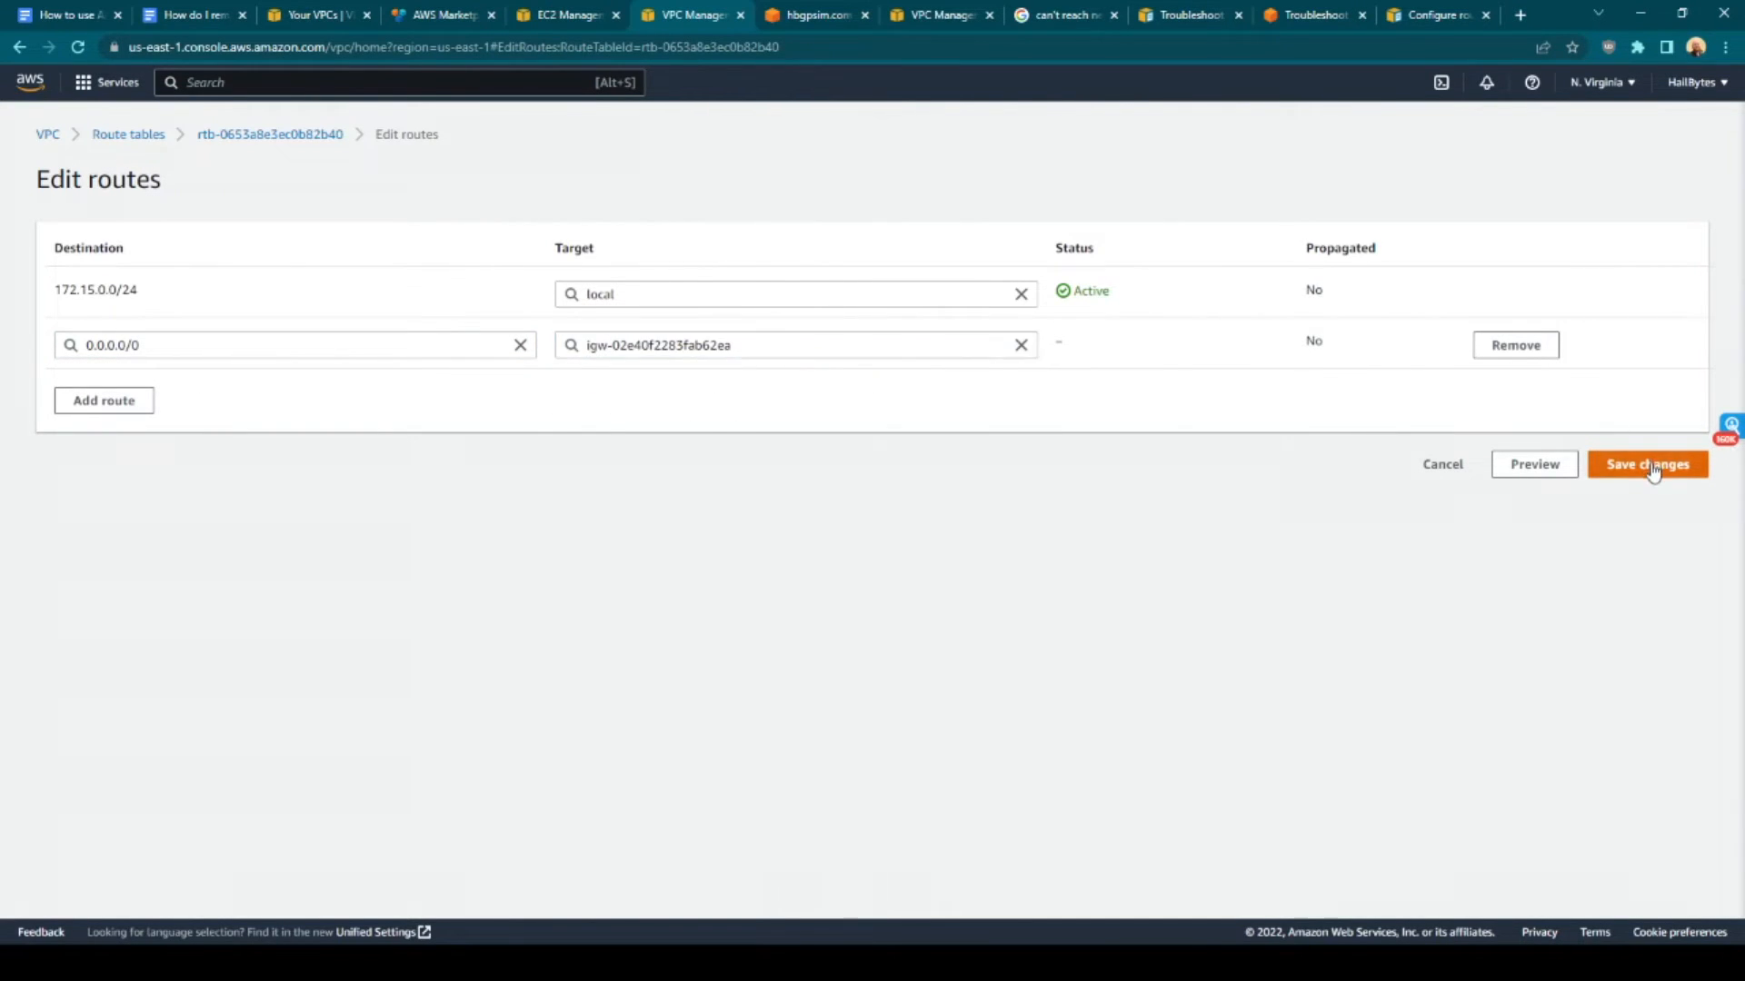
{"action": "left_click", "coordinate": [1646, 464]}
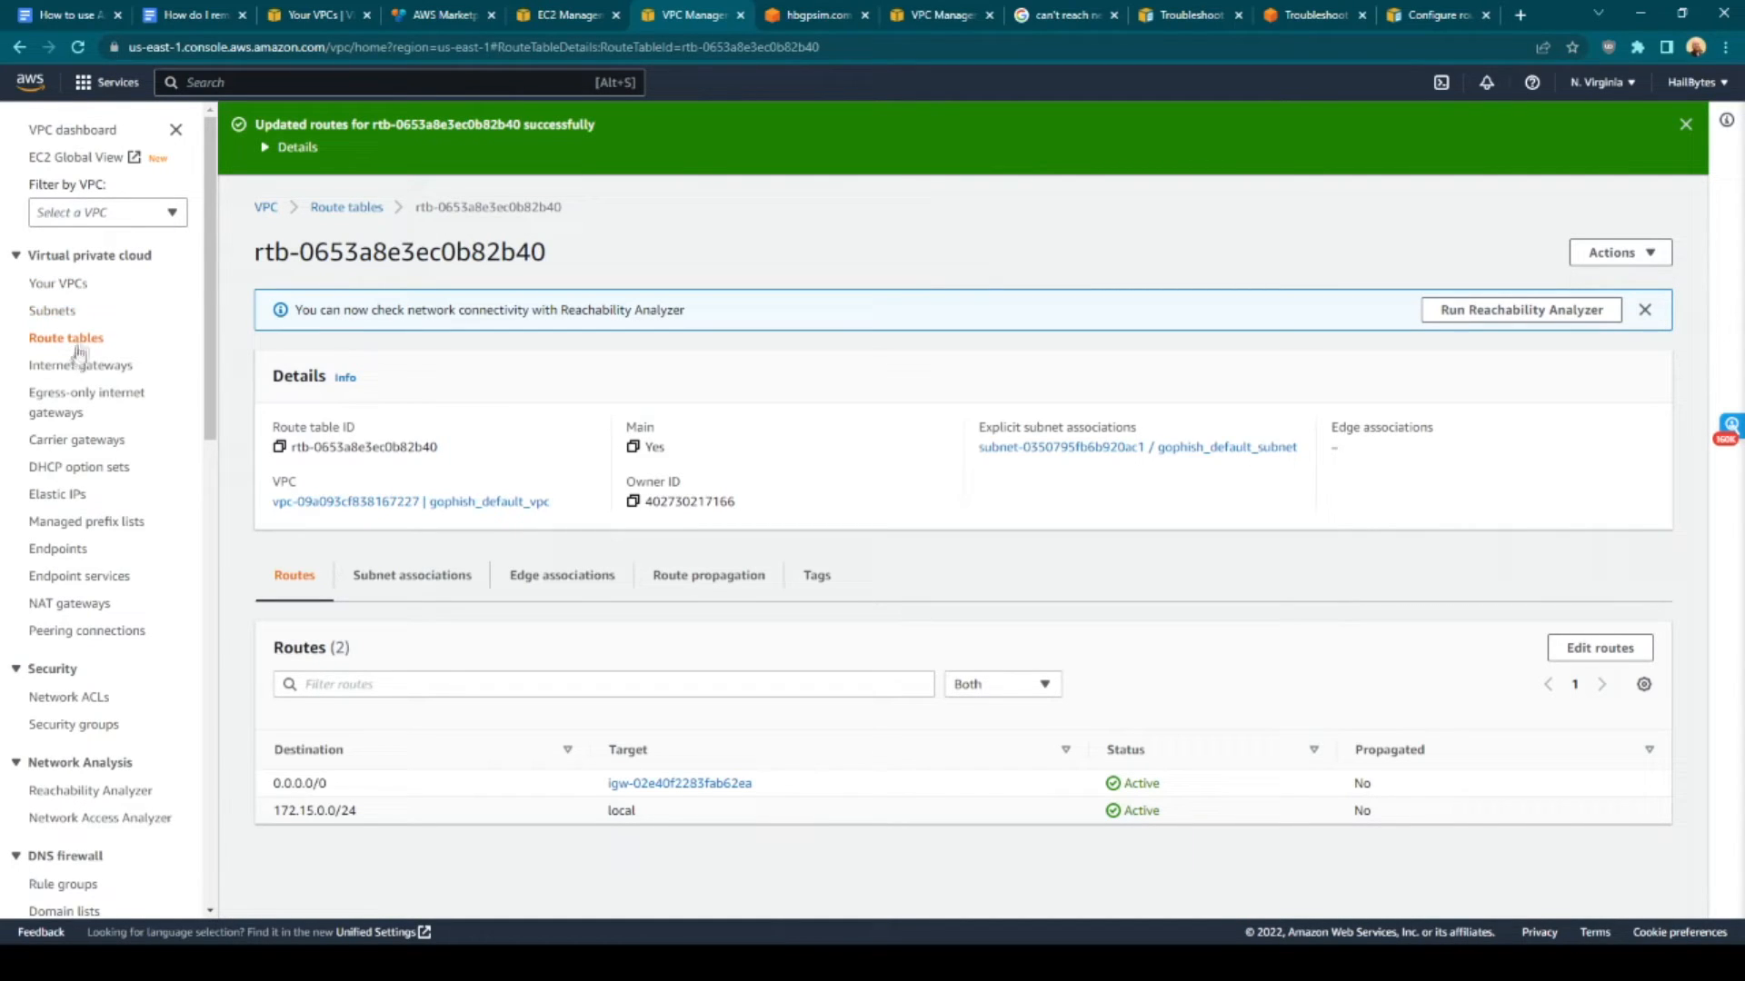
{"action": "mouse_move", "coordinate": [53, 310]}
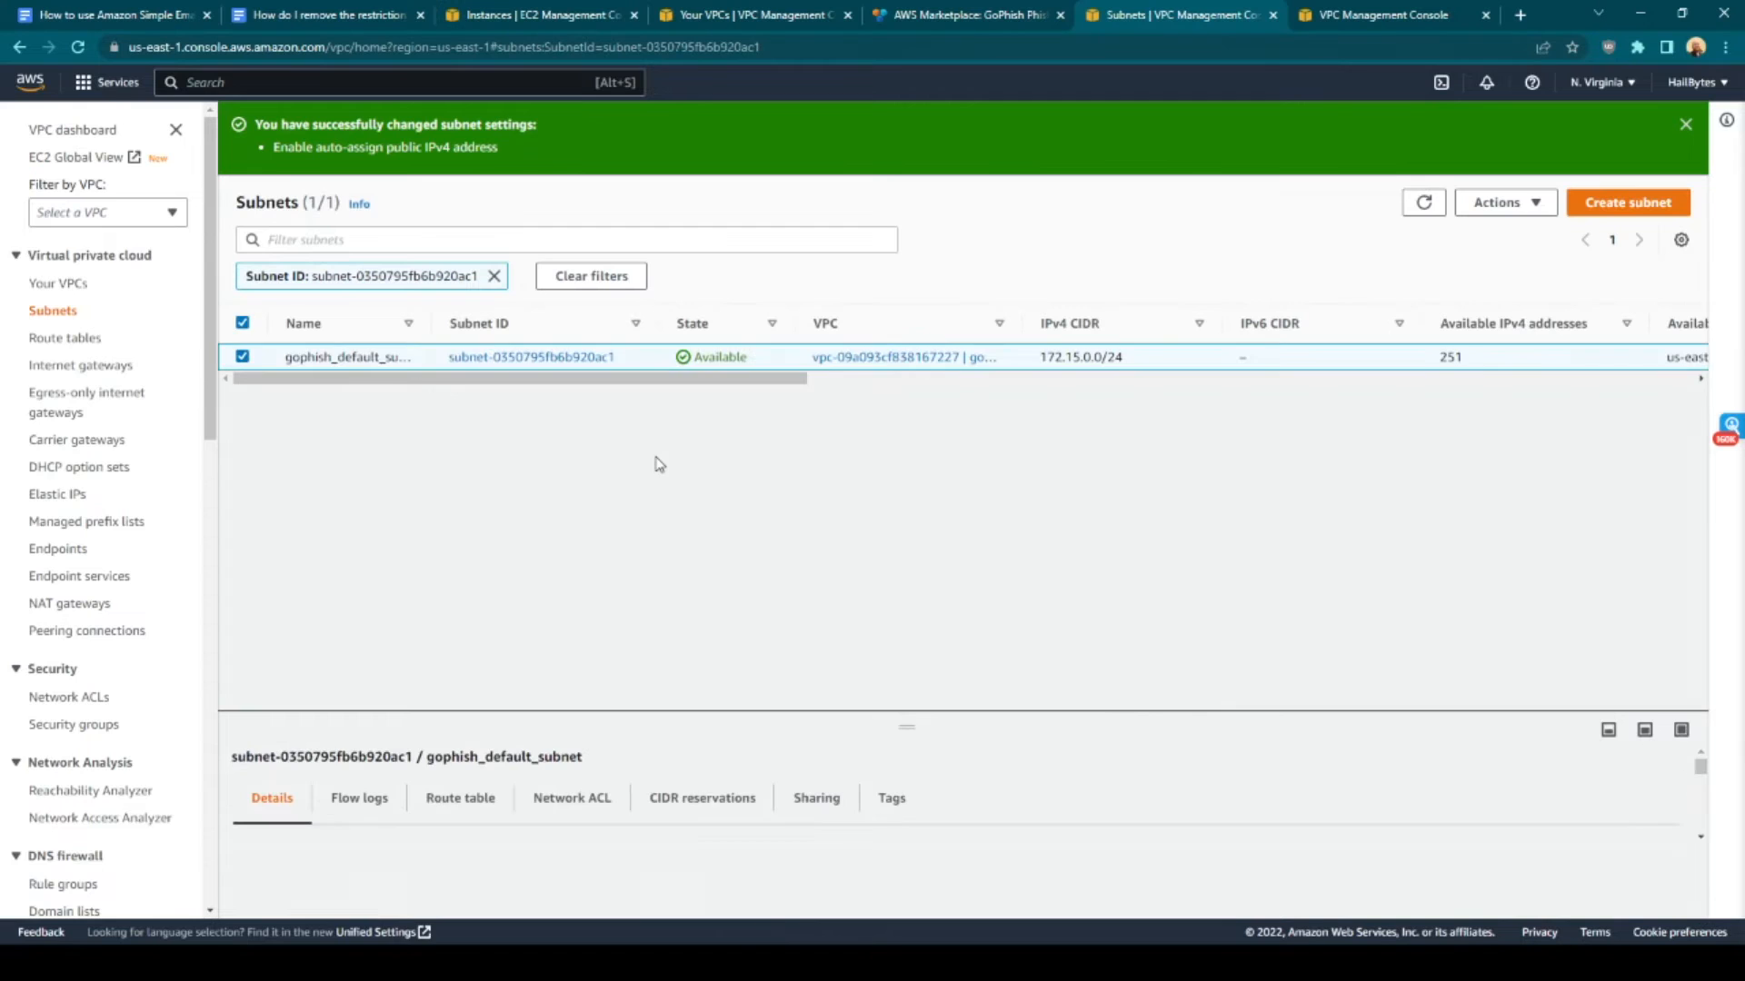
{"action": "mouse_move", "coordinate": [1056, 396]}
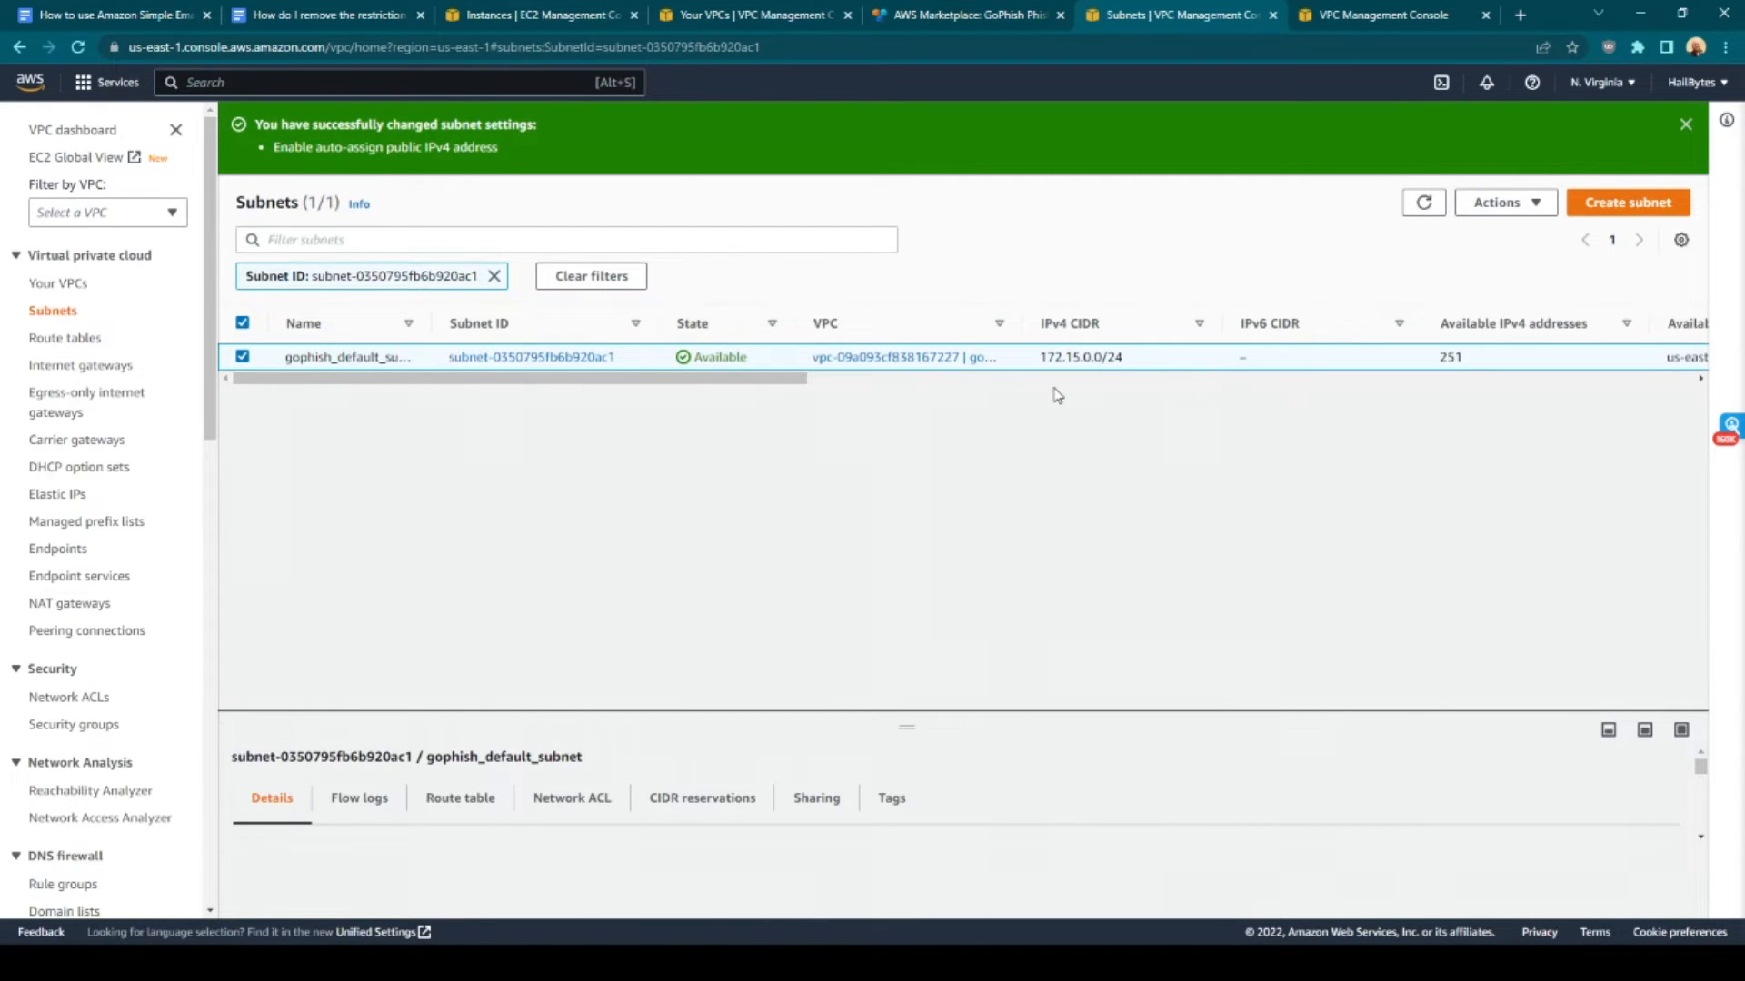
{"action": "mouse_move", "coordinate": [955, 194]}
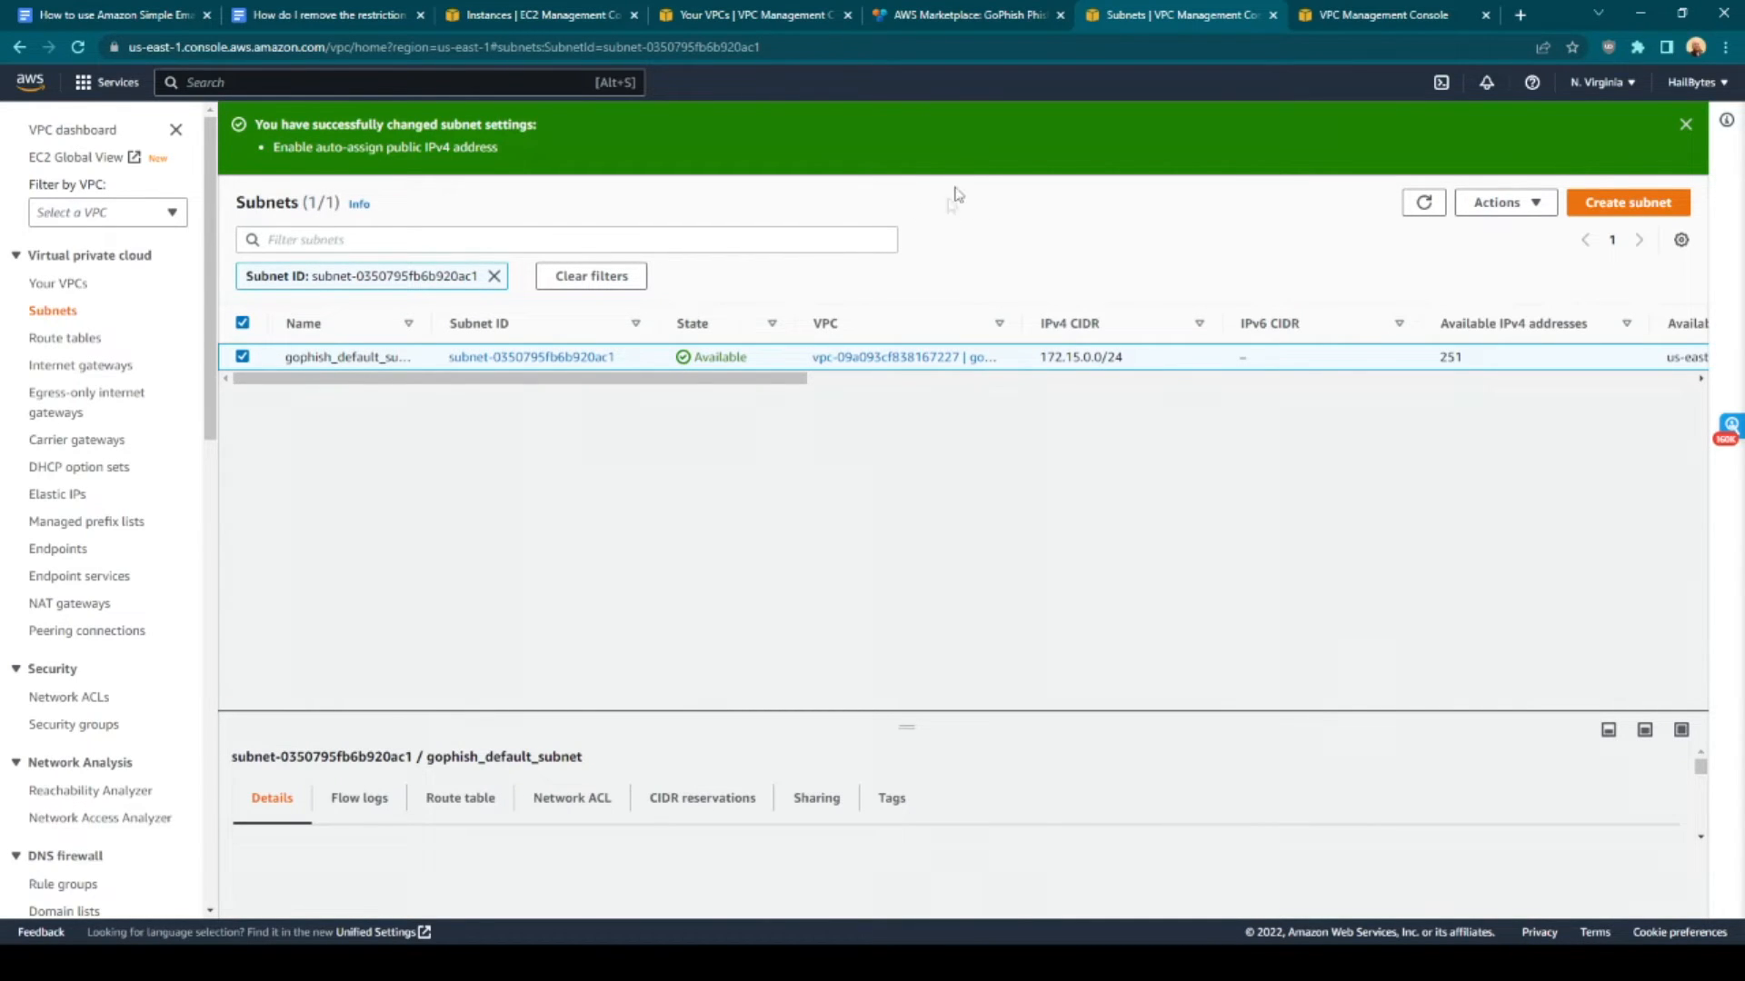
Choose the gophish VPC and subnet and create a seller-based GoPhish Default security group
{"action": "left_click", "coordinate": [967, 14]}
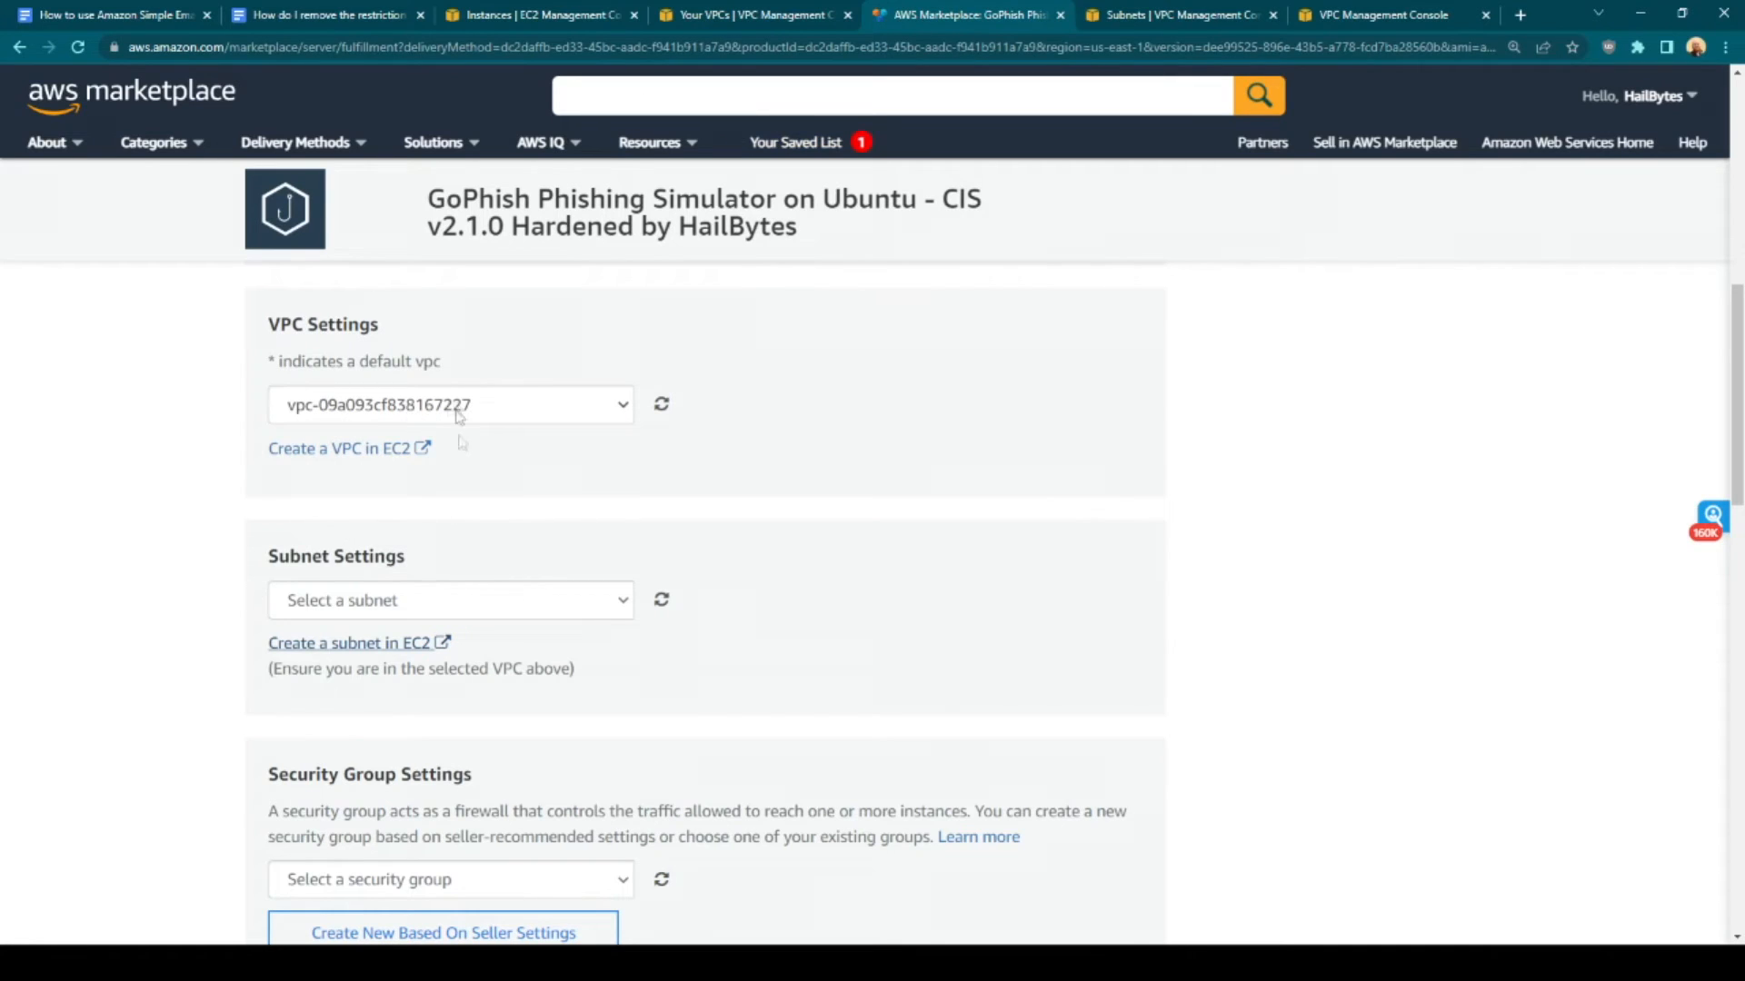
{"action": "left_click", "coordinate": [451, 599]}
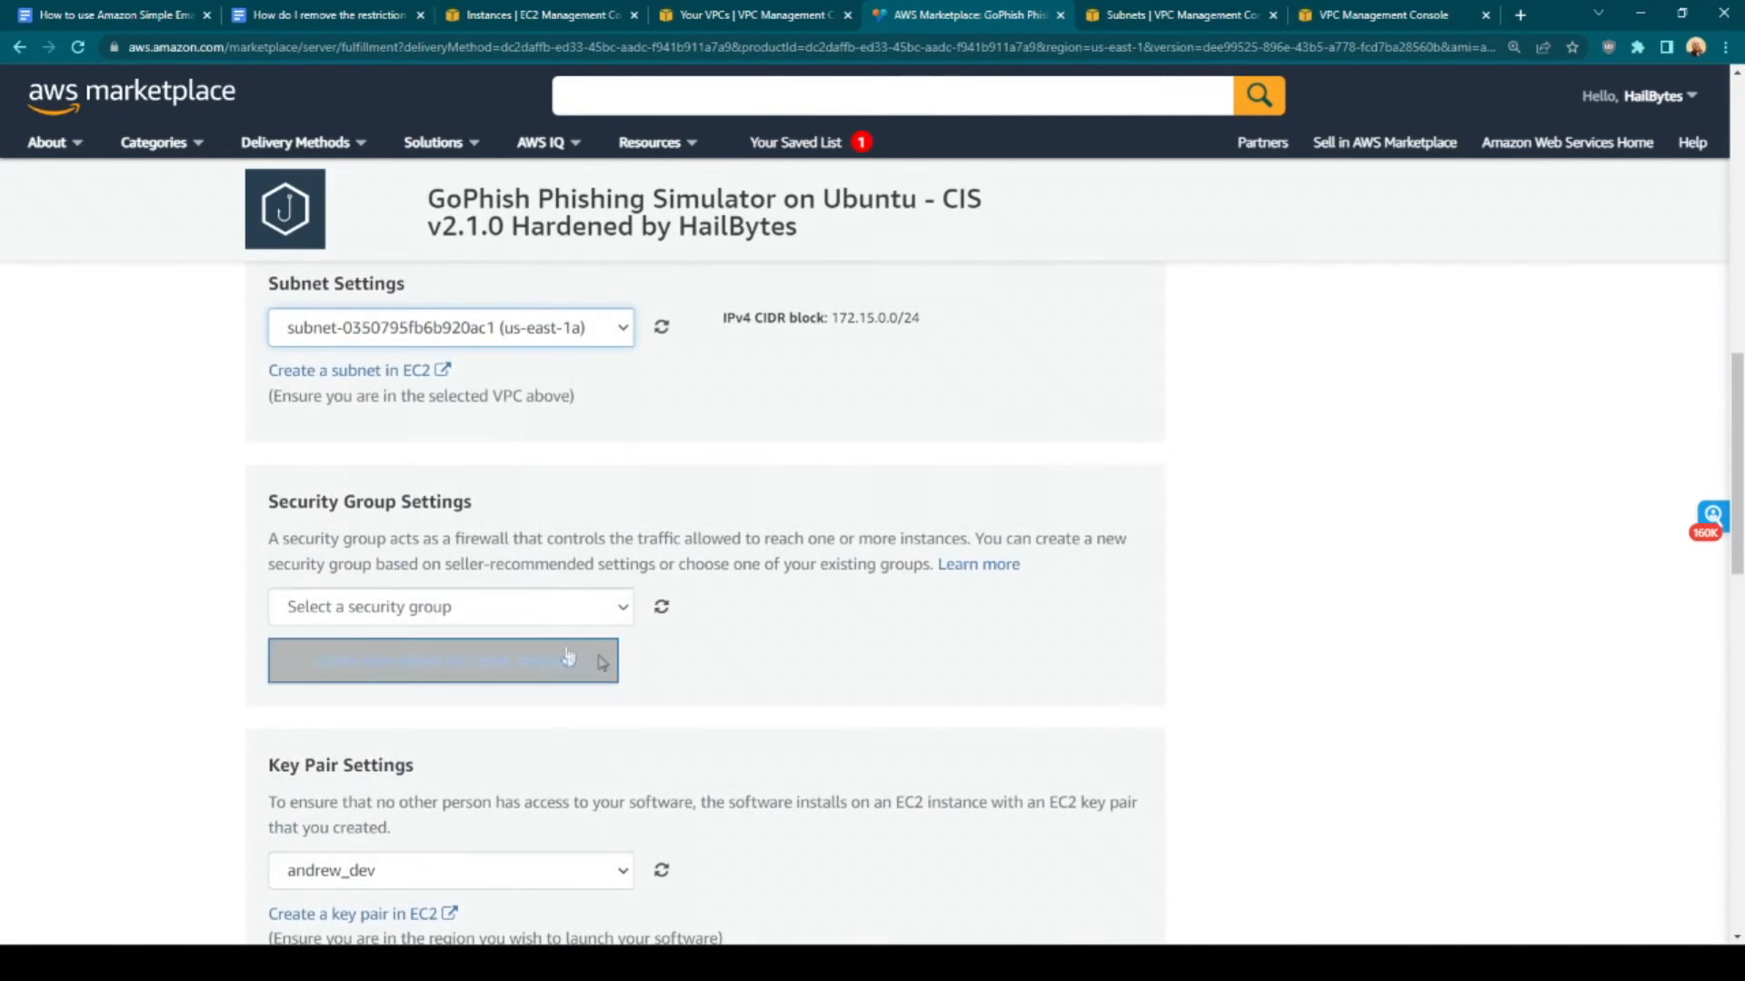
{"action": "left_click", "coordinate": [450, 660]}
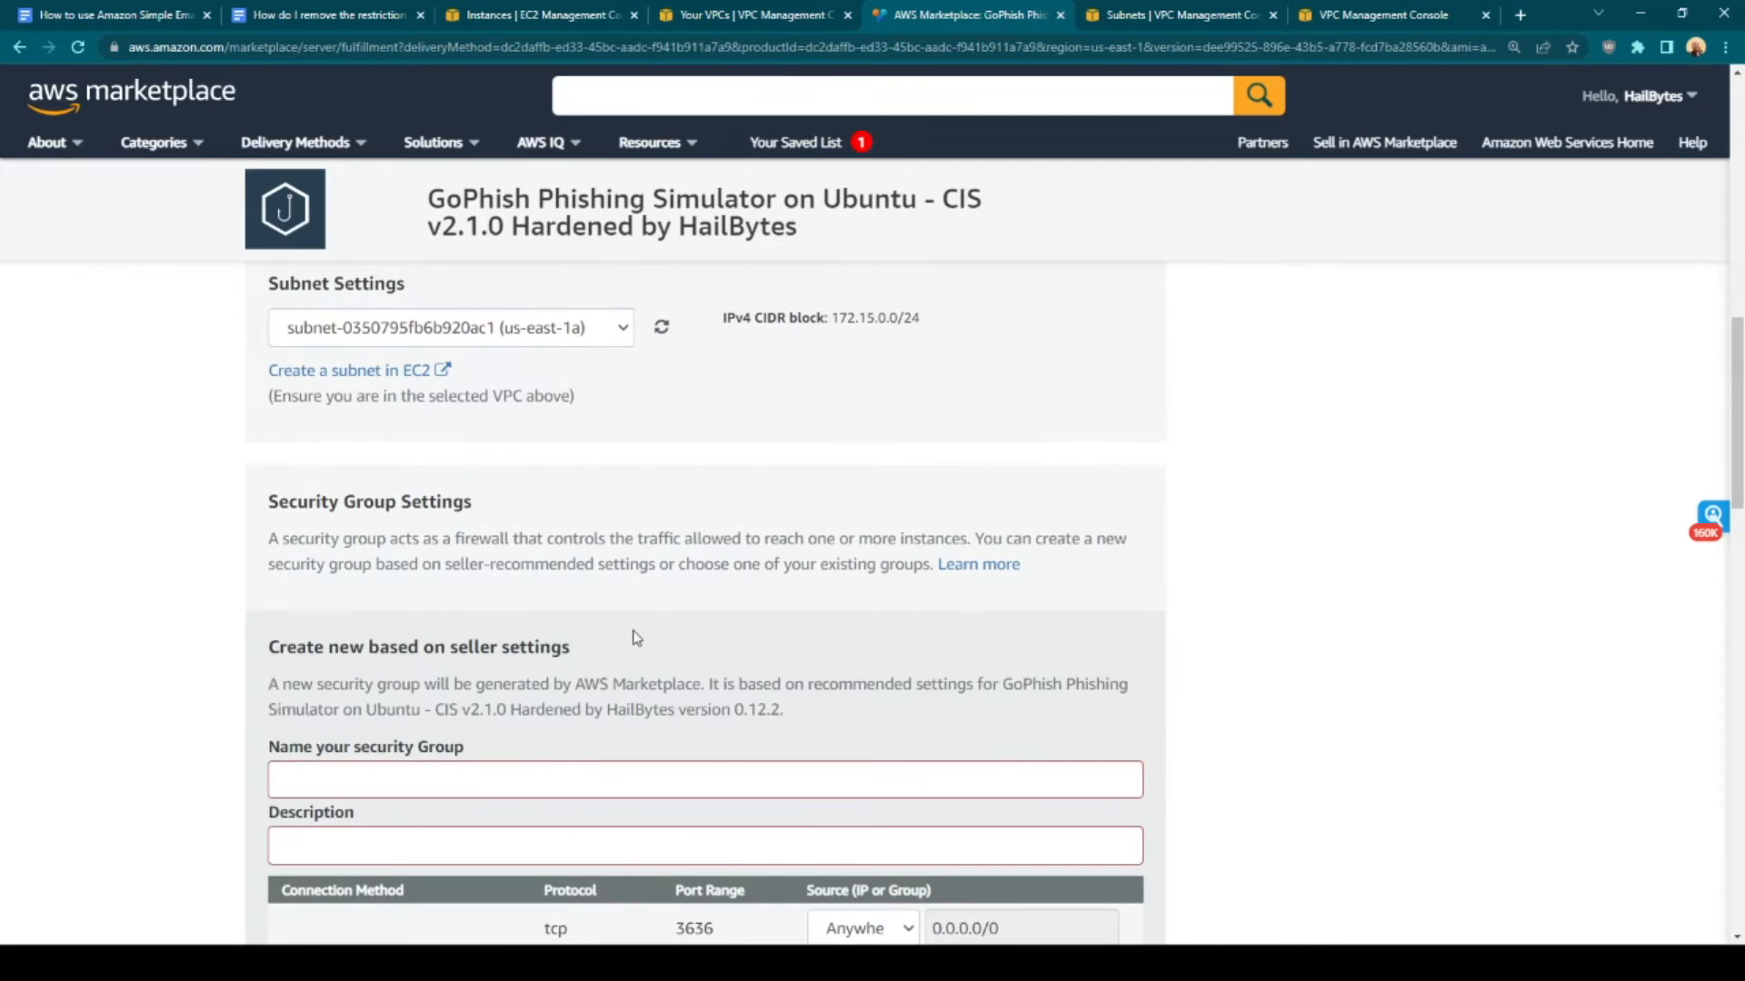
{"action": "type", "text": "gophish_default_security_group"}
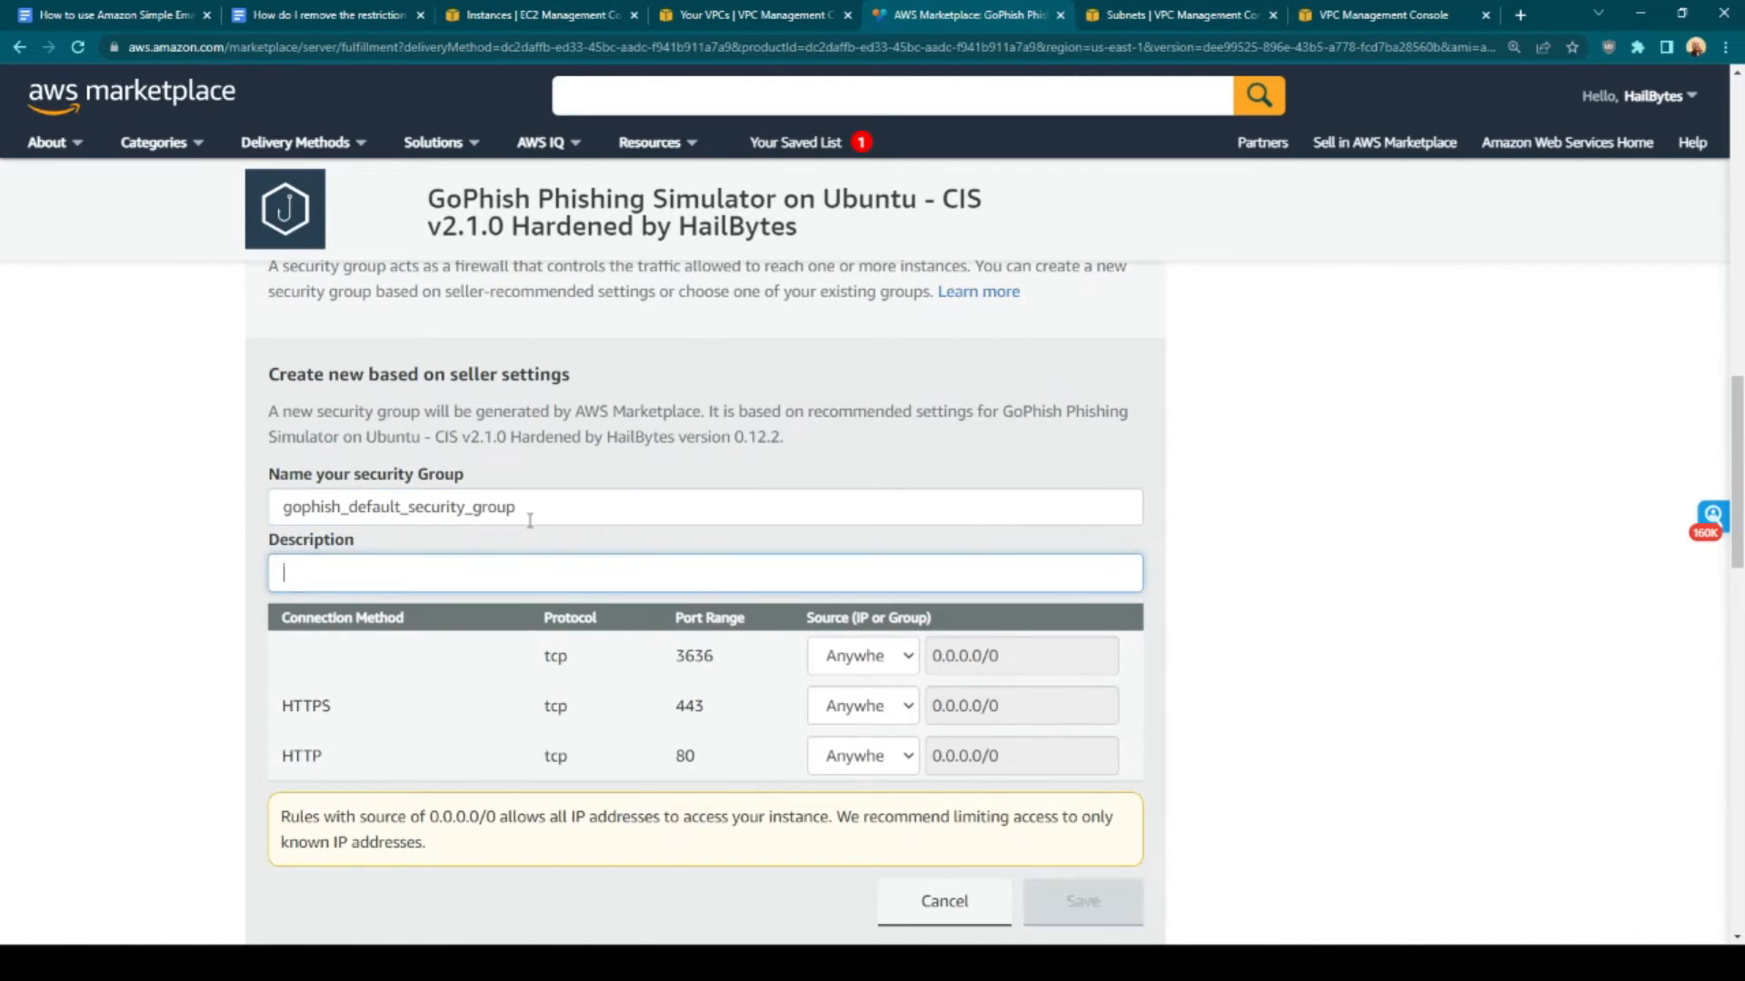
{"action": "type", "text": "GoPhish"}
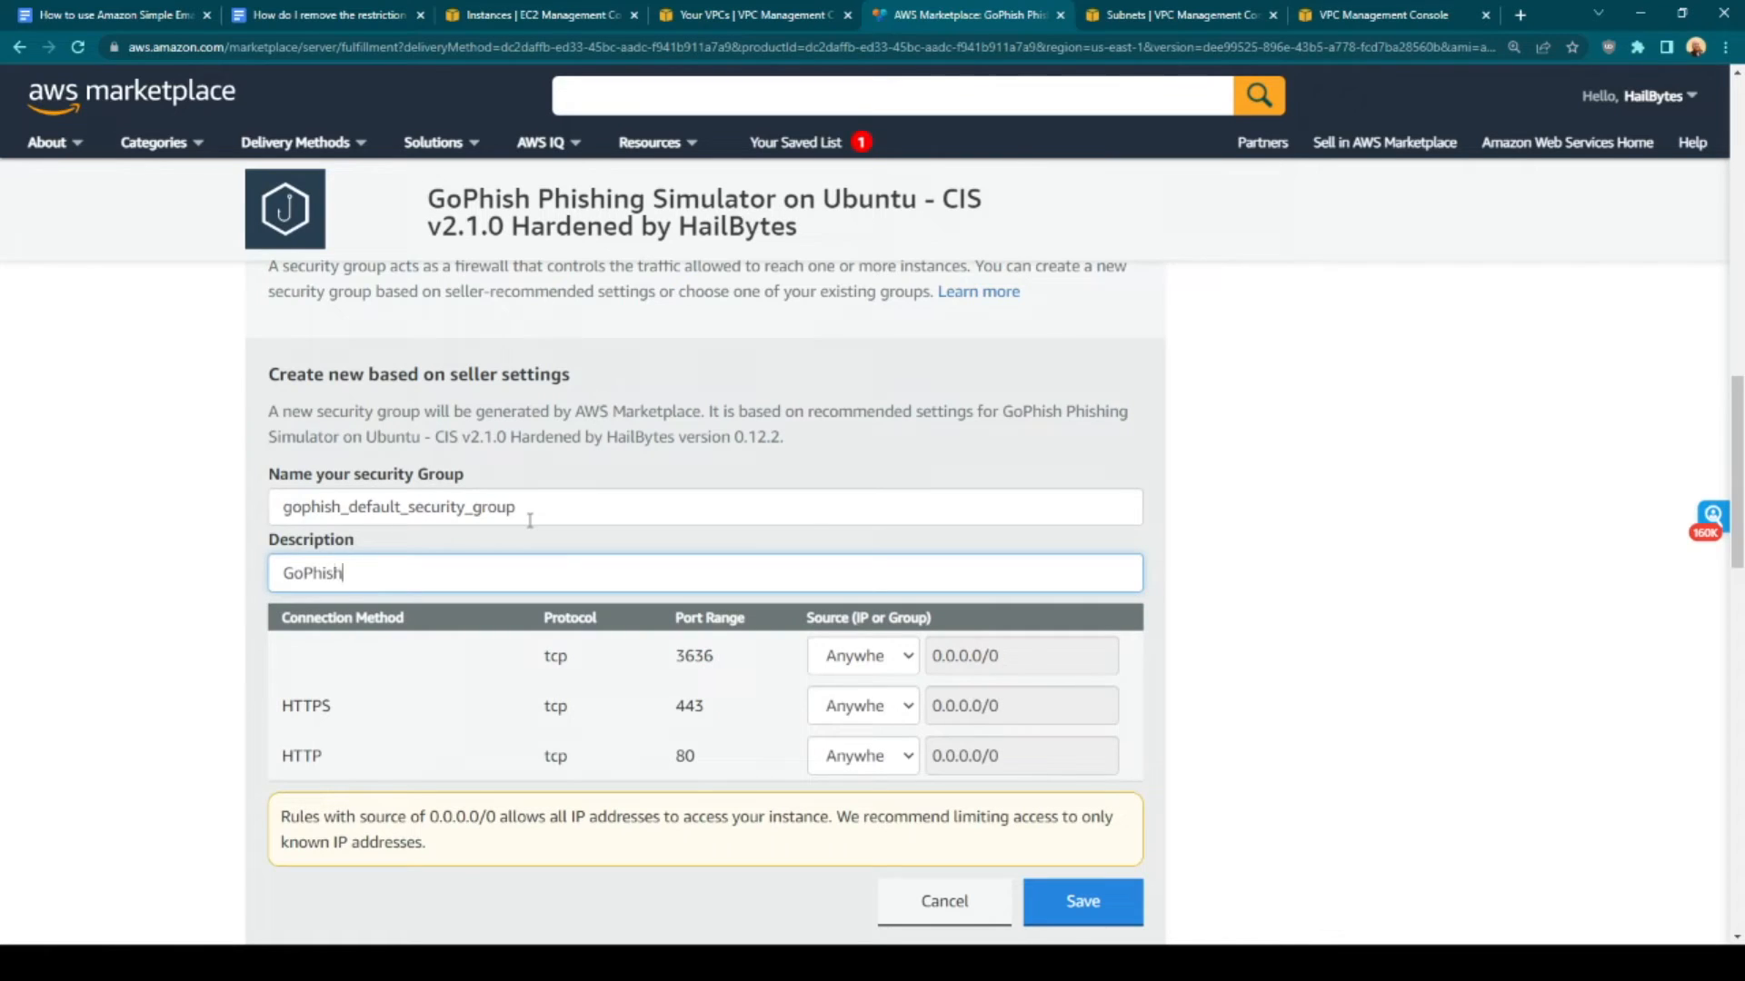
{"action": "type", "text": "Default"}
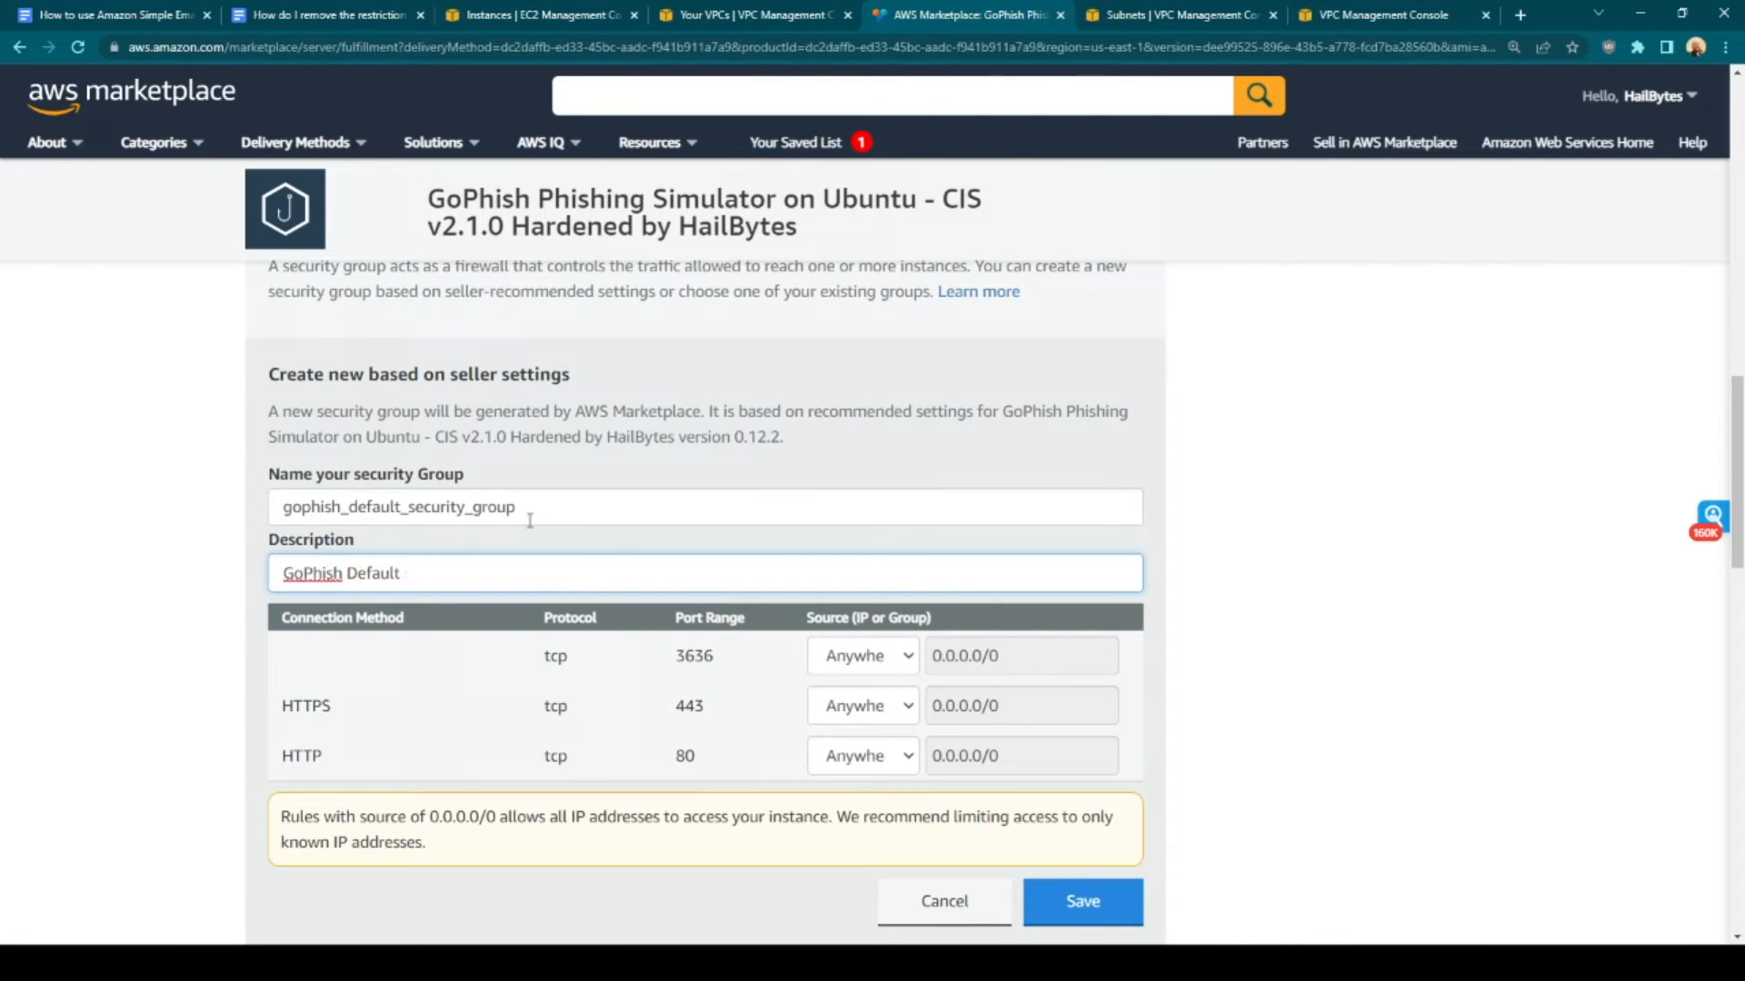
Use the marketplace_development key pair and launch the GoPhish instance on EC2
{"action": "scroll", "scroll_direction": "down", "scroll_amount": 3}
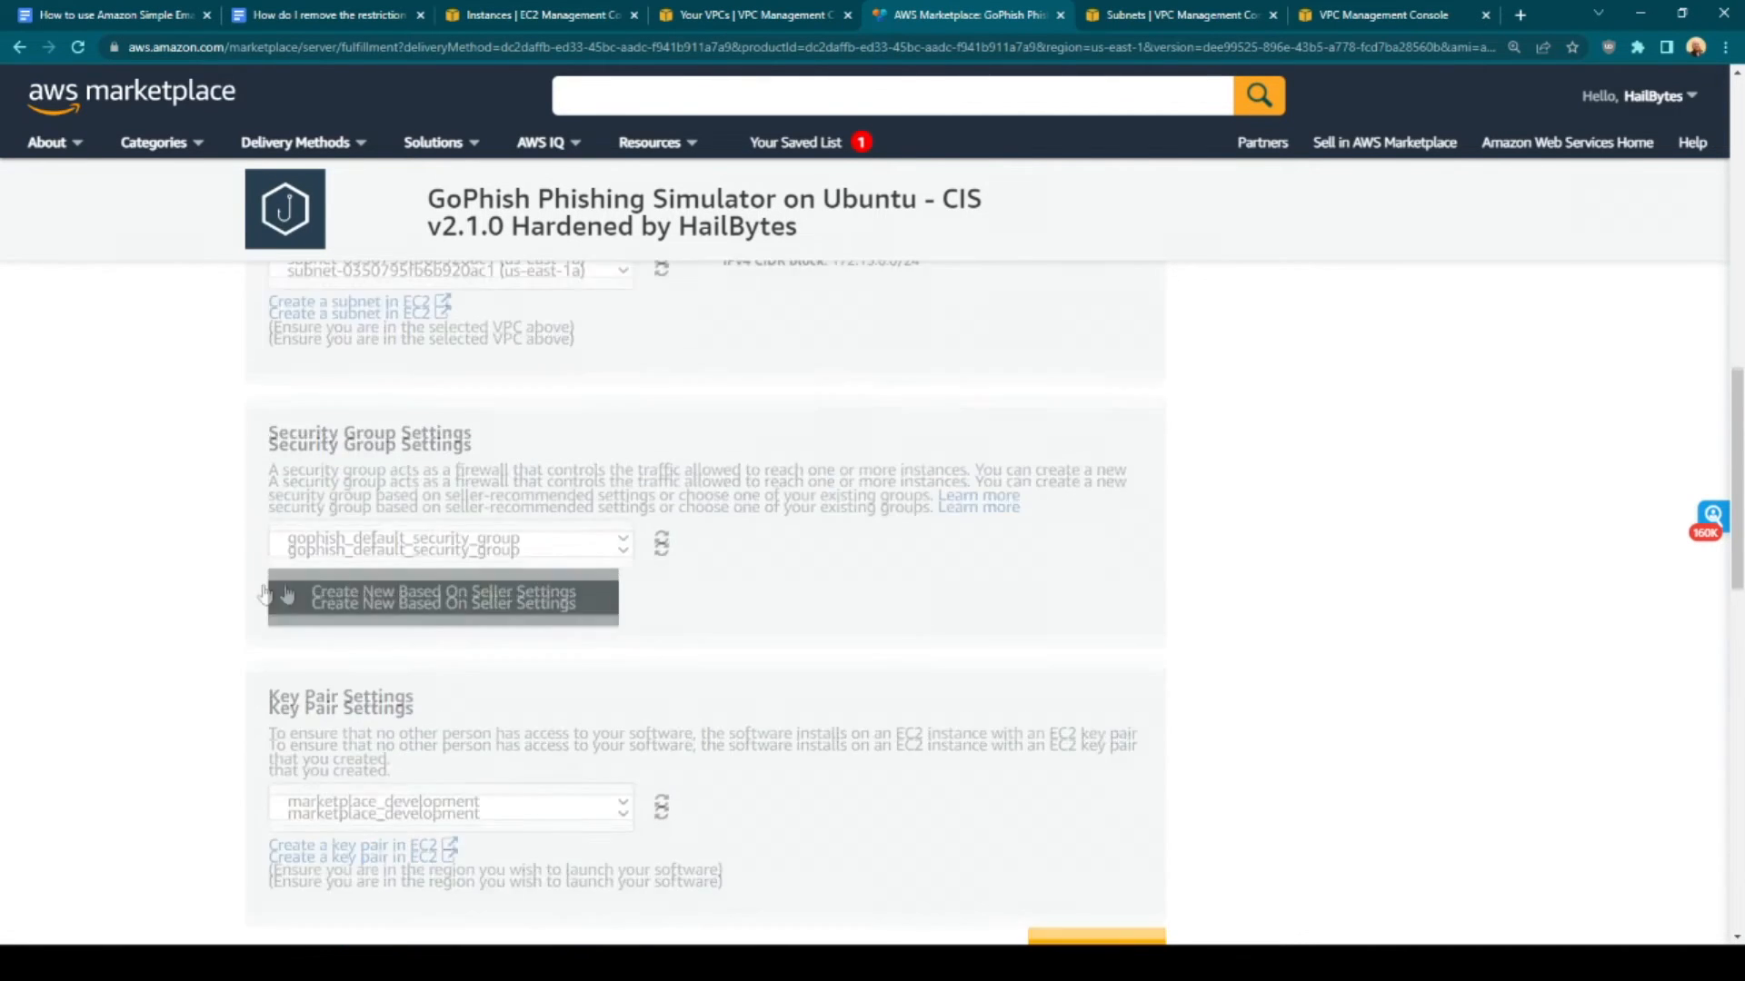
{"action": "scroll", "scroll_direction": "down", "scroll_amount": 3}
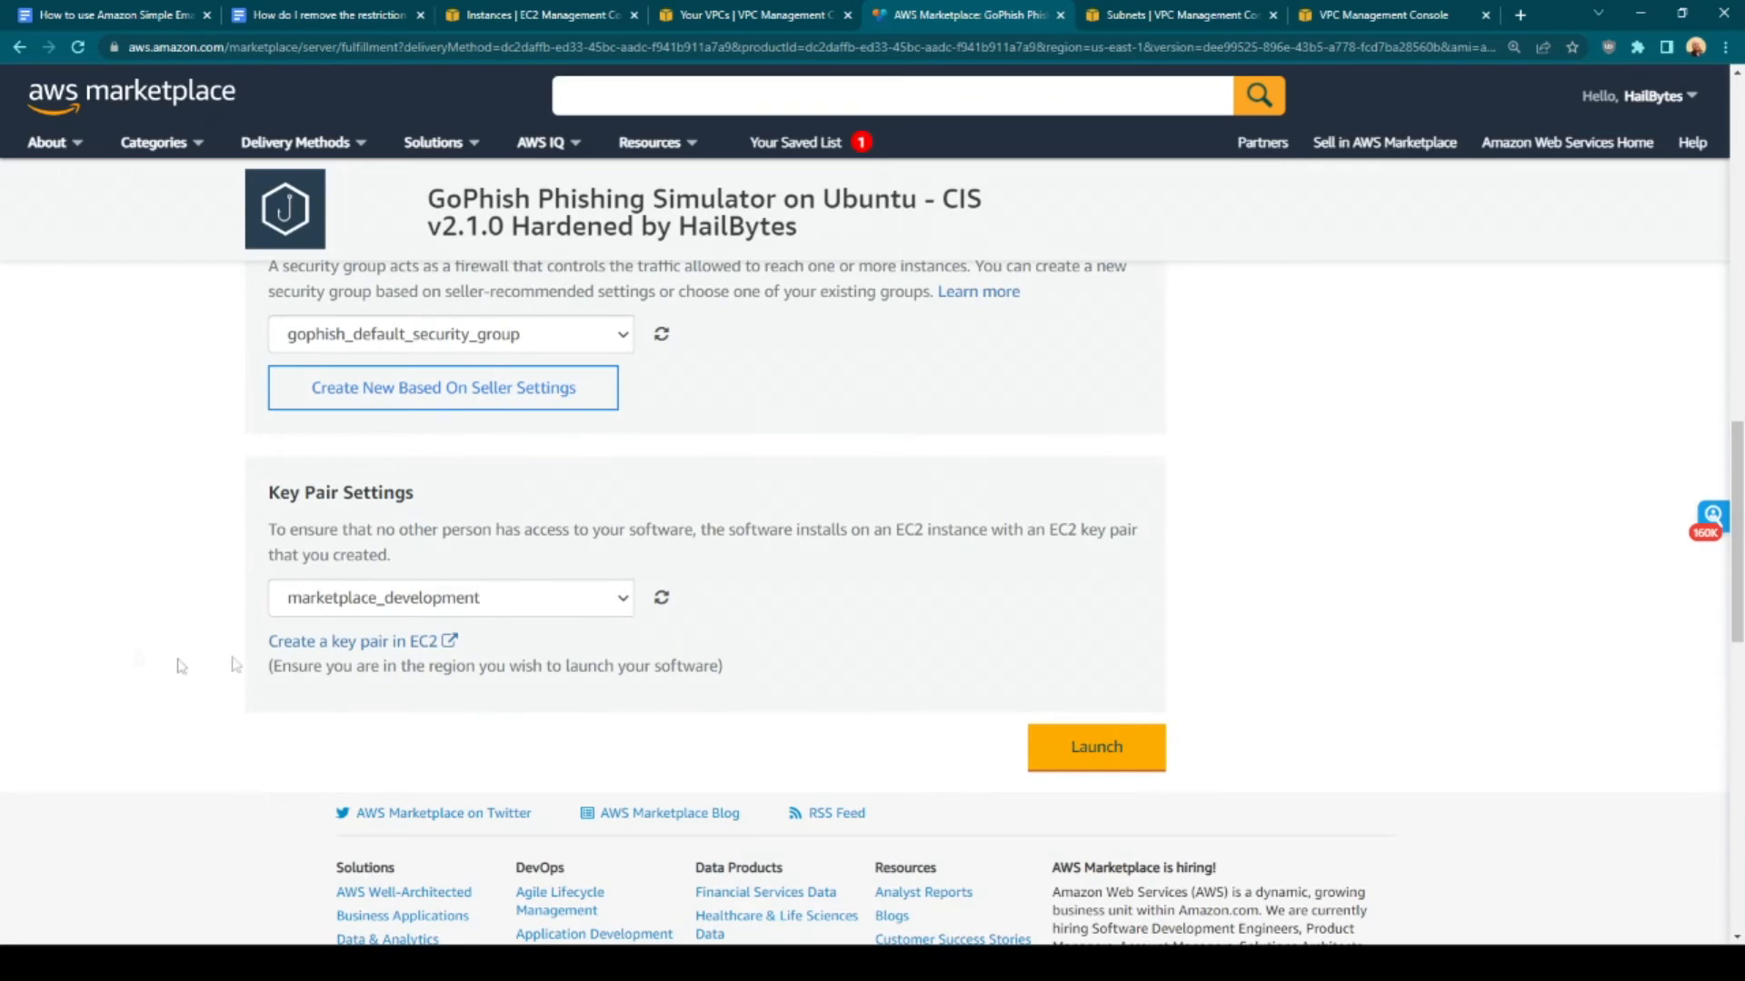
{"action": "mouse_move", "coordinate": [1330, 666]}
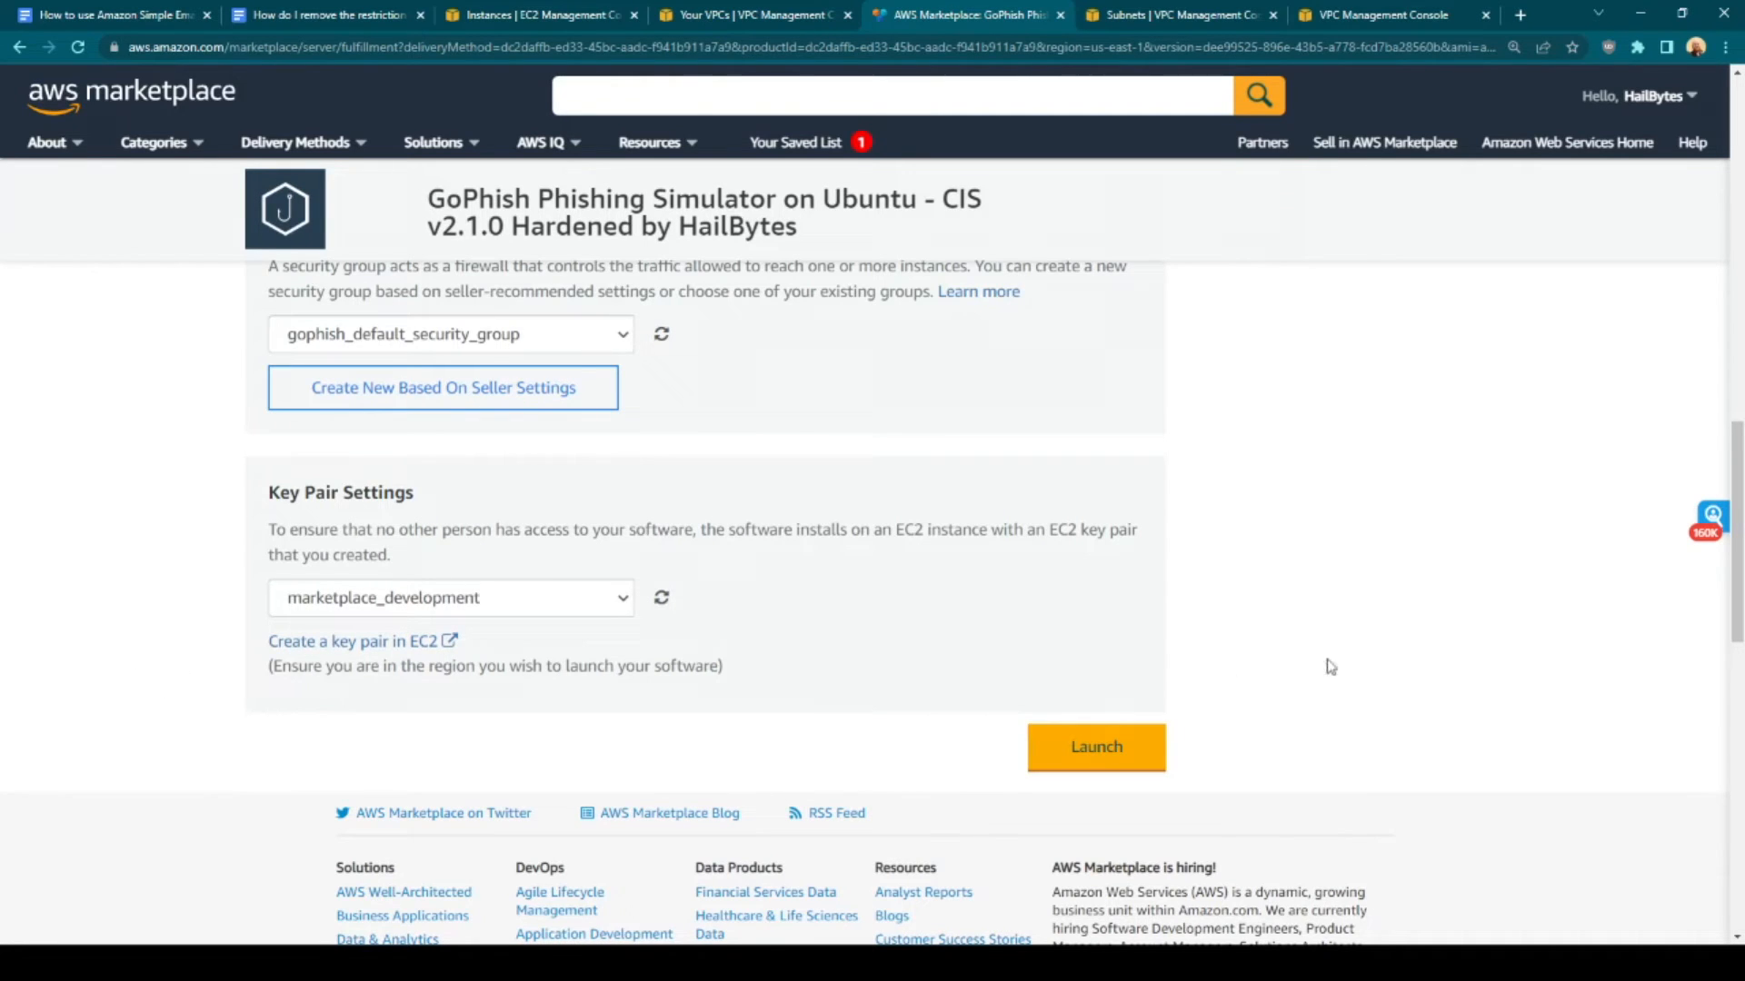
{"action": "left_click", "coordinate": [1095, 747]}
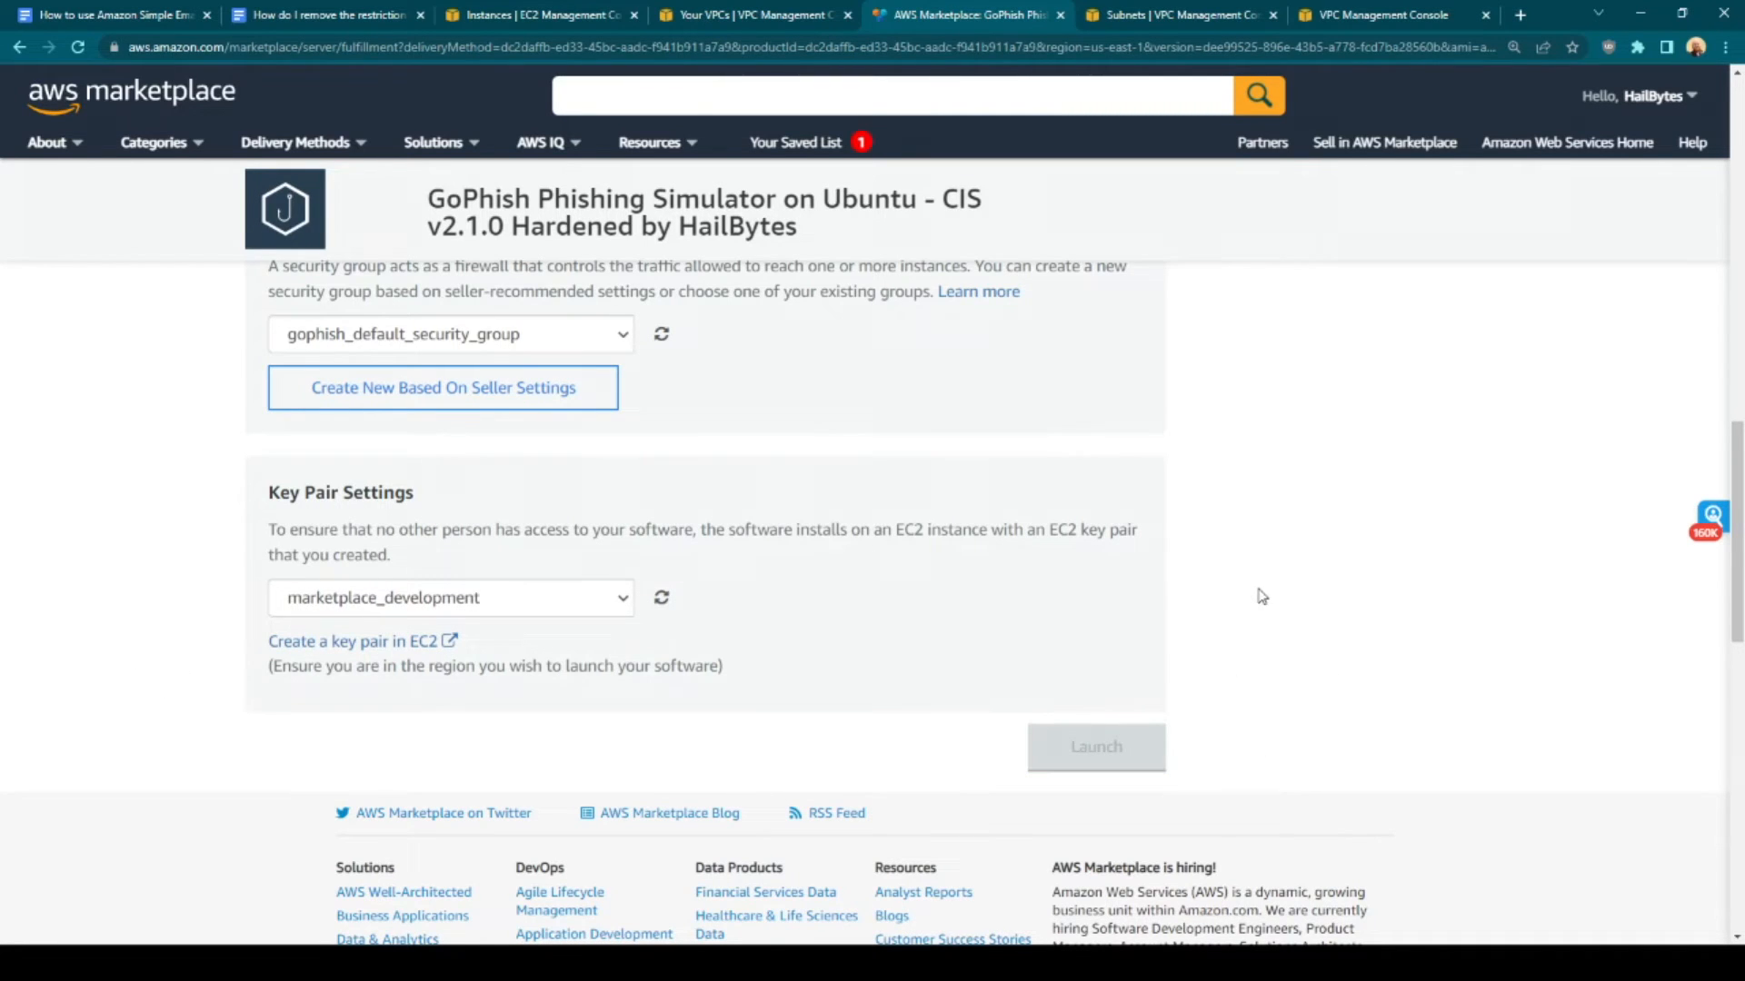
{"action": "left_click", "coordinate": [1094, 747]}
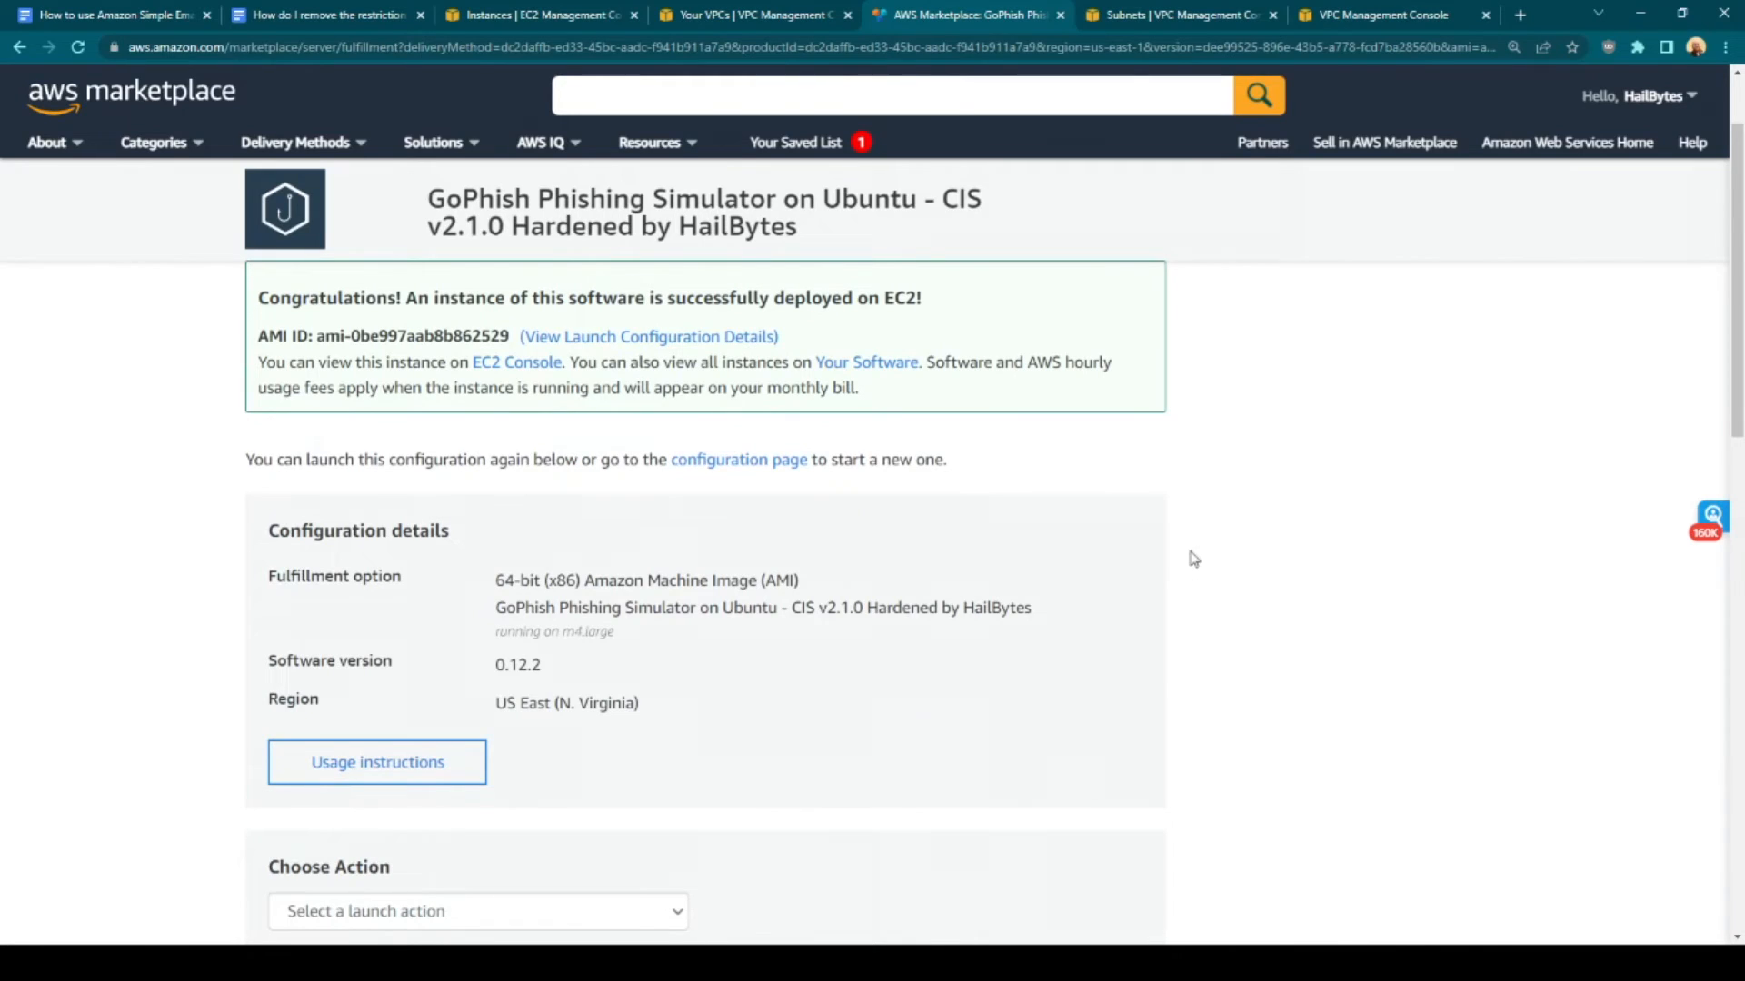
{"action": "mouse_move", "coordinate": [1100, 445]}
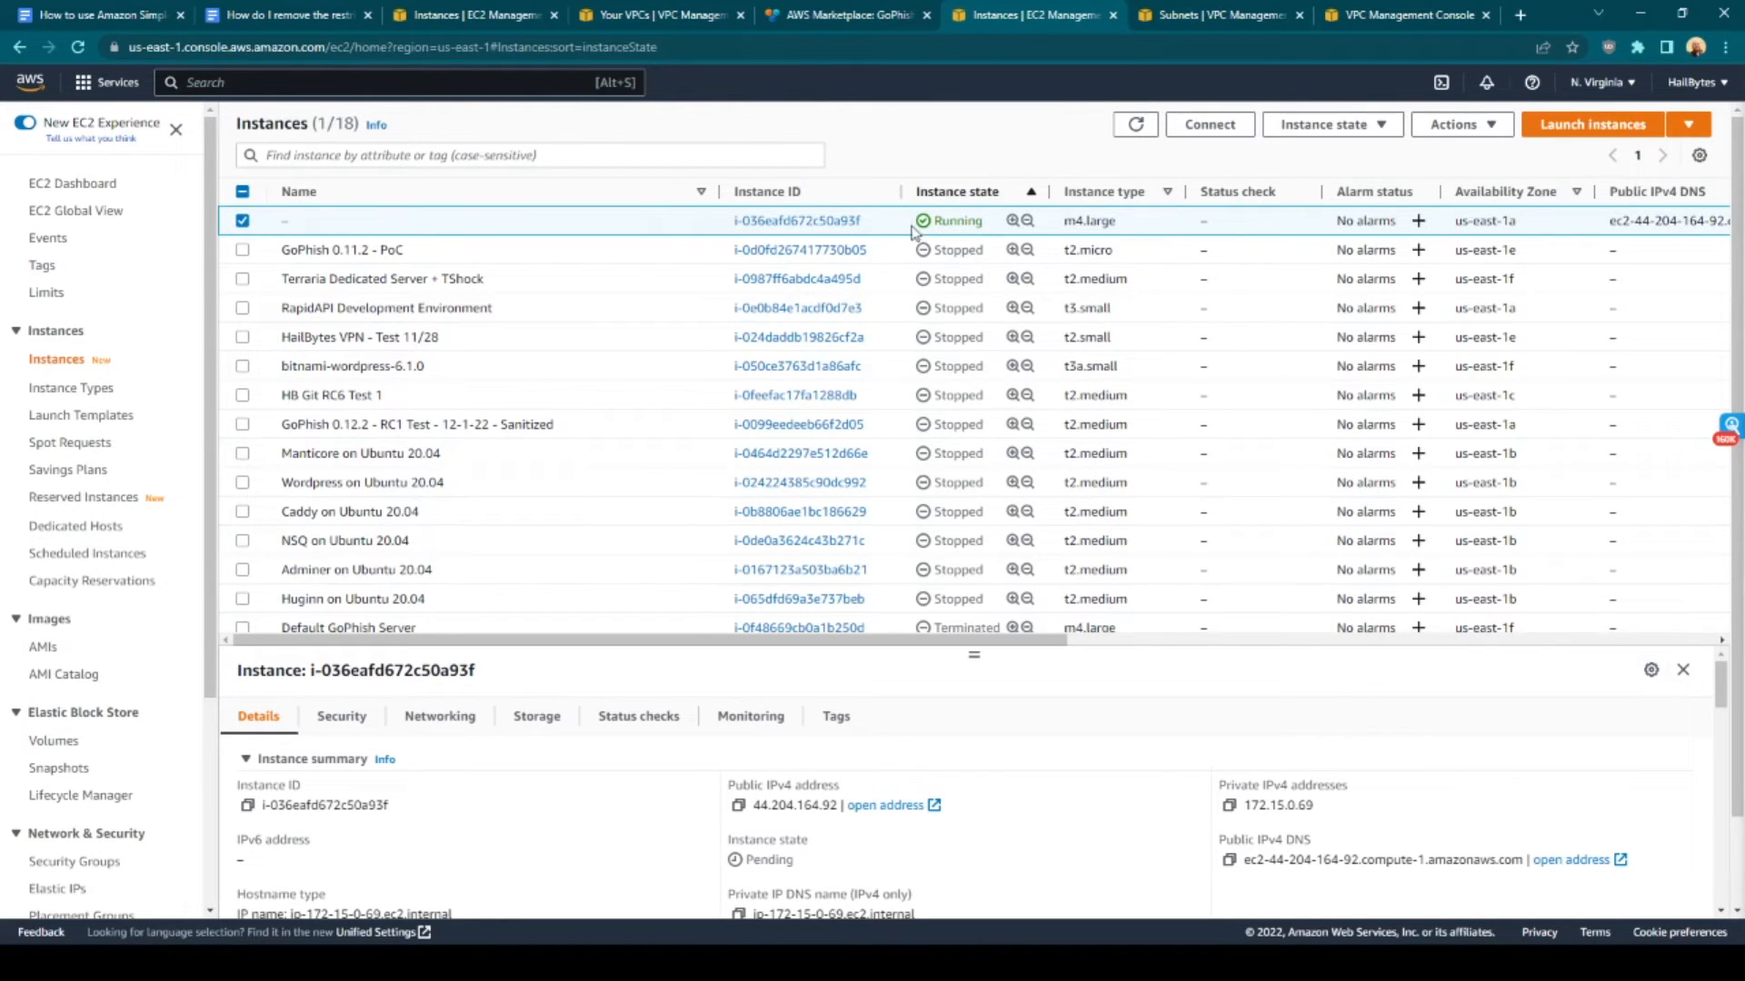
{"action": "mouse_move", "coordinate": [1235, 241]}
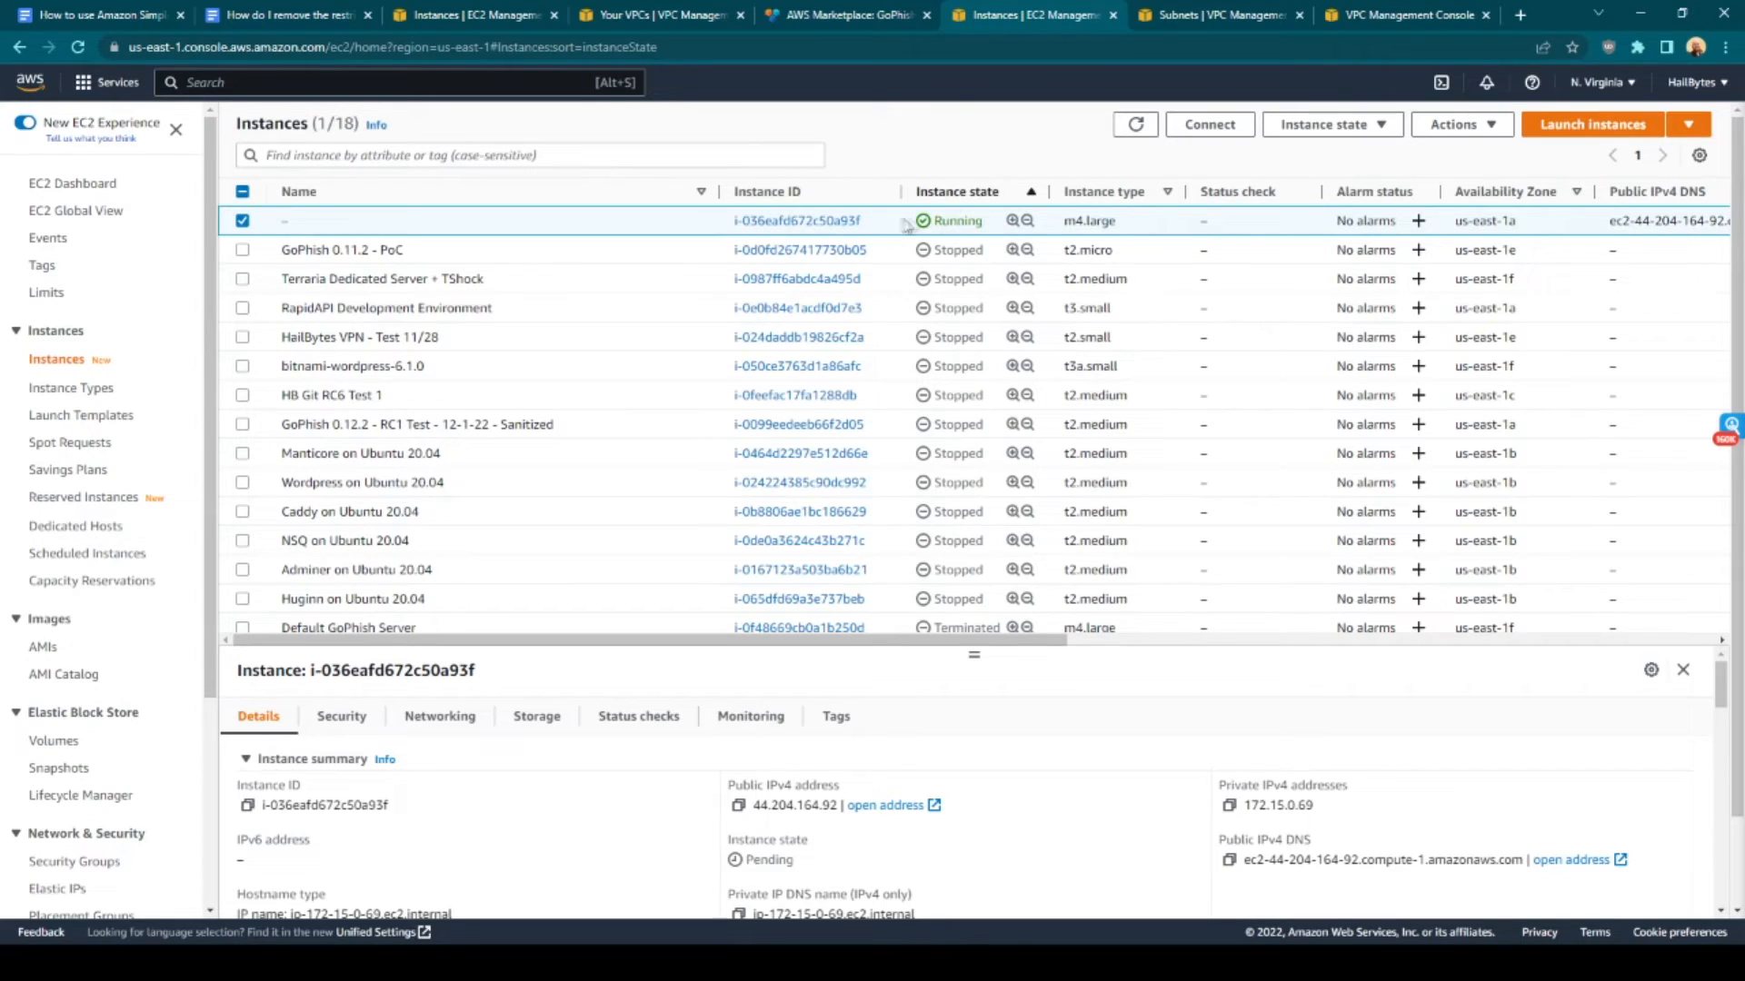
{"action": "mouse_move", "coordinate": [1215, 235]}
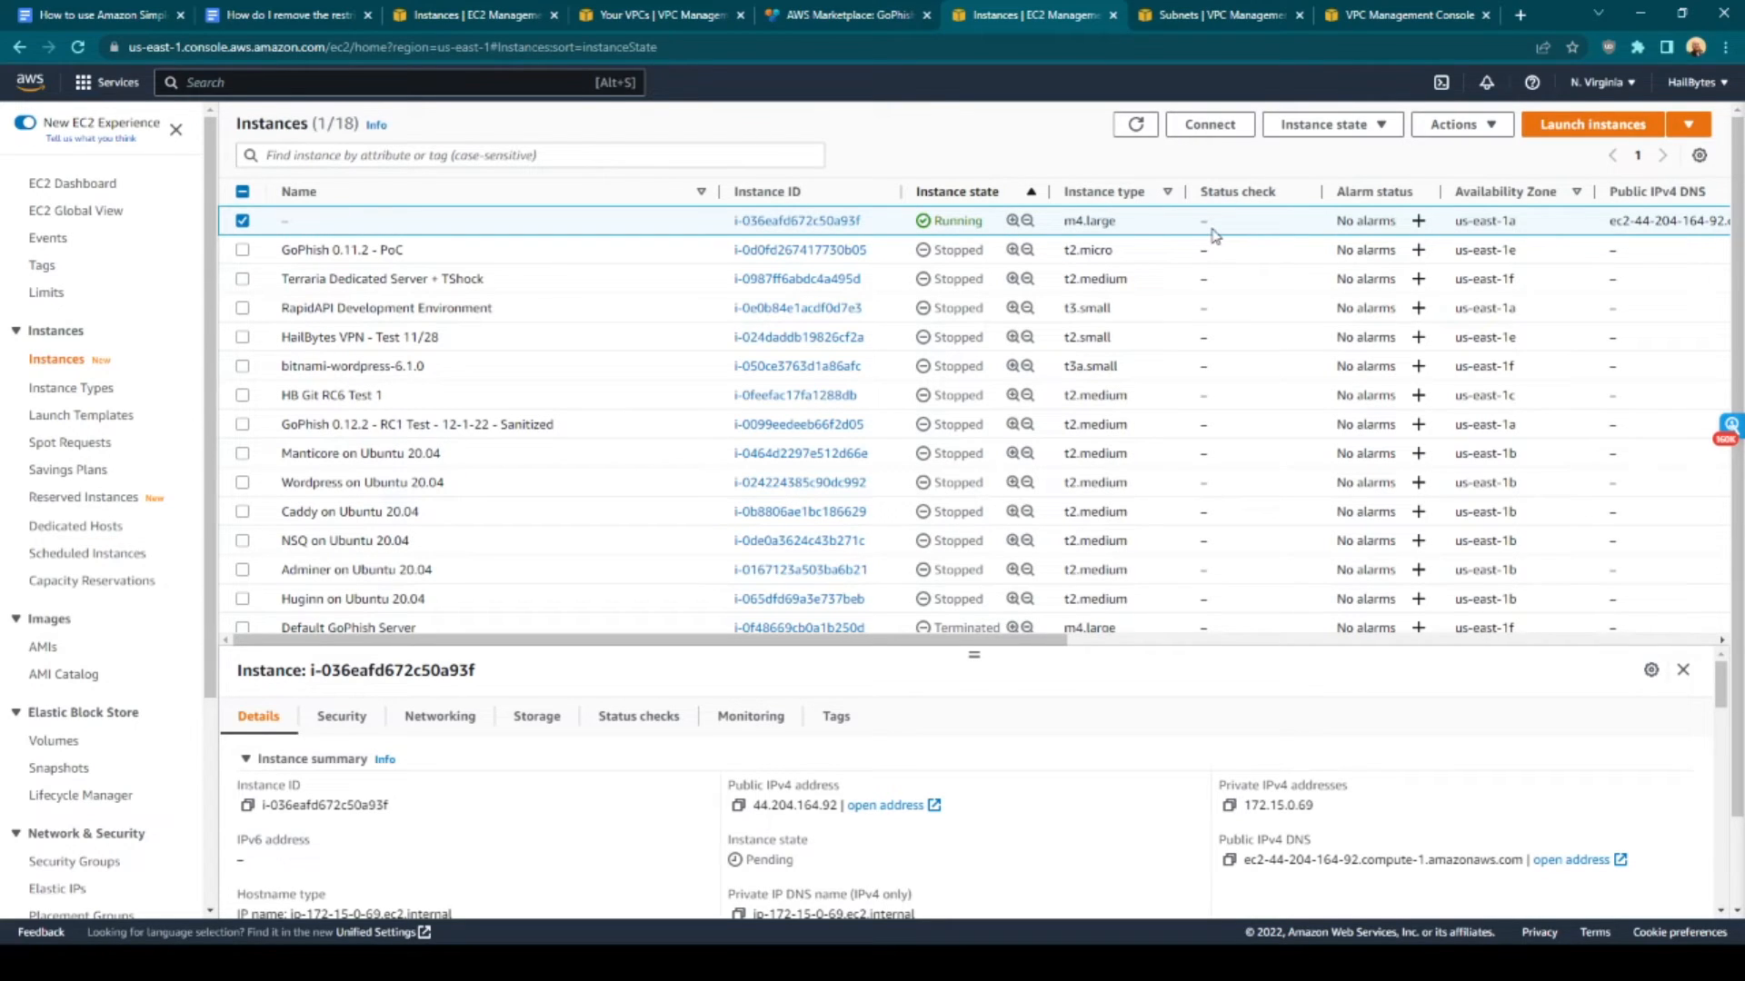
{"action": "mouse_move", "coordinate": [1224, 206]}
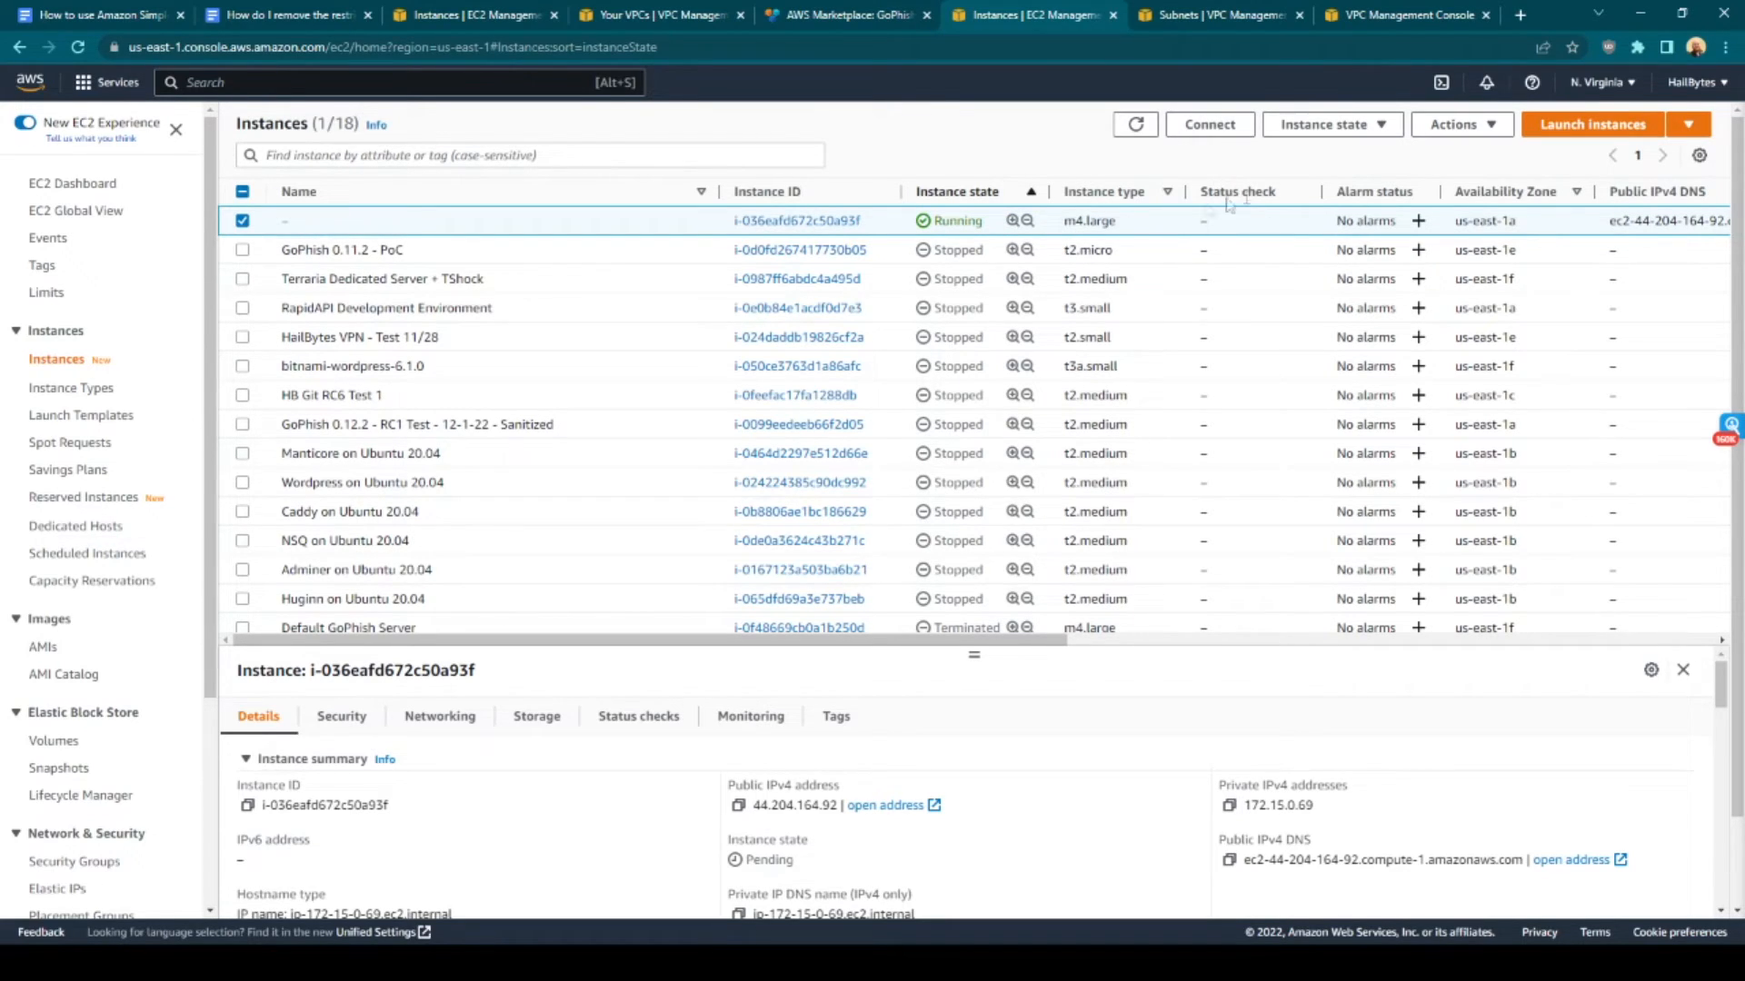
{"action": "mouse_move", "coordinate": [1210, 224]}
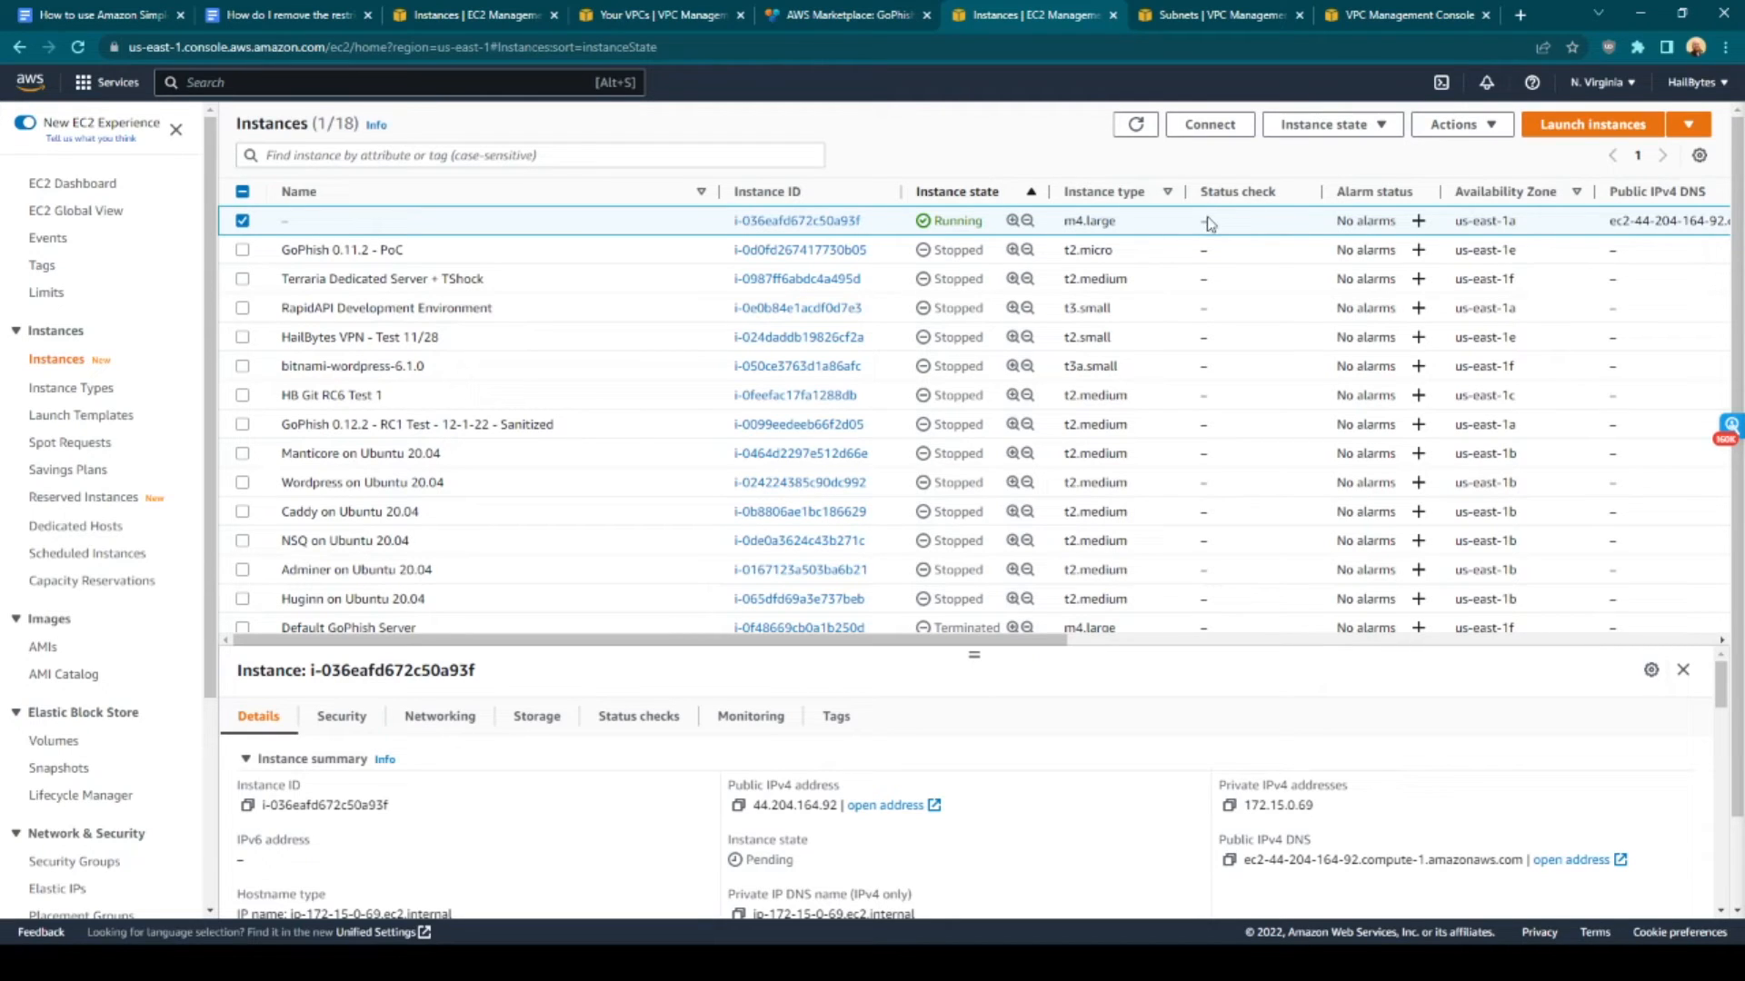
{"action": "mouse_move", "coordinate": [946, 402]}
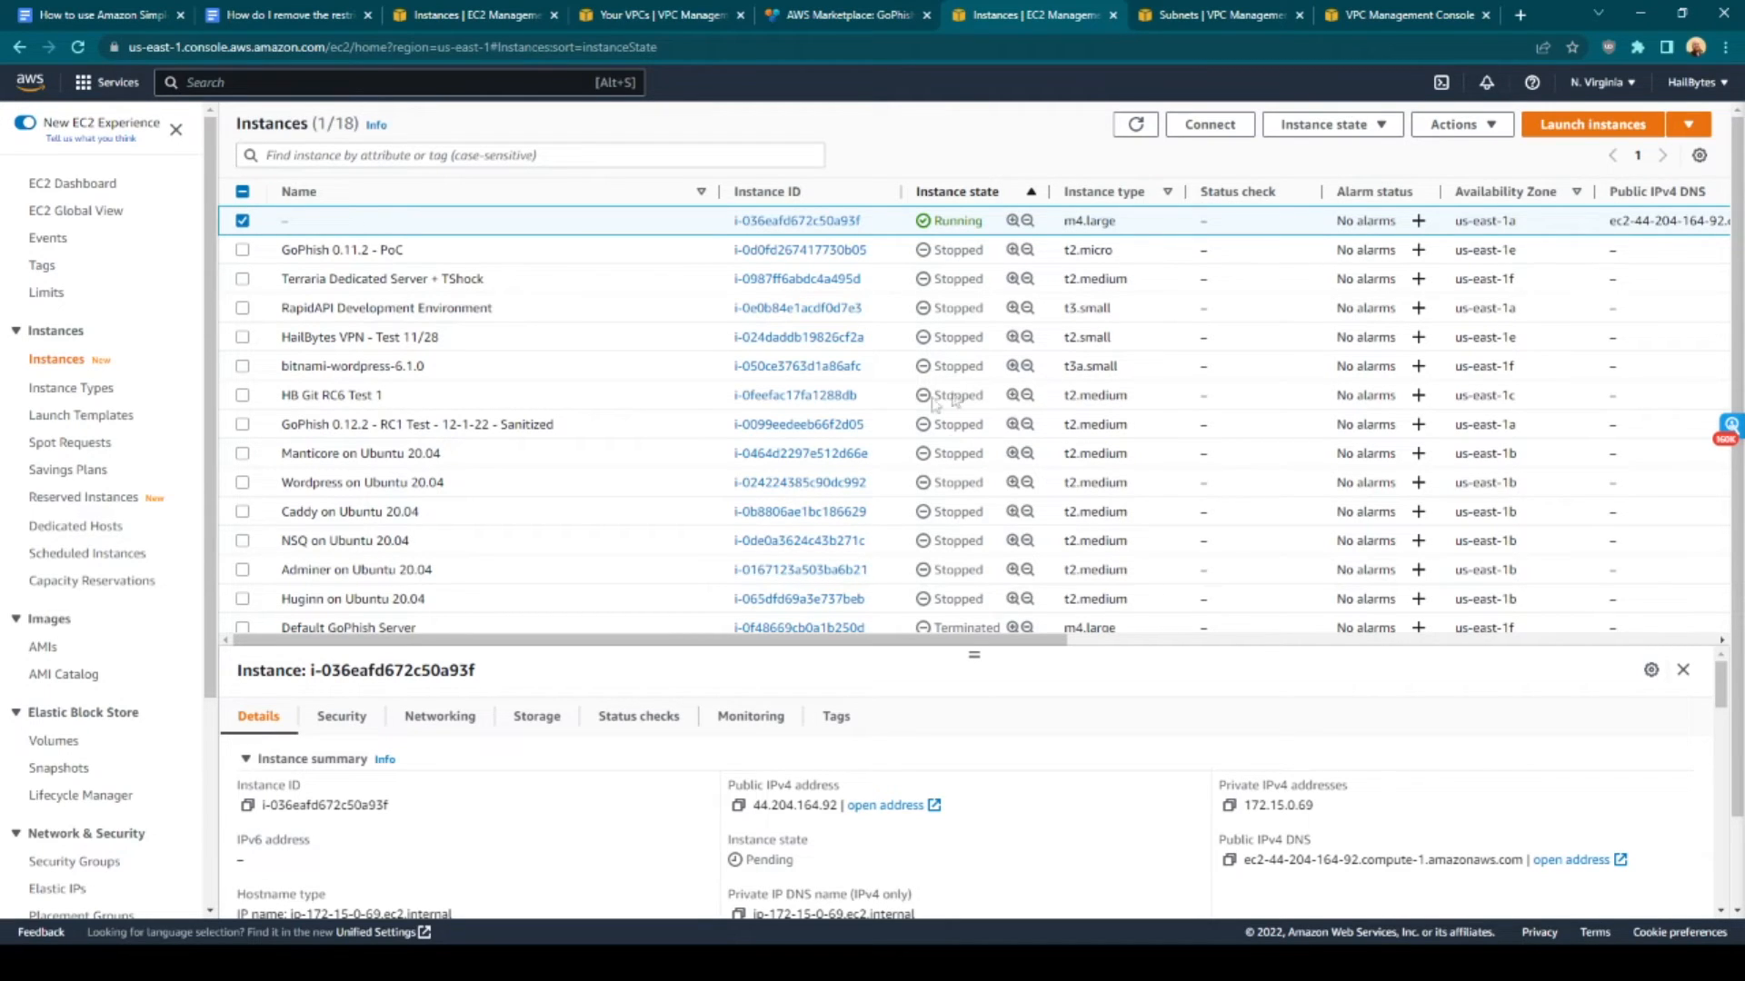
Rename the running m4.large instance to 'GoPhish Phishing Simulation Server'
{"action": "left_click", "coordinate": [1135, 124]}
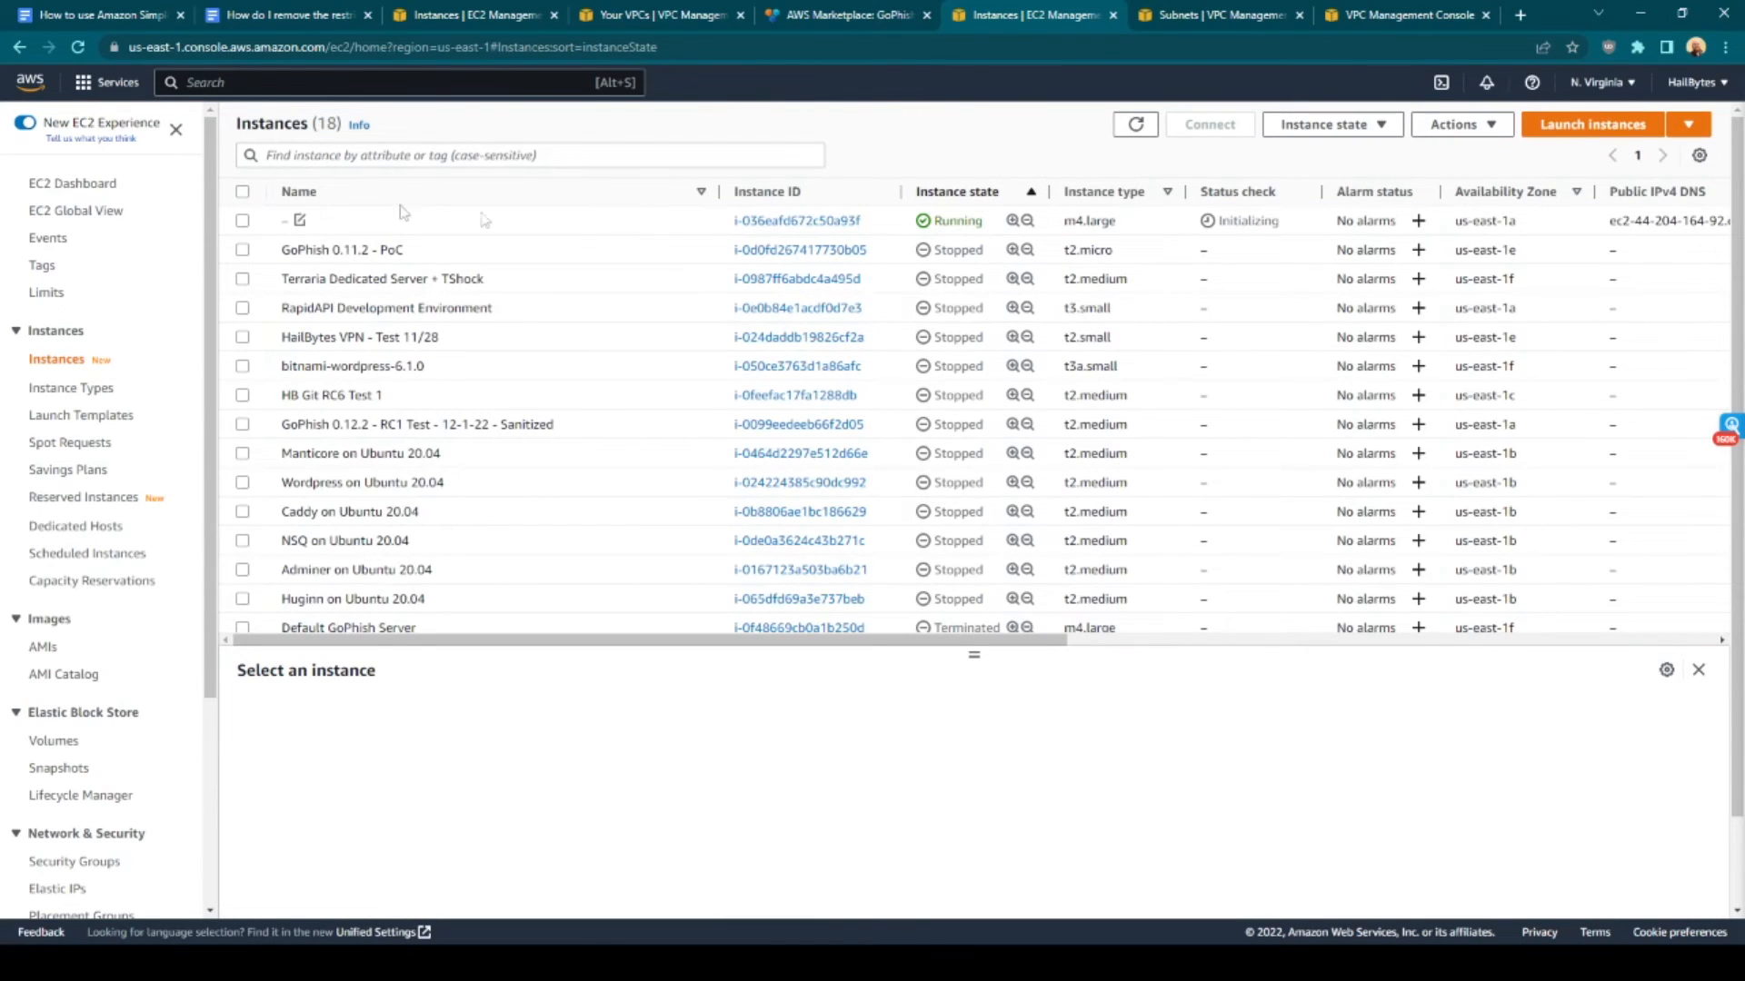
{"action": "left_click", "coordinate": [298, 219]}
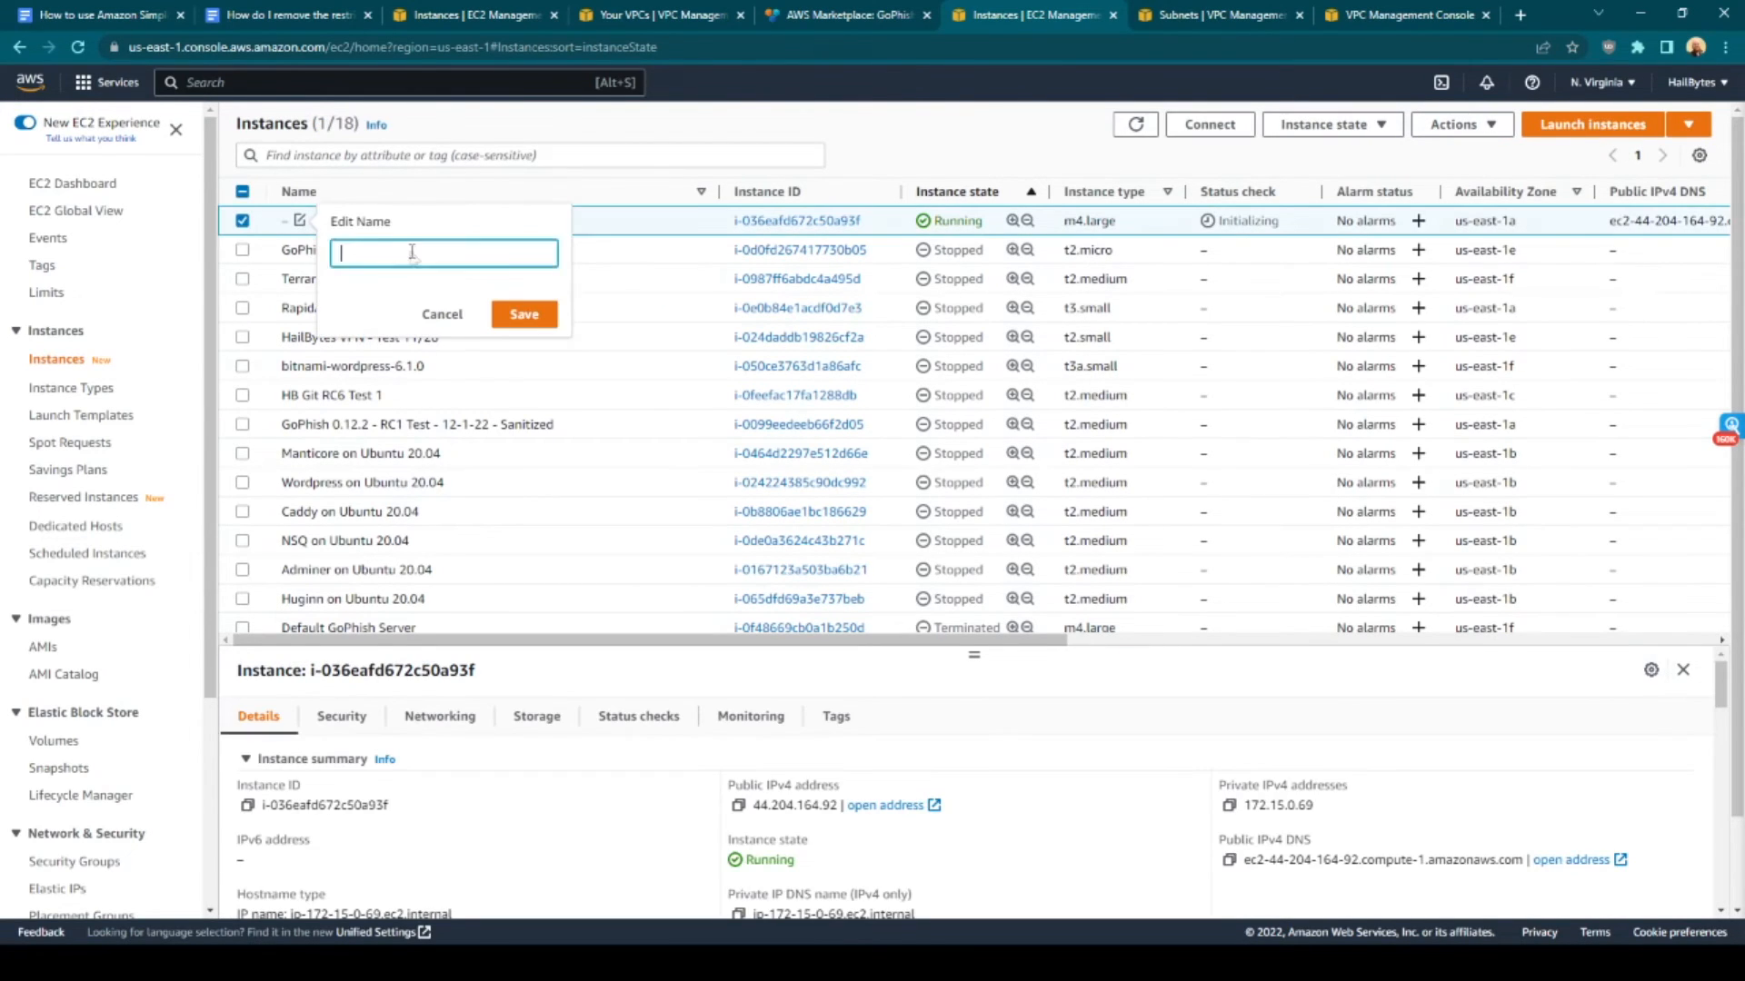
{"action": "type", "text": "Gophih"}
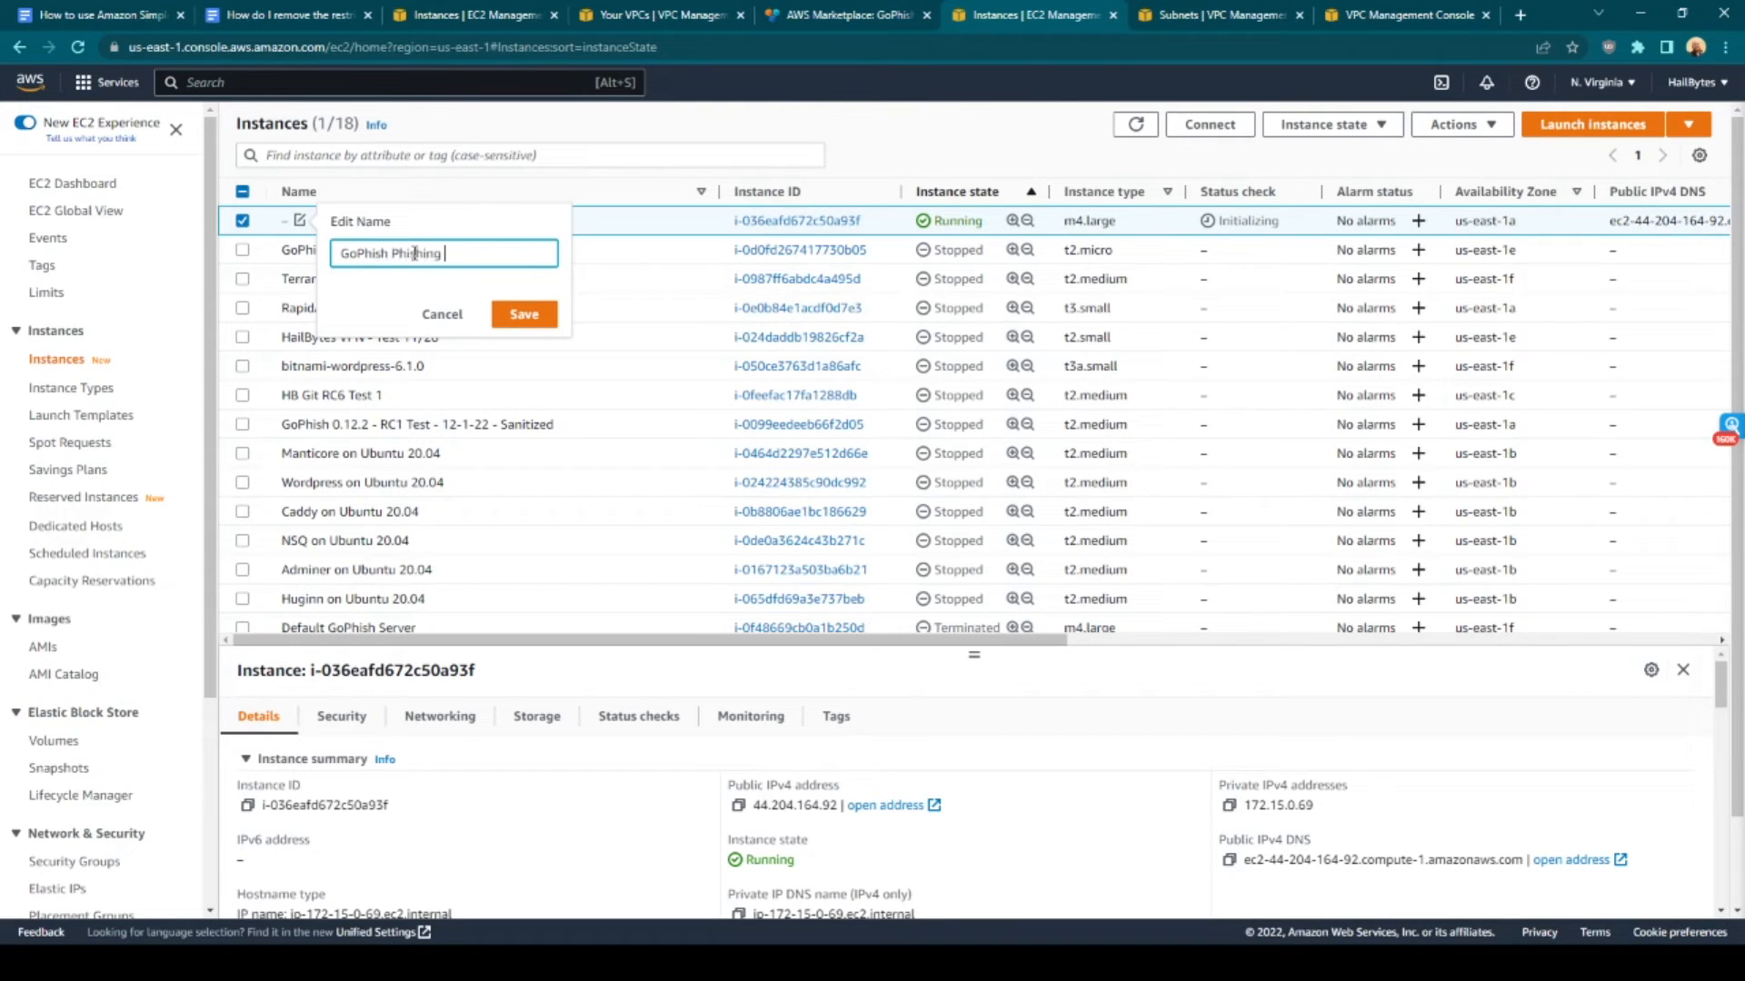
{"action": "left_click", "coordinate": [524, 313]}
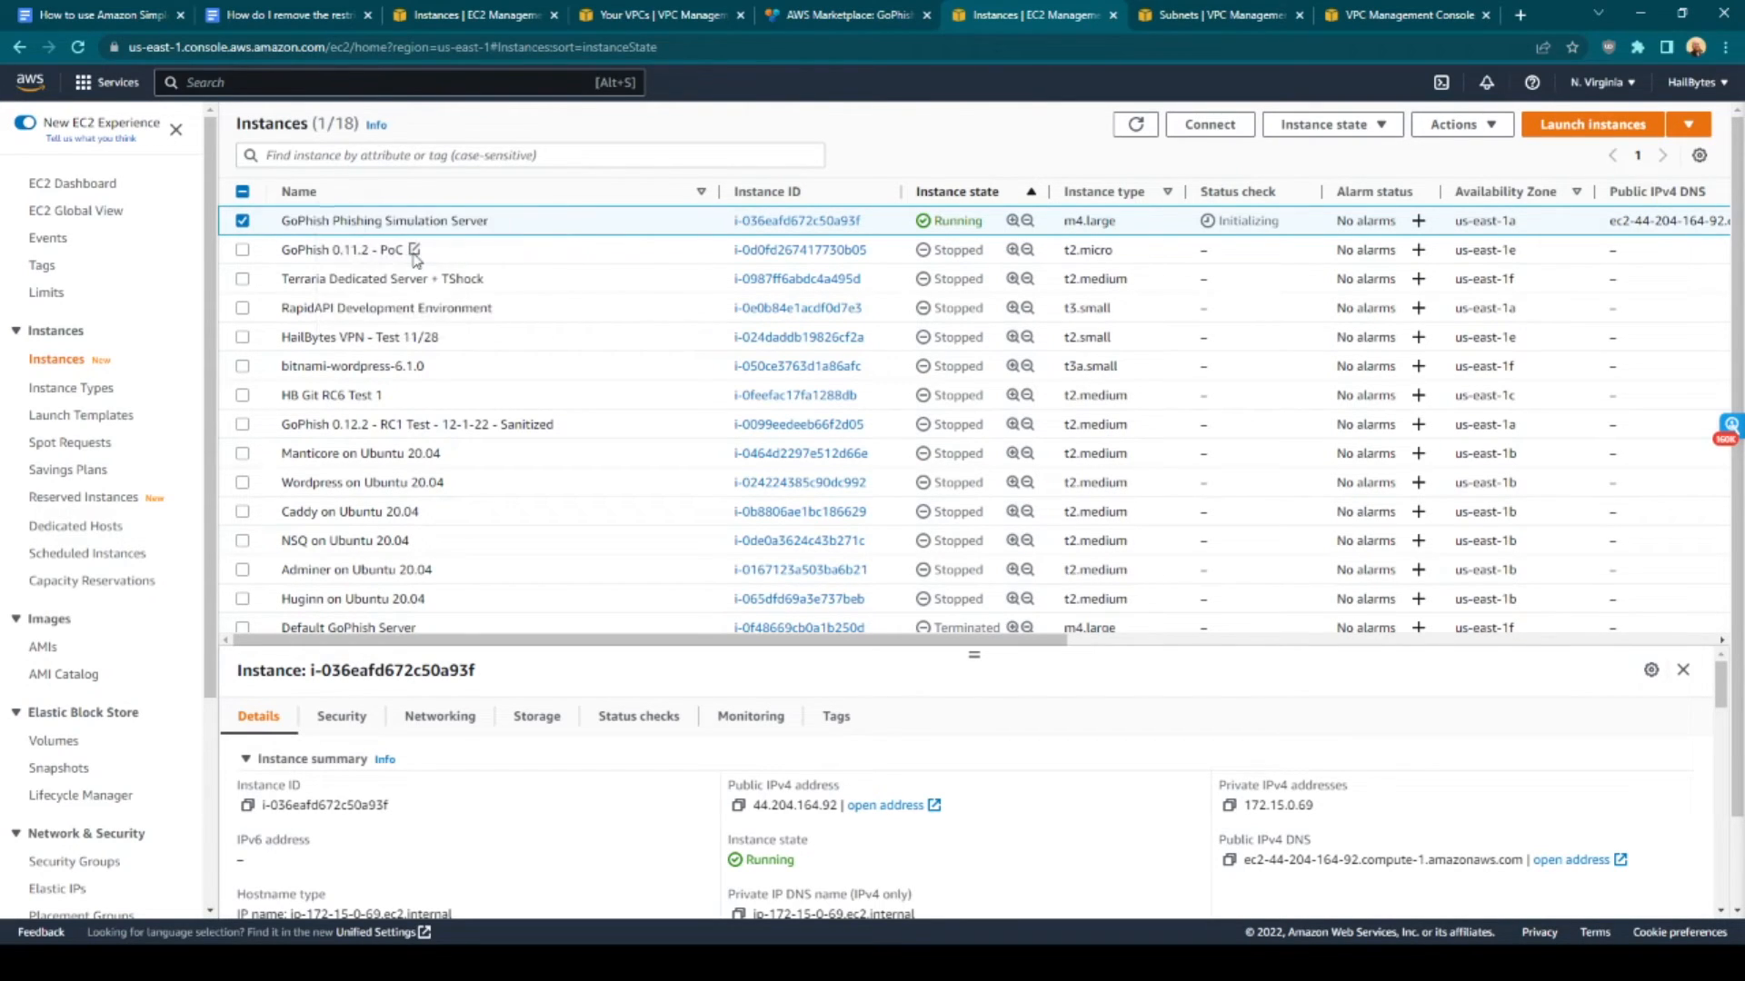
{"action": "mouse_move", "coordinate": [588, 918]}
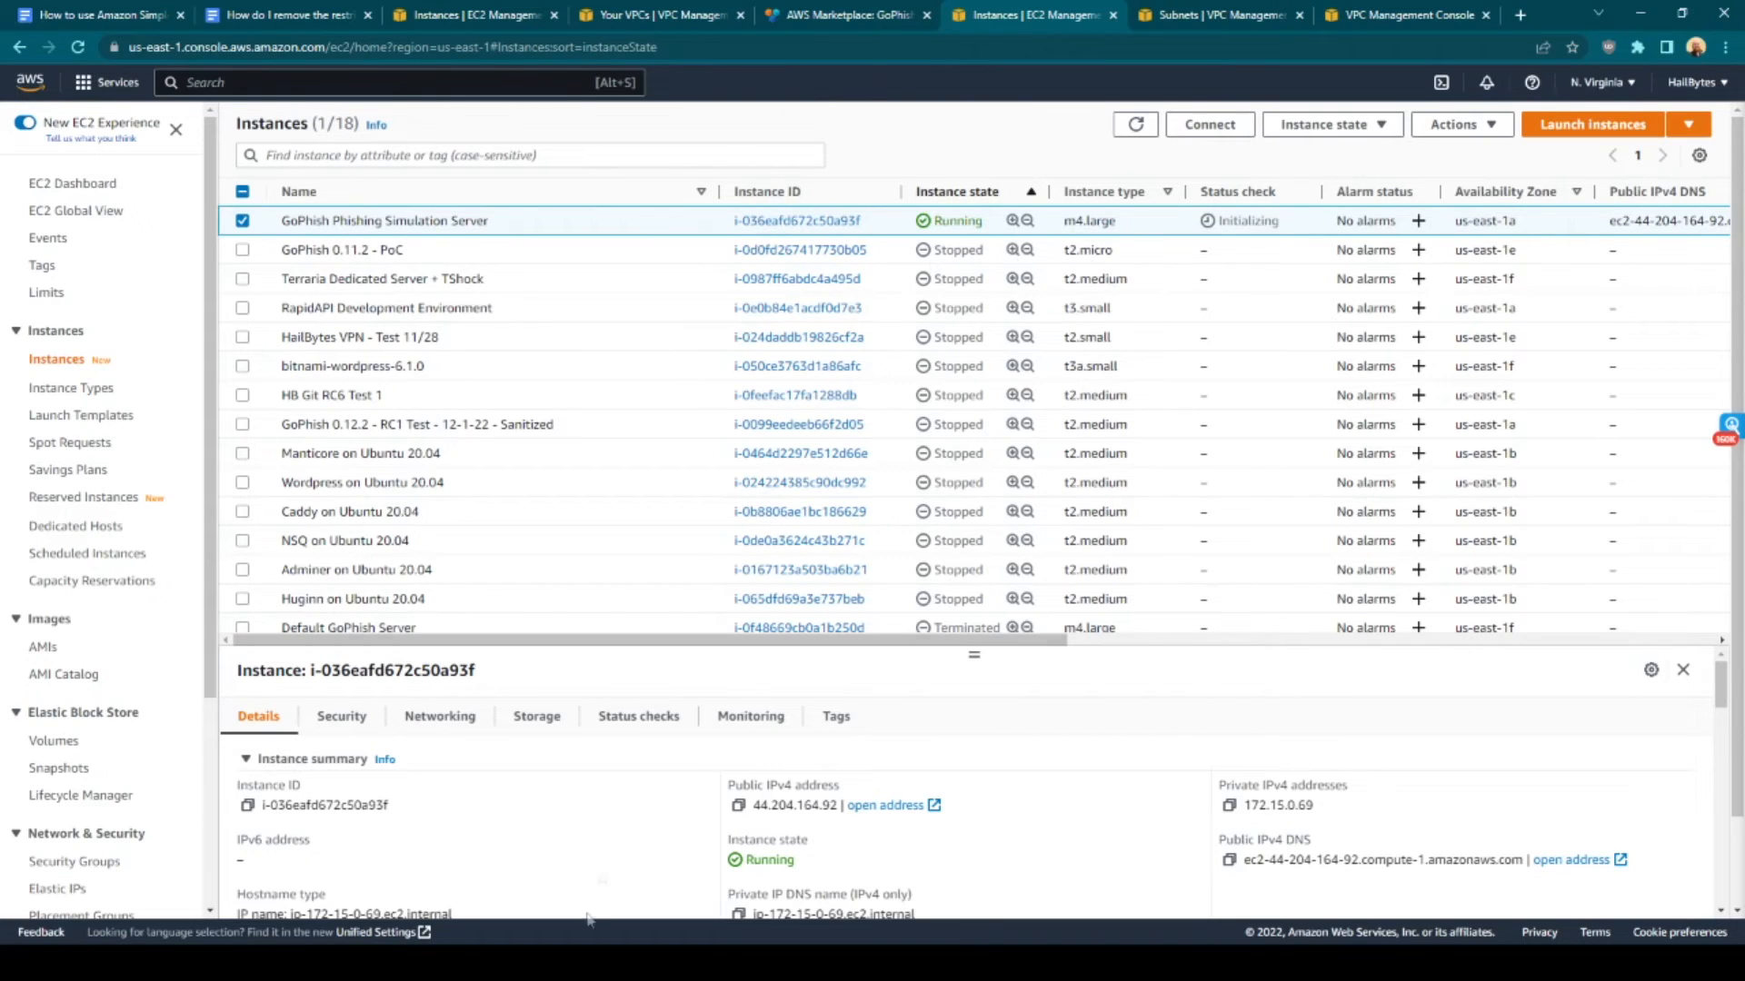
{"action": "mouse_move", "coordinate": [551, 916]}
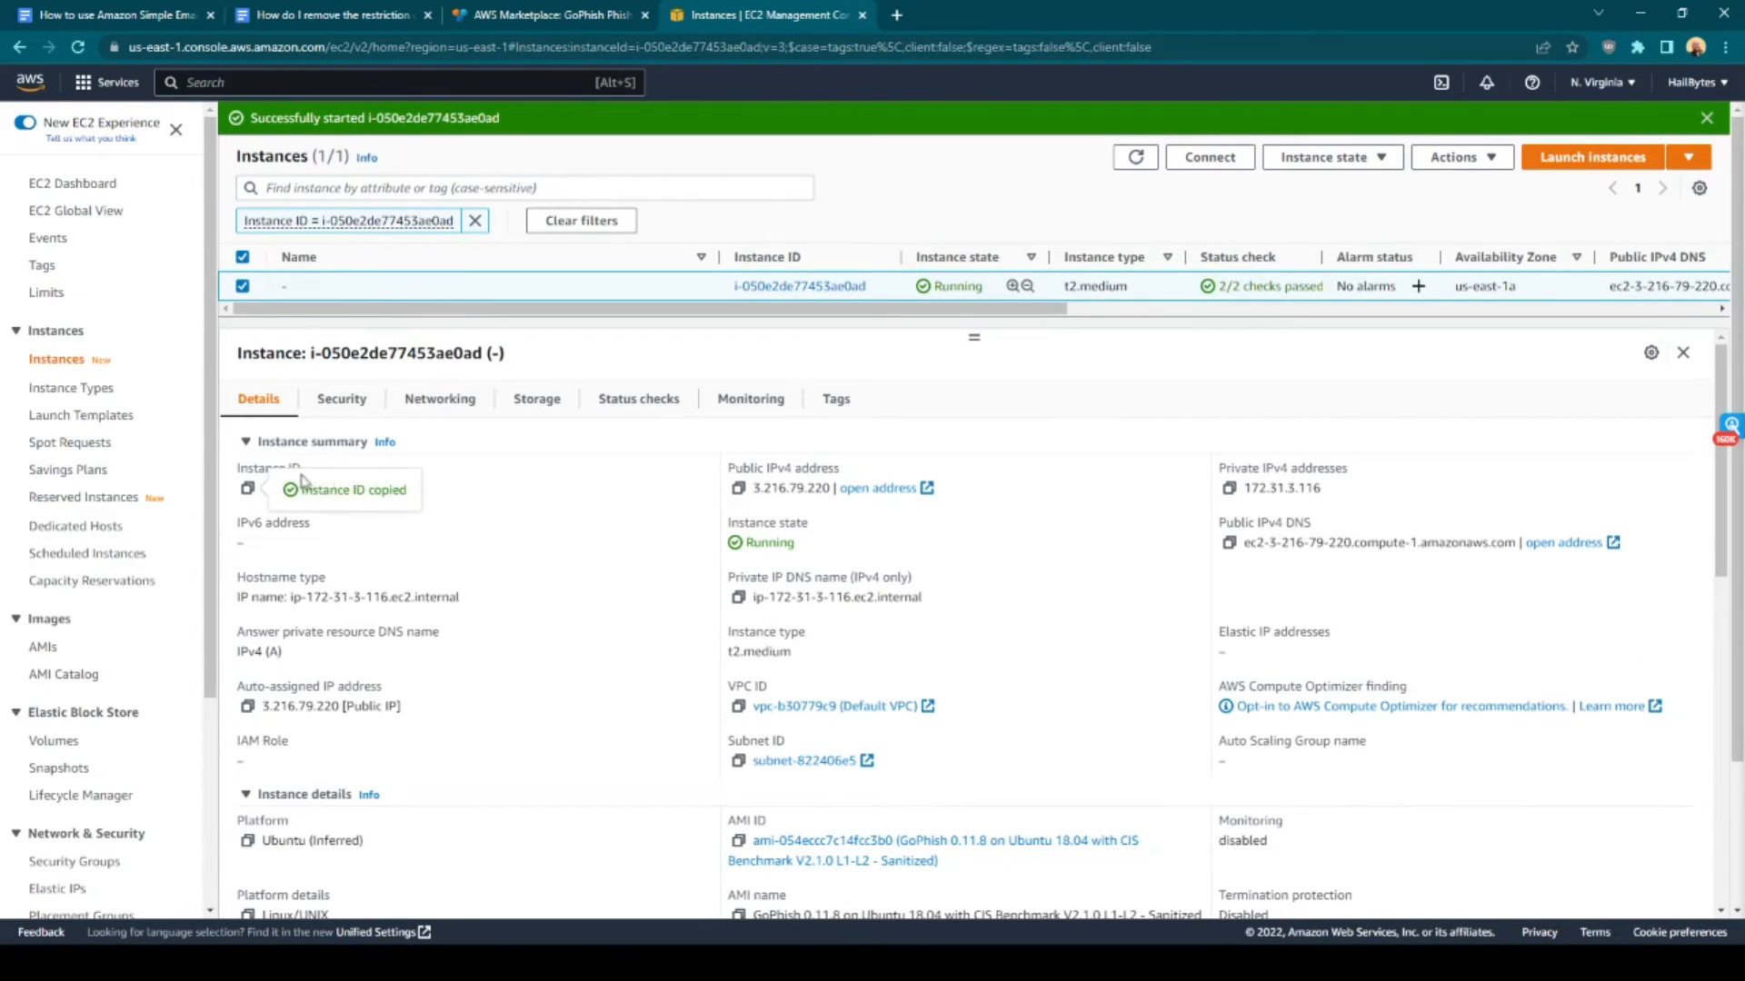
In a new tab, load the i-050e2de77453ae0ad server's GoPhish sign-in page on port 3636
{"action": "left_click", "coordinate": [1112, 15]}
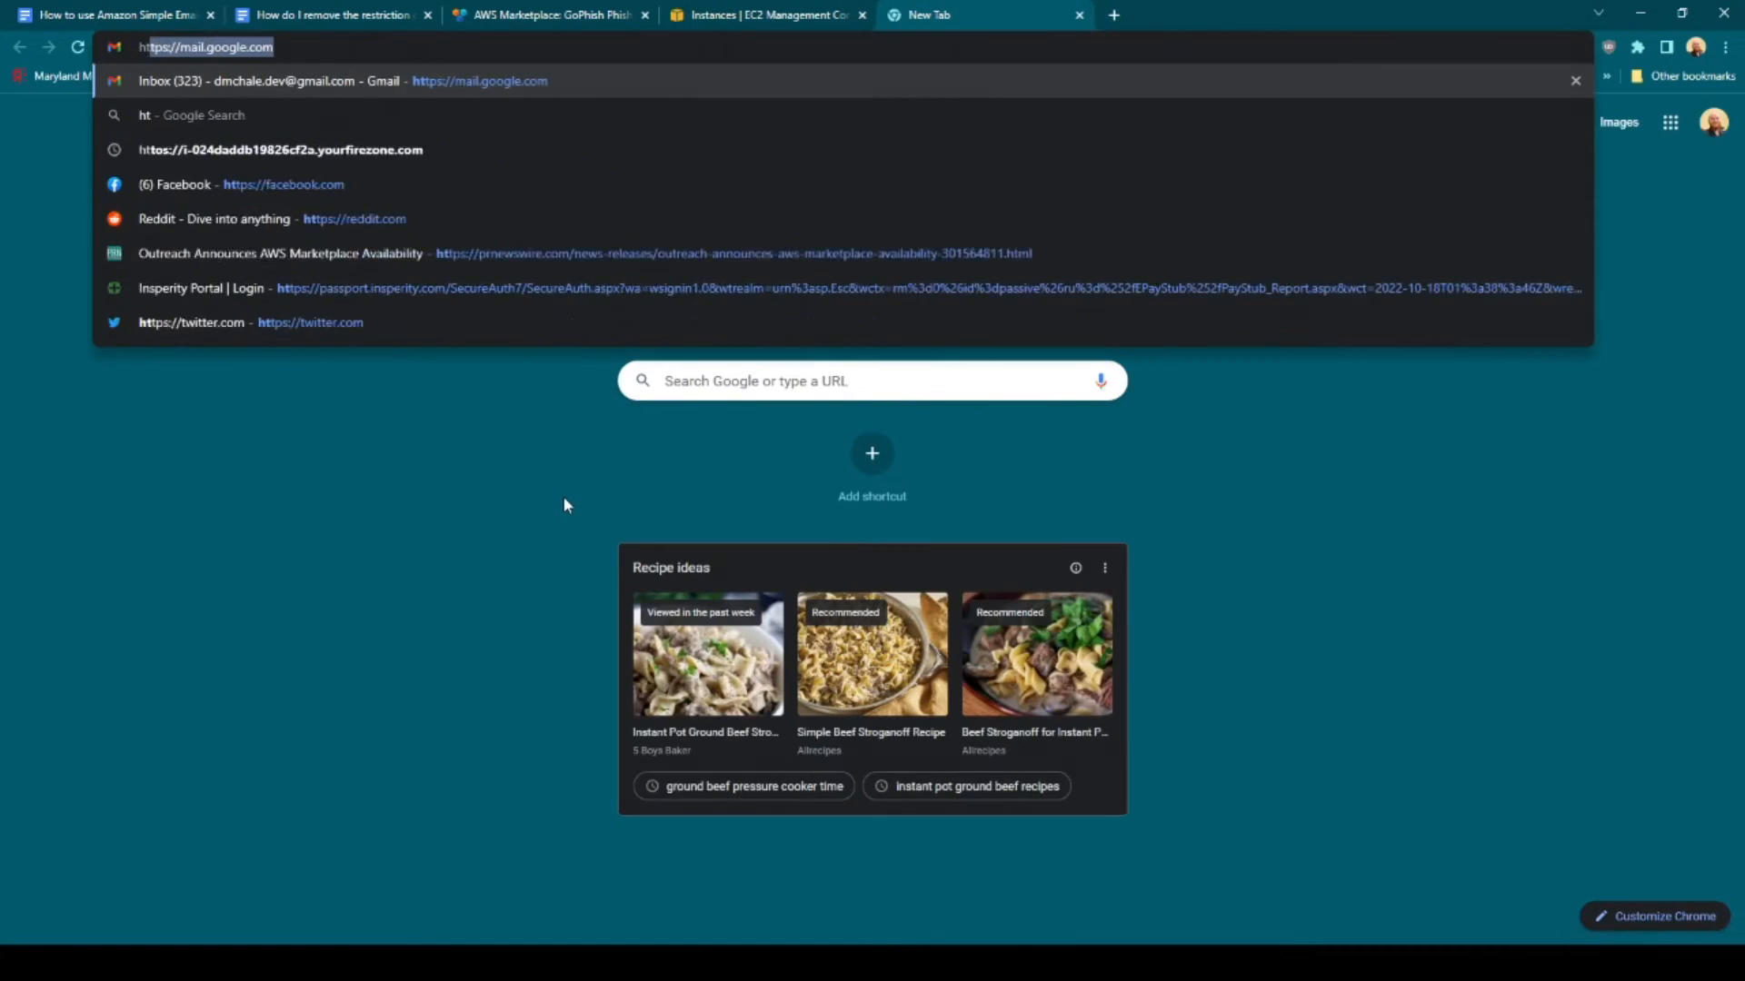
{"action": "type", "text": "https://i-050e2de77453ae0ad"}
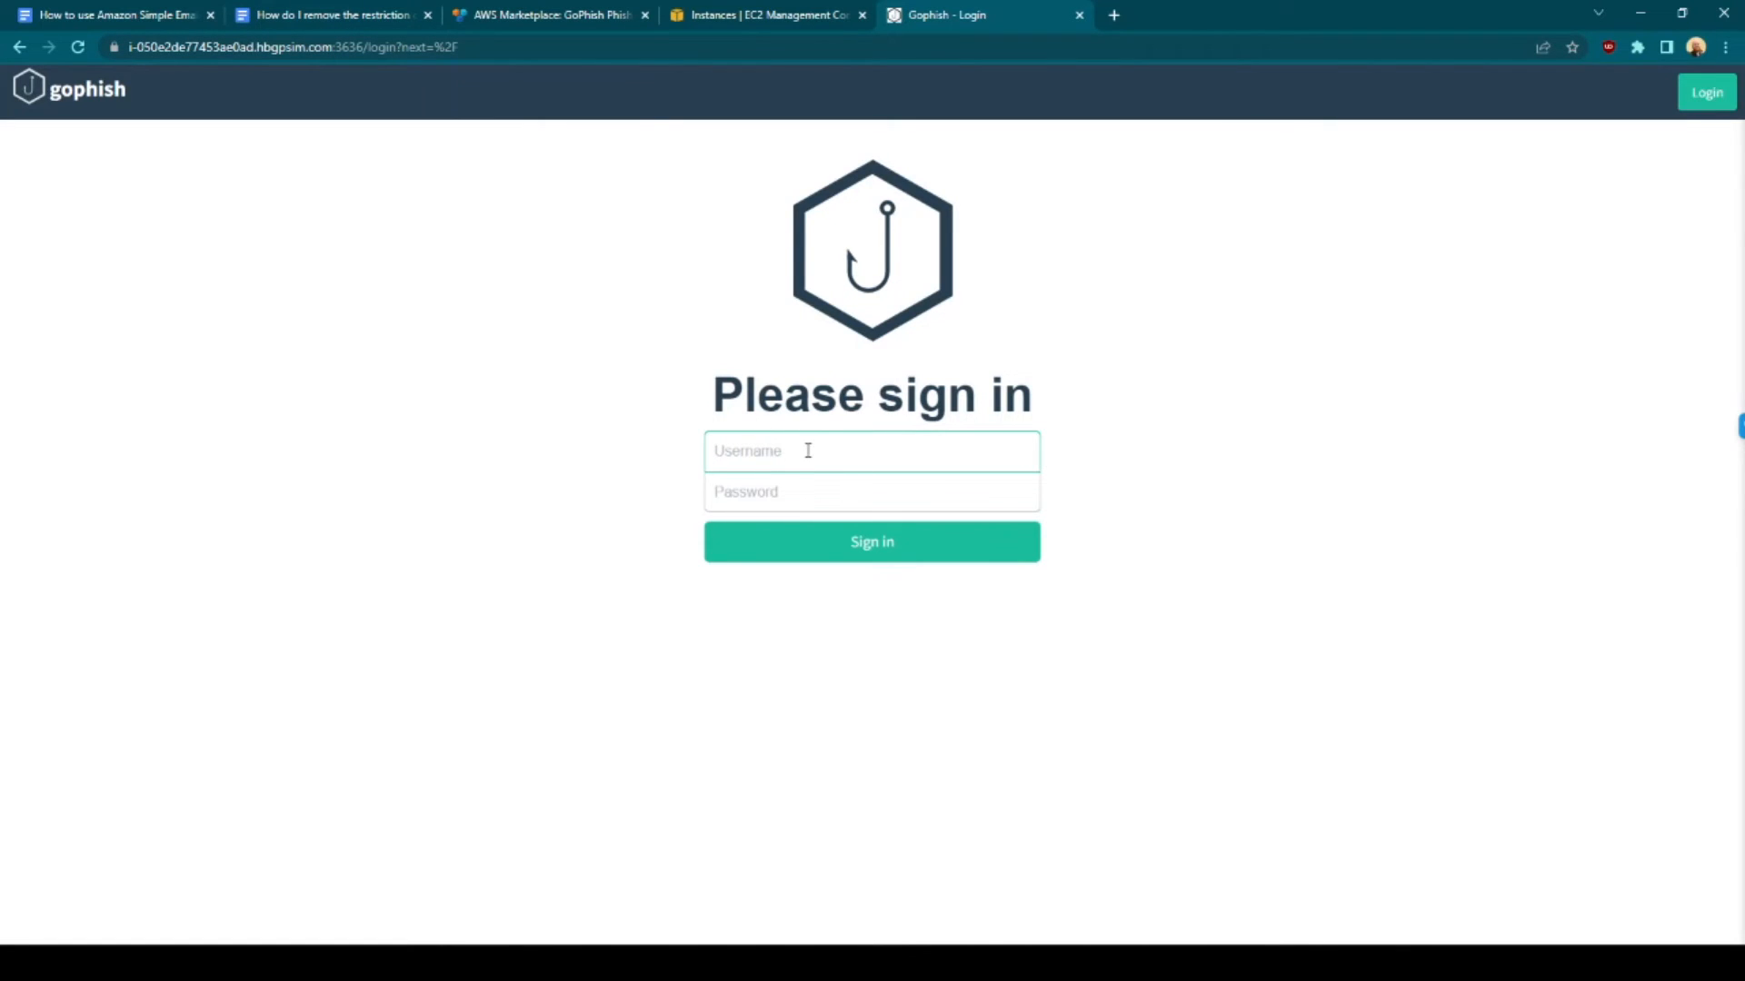
Sign in to GoPhish as admin with the account password
{"action": "type", "text": "admin"}
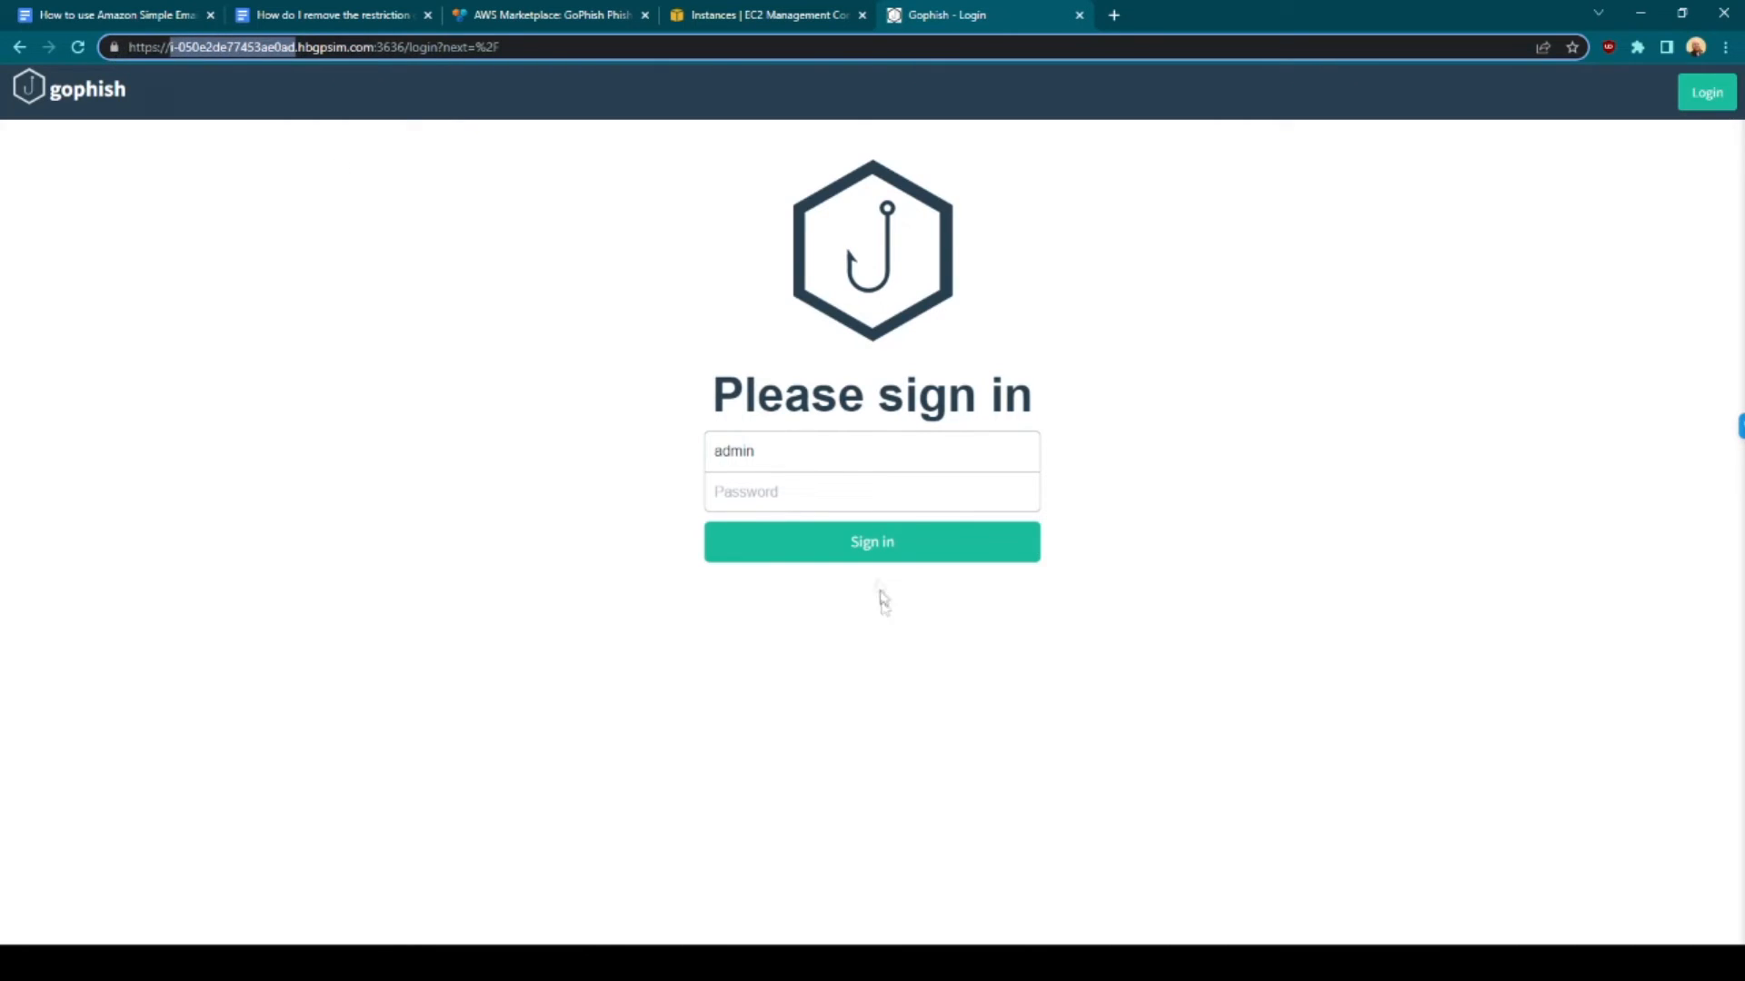
{"action": "left_click", "coordinate": [871, 542]}
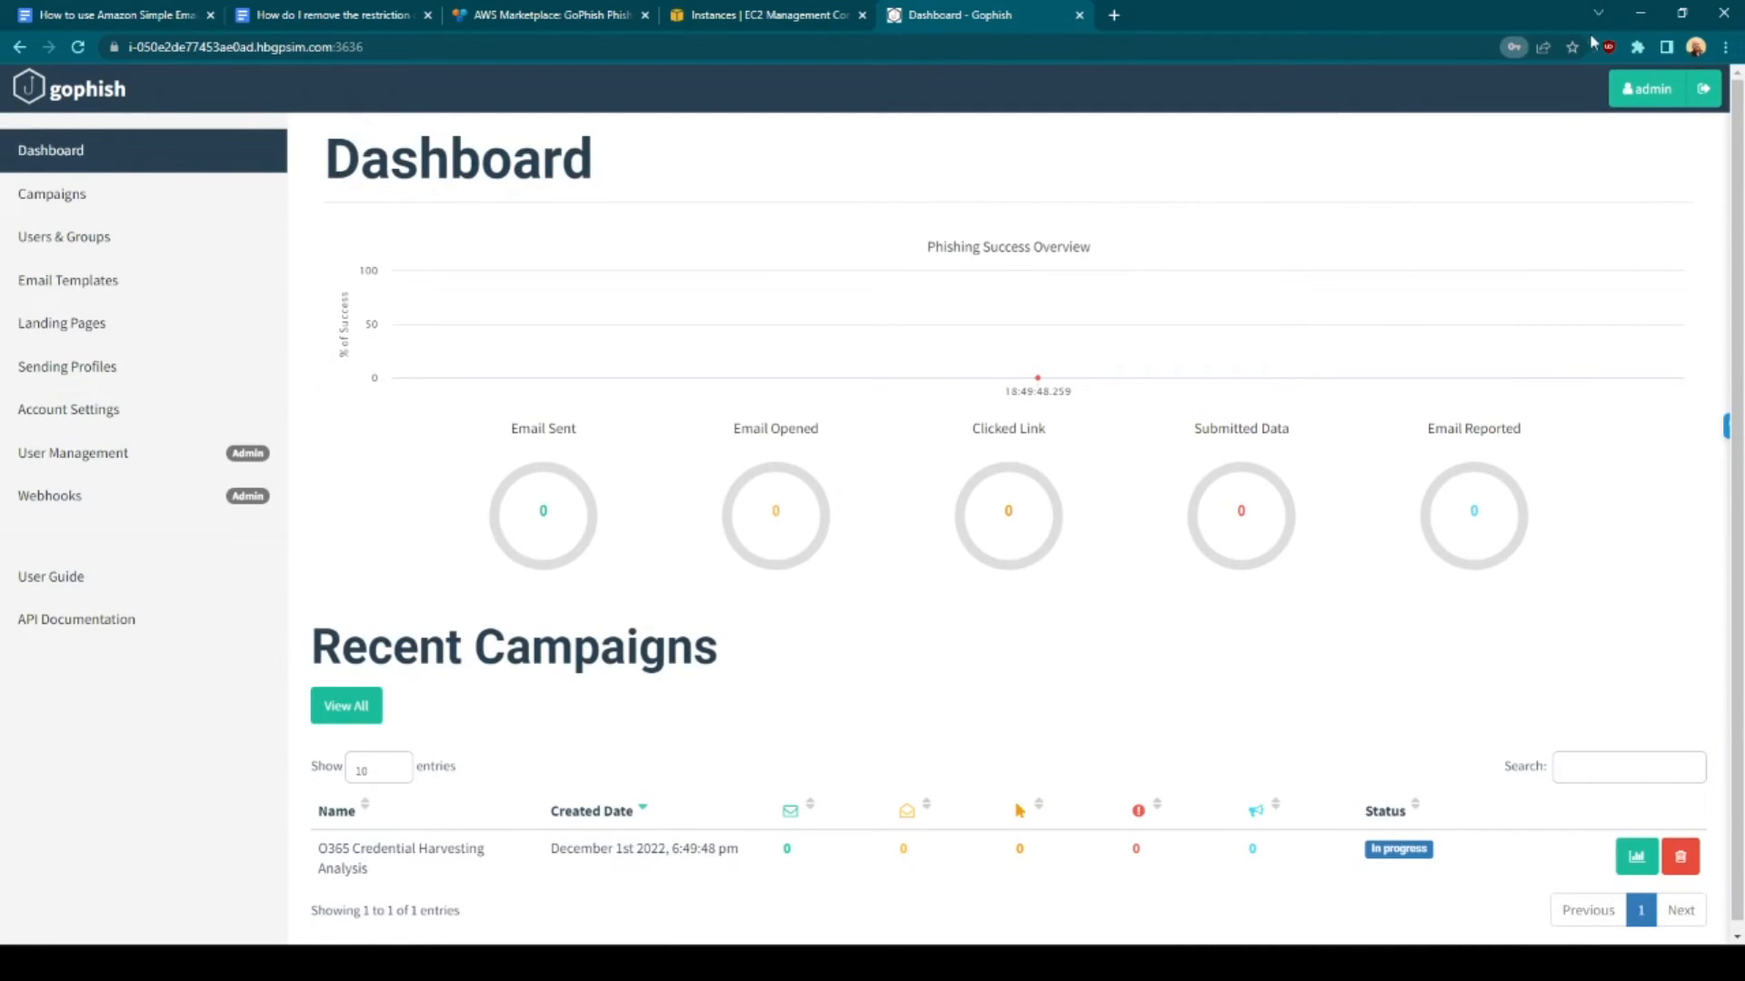
View the Campaigns list, then open Users & Groups showing GoPhish - Example Group
{"action": "left_click", "coordinate": [51, 194]}
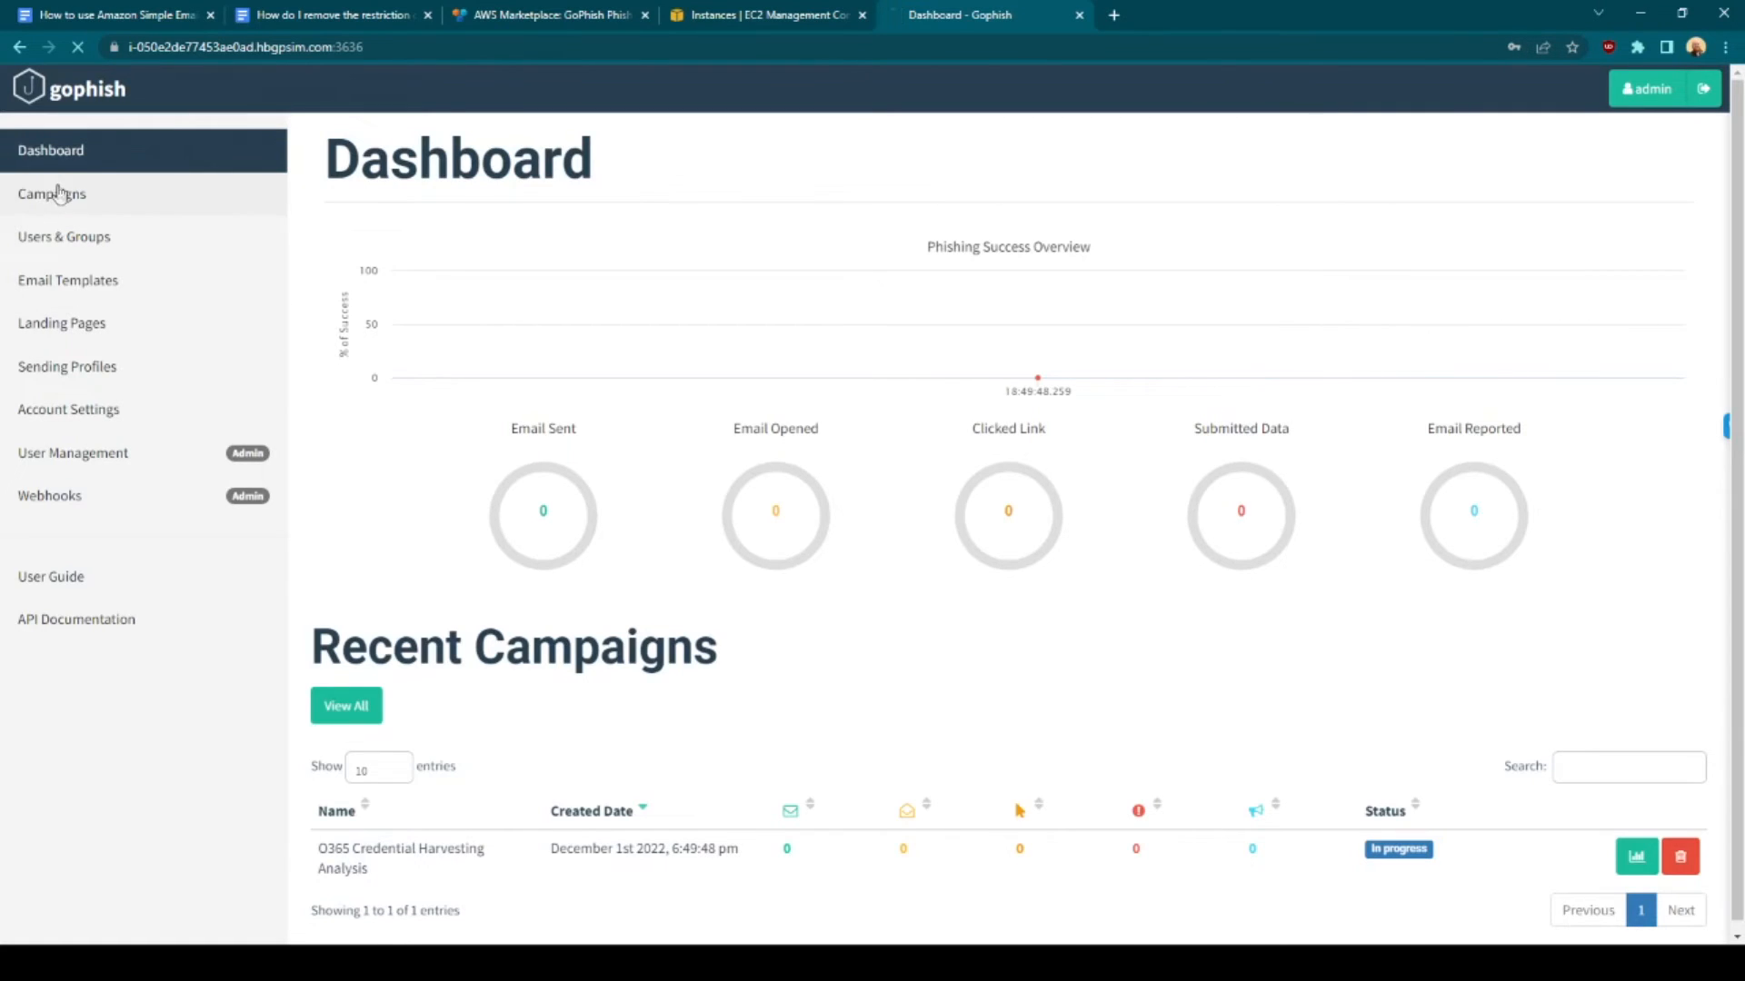
{"action": "left_click", "coordinate": [51, 194]}
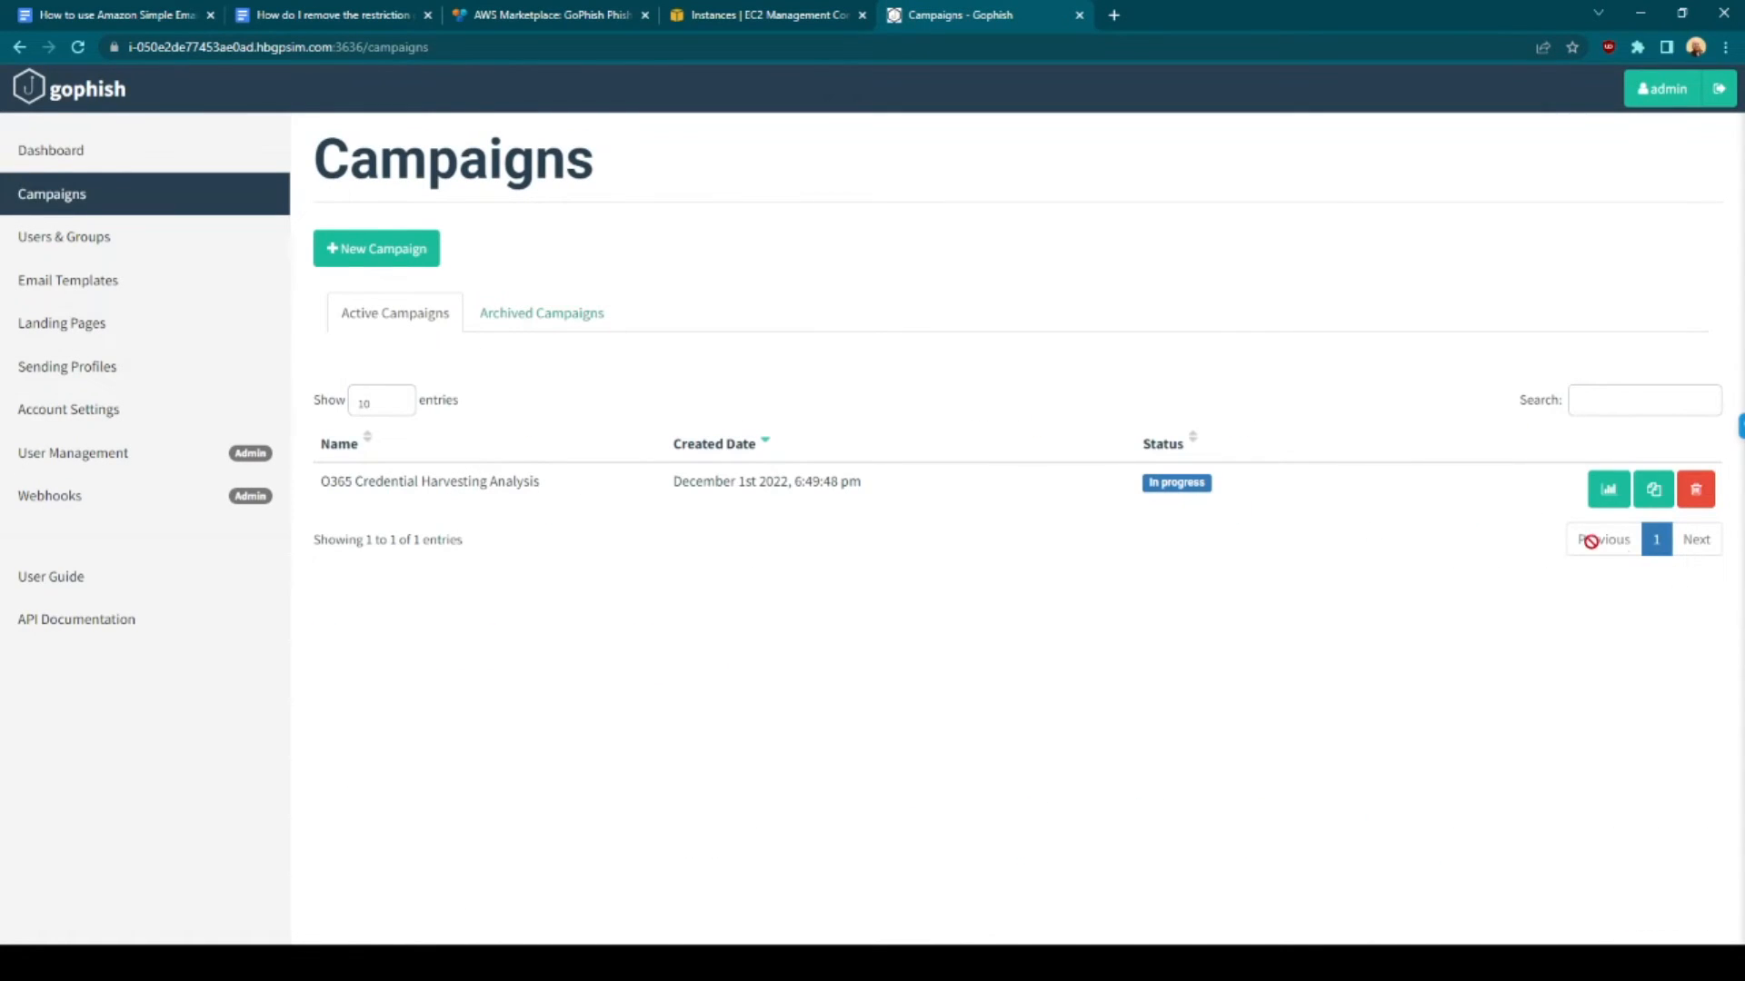
{"action": "mouse_move", "coordinate": [376, 248]}
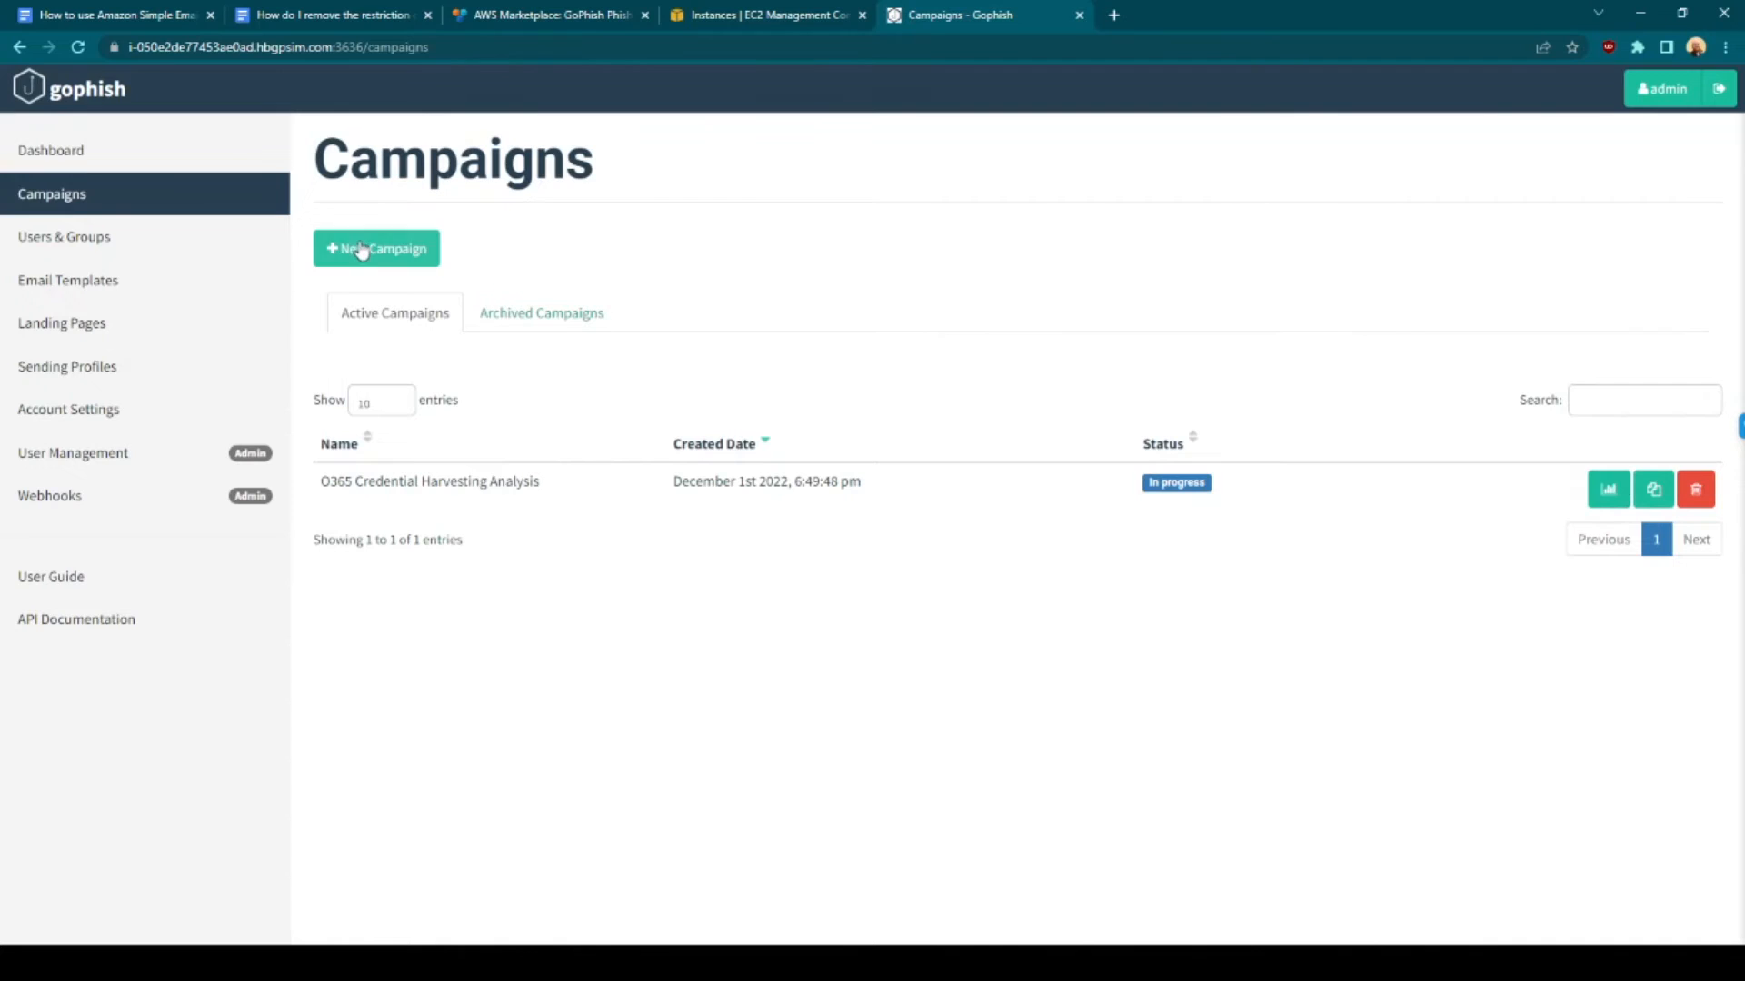
{"action": "mouse_move", "coordinate": [135, 259]}
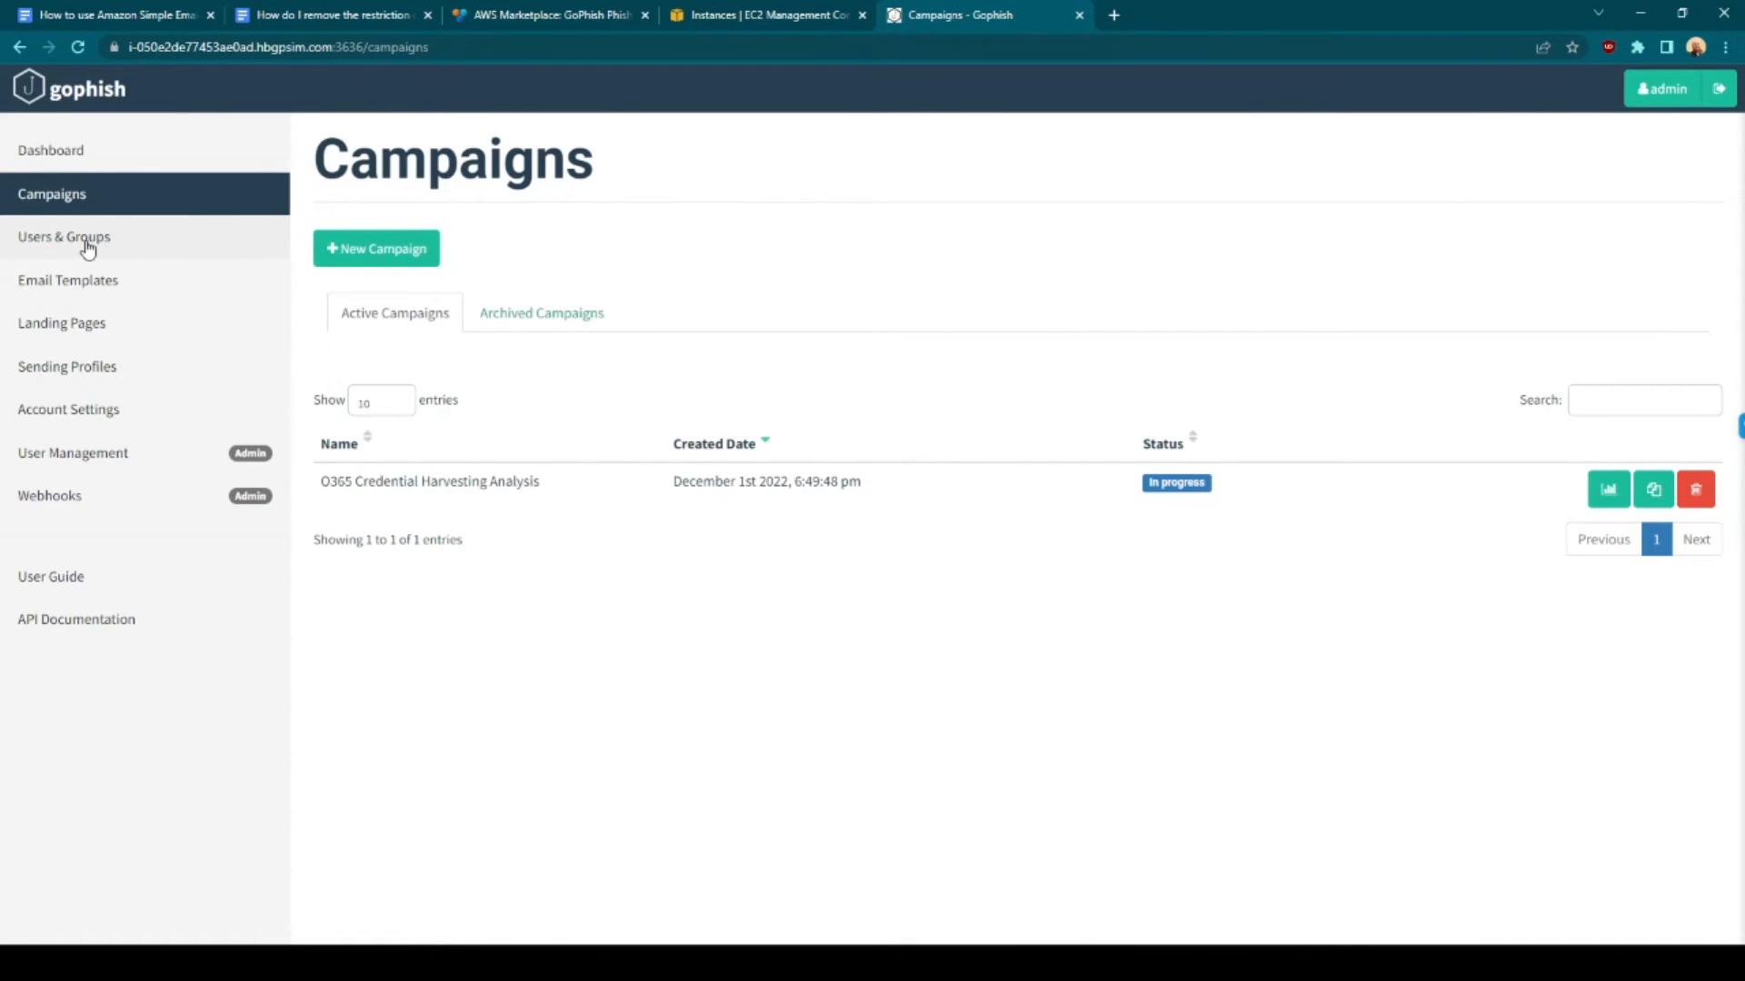
{"action": "left_click", "coordinate": [64, 236]}
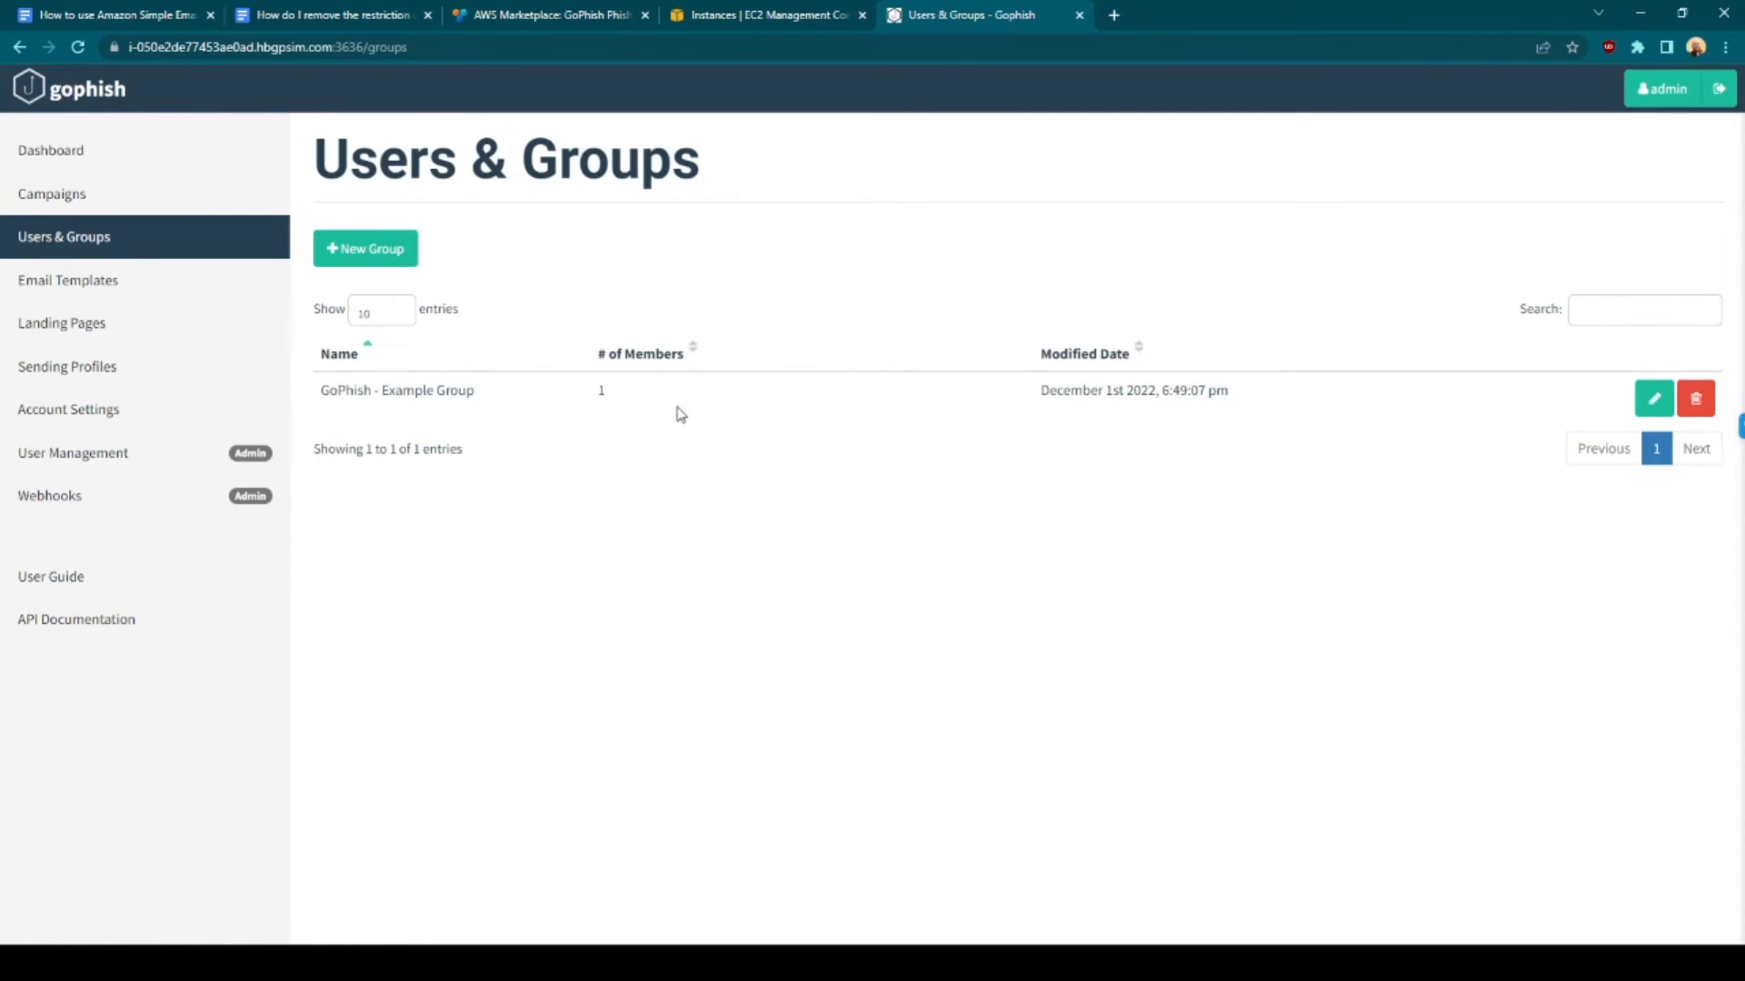
{"action": "mouse_move", "coordinate": [463, 421]}
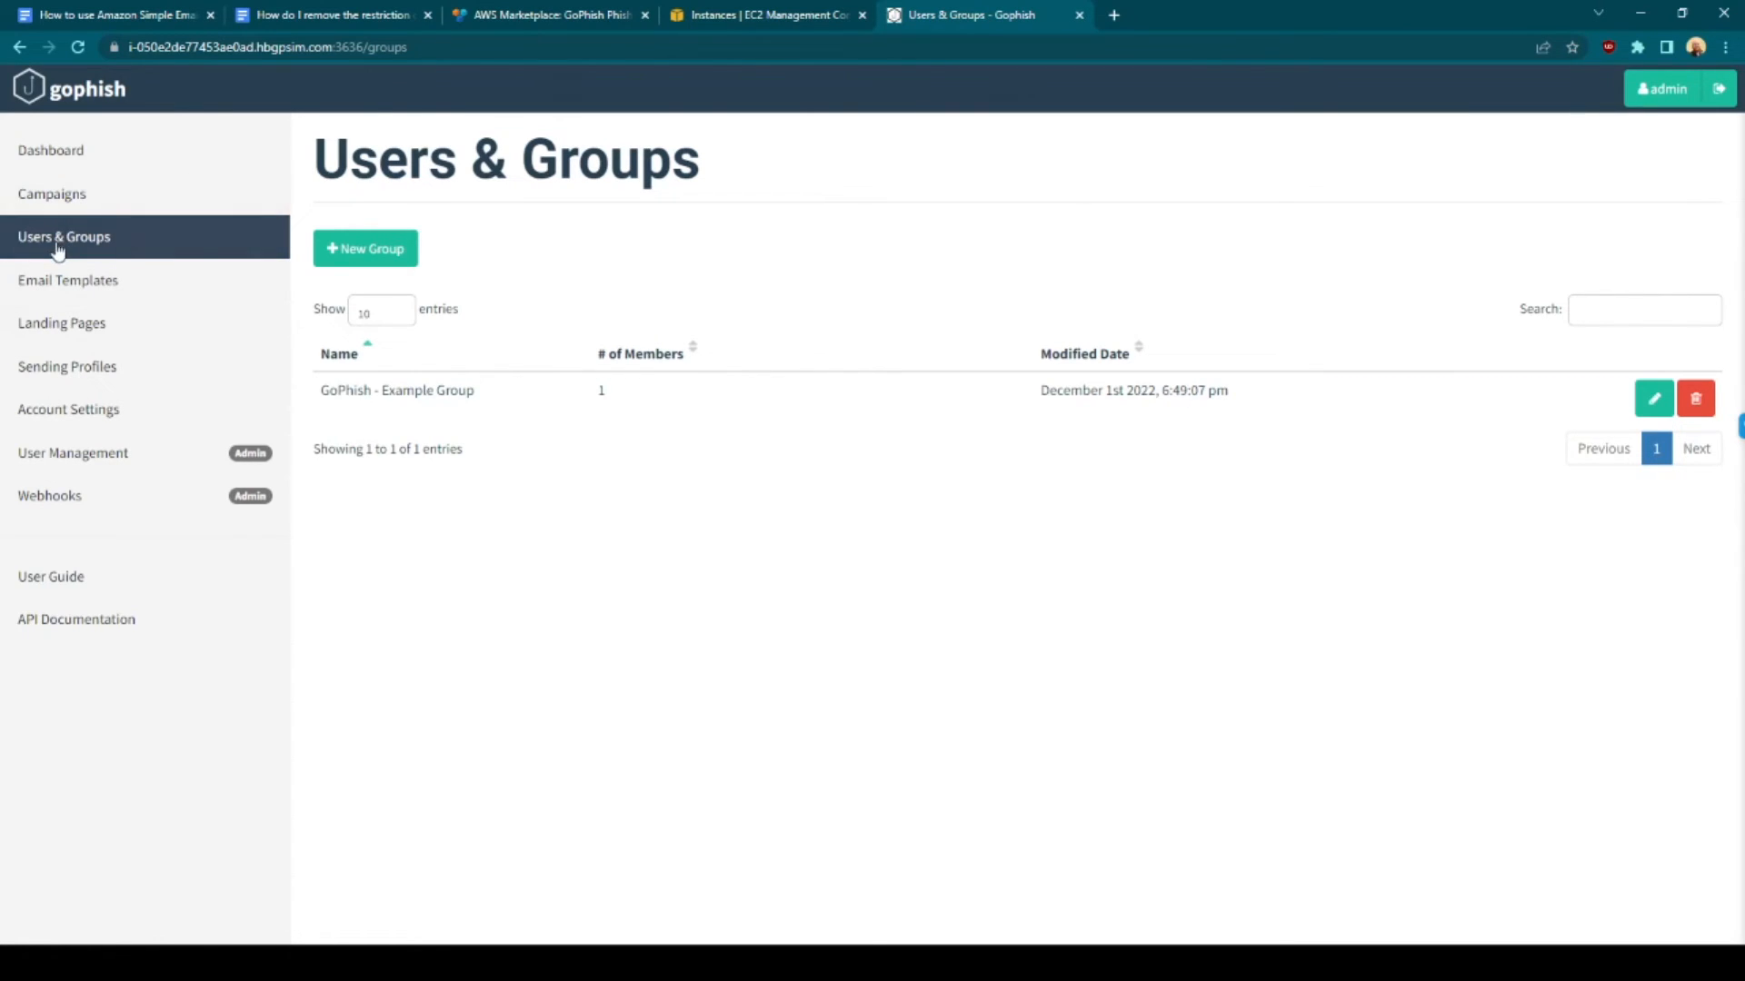
Browse email templates, landing pages and the six sending profiles, then switch to the SES guide
{"action": "left_click", "coordinate": [68, 279]}
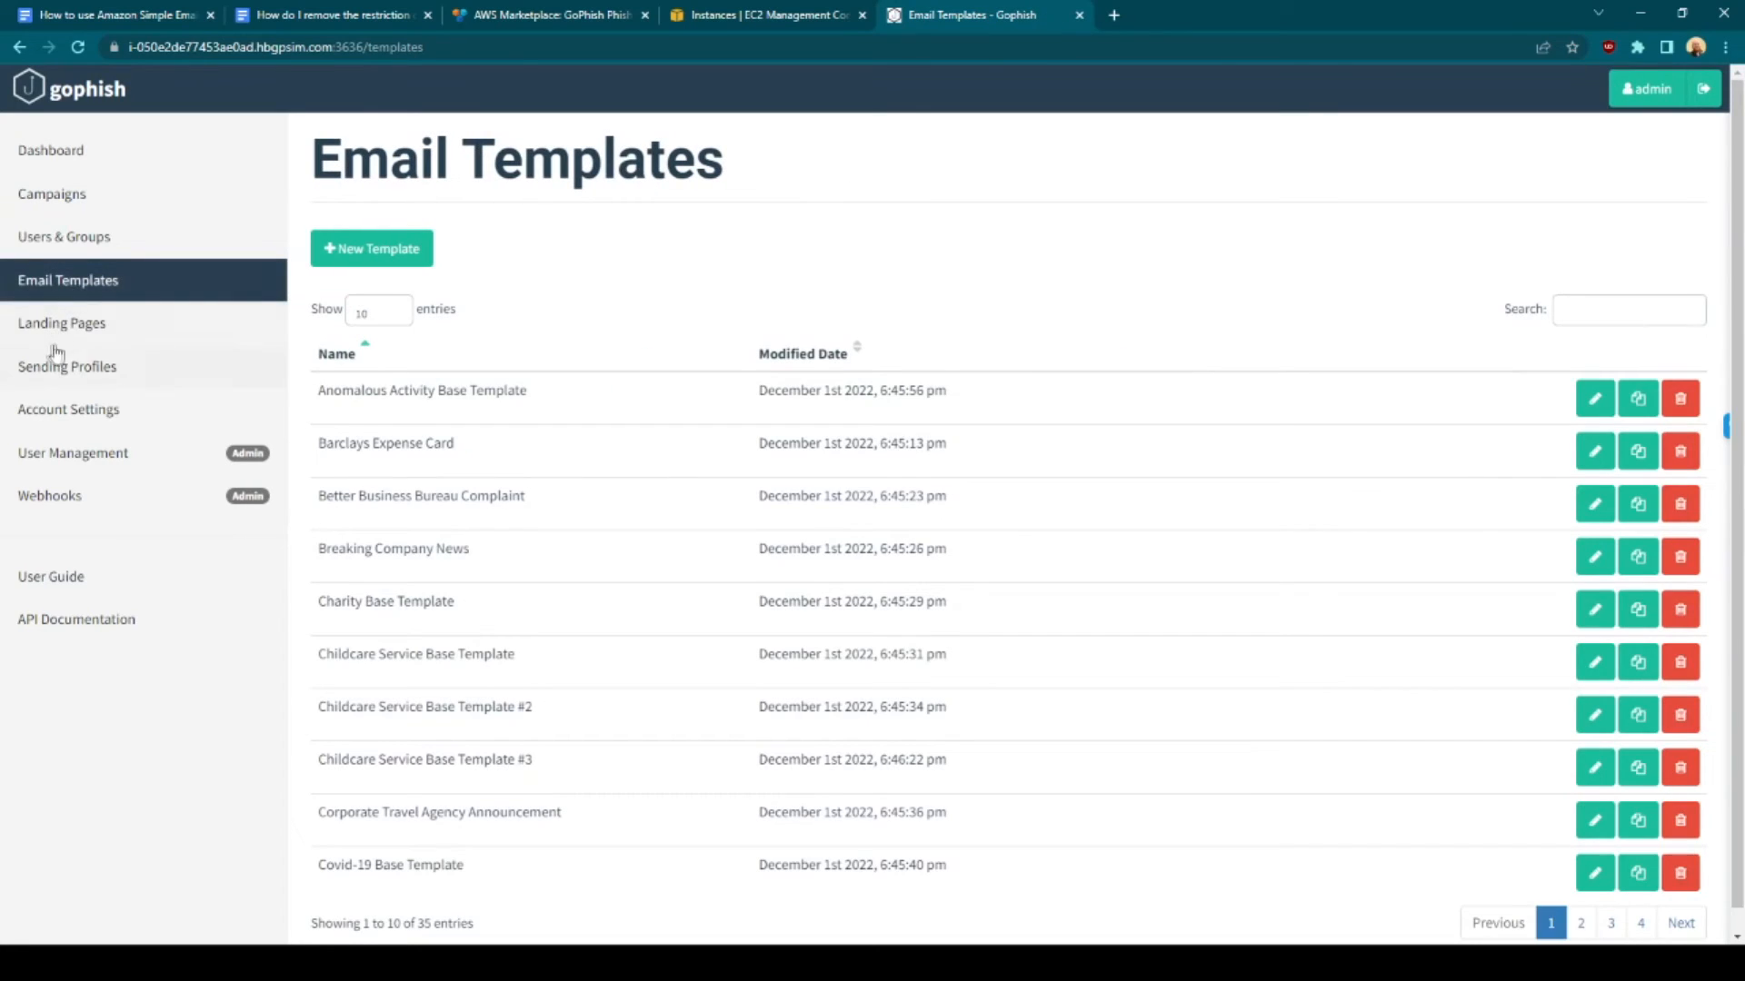
{"action": "left_click", "coordinate": [61, 322]}
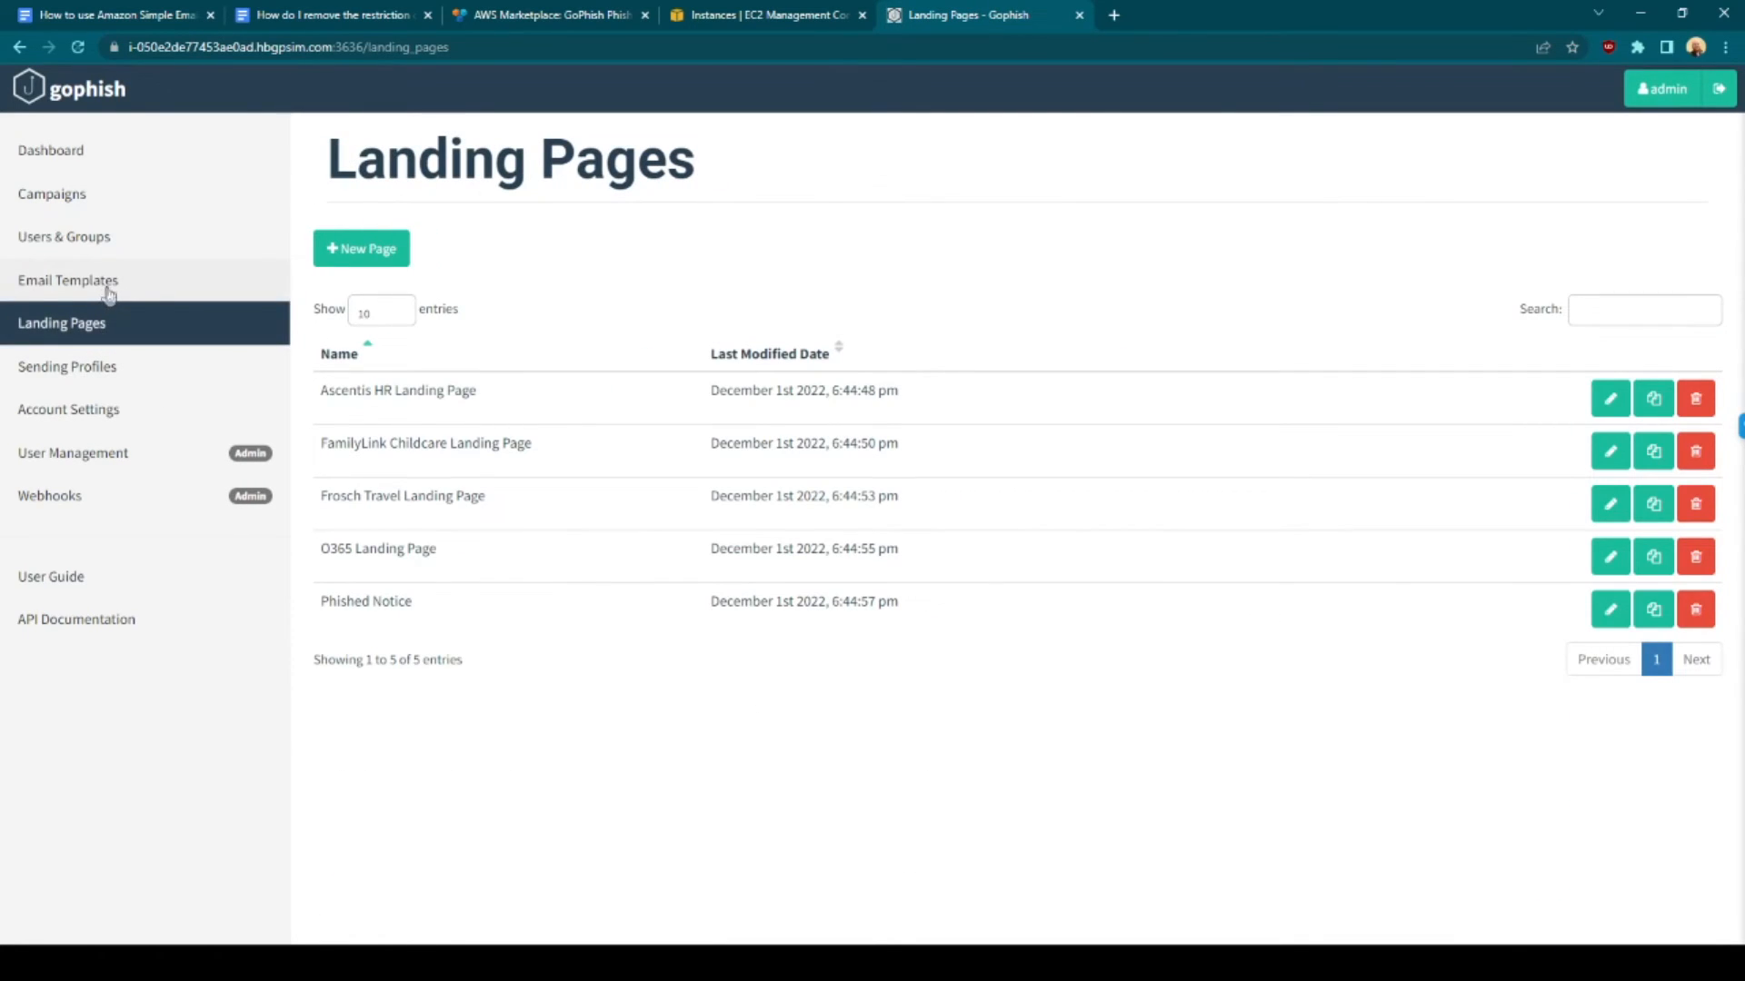
{"action": "left_click", "coordinate": [66, 281]}
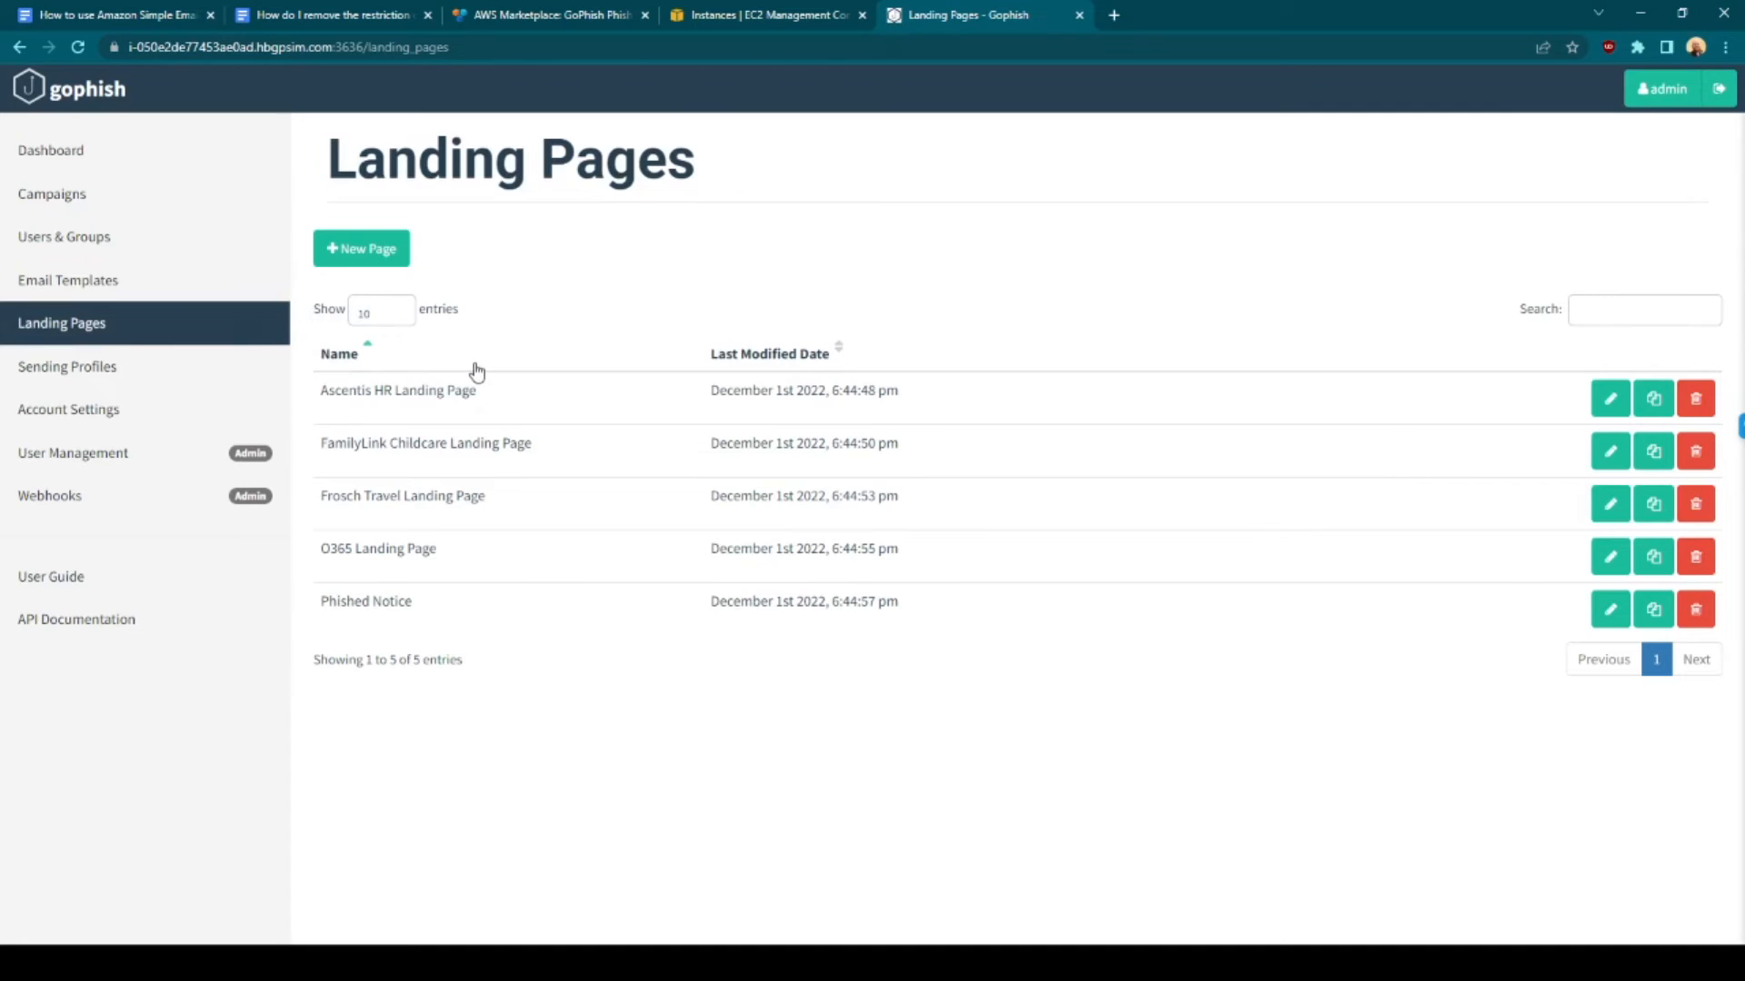
{"action": "left_click", "coordinate": [66, 366]}
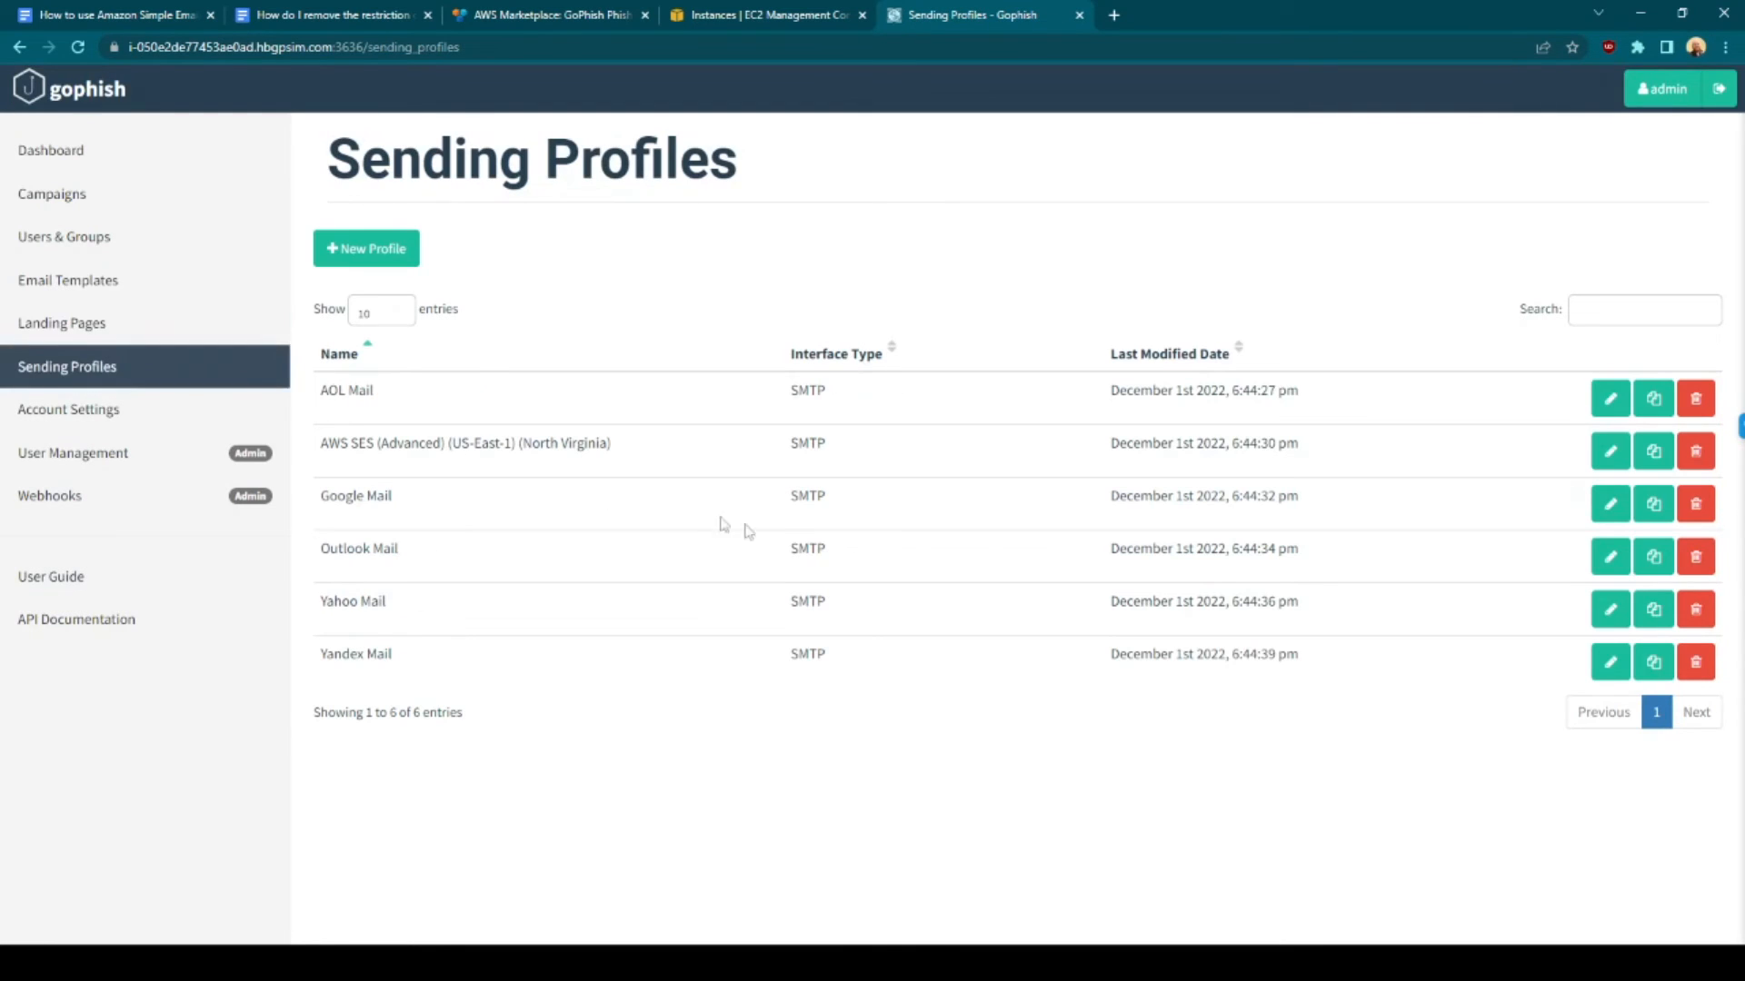
{"action": "mouse_move", "coordinate": [475, 450]}
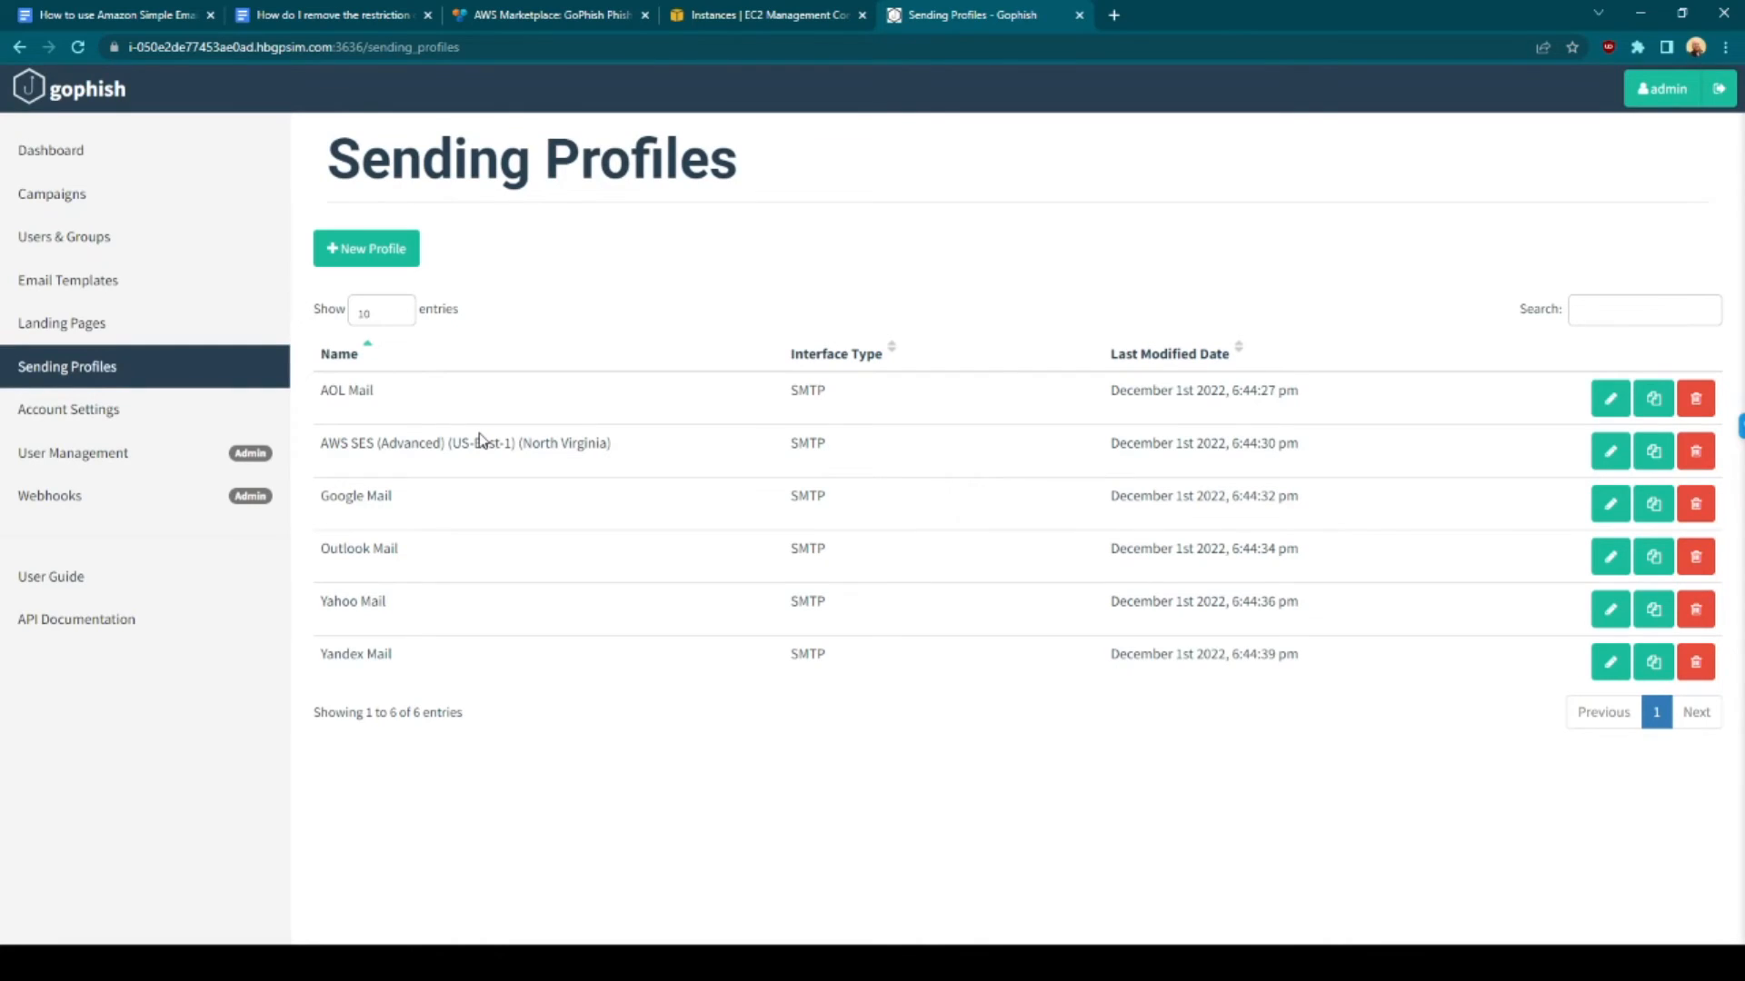
{"action": "mouse_move", "coordinate": [475, 466]}
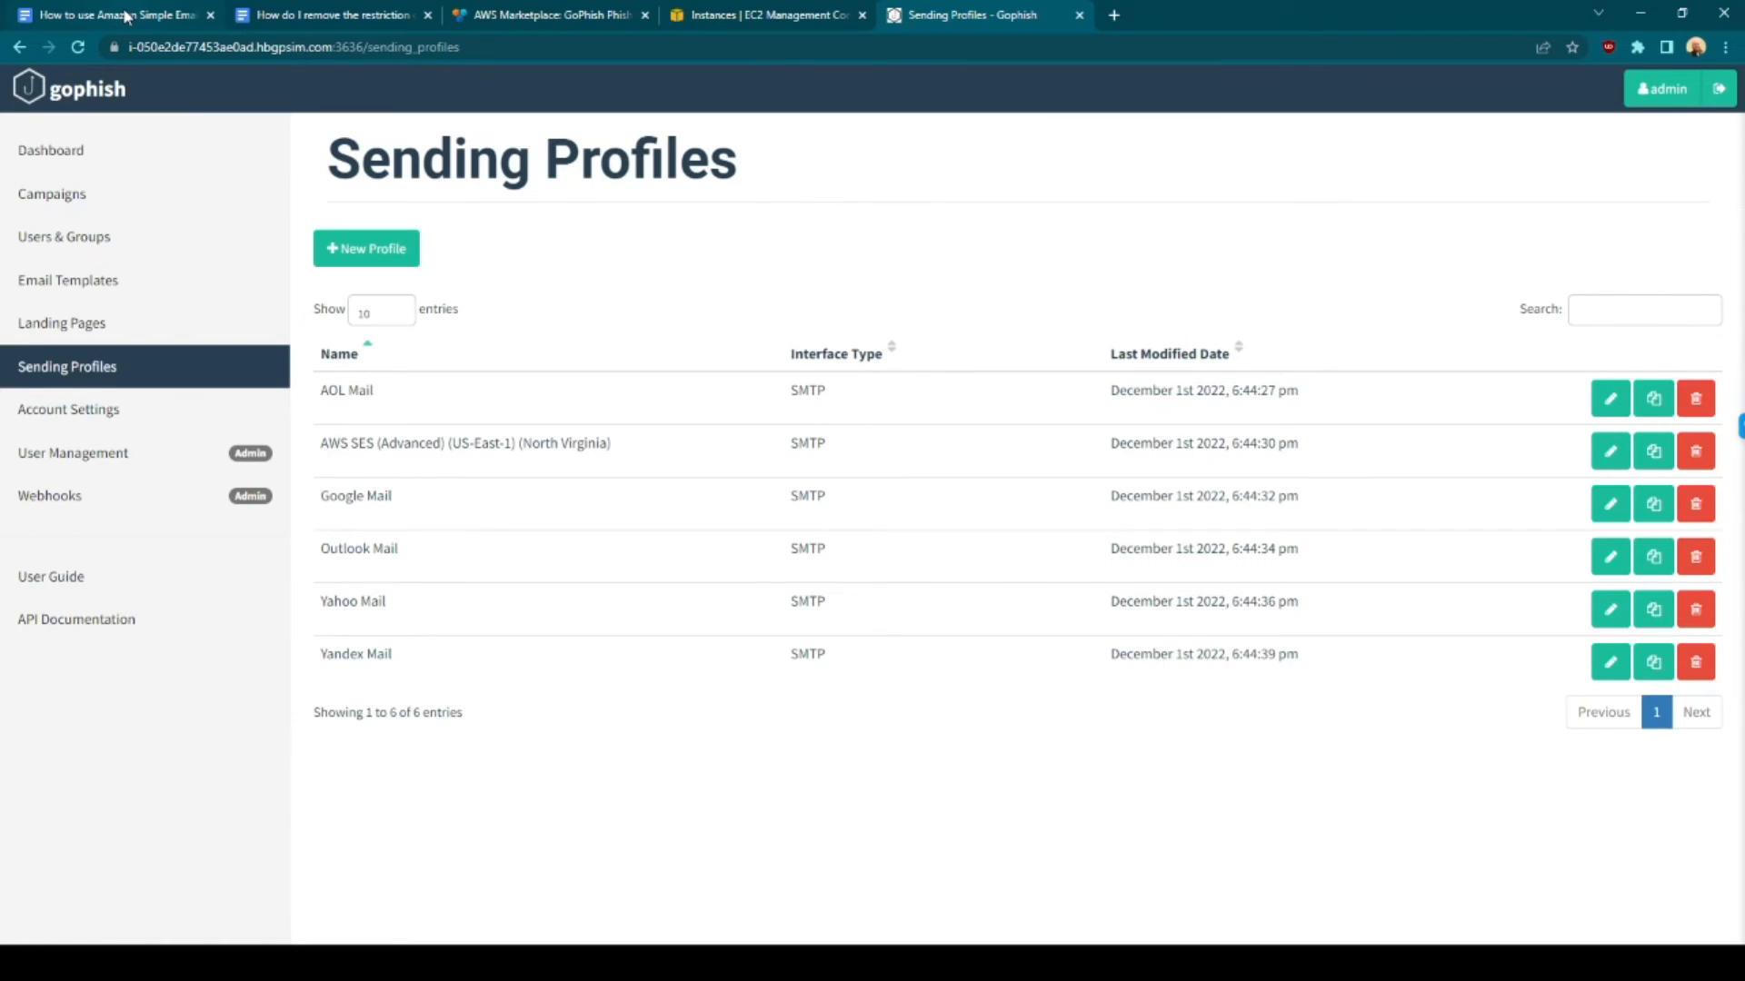
{"action": "left_click", "coordinate": [111, 14]}
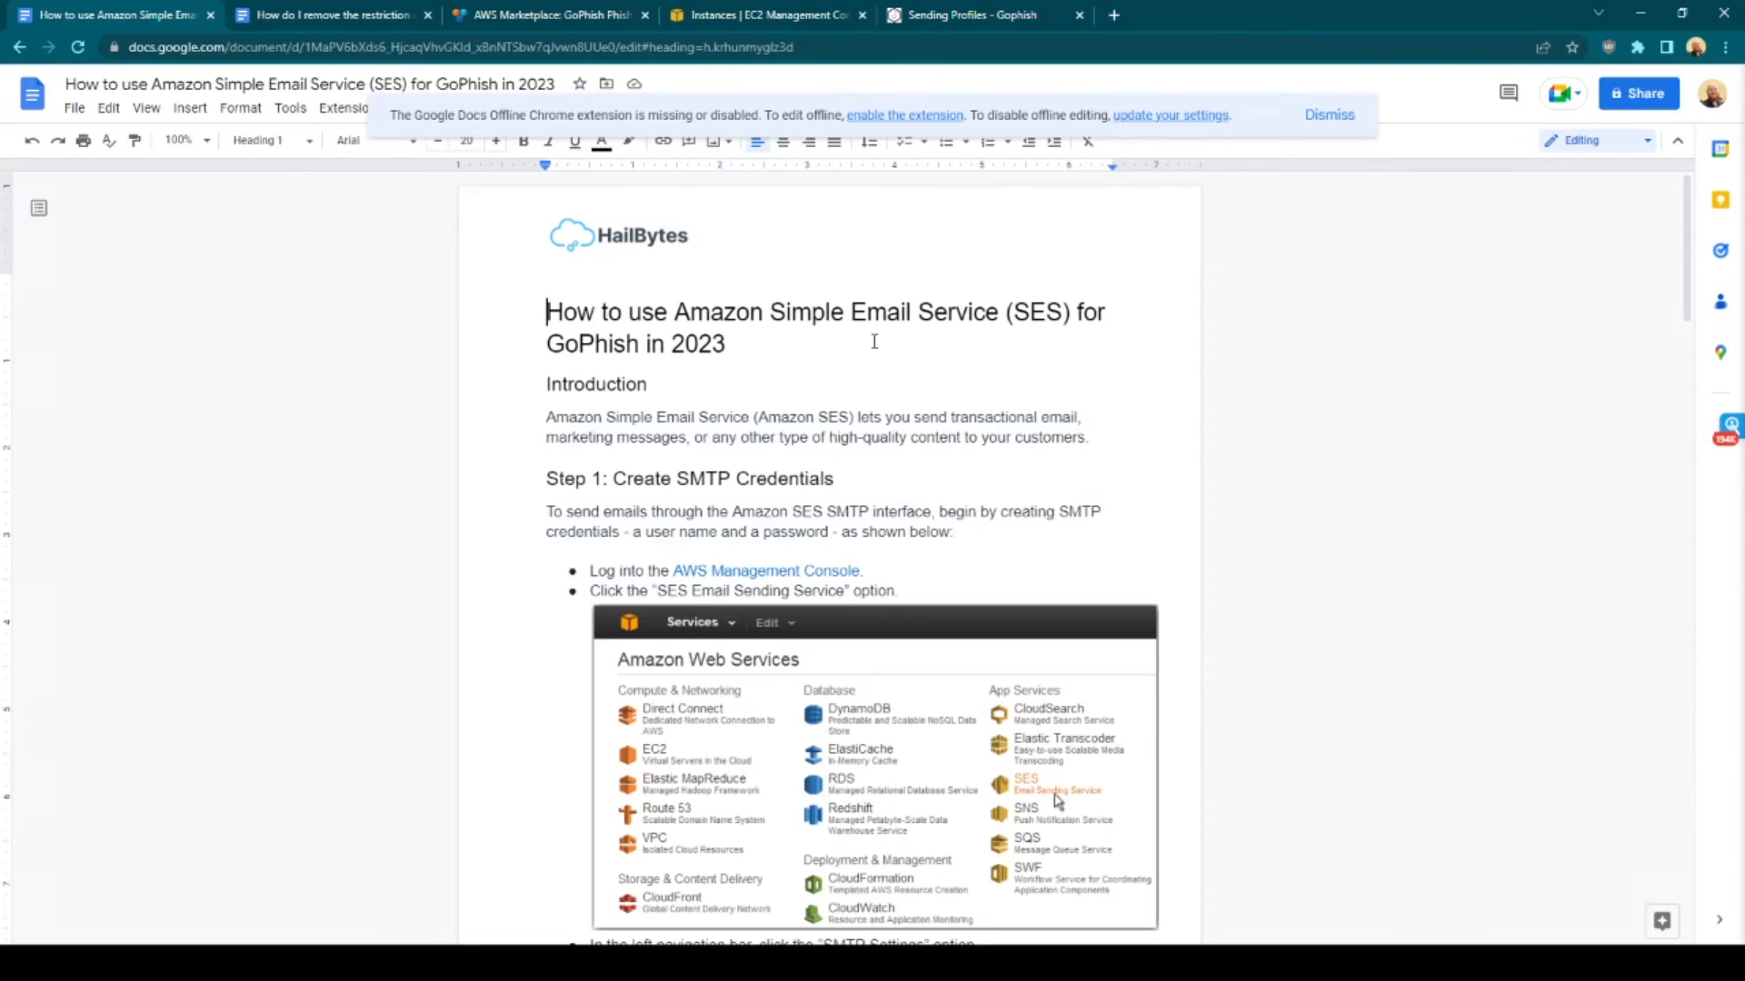
Read the guide's Step 4 SMTP settings, then view the AWS SES profile and cancel
{"action": "scroll", "scroll_direction": "down", "scroll_amount": 3}
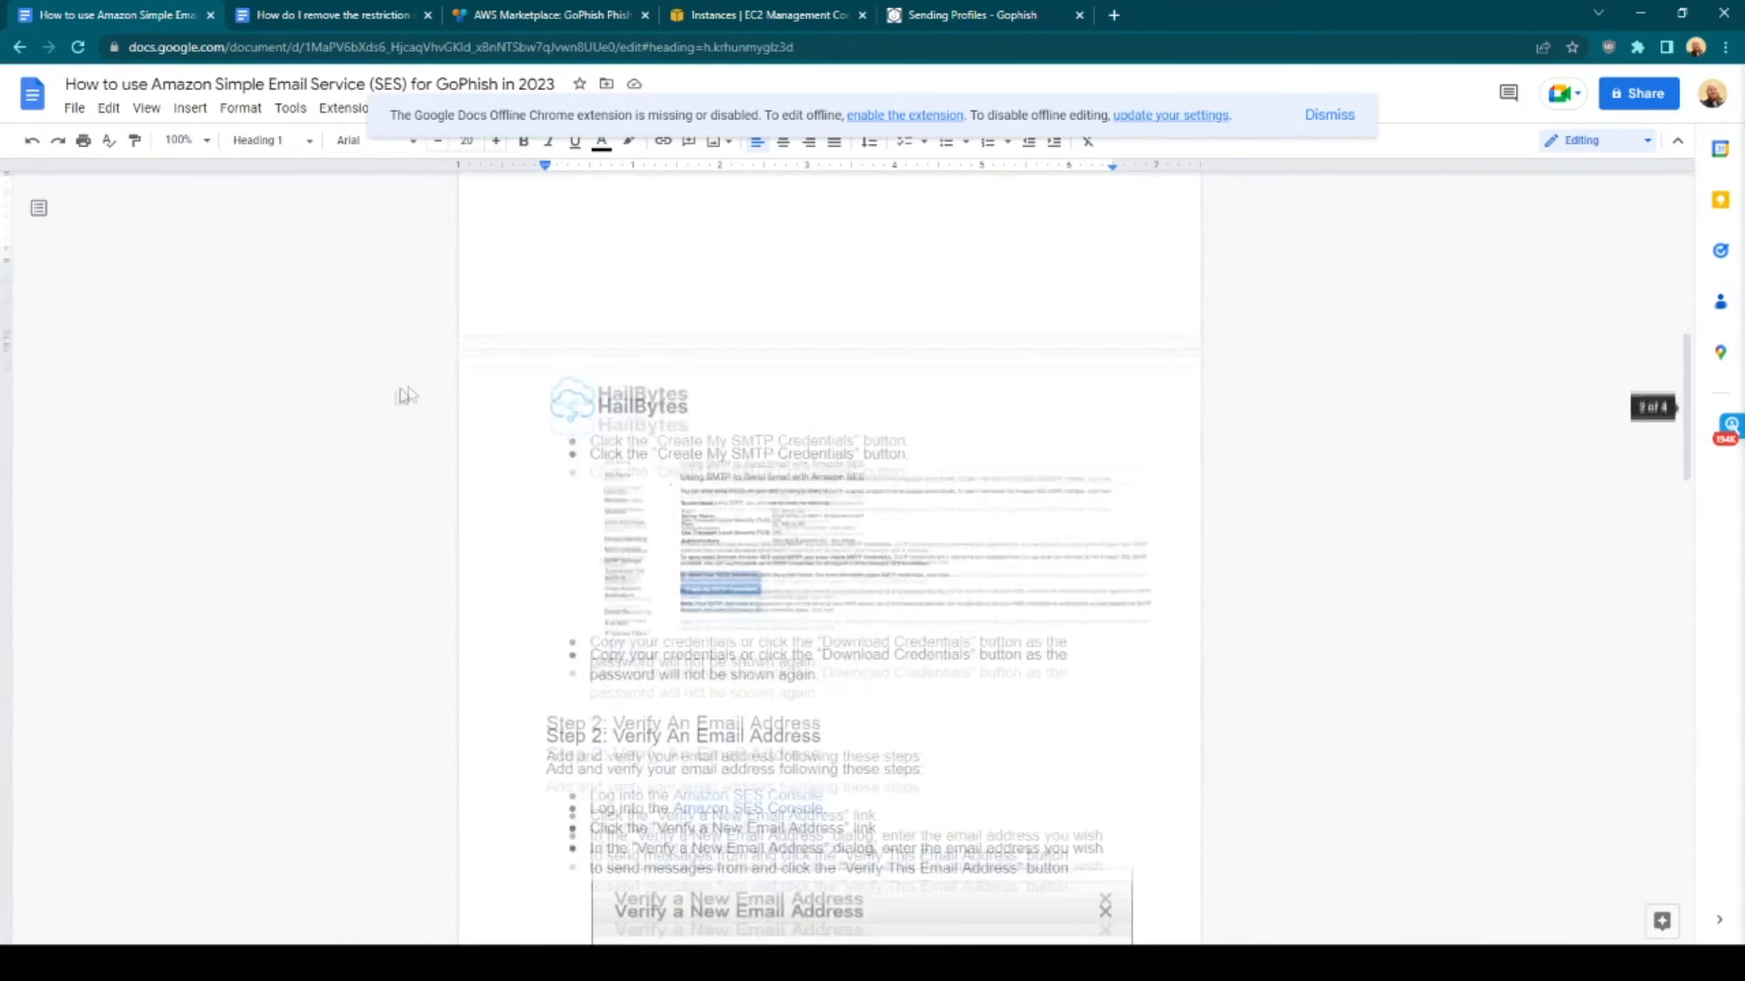
{"action": "scroll", "scroll_direction": "down", "scroll_amount": 3}
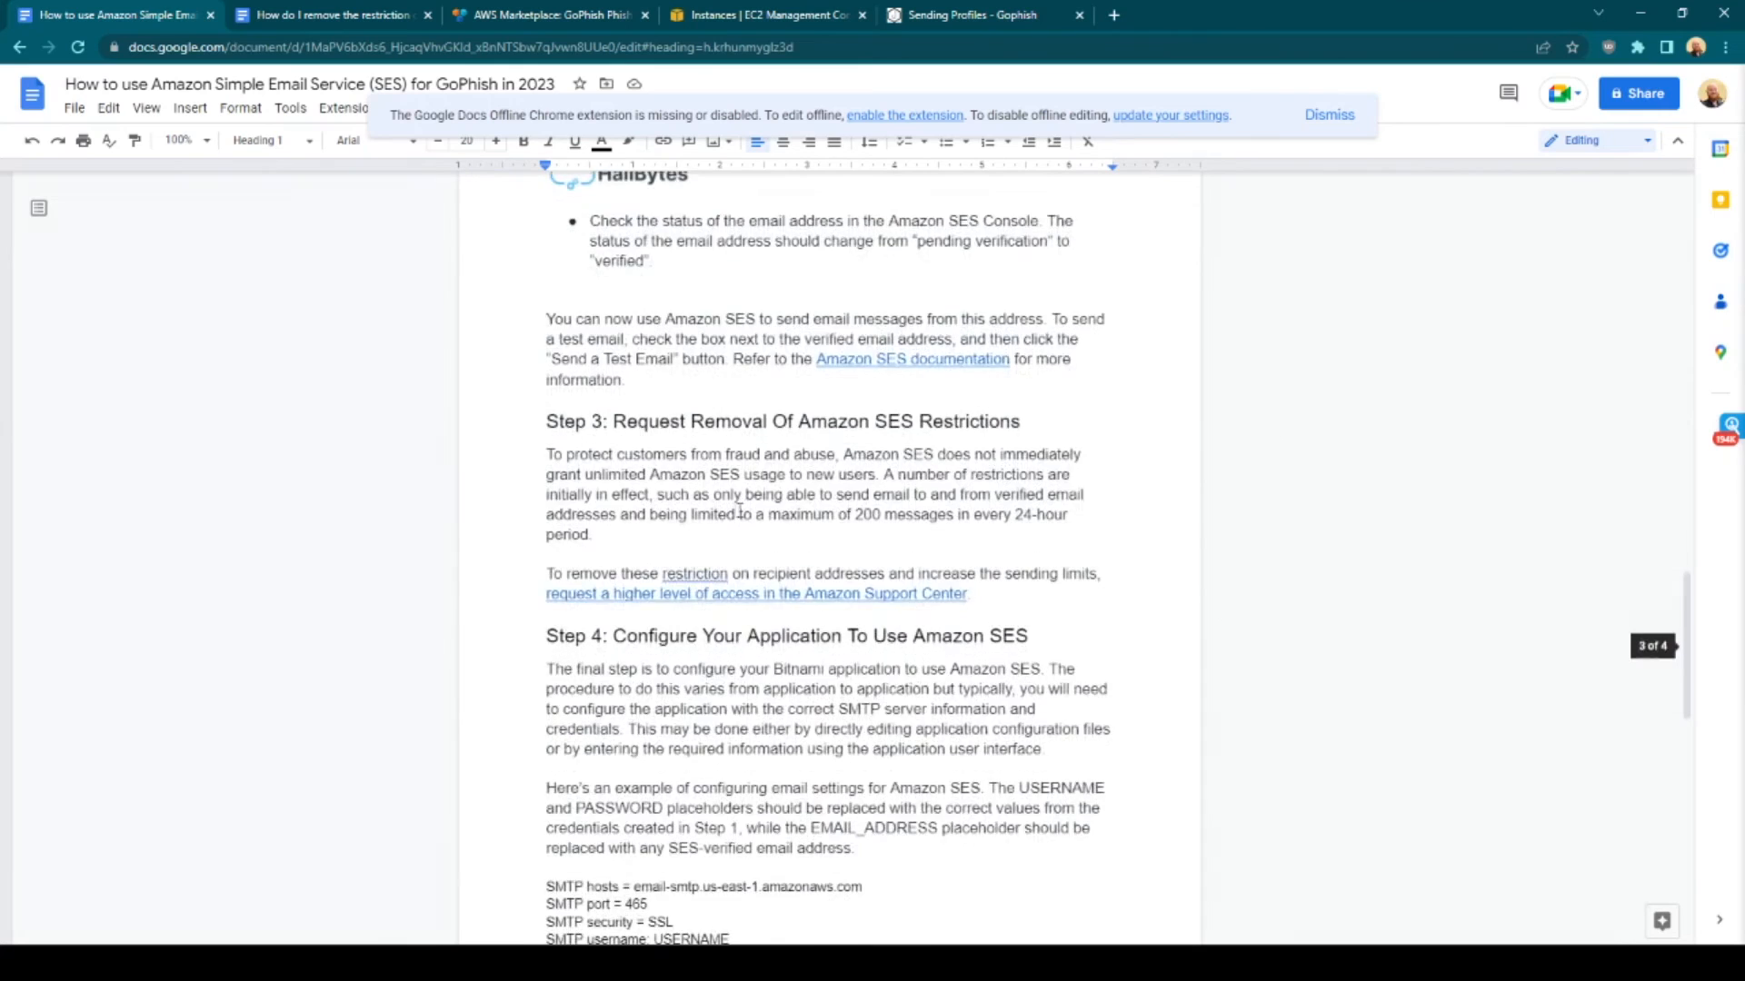
{"action": "scroll", "scroll_direction": "down", "scroll_amount": 3}
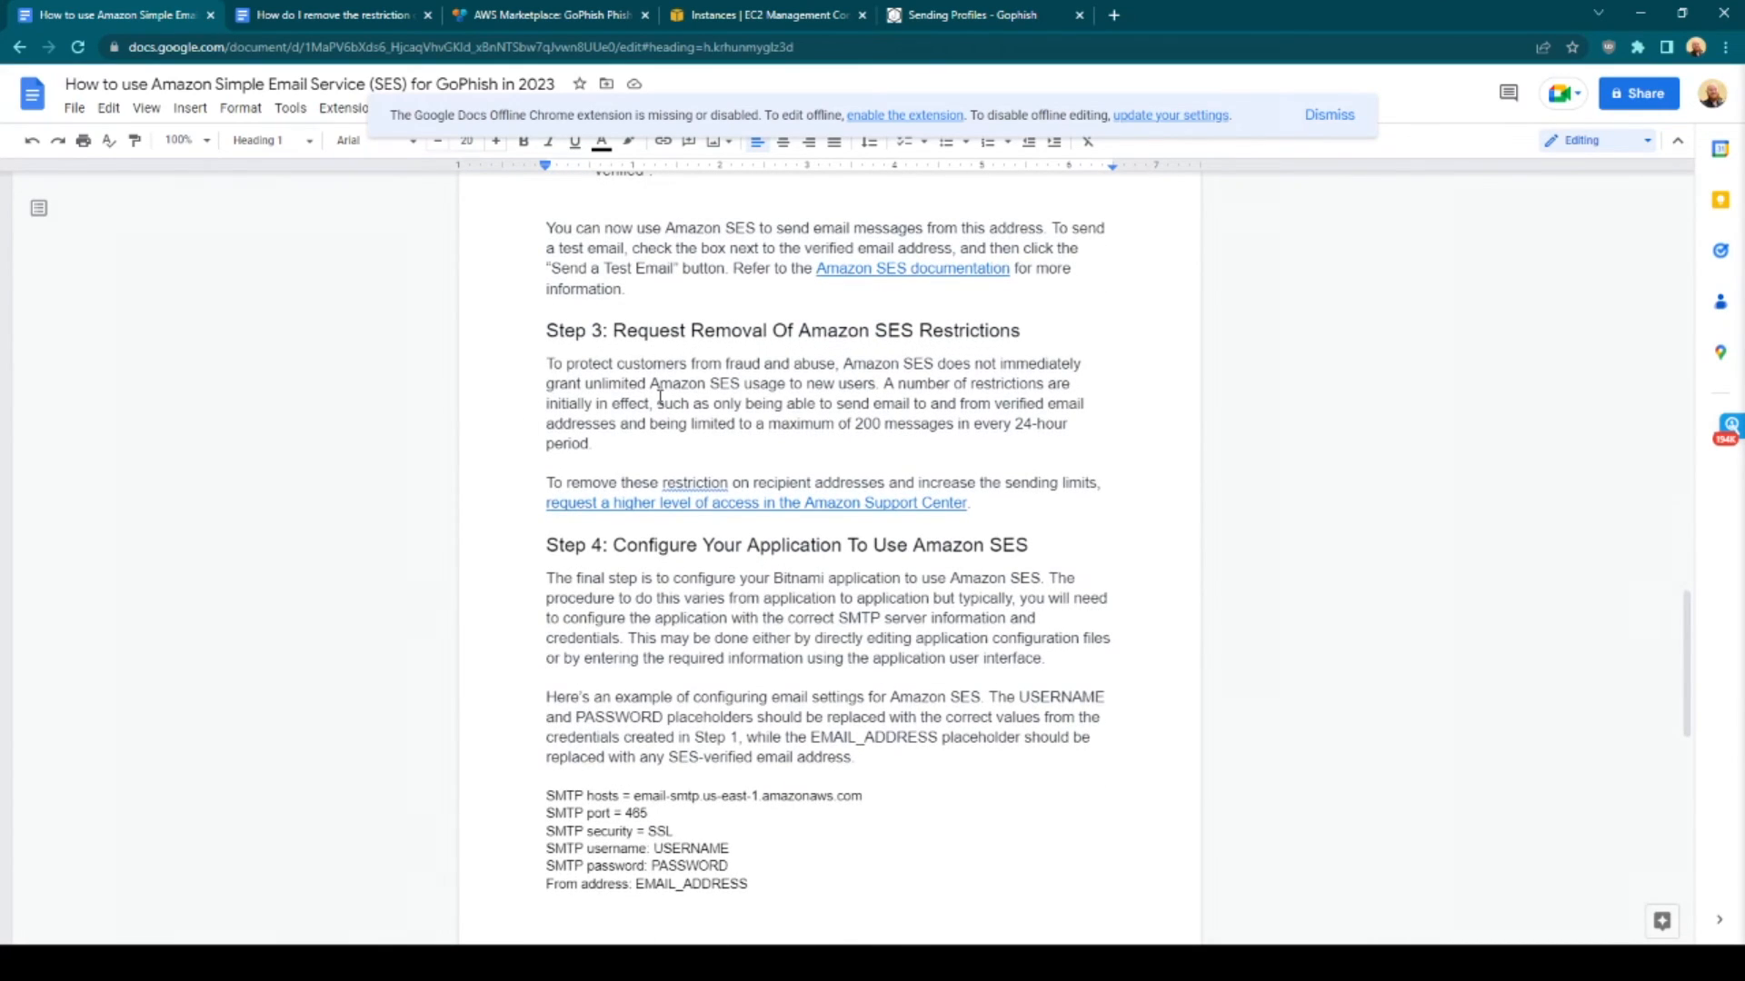
{"action": "scroll", "scroll_direction": "down", "scroll_amount": 3}
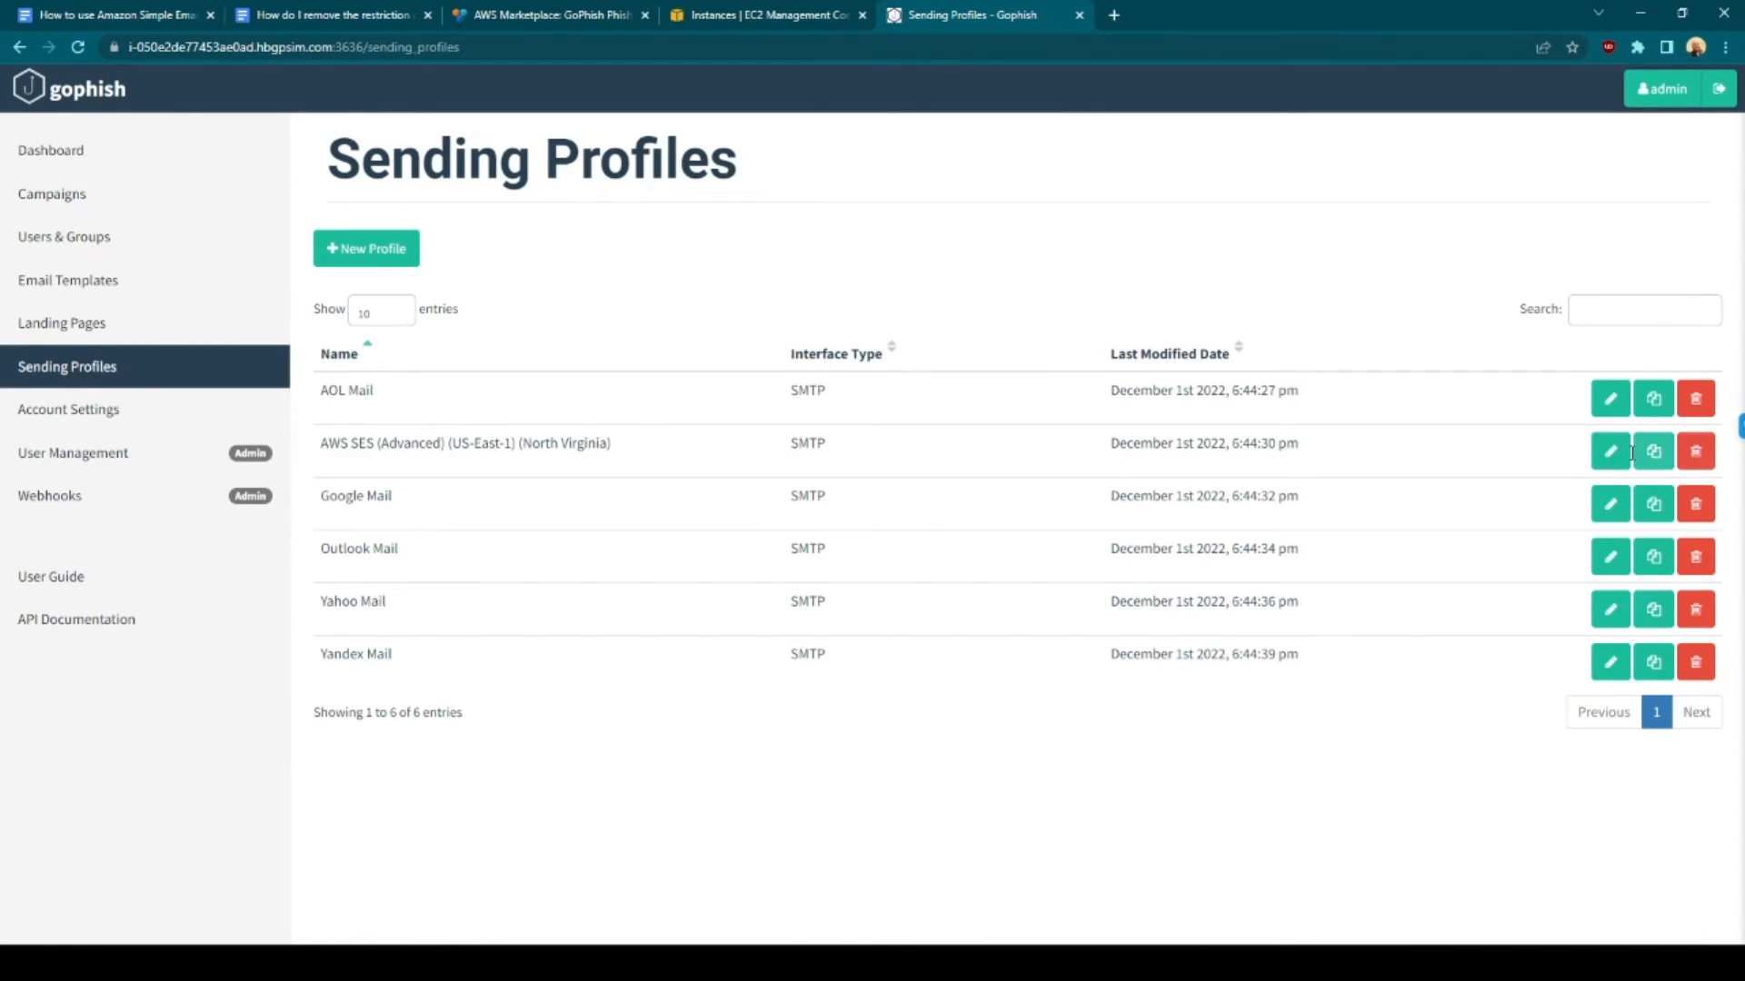
{"action": "left_click", "coordinate": [1609, 451]}
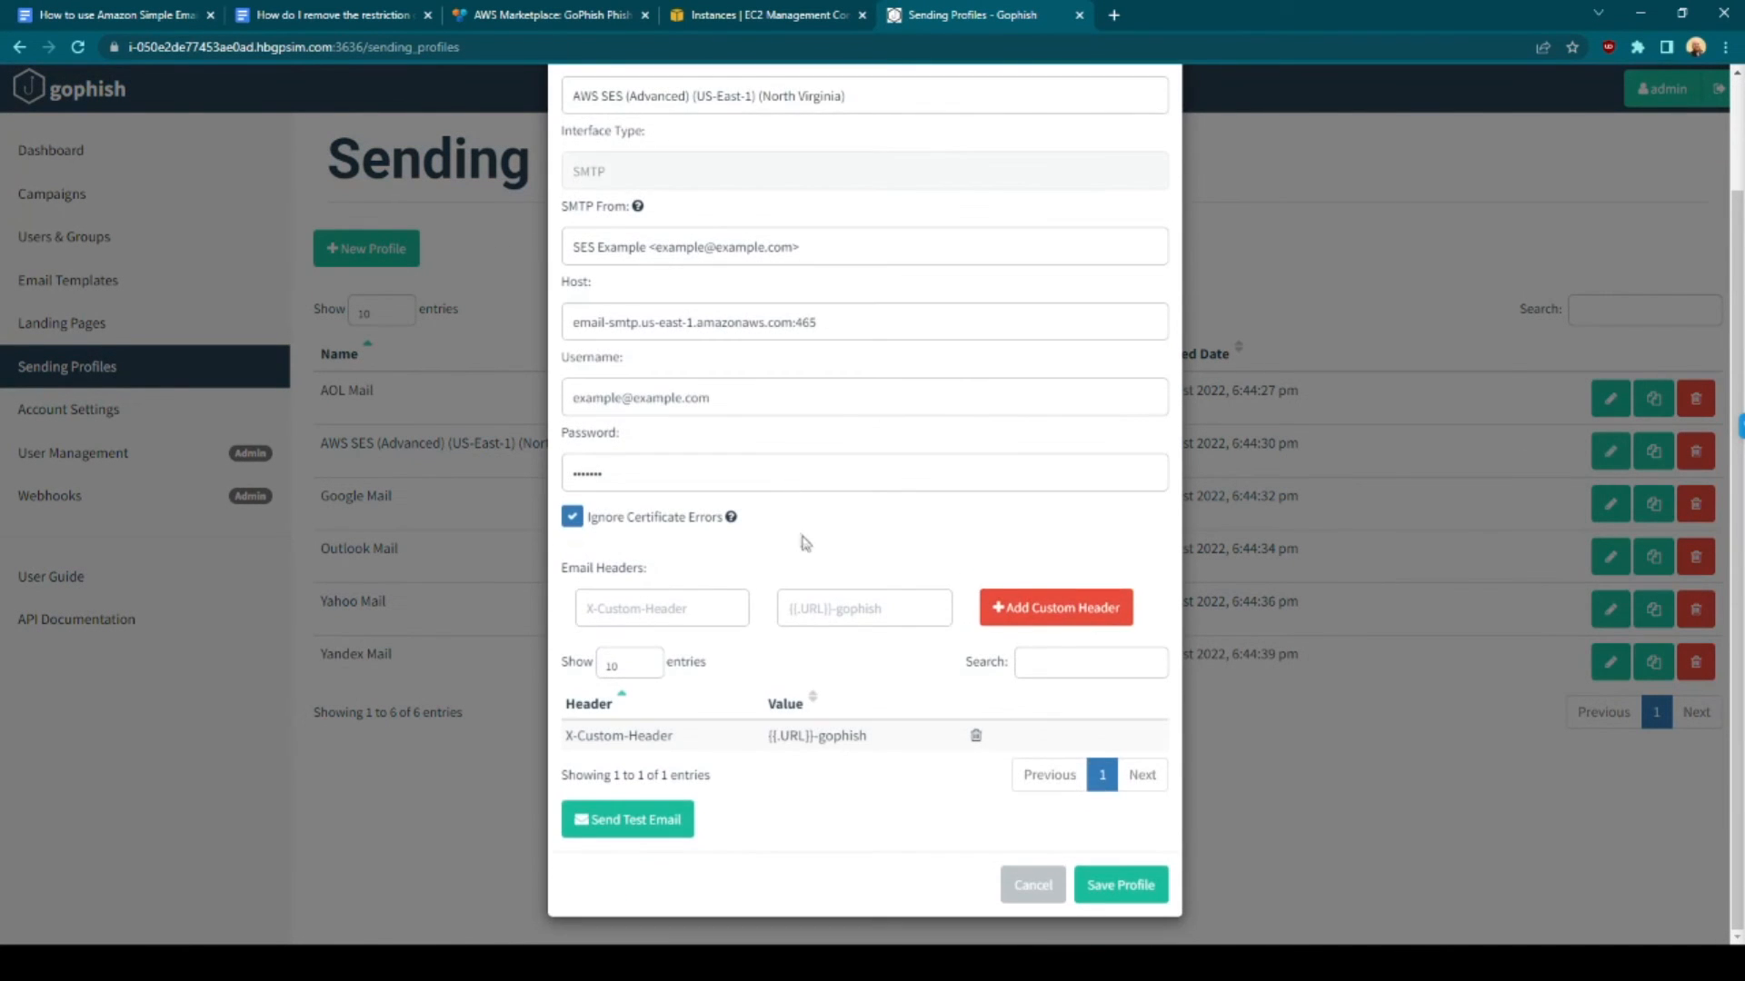
{"action": "left_click", "coordinate": [1031, 884]}
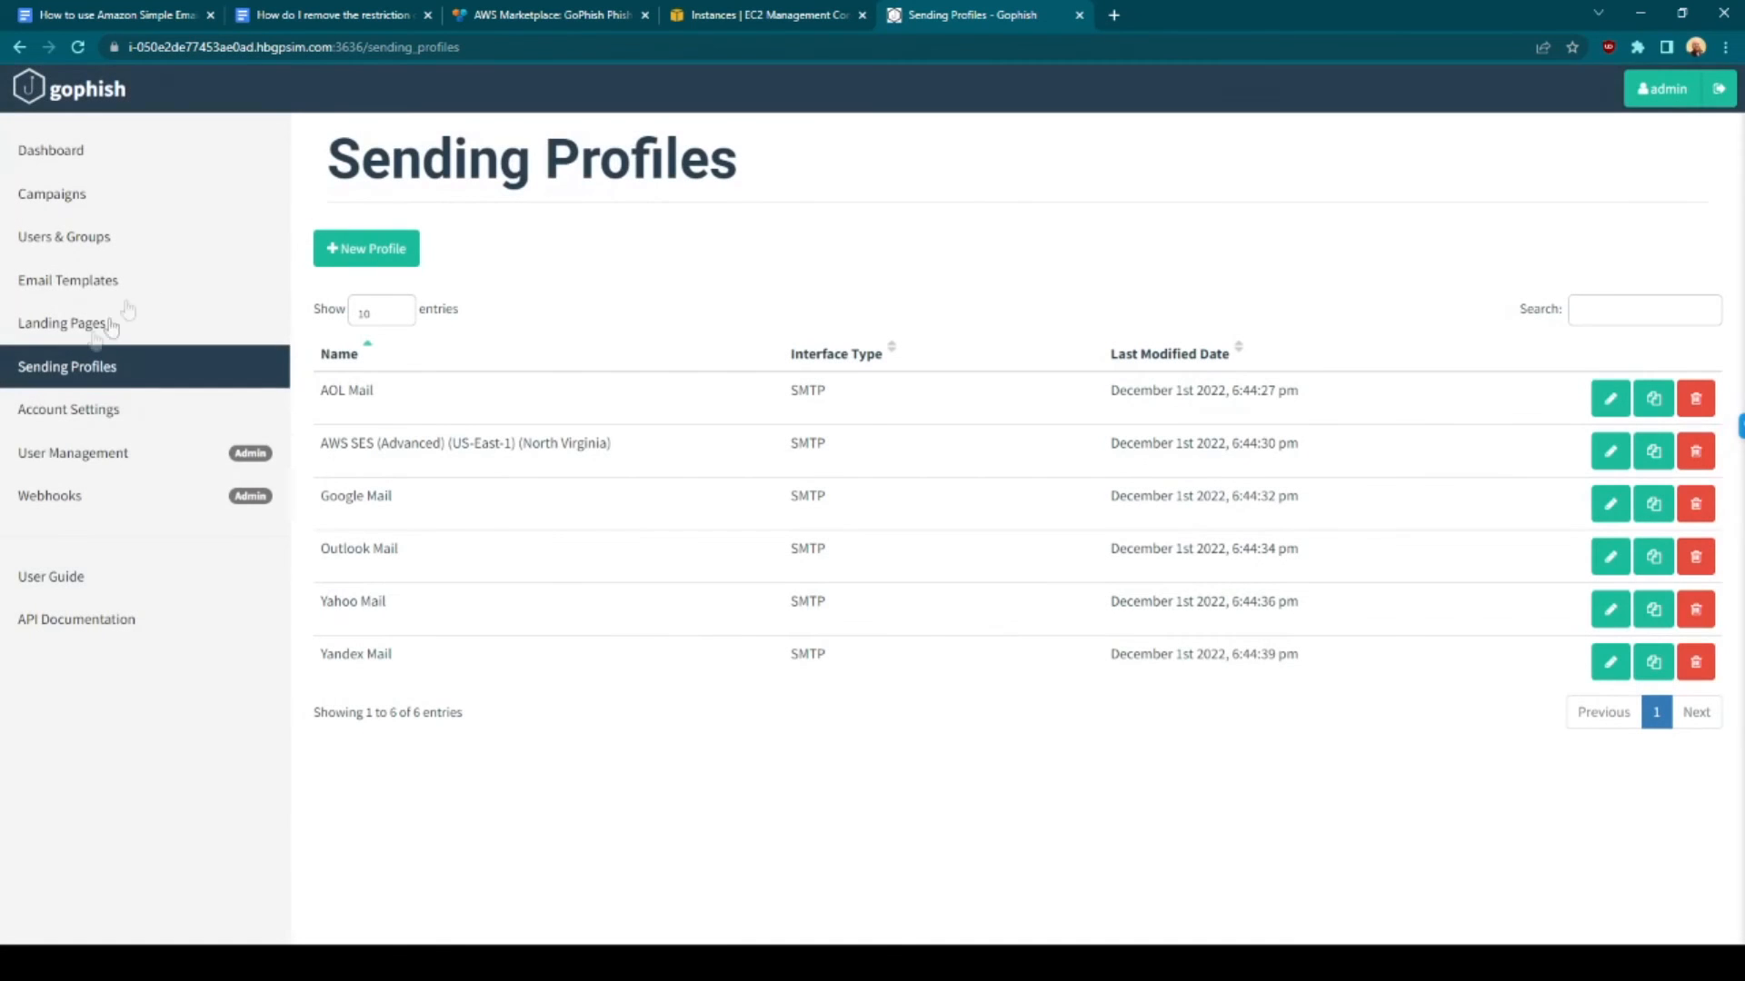
Show GoPhish's disabled IMAP Reporting Settings on the Settings page
{"action": "left_click", "coordinate": [69, 408]}
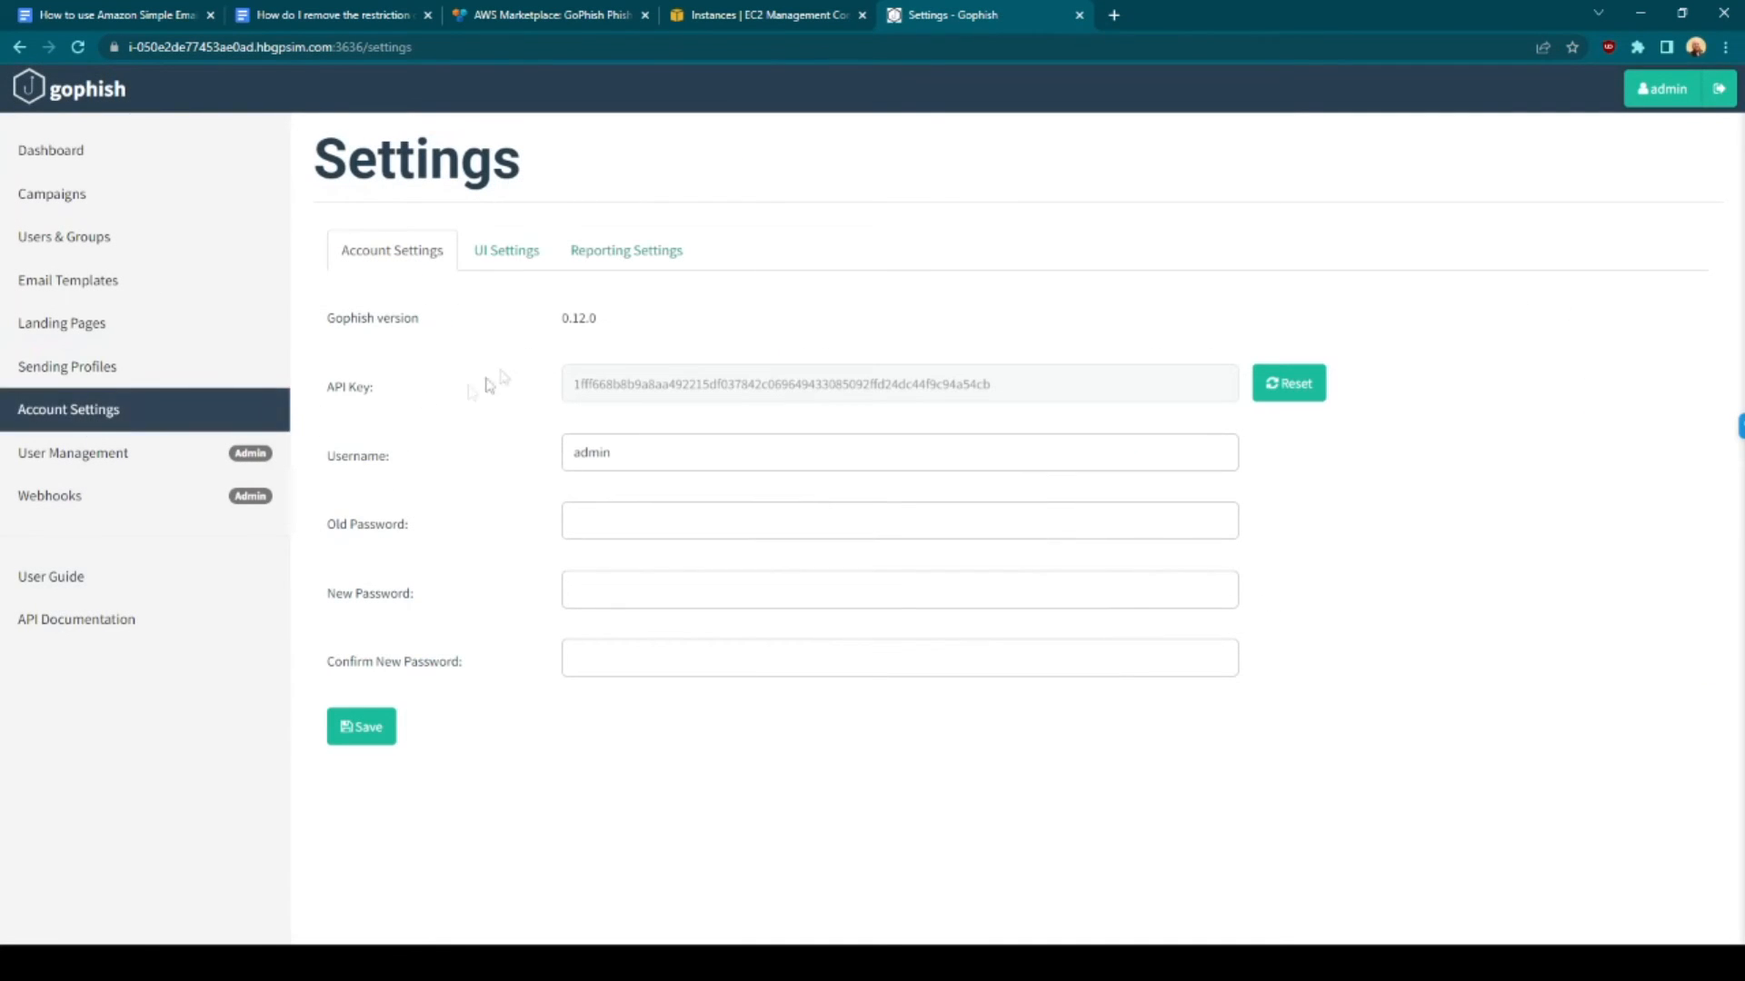
{"action": "left_click", "coordinate": [625, 249]}
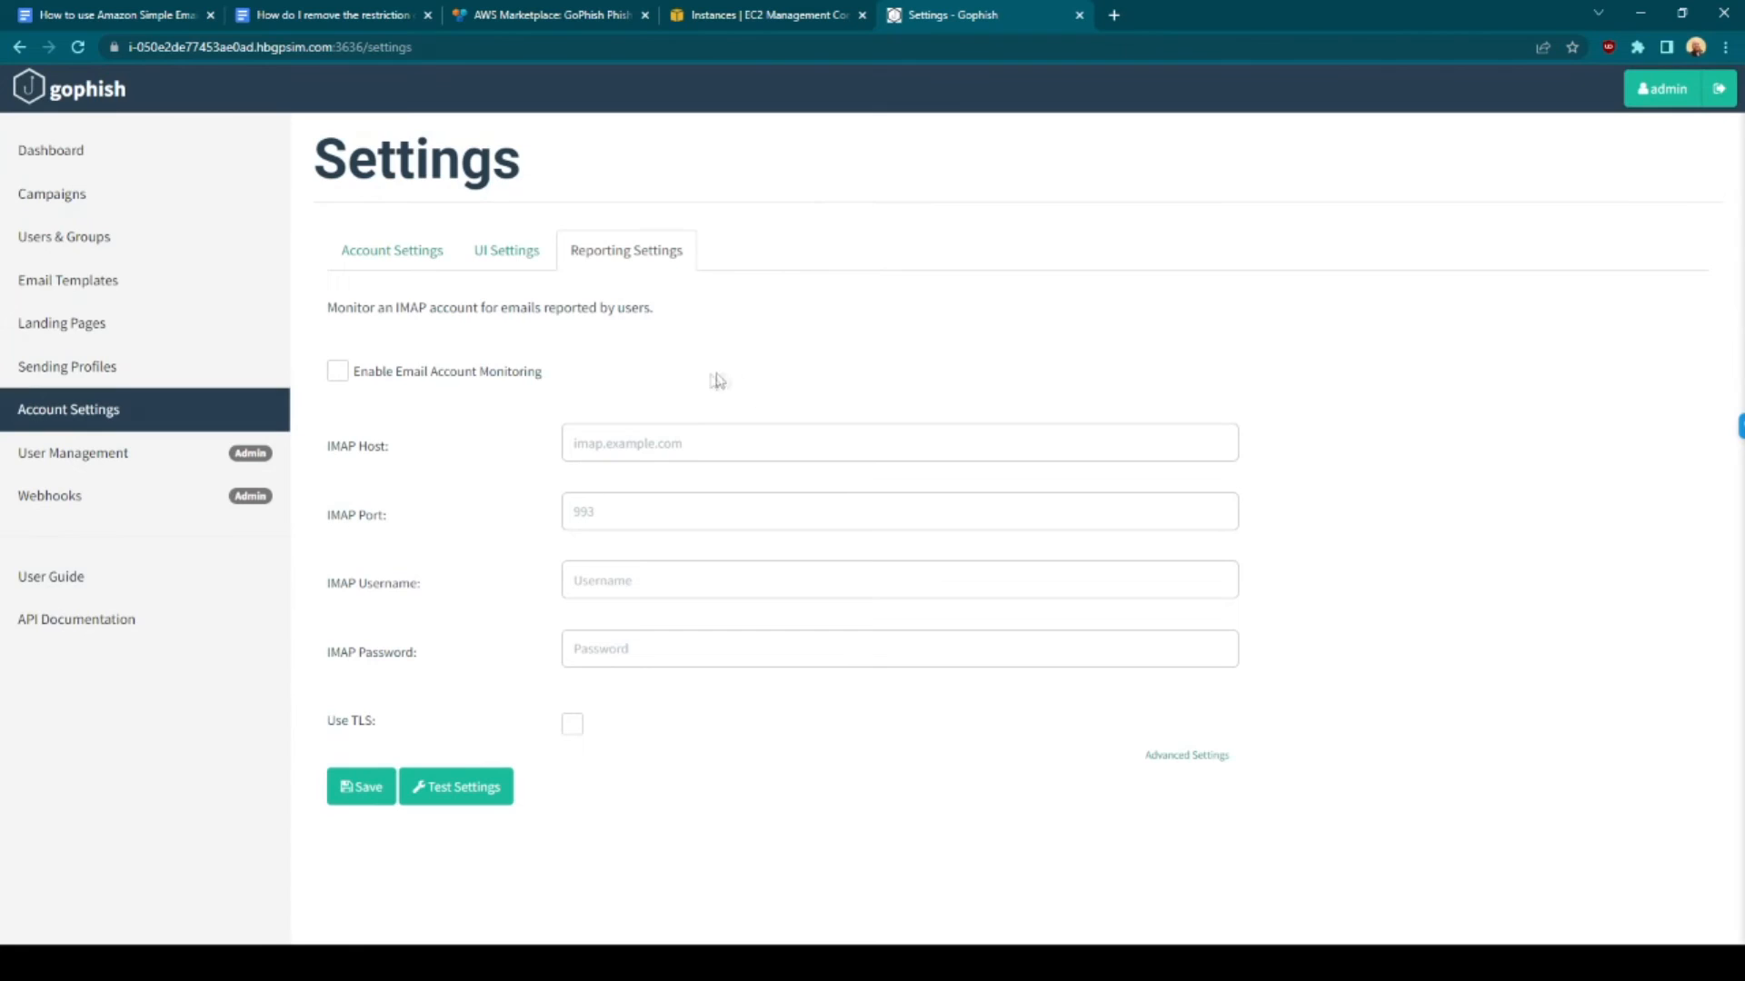
{"action": "mouse_move", "coordinate": [383, 336]}
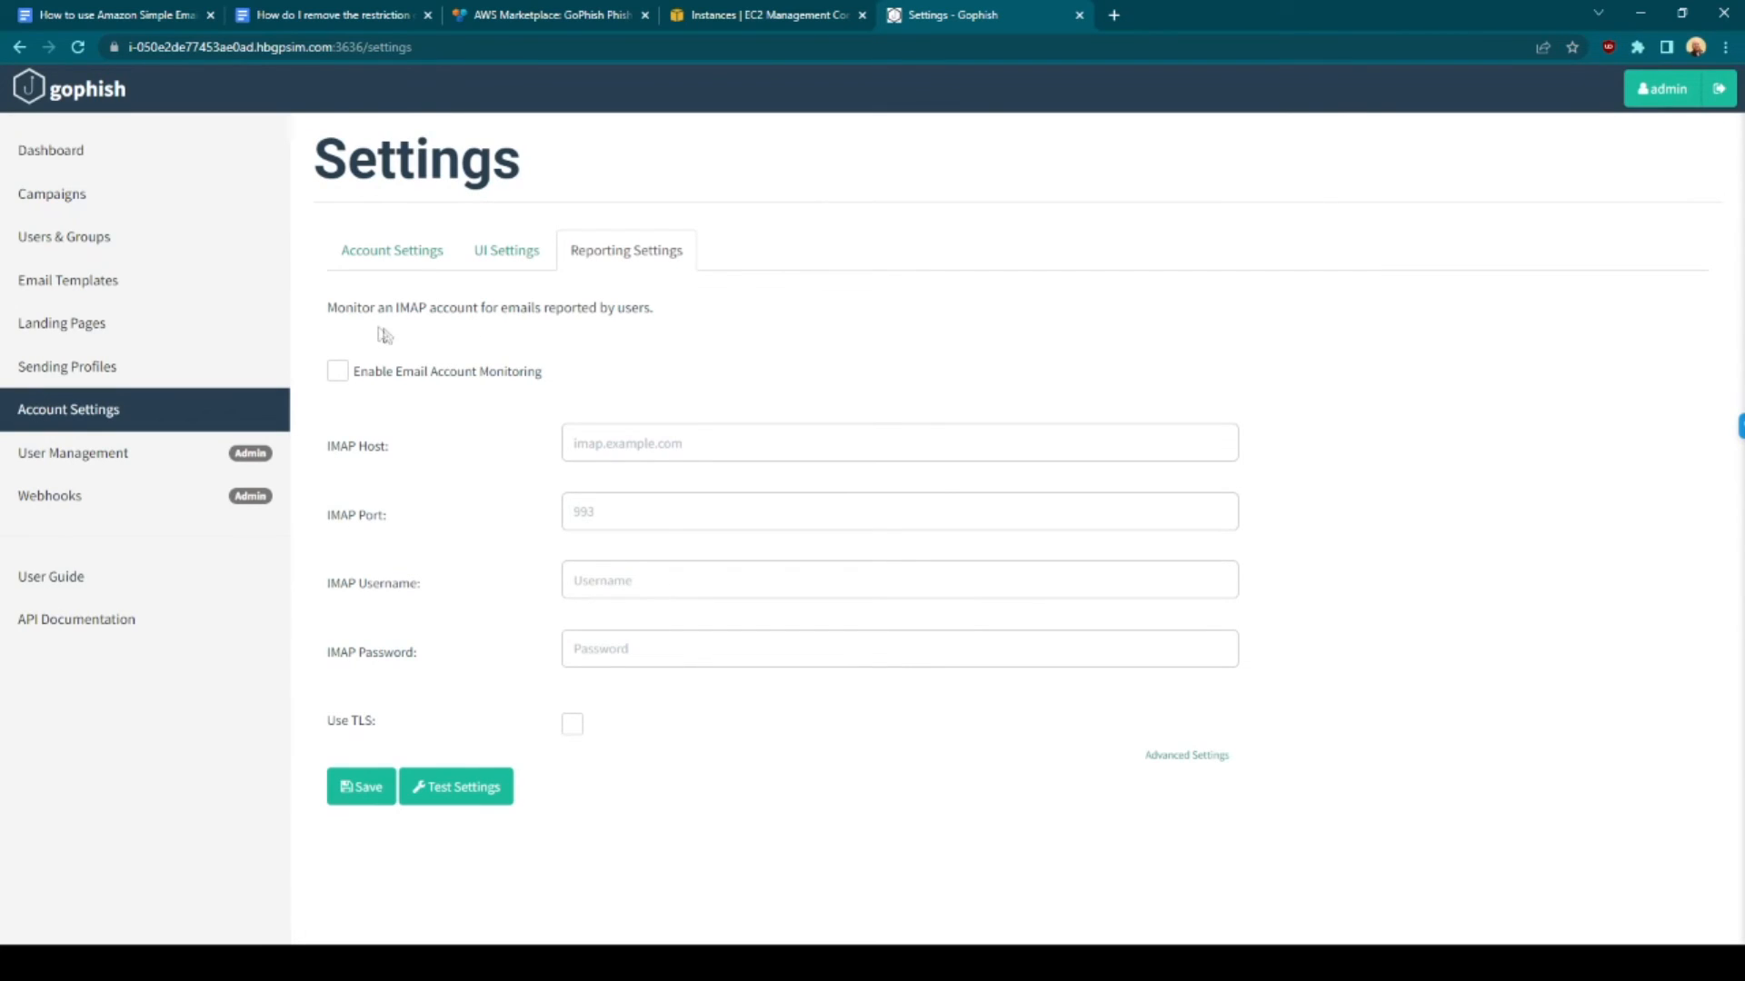
{"action": "mouse_move", "coordinate": [445, 366]}
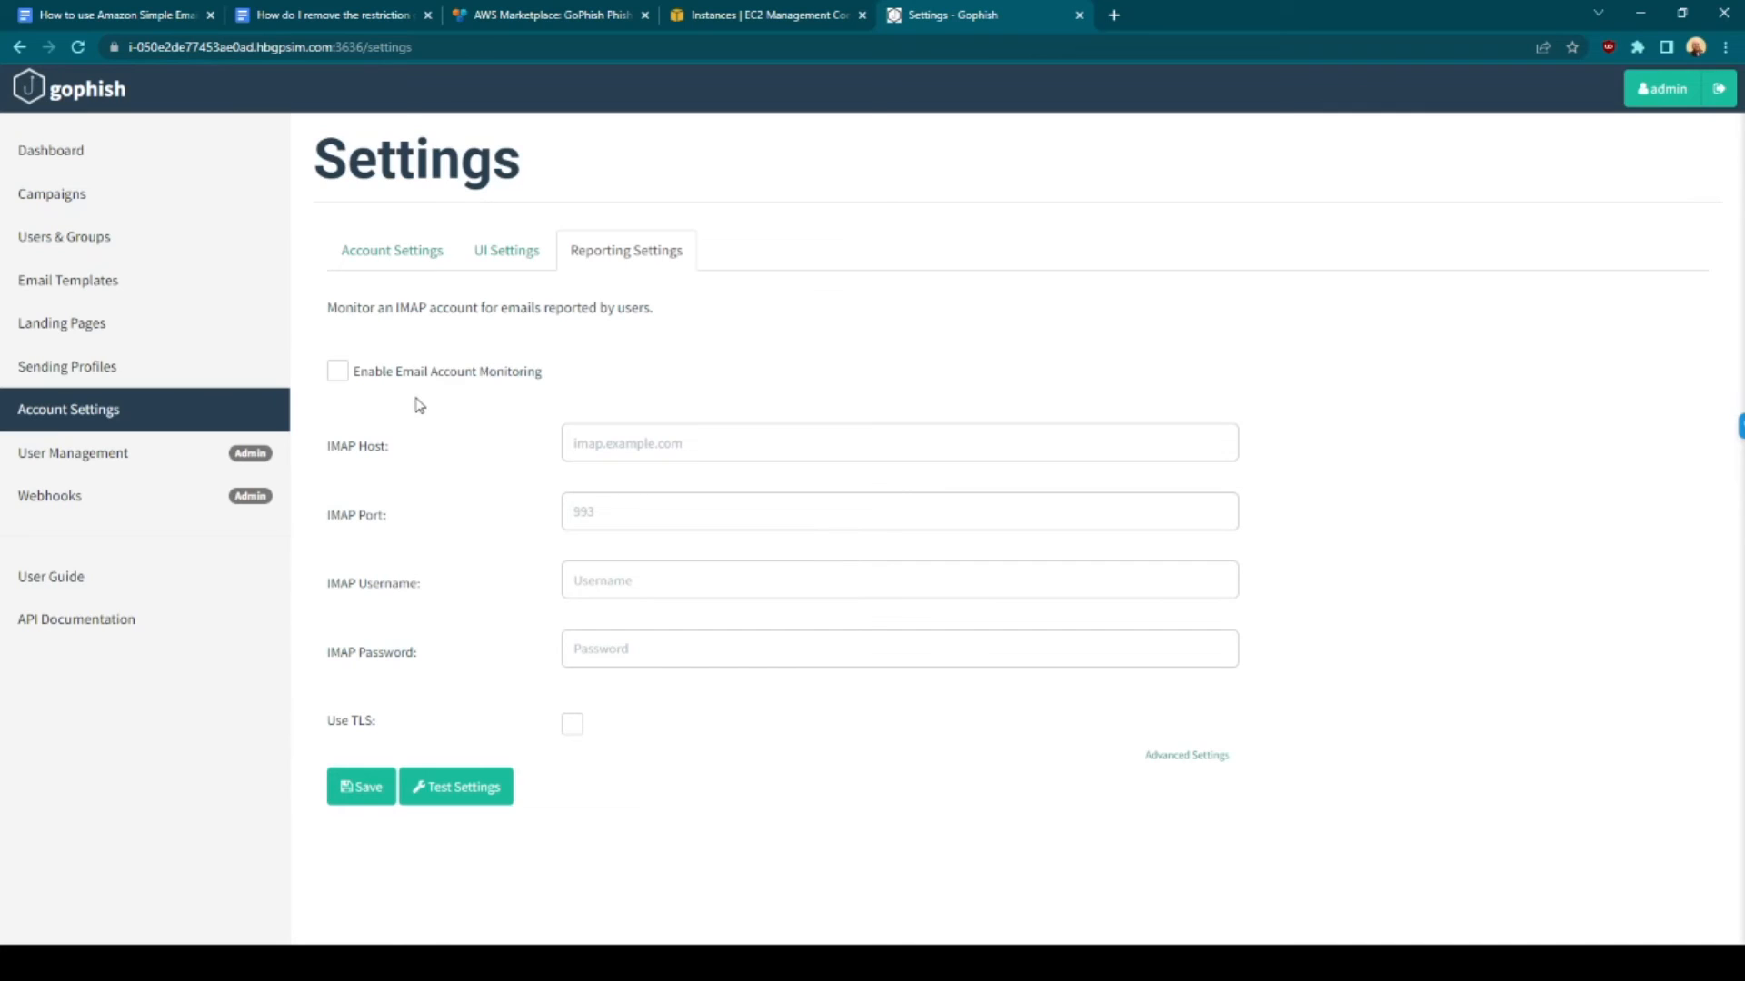
{"action": "mouse_move", "coordinate": [461, 301]}
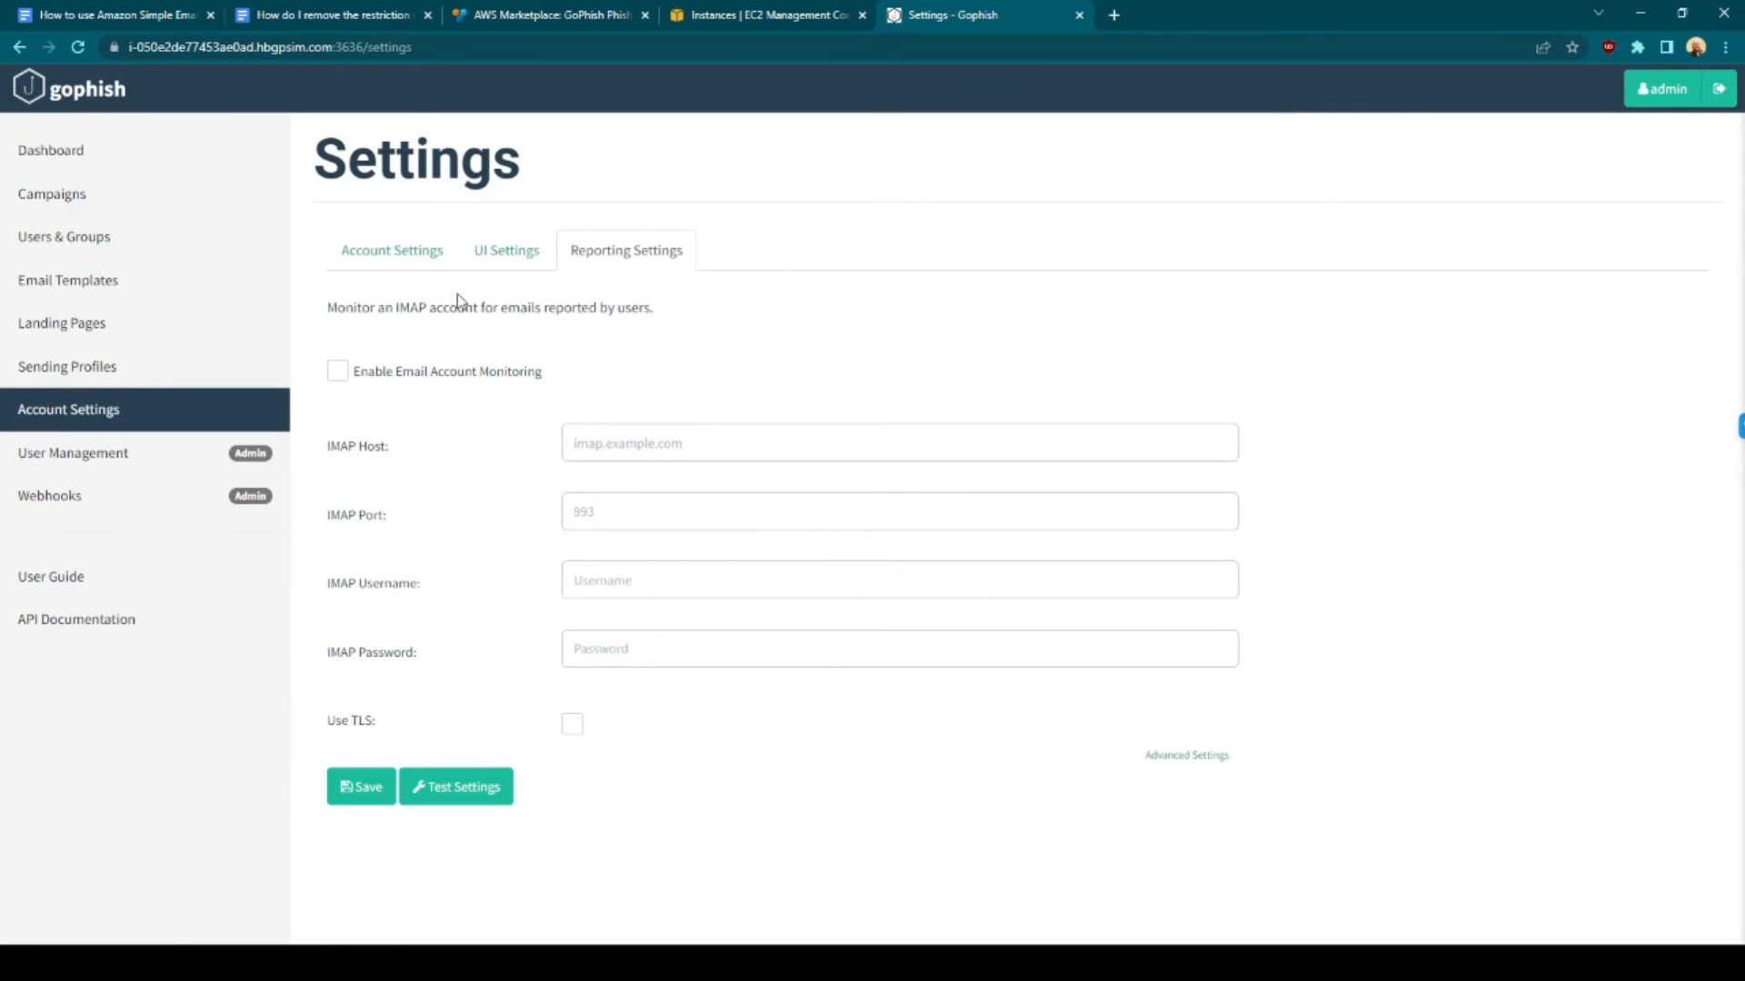
{"action": "mouse_move", "coordinate": [243, 457]}
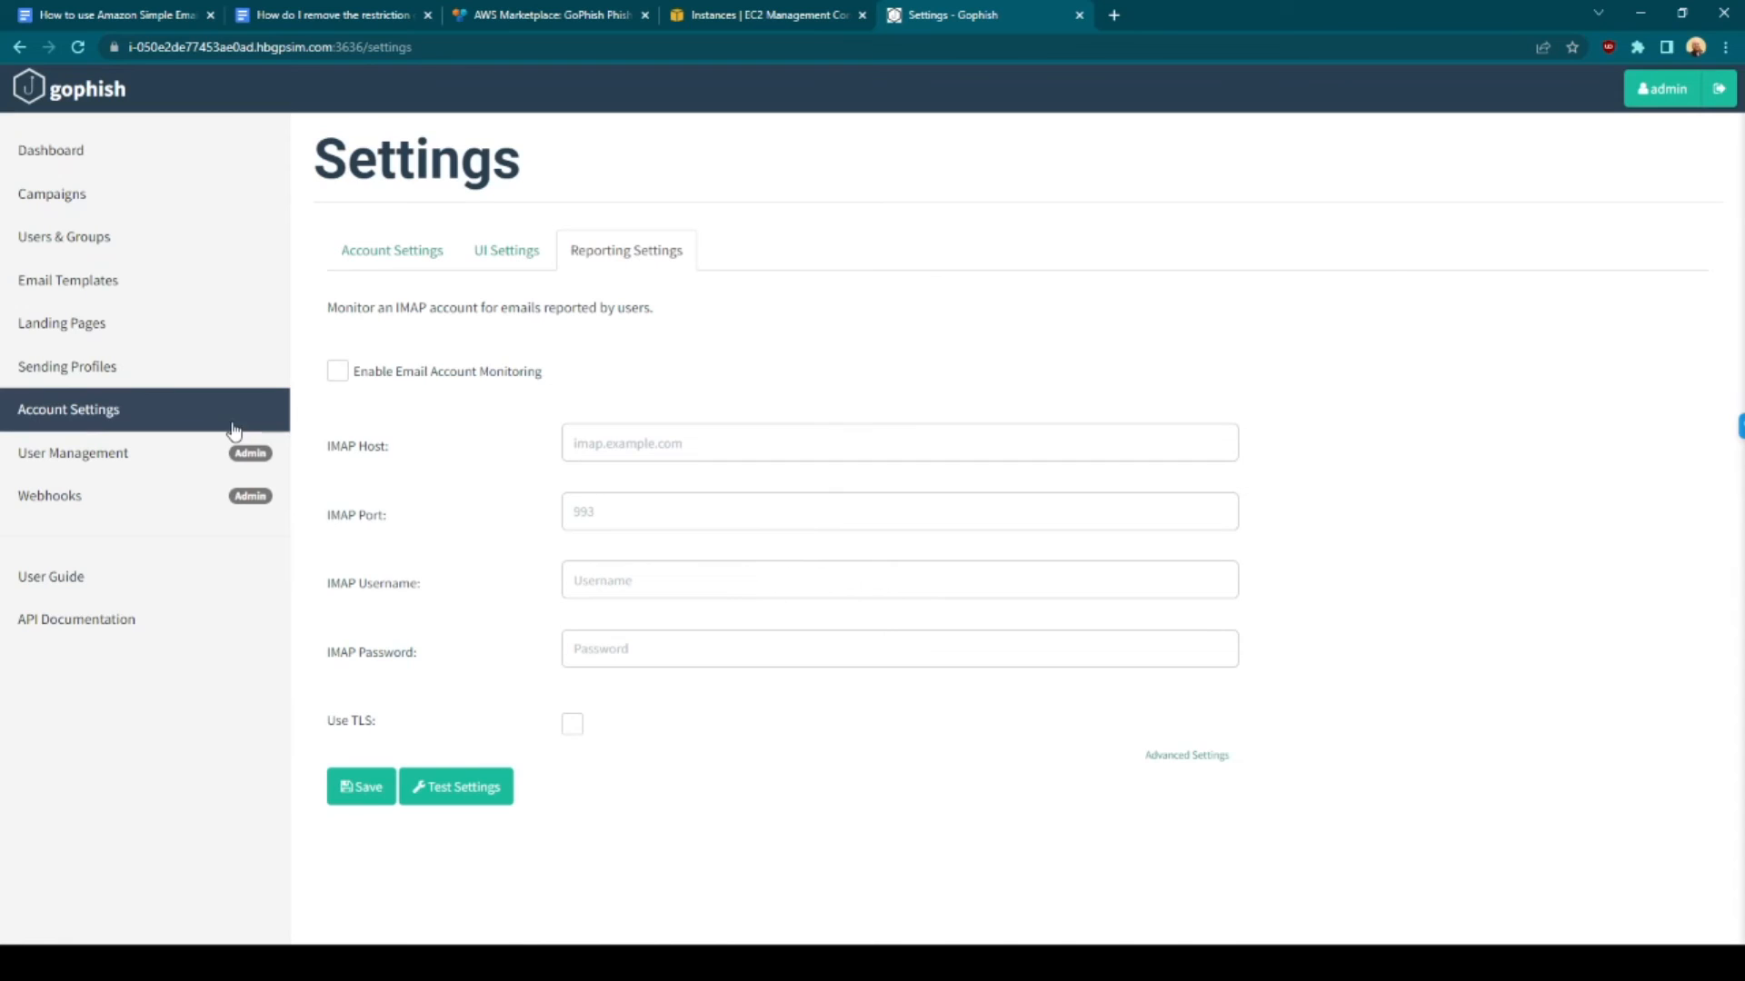
{"action": "mouse_move", "coordinate": [83, 467]}
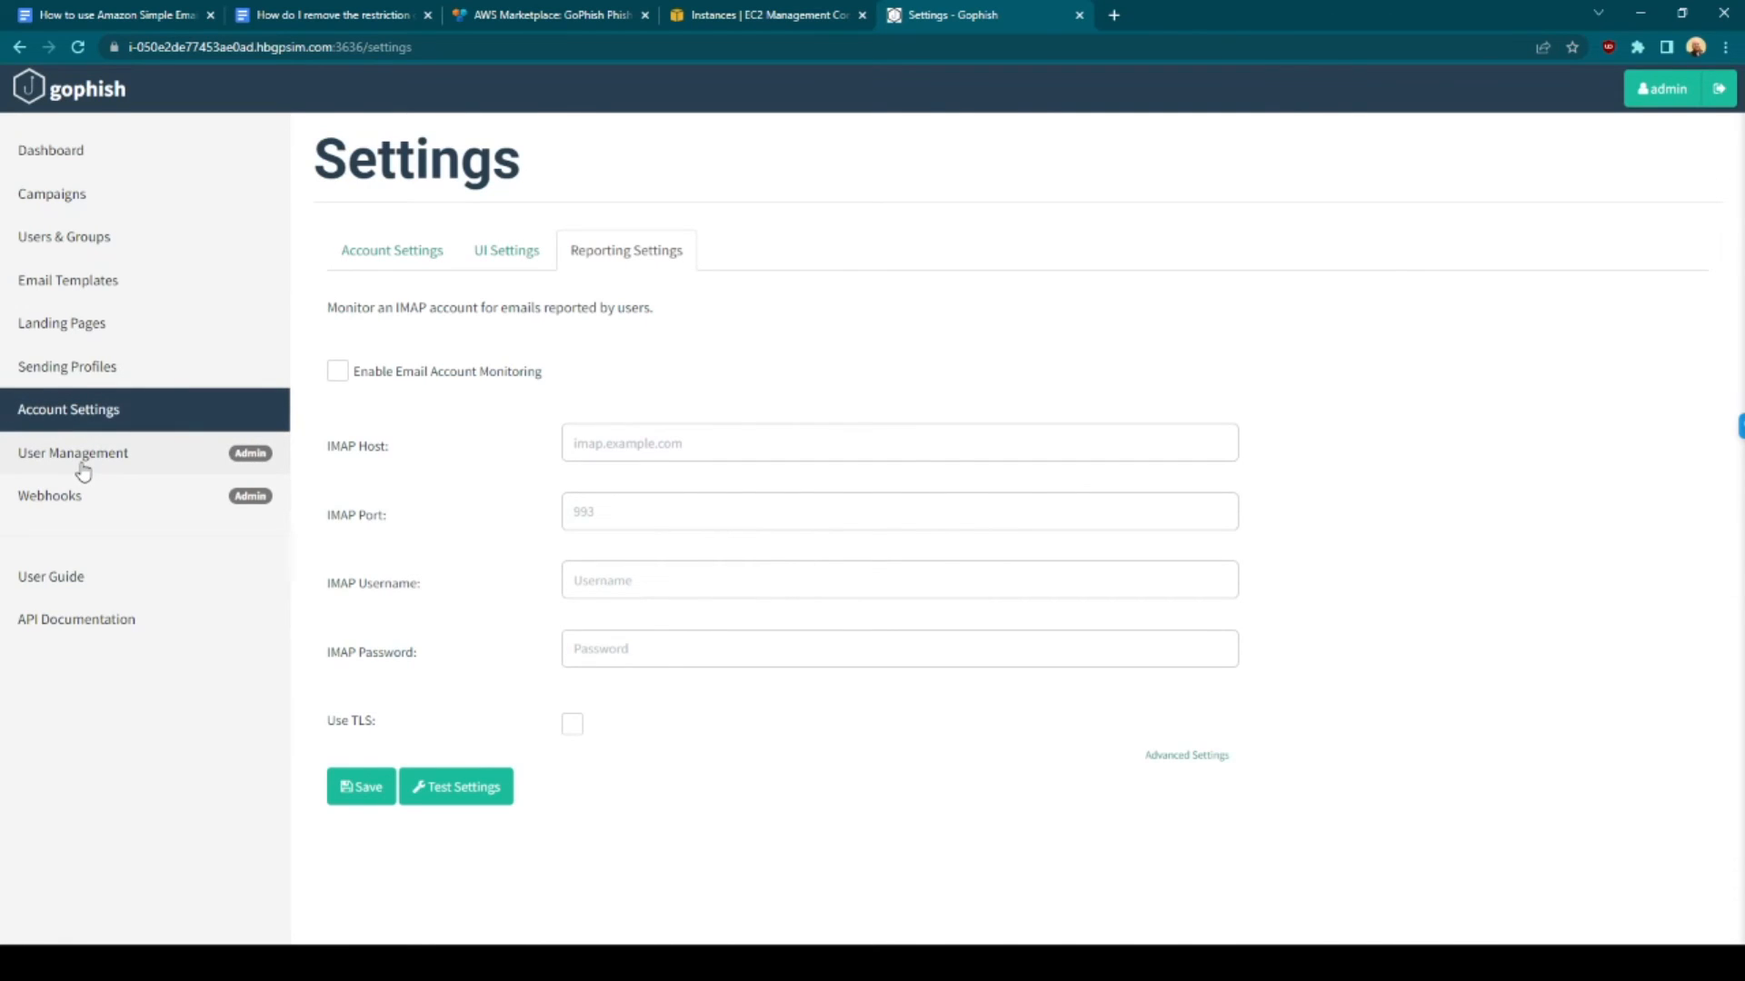
Check User Management, which lists only admin, then reopen Sending Profiles
{"action": "left_click", "coordinate": [73, 452]}
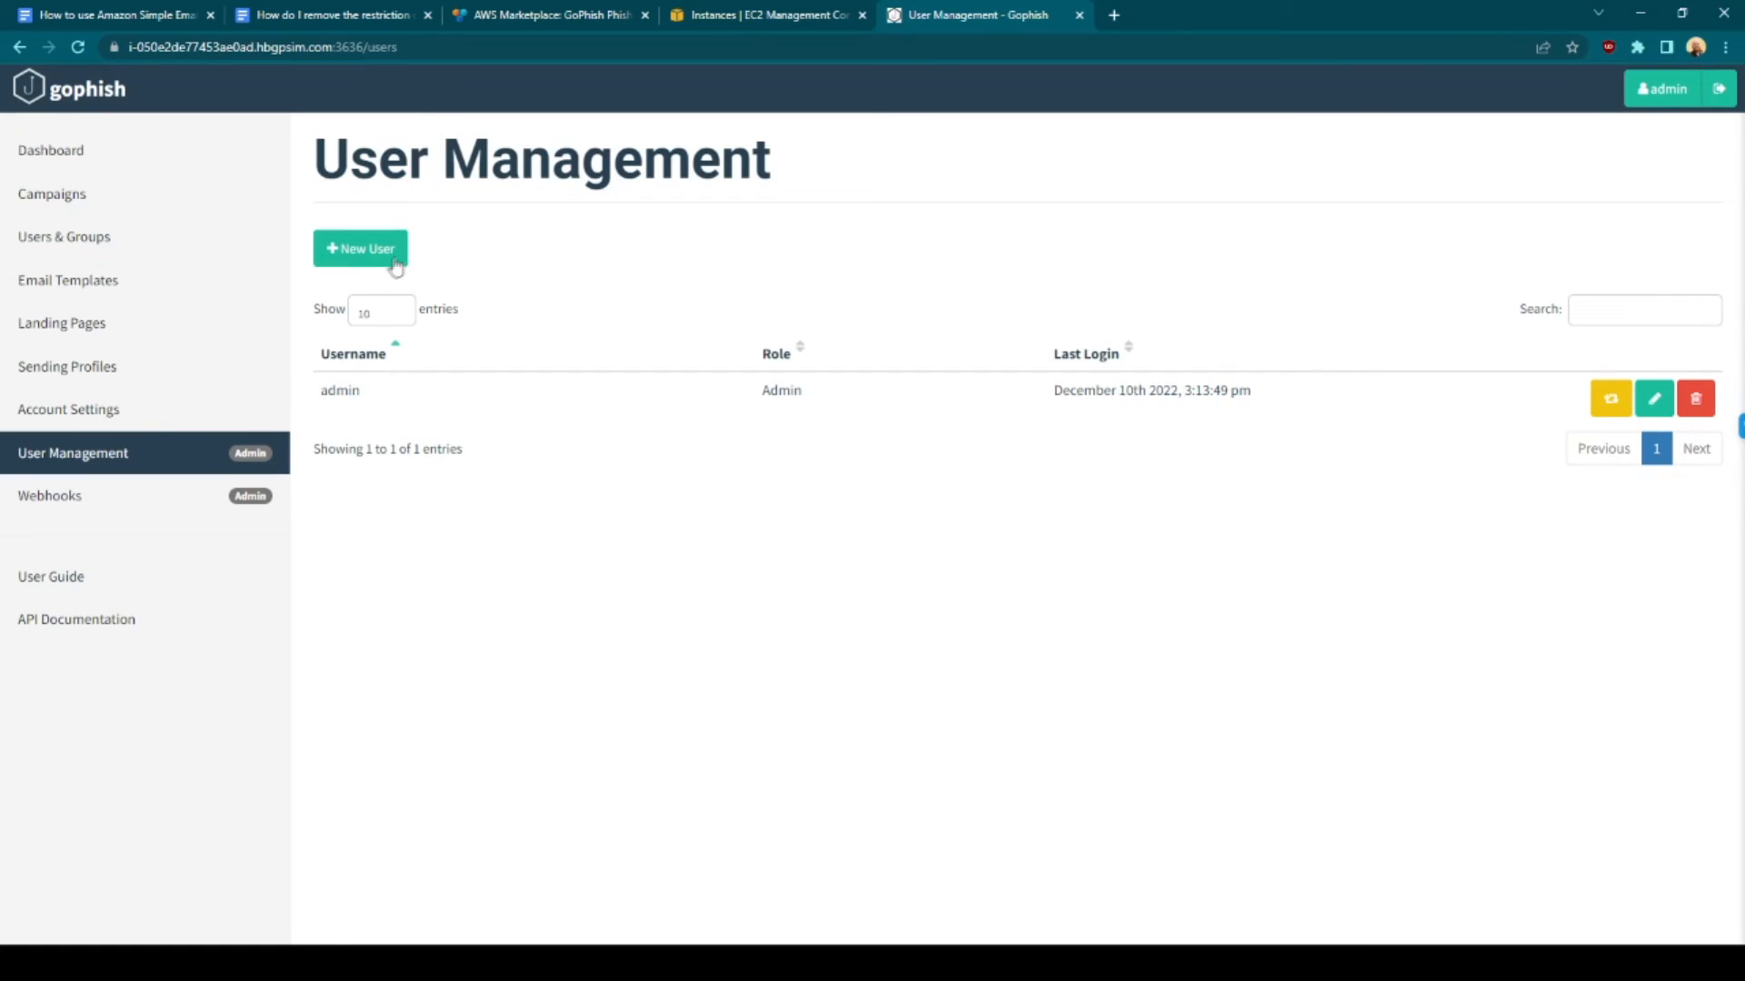
{"action": "mouse_move", "coordinate": [465, 223]}
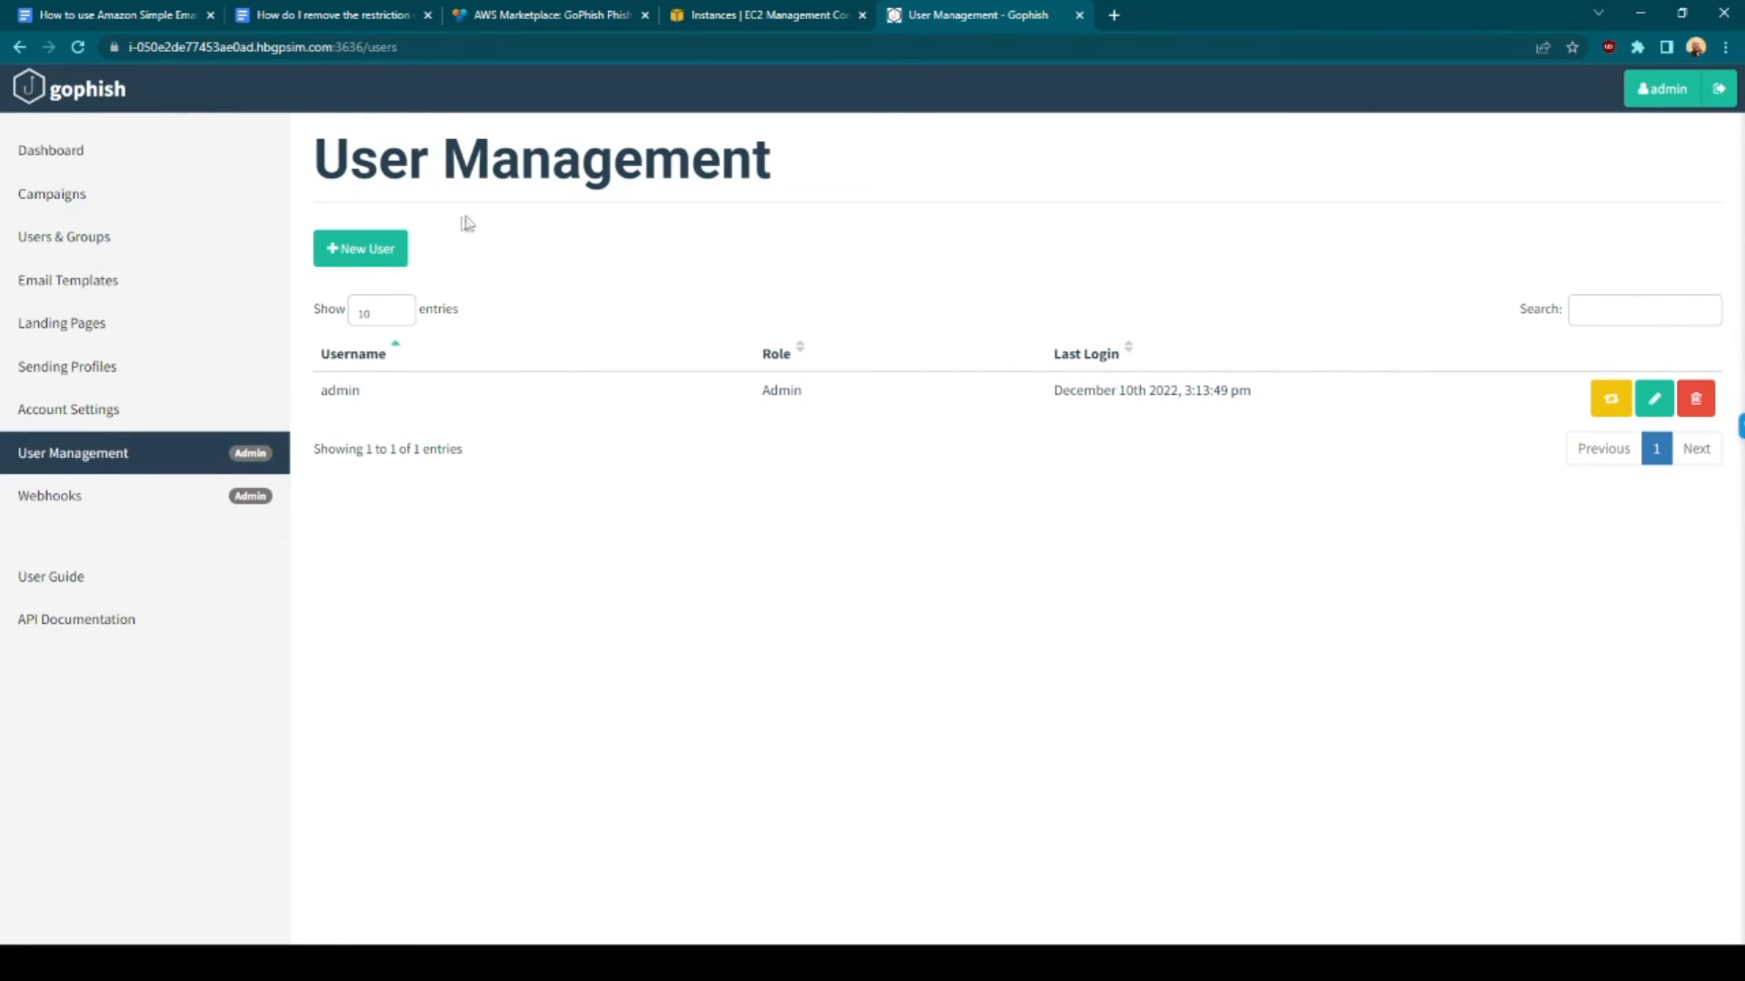
{"action": "mouse_move", "coordinate": [298, 193]}
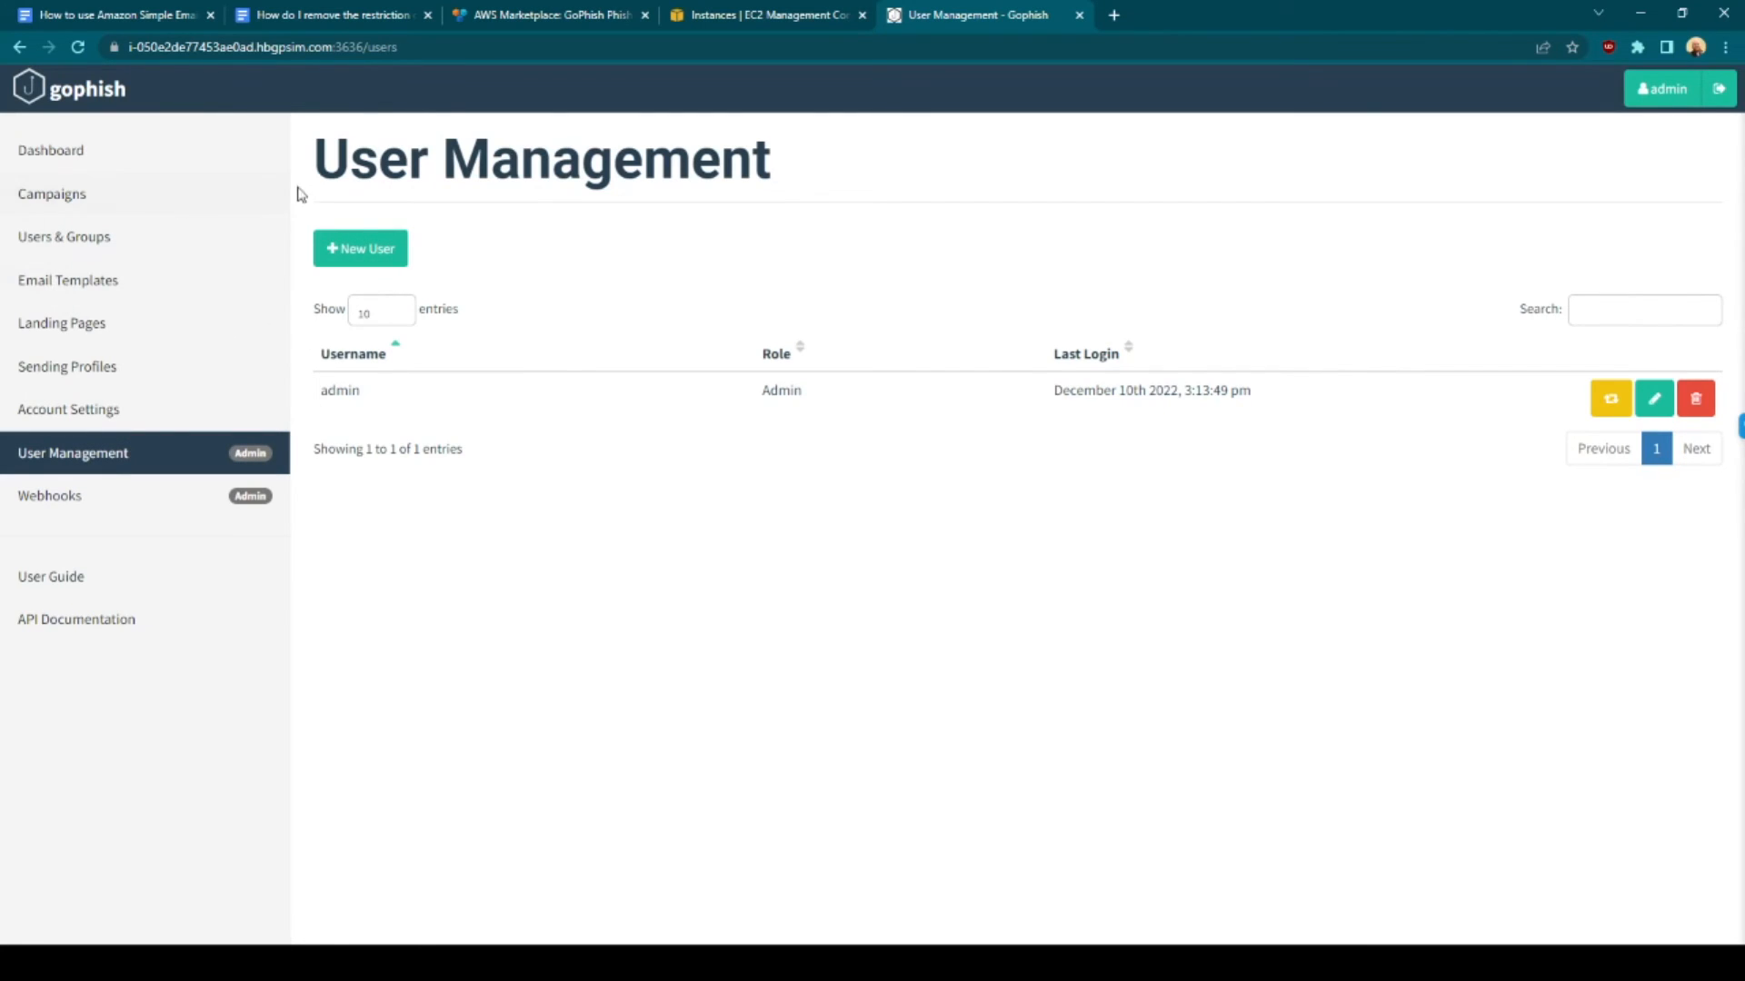
{"action": "left_click", "coordinate": [66, 279]}
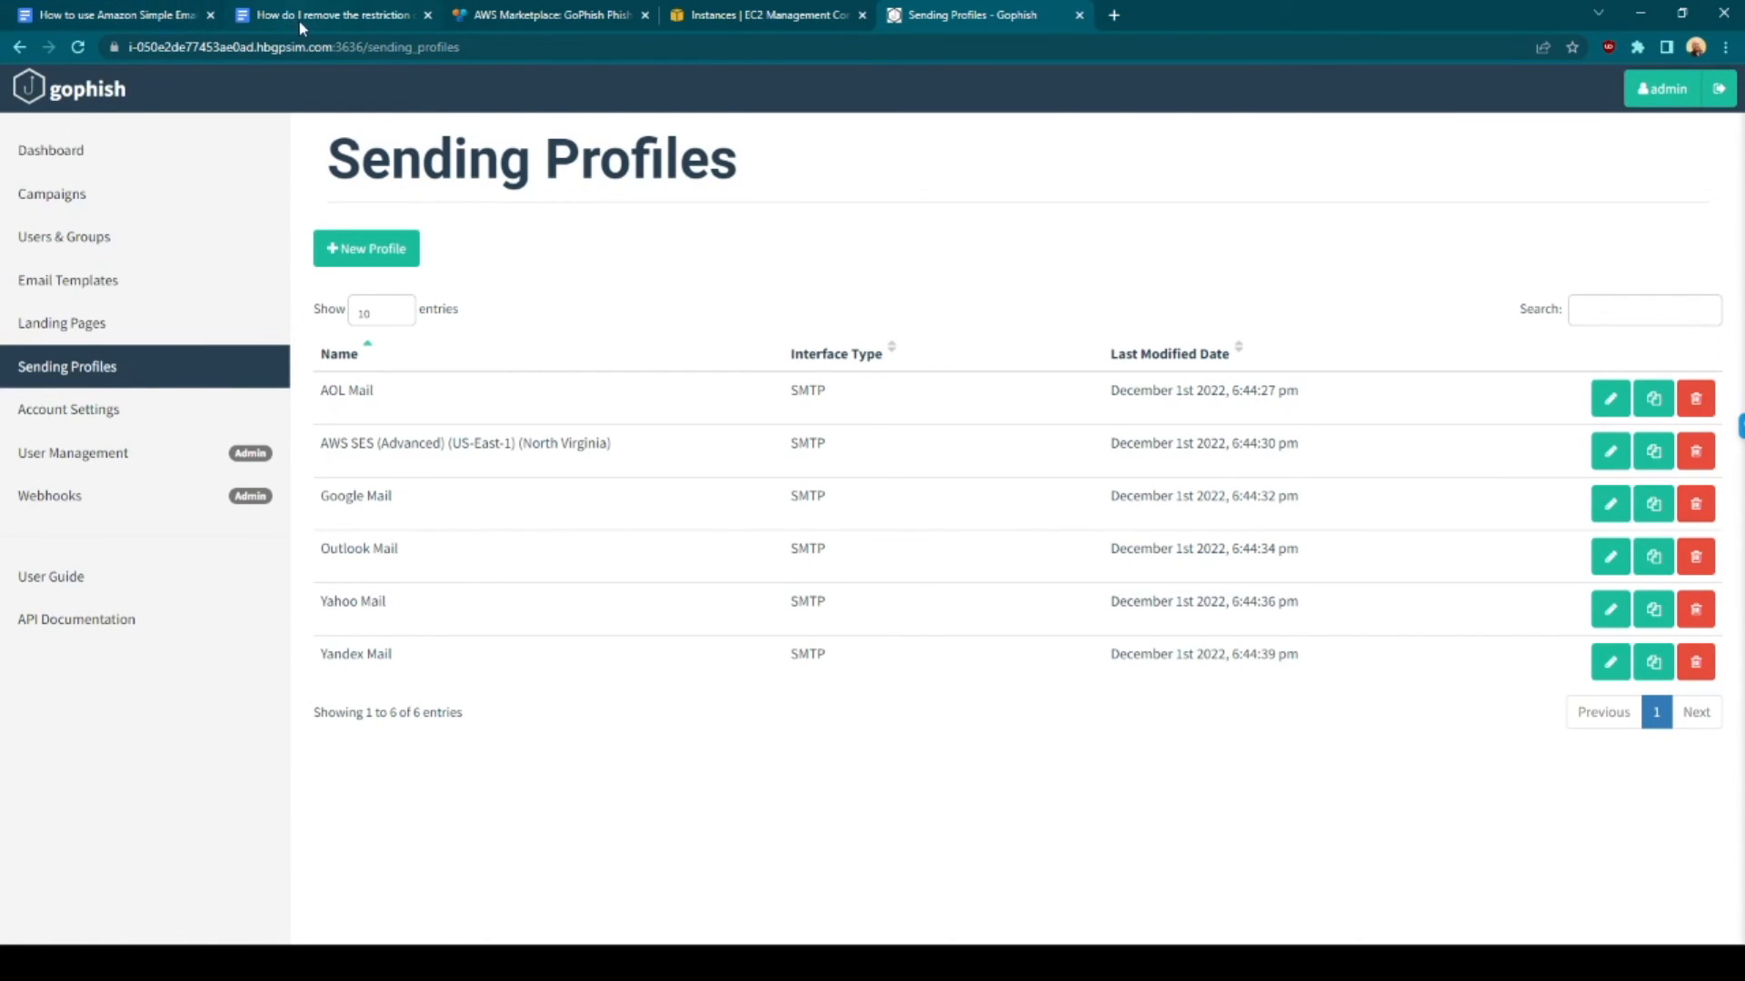
Read the port 25 restriction guide, then return to GoPhish's Campaigns page
{"action": "left_click", "coordinate": [328, 15]}
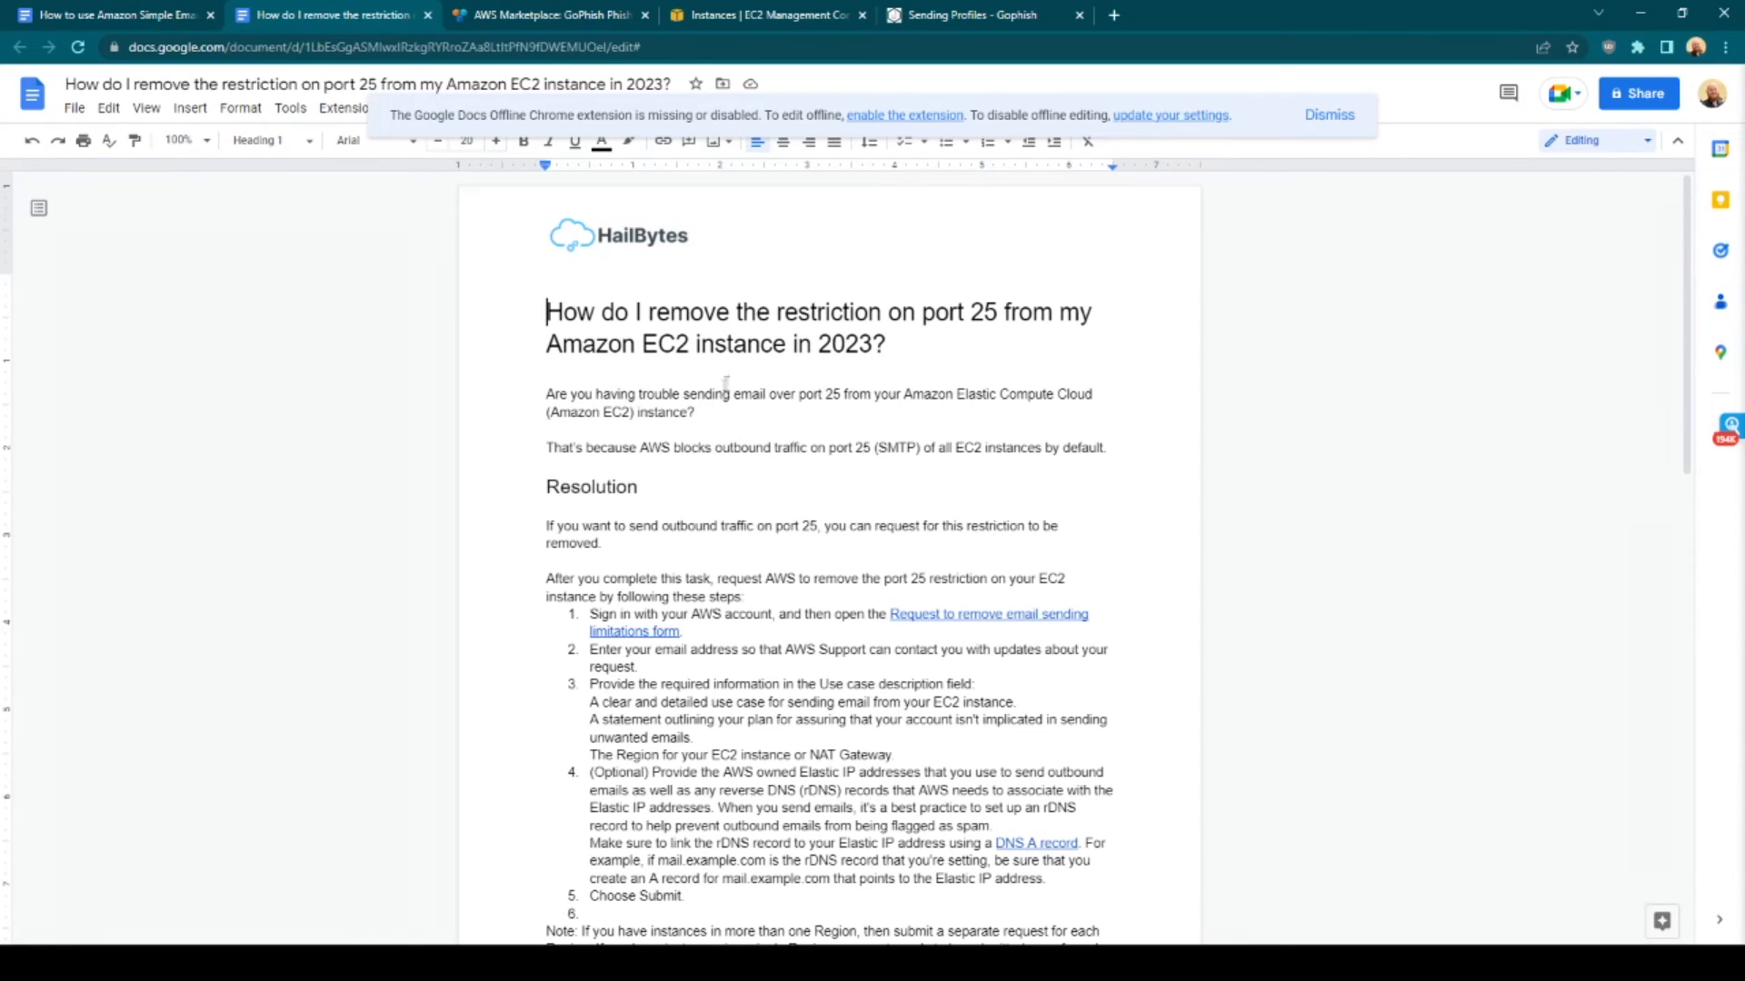
{"action": "mouse_move", "coordinate": [743, 372]}
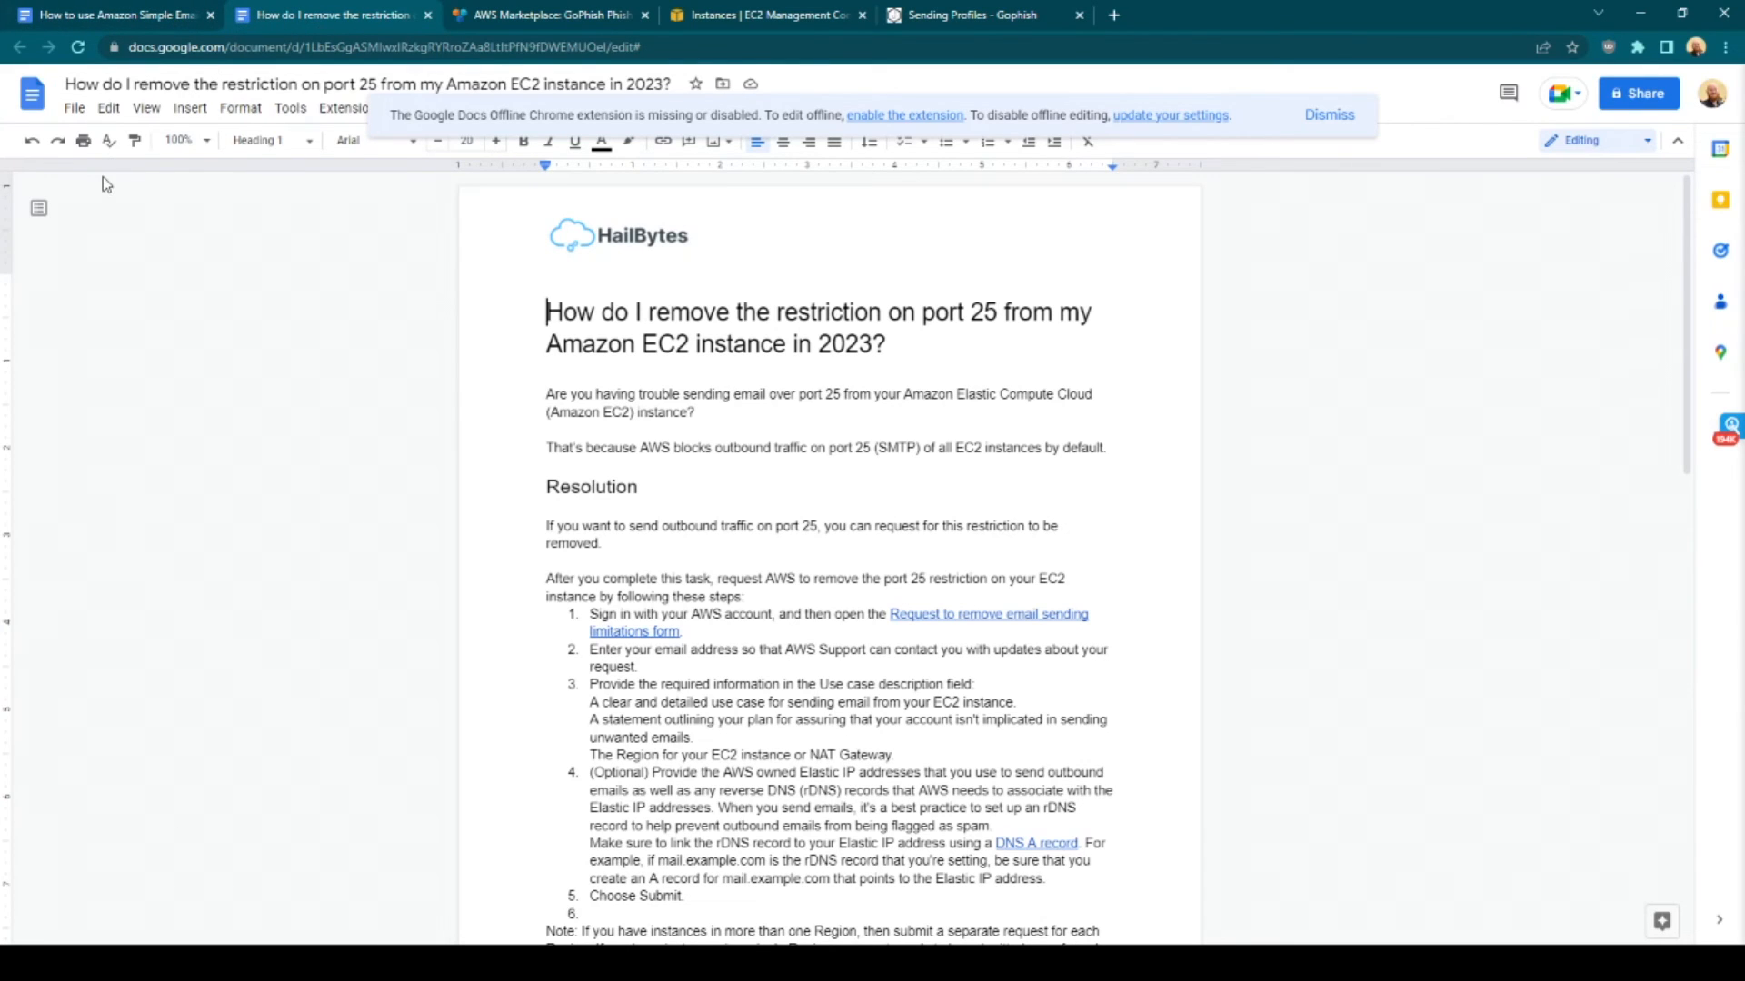
{"action": "mouse_move", "coordinate": [822, 384]}
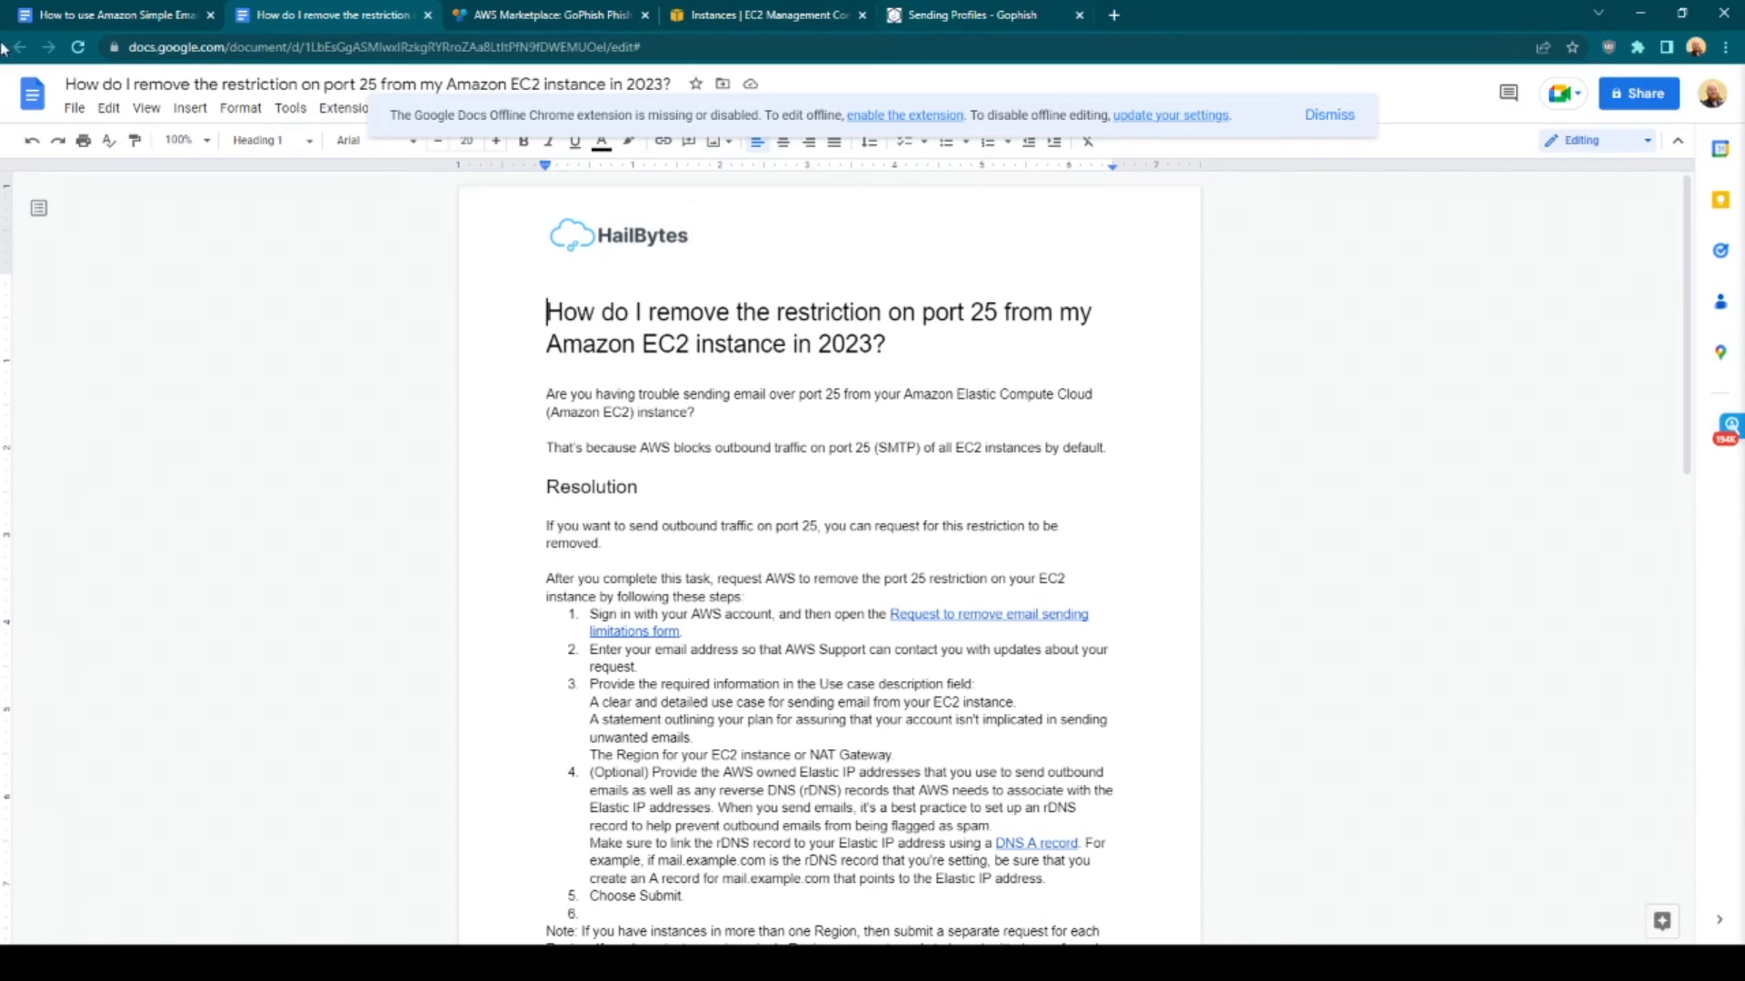
{"action": "left_click", "coordinate": [983, 14]}
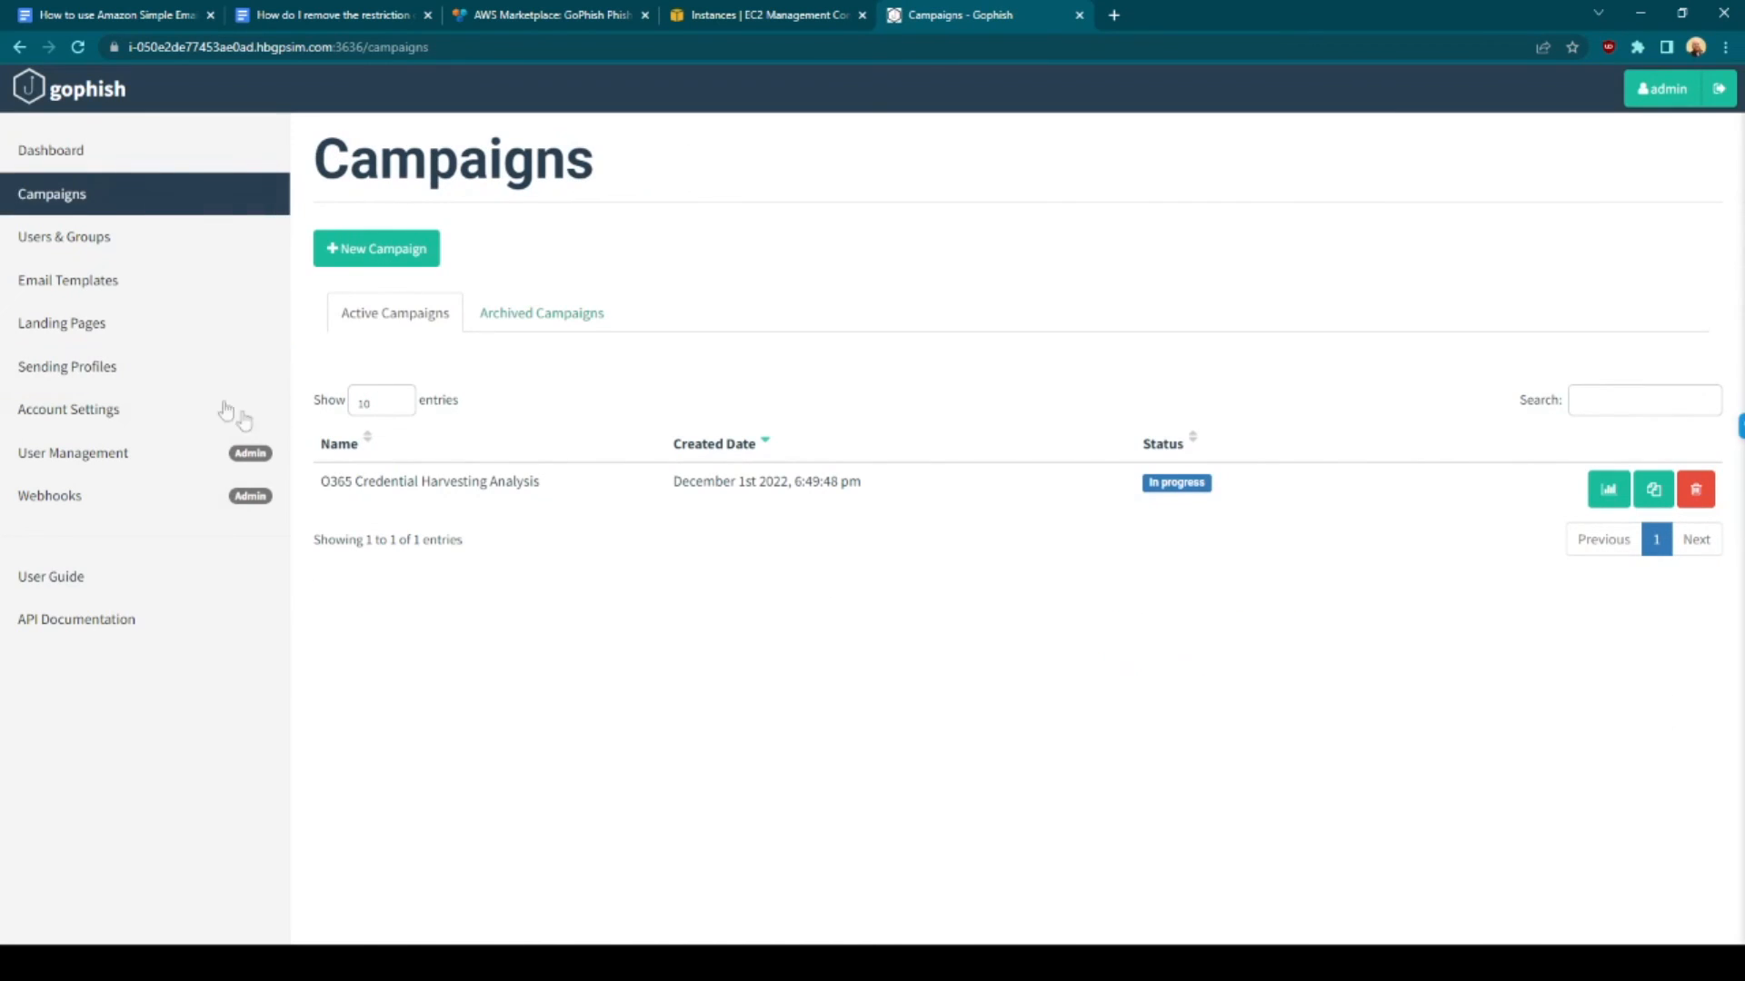
Start a new campaign using the Ascentis HR Landing Page and enter its URL
{"action": "left_click", "coordinate": [376, 248]}
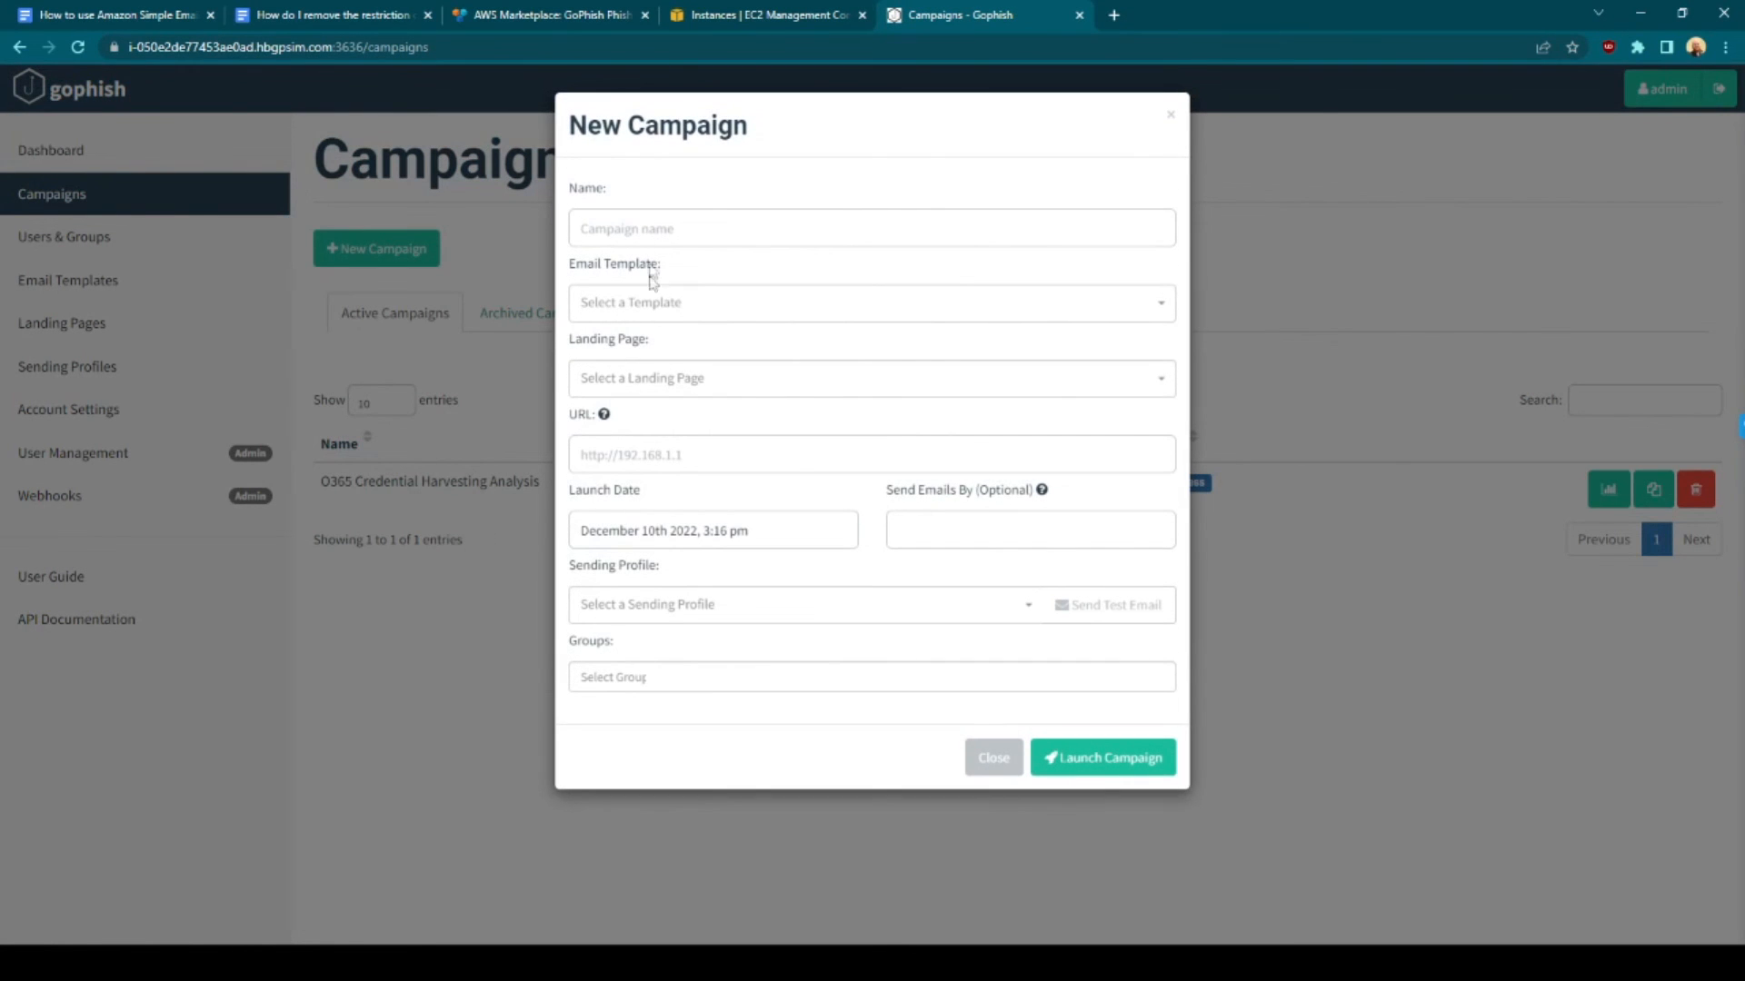
{"action": "left_click", "coordinate": [872, 377]}
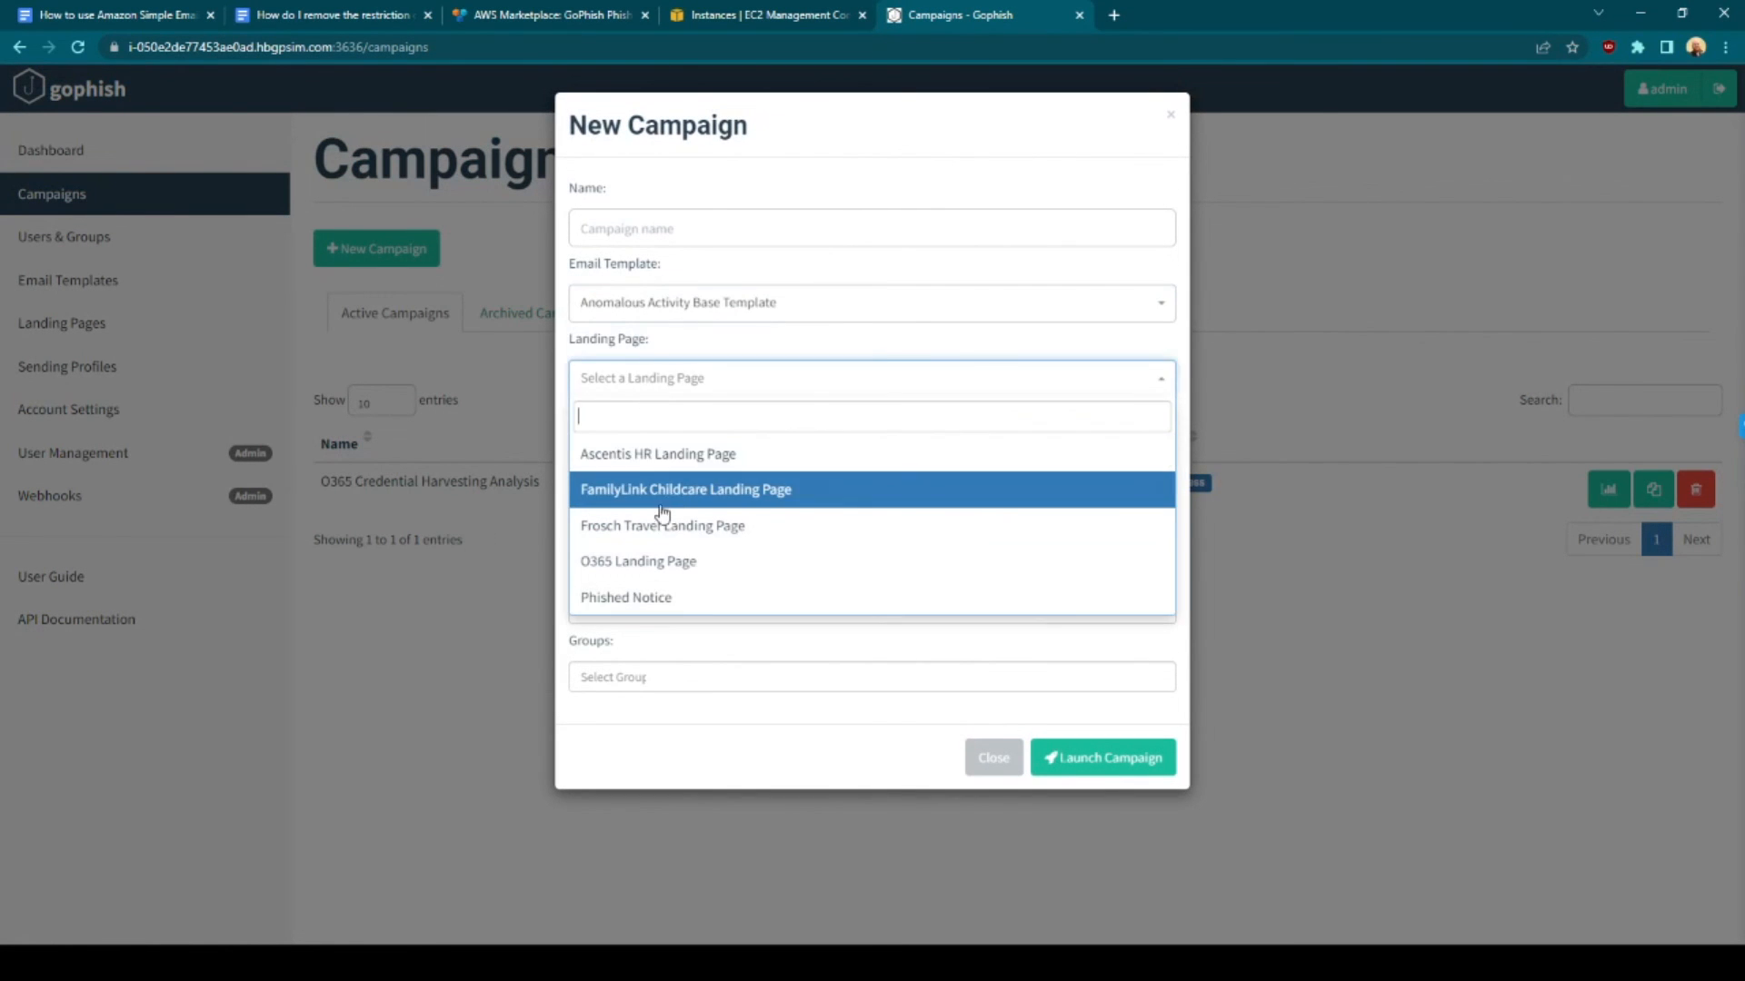
{"action": "left_click", "coordinate": [656, 454]}
{"action": "type", "text": "http://i-050e2de77453ae0ad.hbgpsim"}
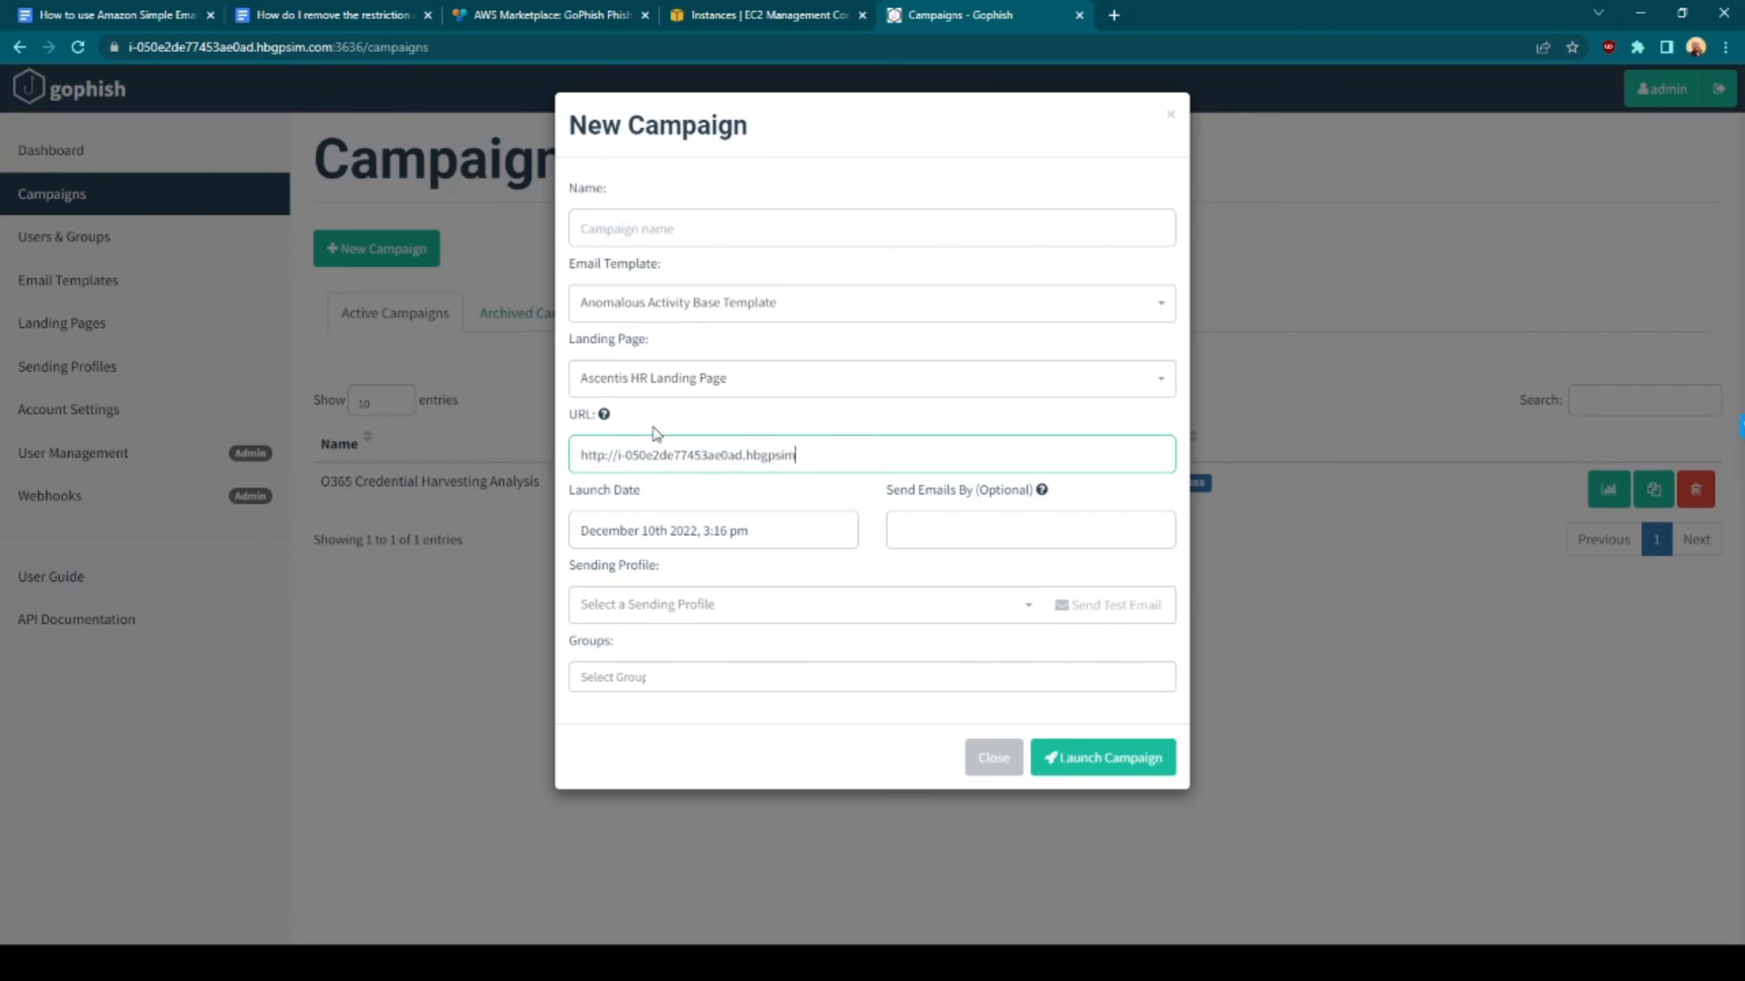
{"action": "type", "text": ".com:"}
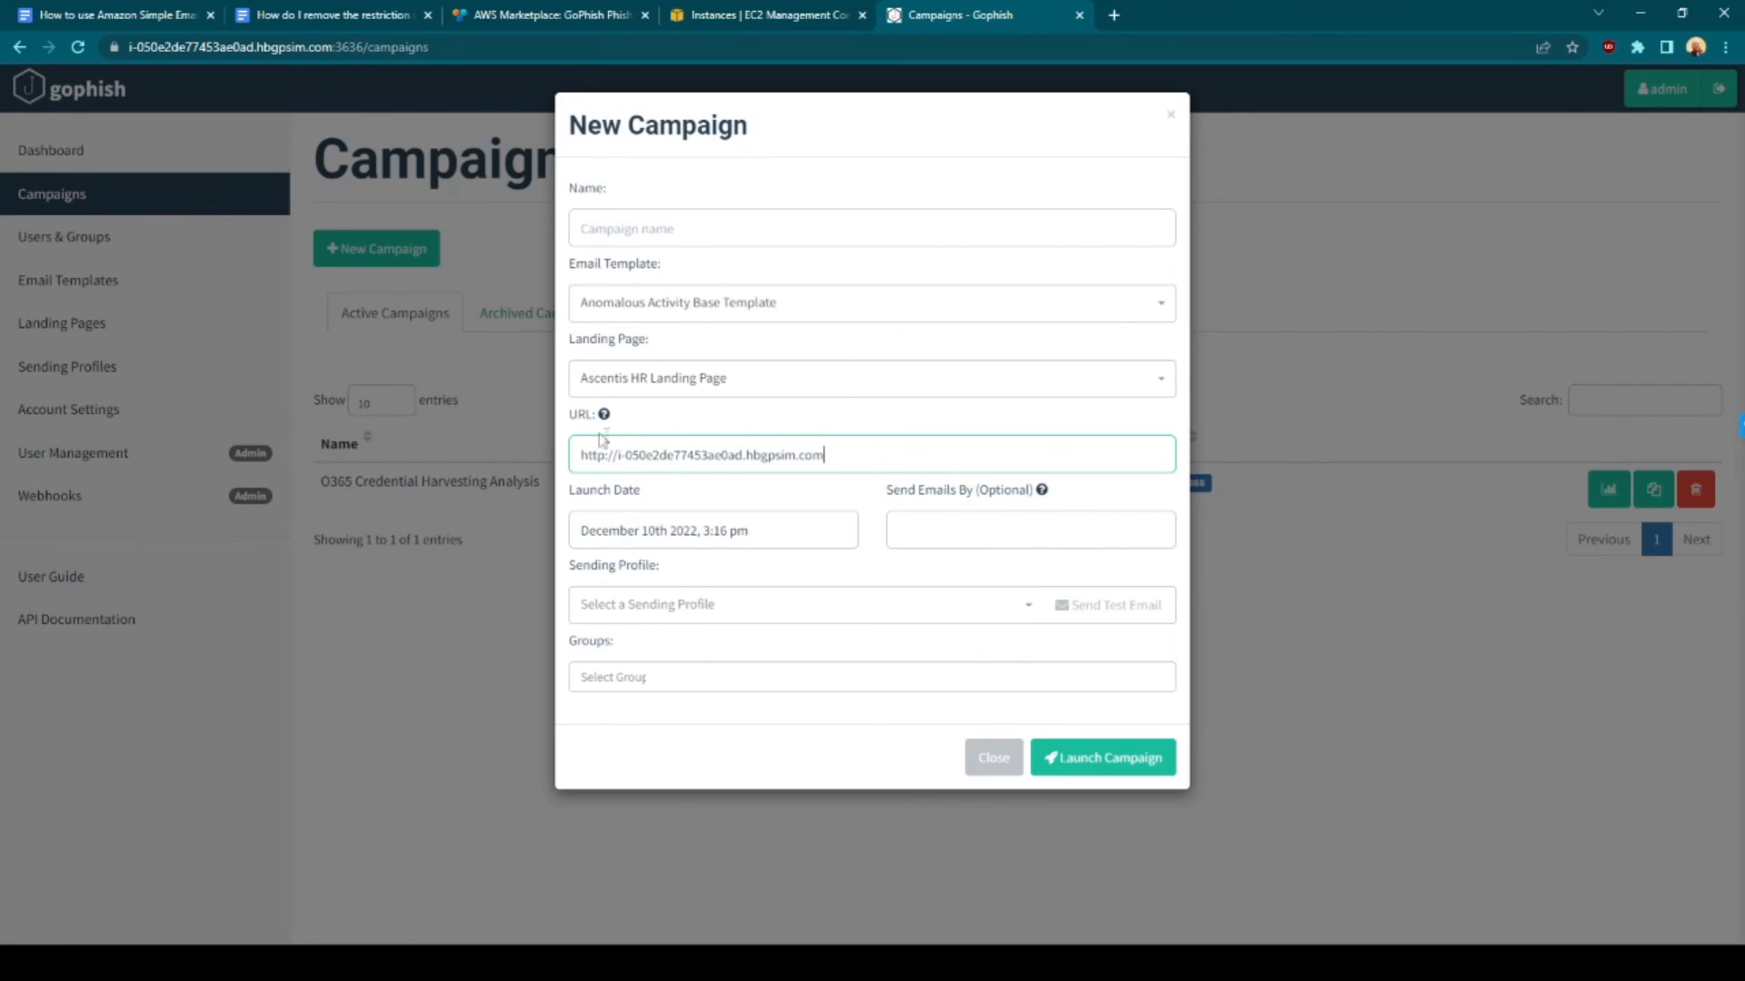
Choose the AWS SES (Advanced) profile and GoPhish - Example Group, name it 'GoPhish Default Campaign', and launch
{"action": "left_click", "coordinate": [802, 604]}
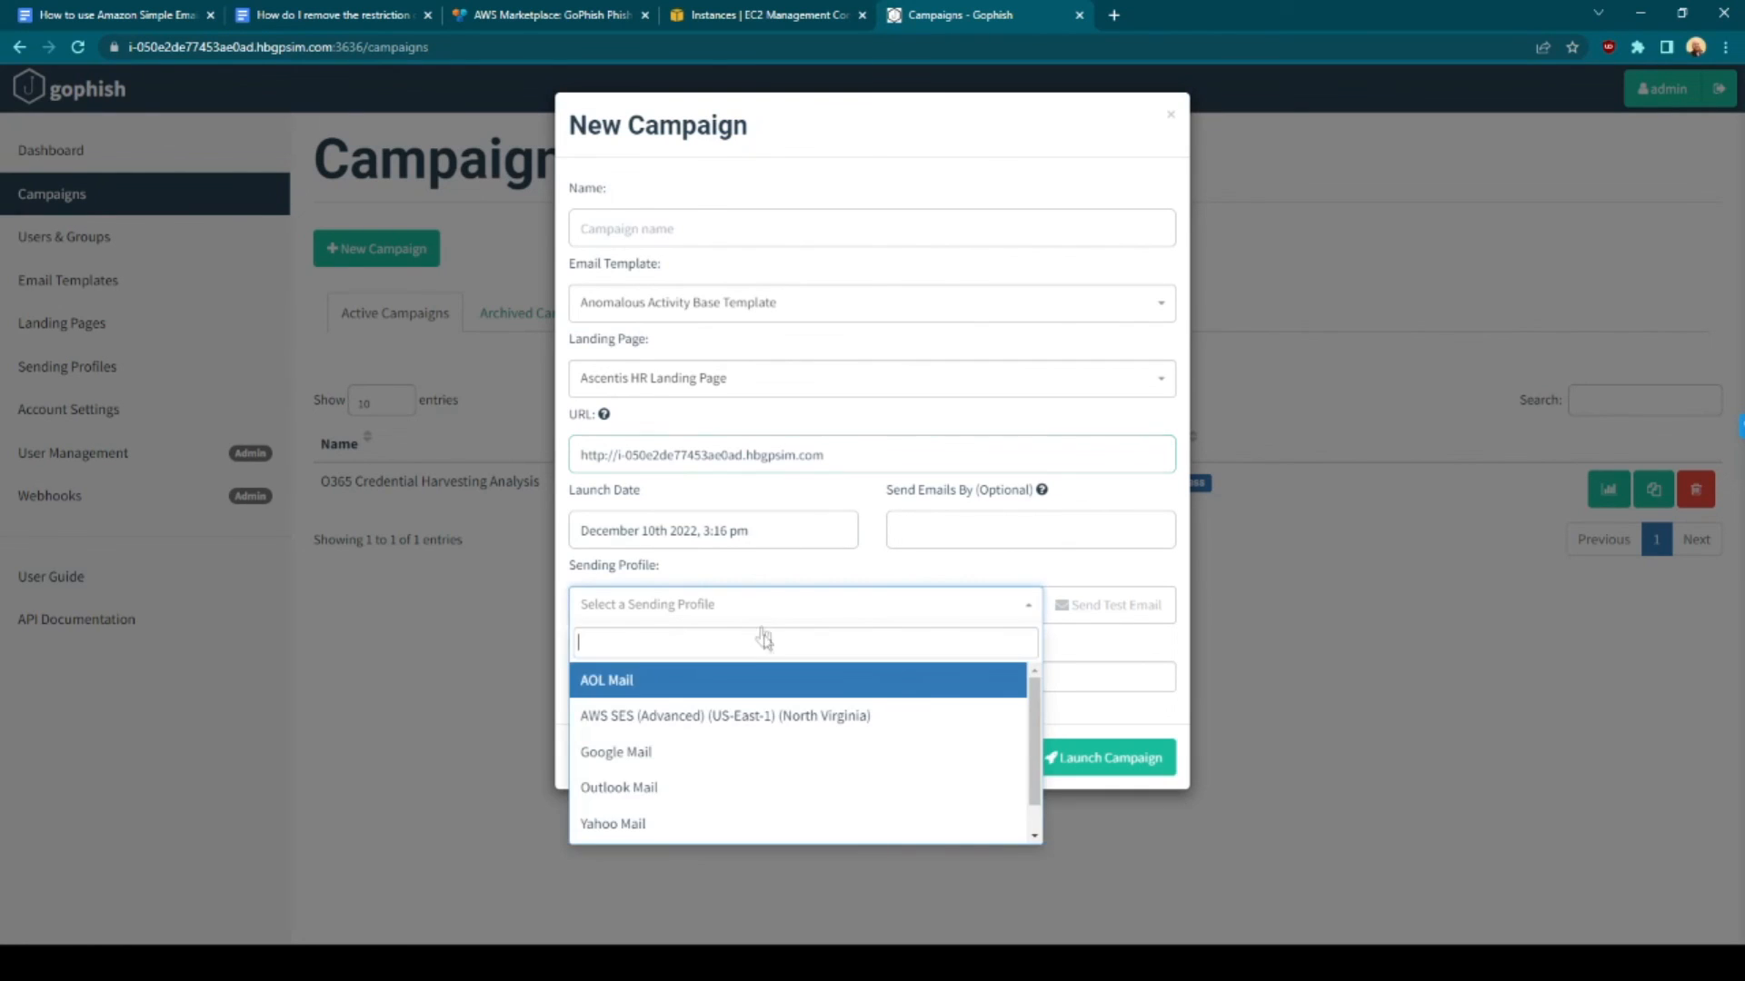
{"action": "left_click", "coordinate": [724, 715]}
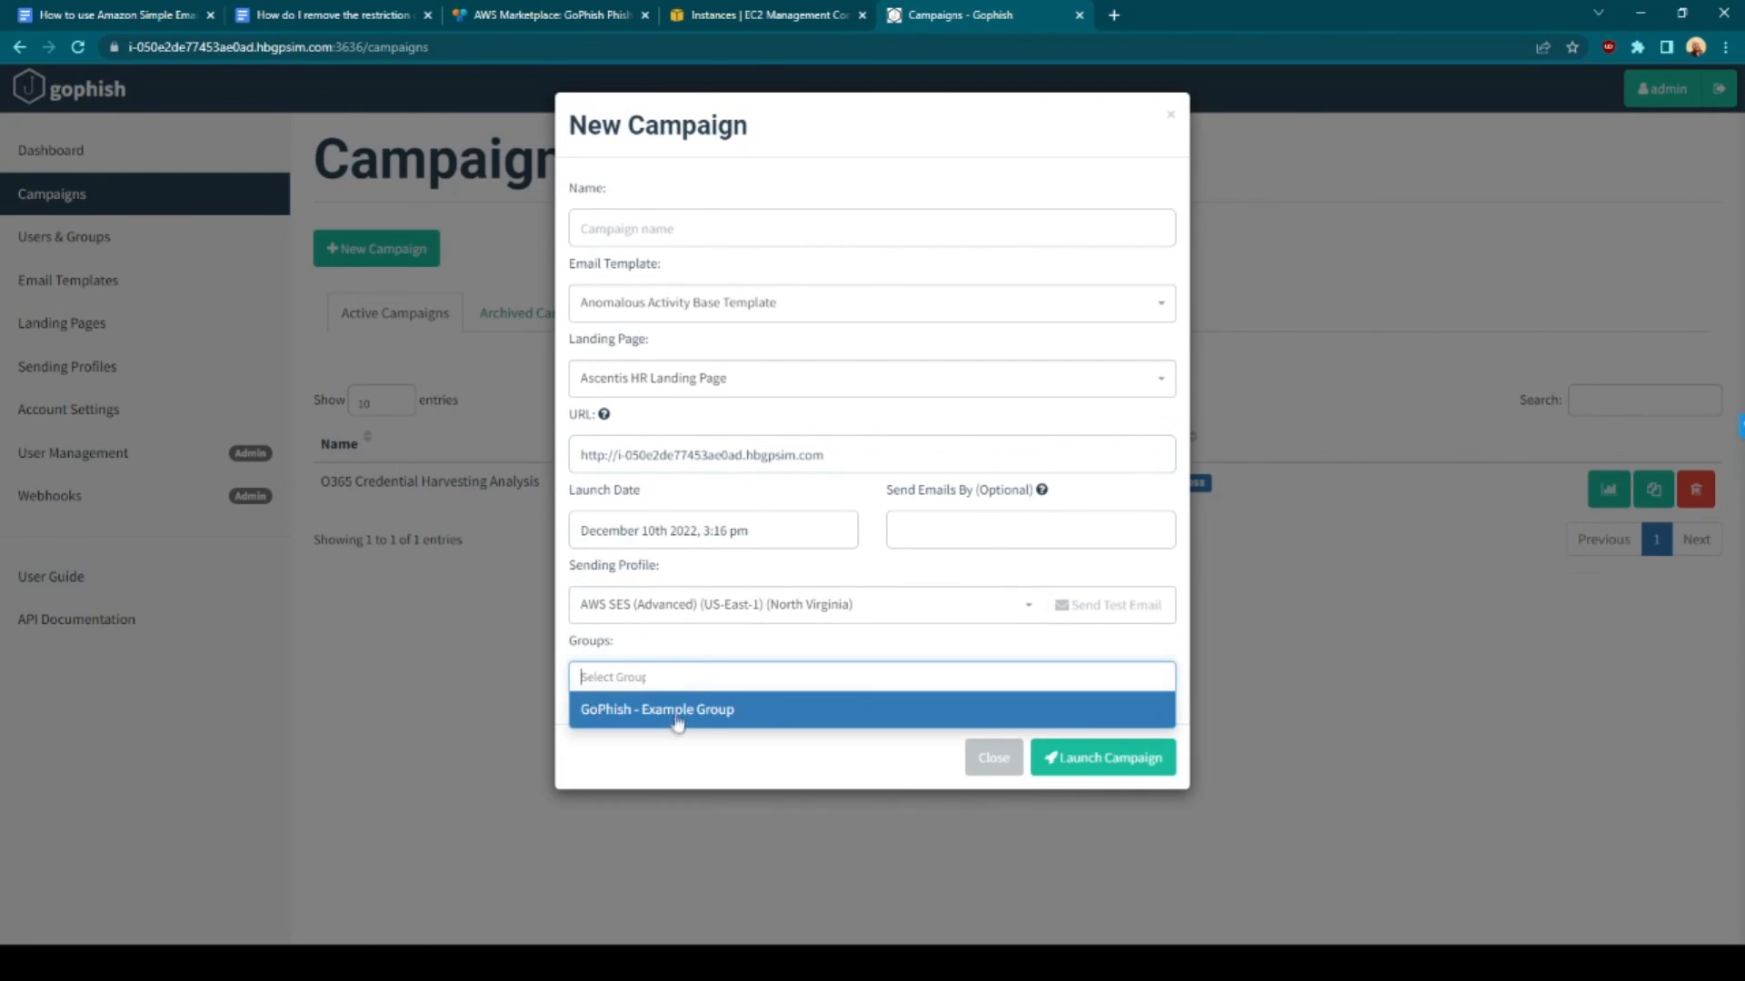
{"action": "left_click", "coordinate": [656, 709]}
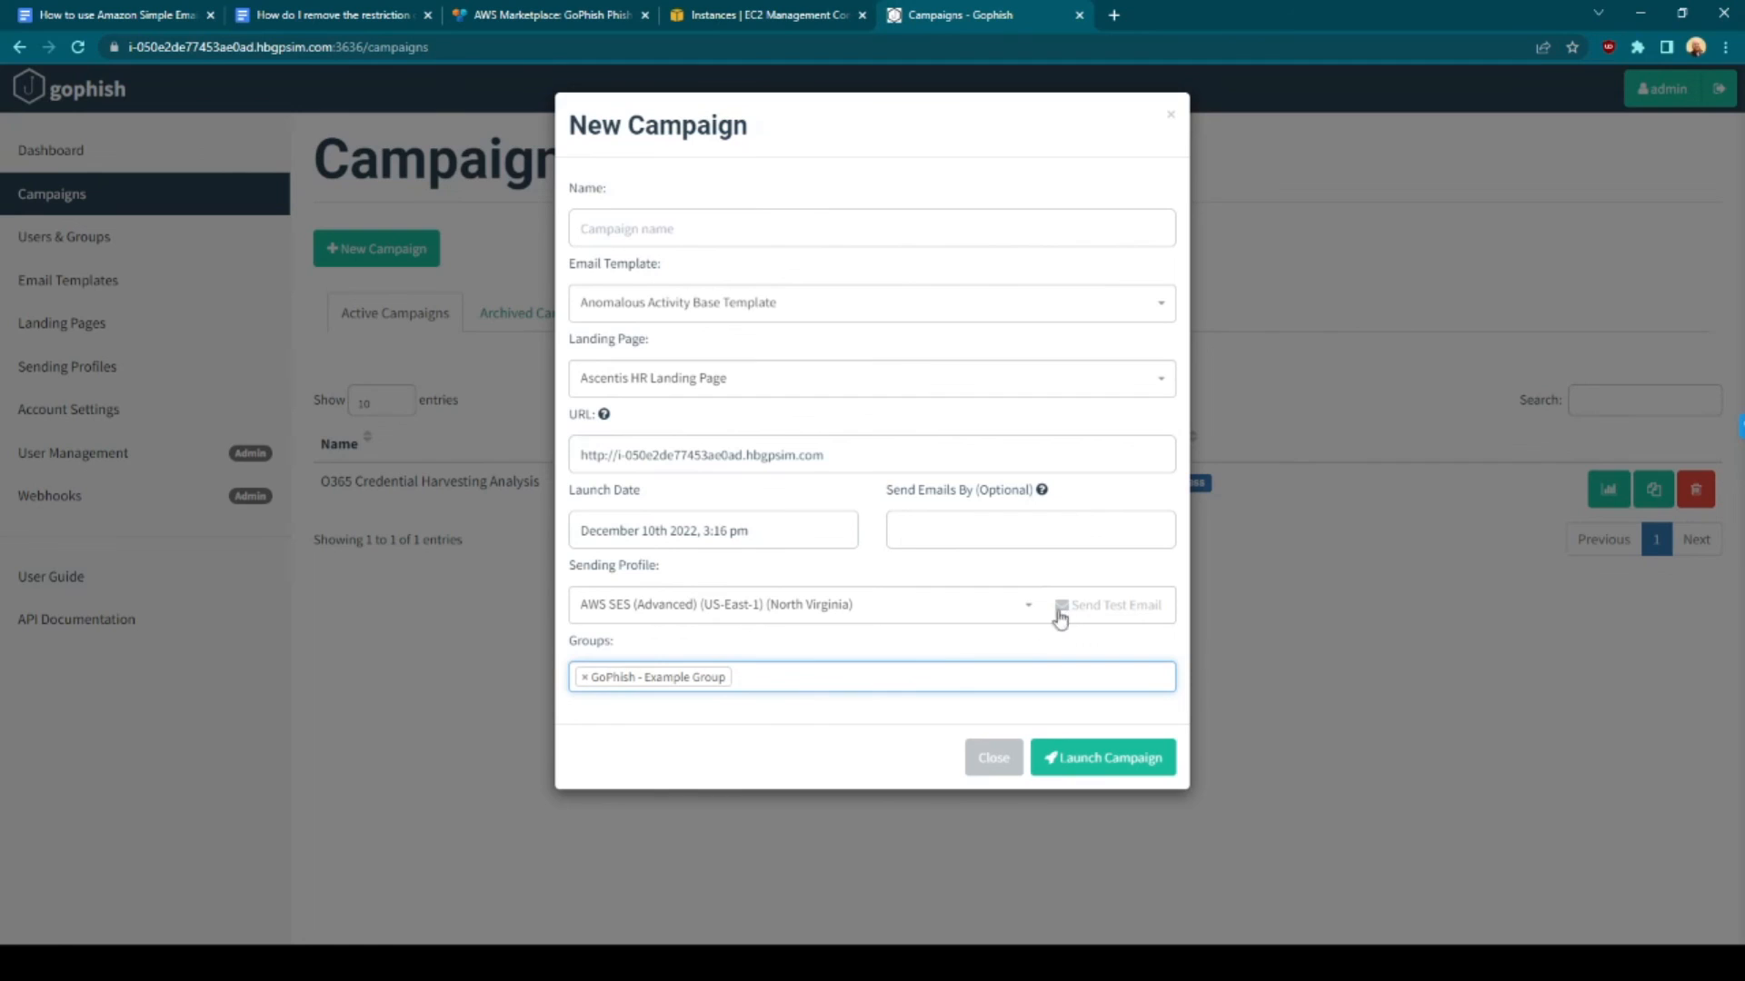
{"action": "mouse_move", "coordinate": [812, 520]}
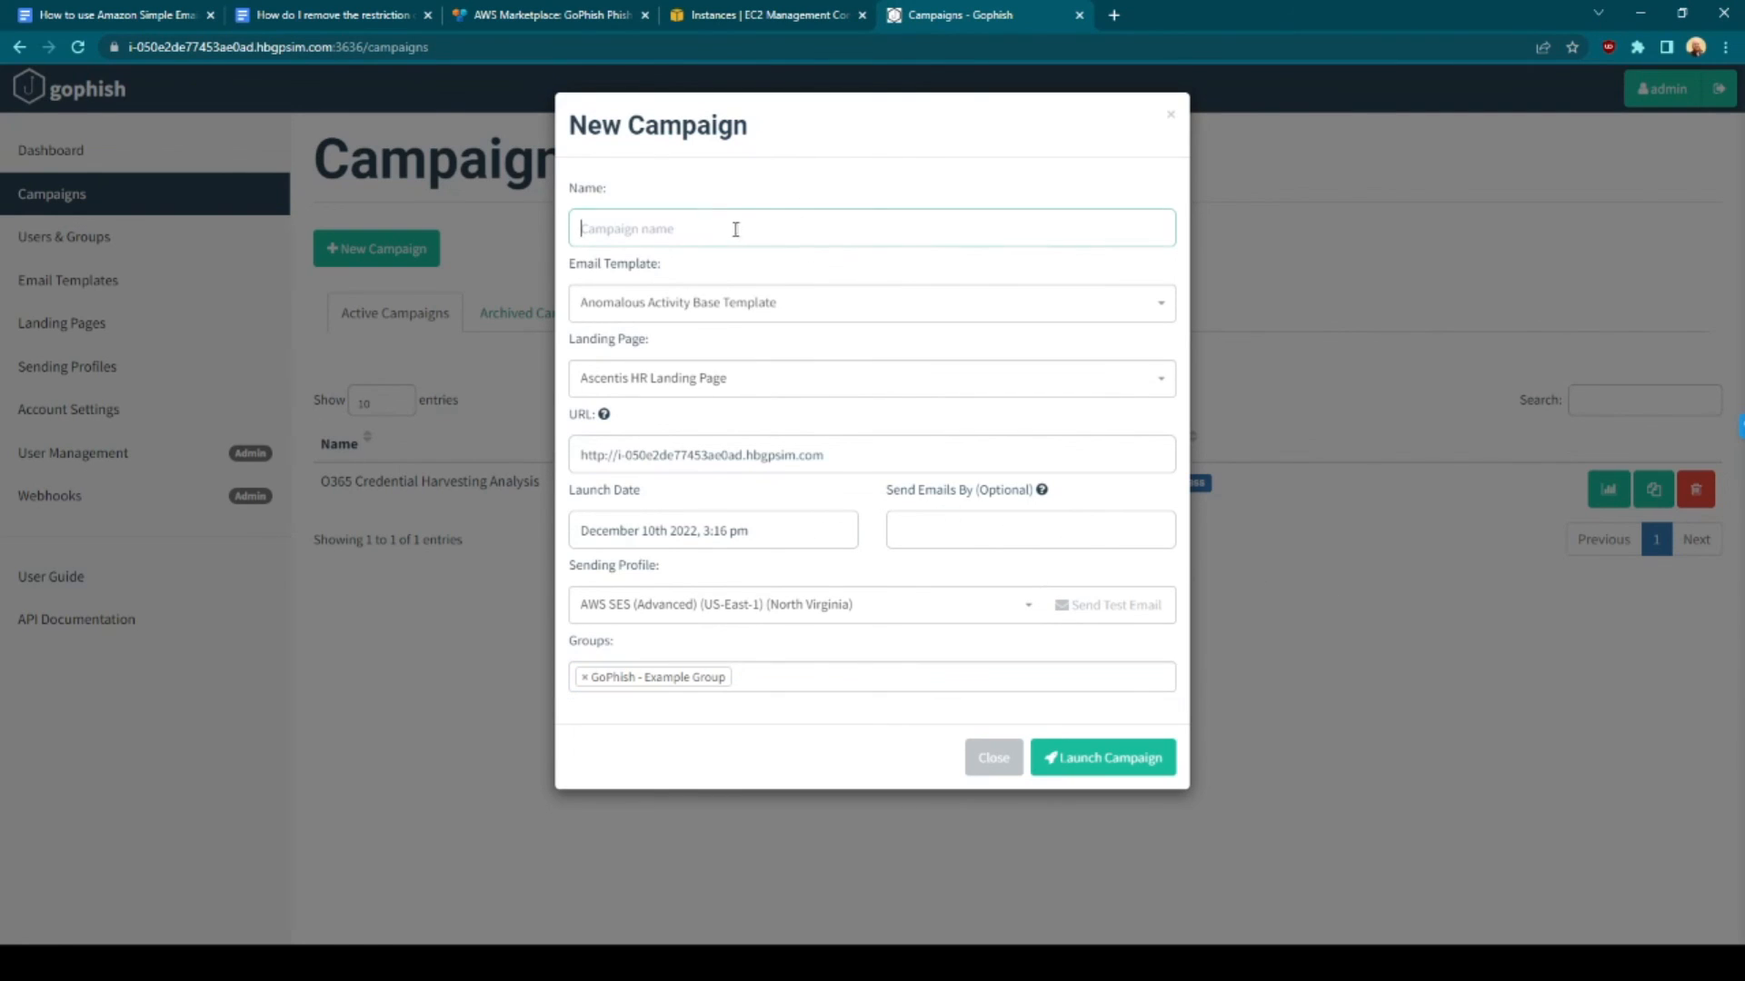
{"action": "type", "text": "GoPhish"}
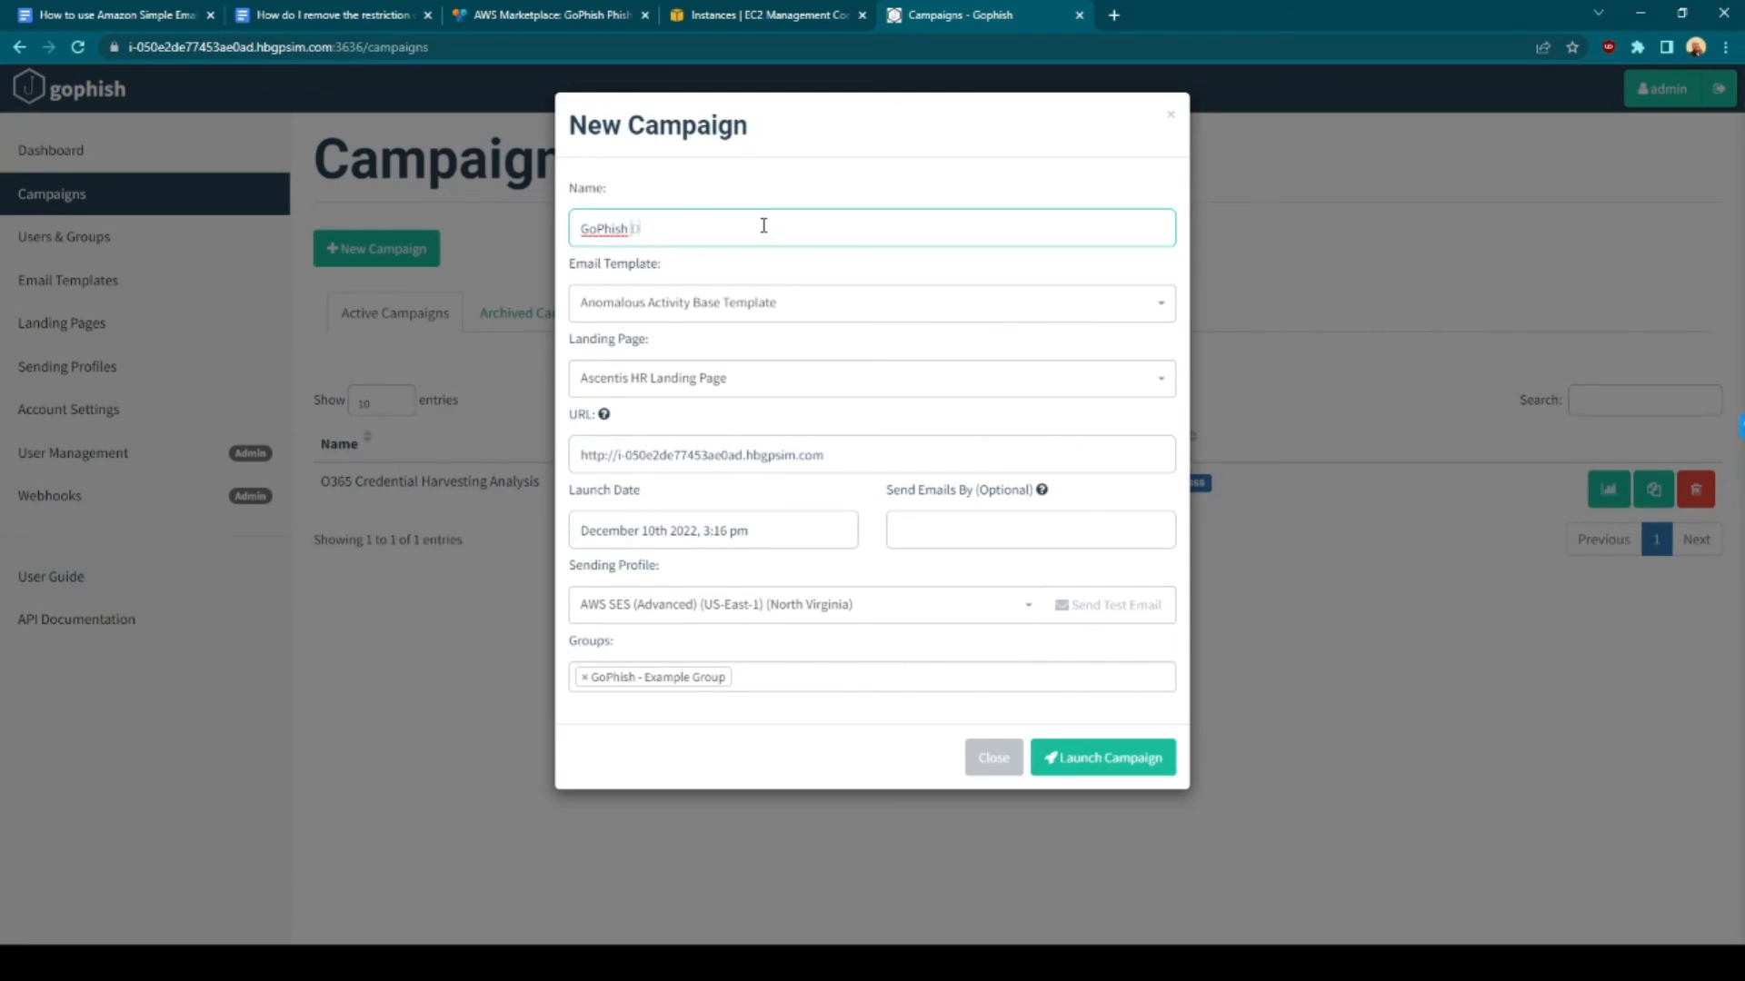
{"action": "type", "text": "Default Campaign"}
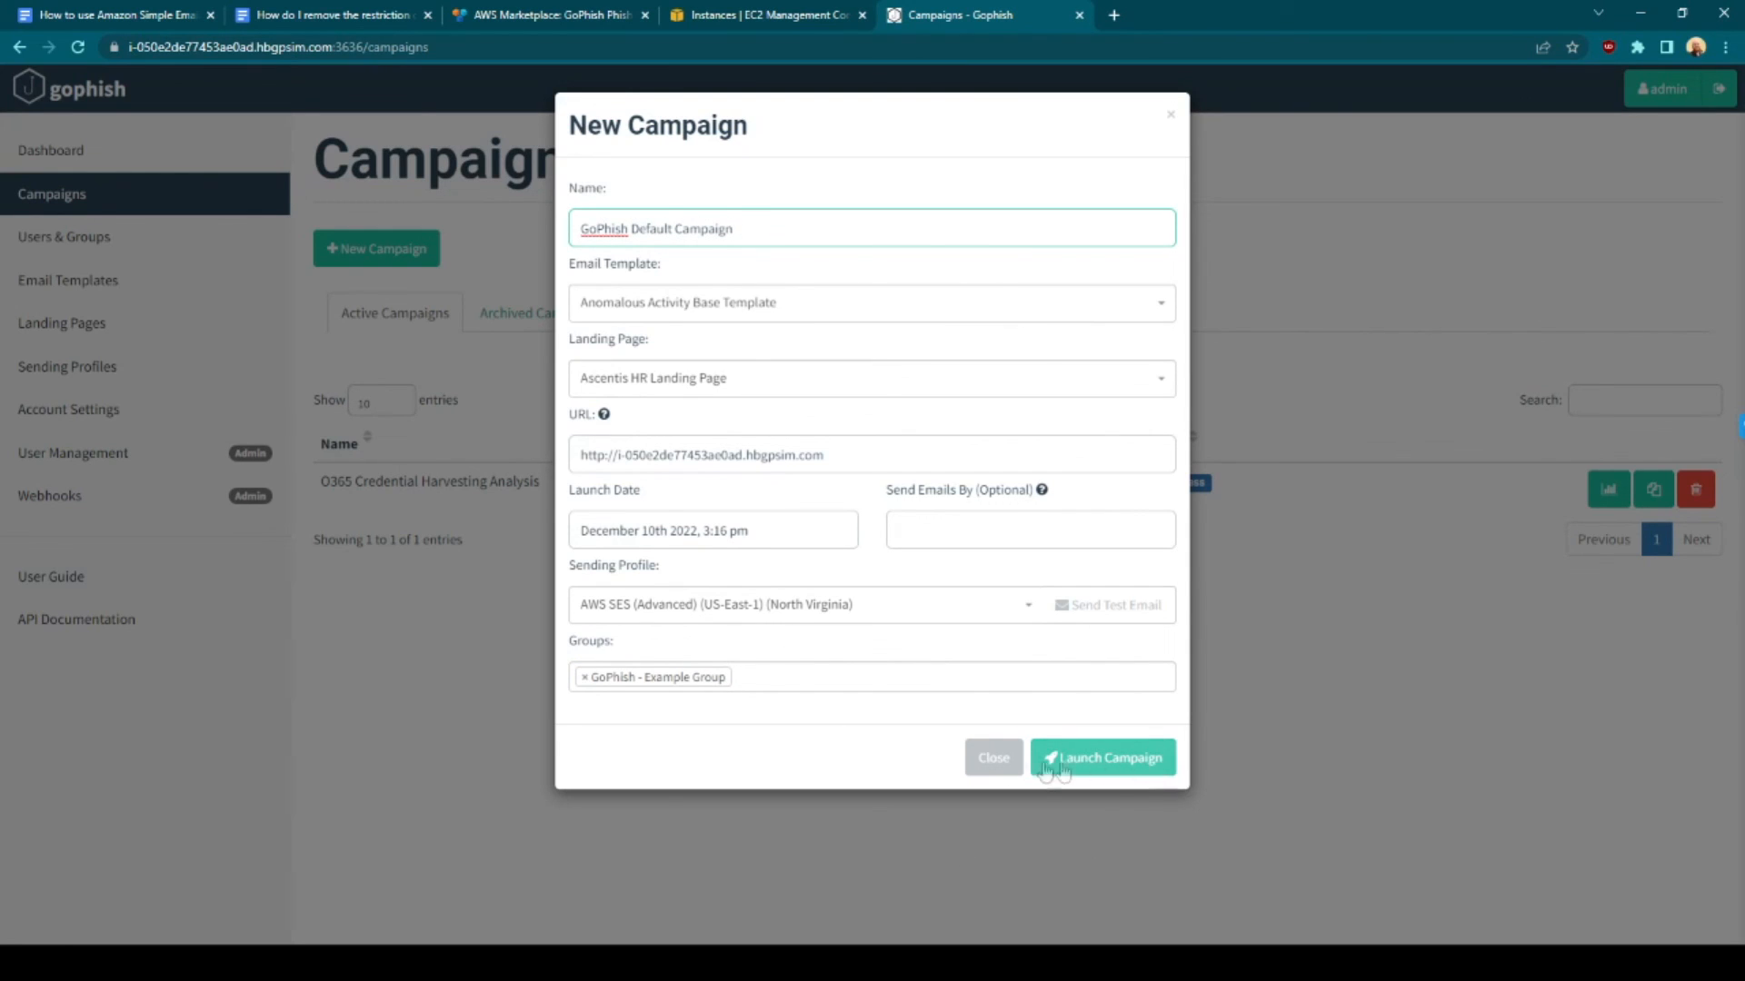
{"action": "left_click", "coordinate": [1102, 757]}
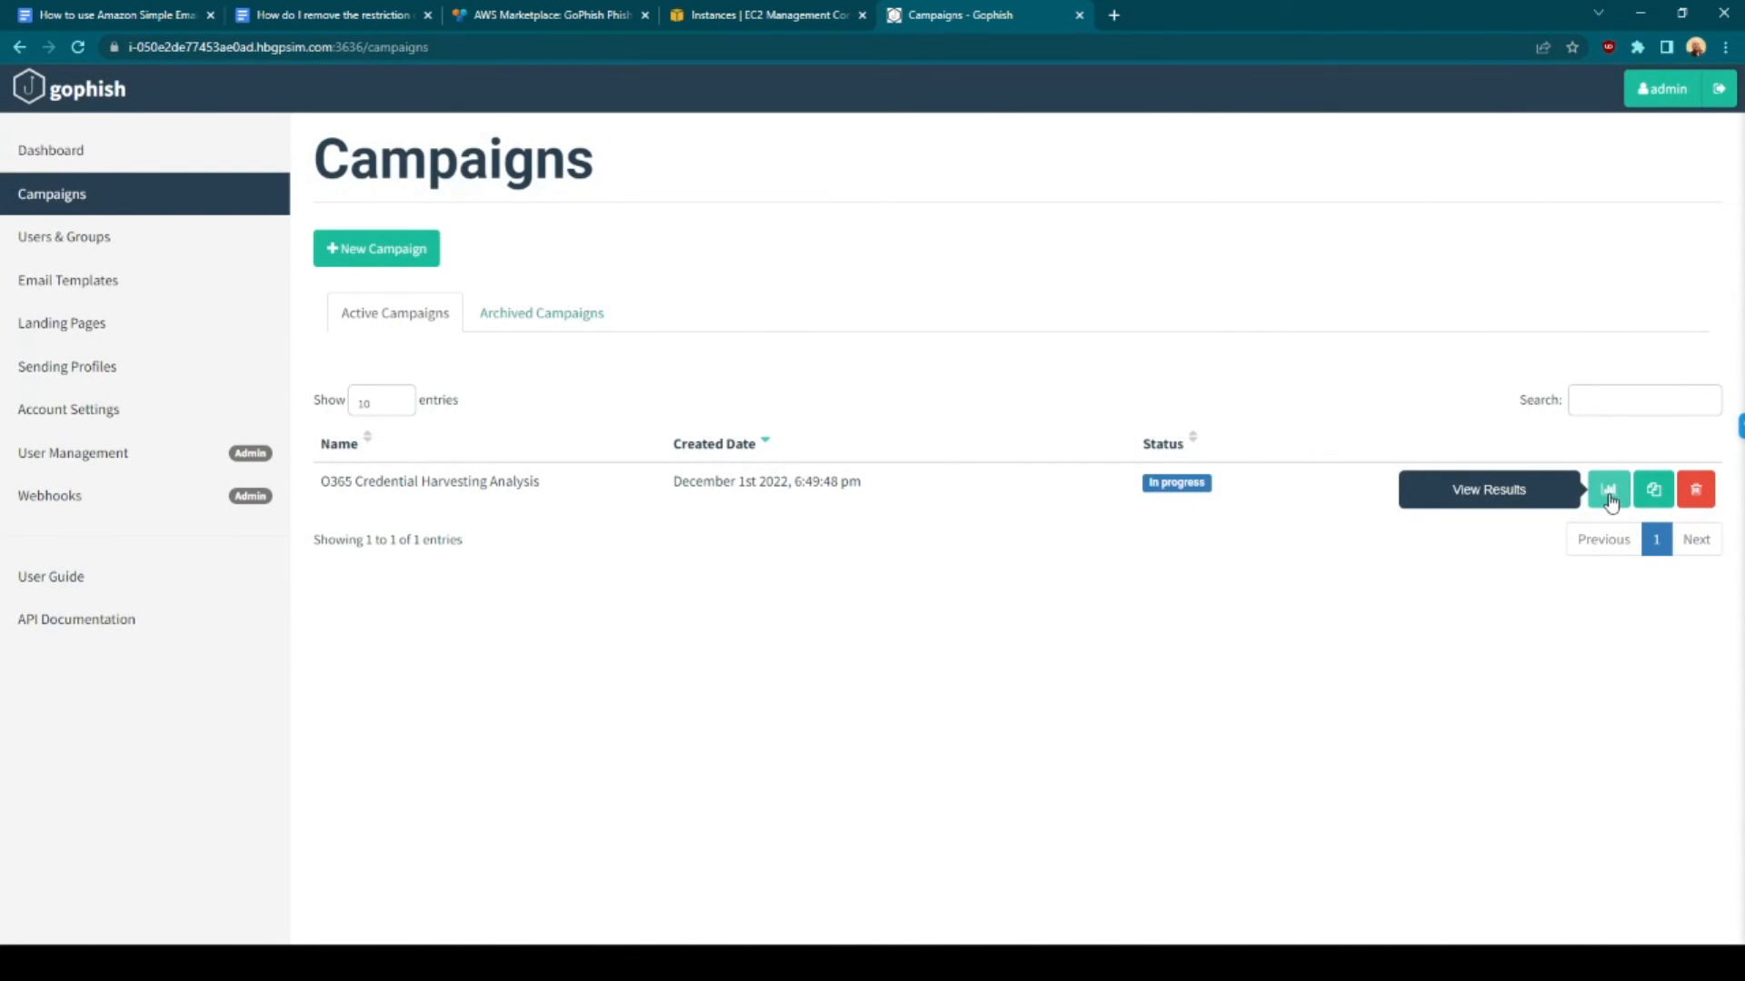
View the O365 Credential Harvesting Analysis results, showing zero emails sent and Error status
{"action": "left_click", "coordinate": [1608, 489]}
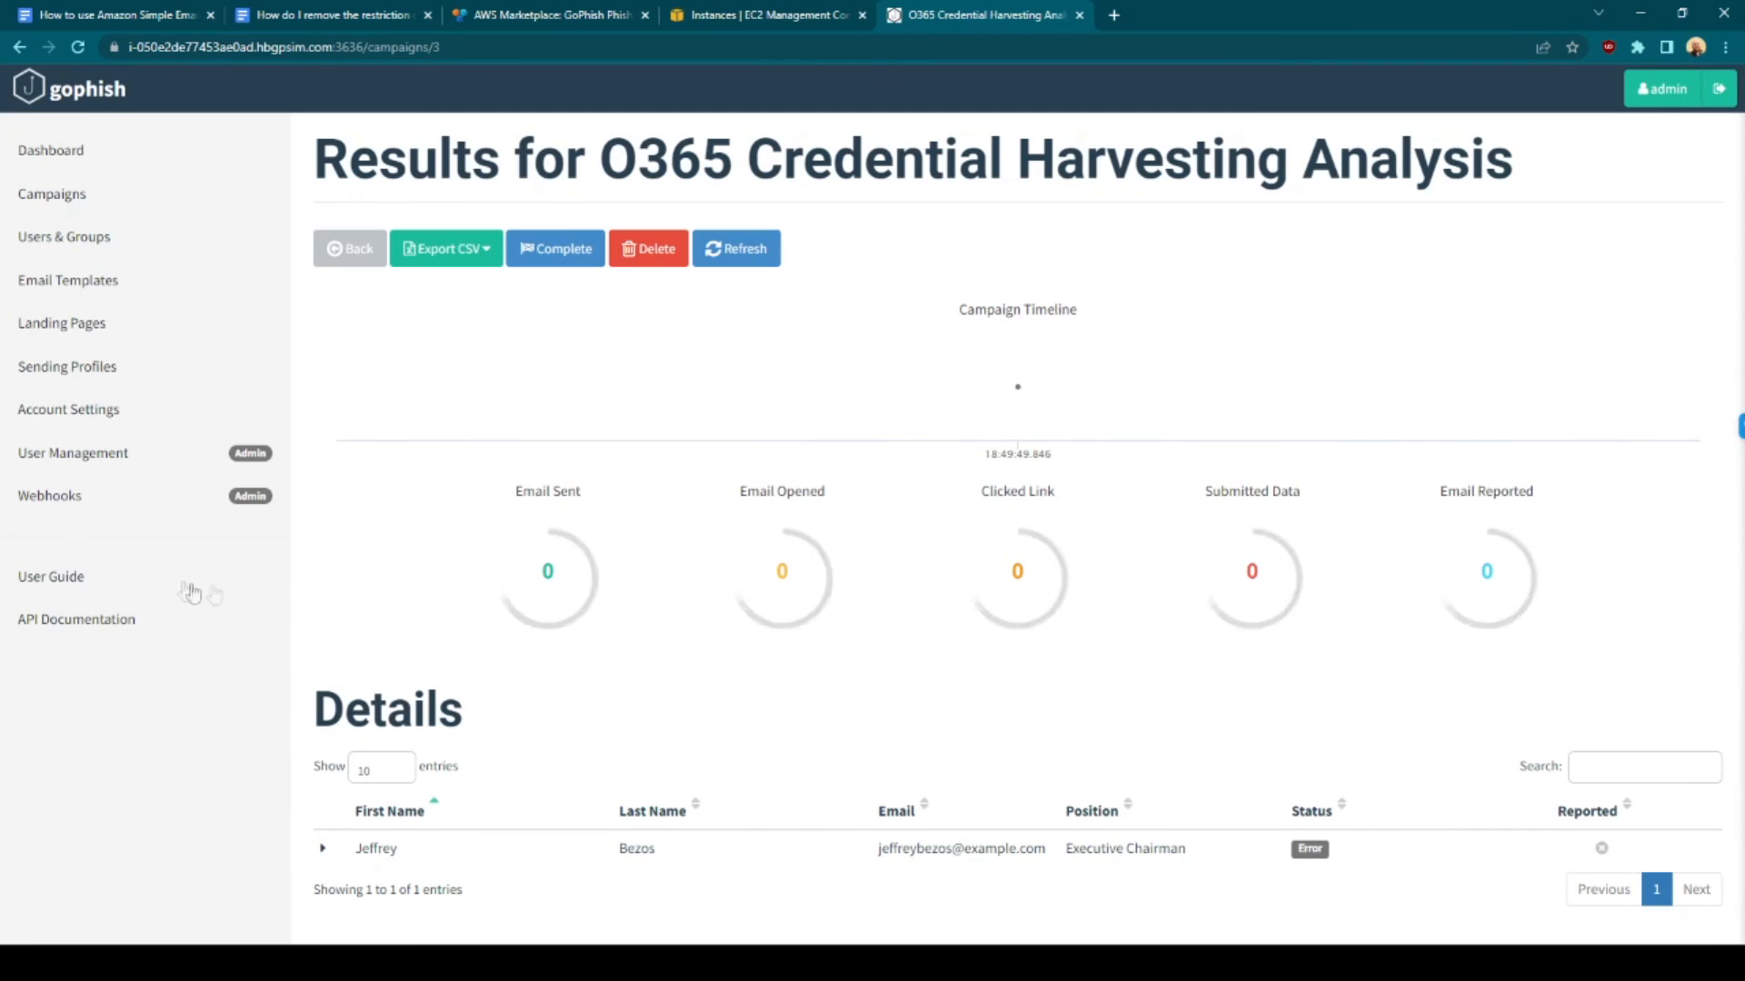
{"action": "left_click", "coordinate": [446, 248]}
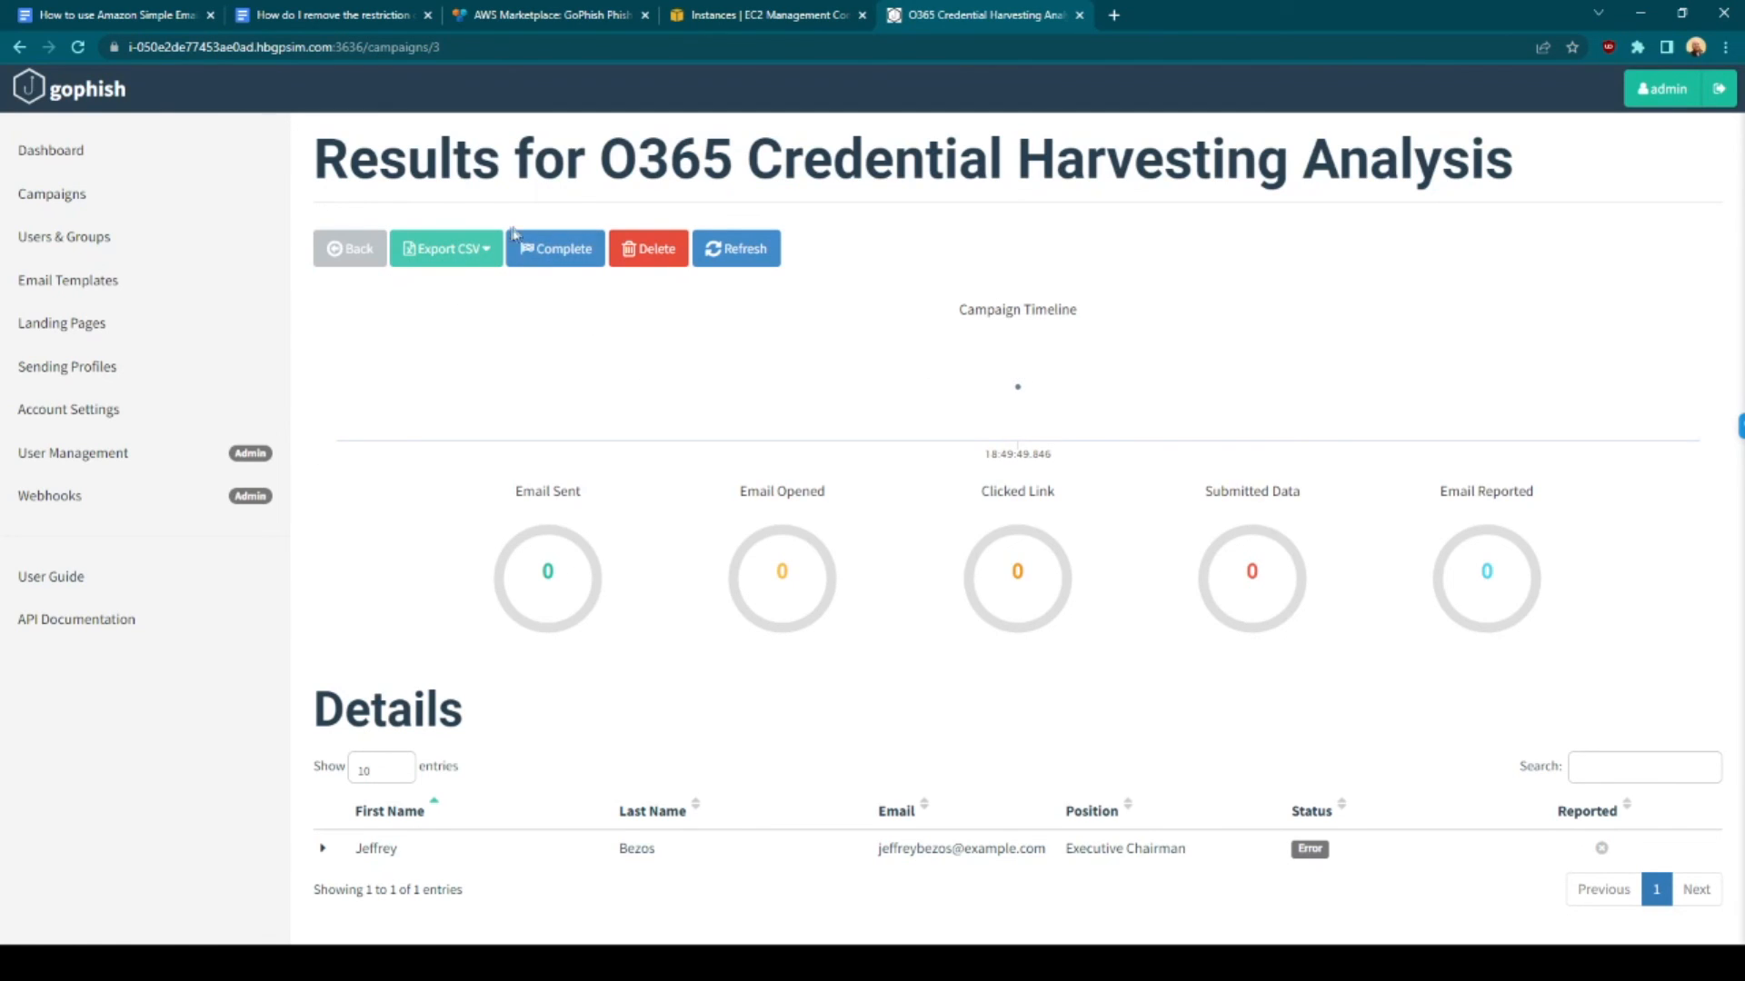
{"action": "mouse_move", "coordinate": [576, 312]}
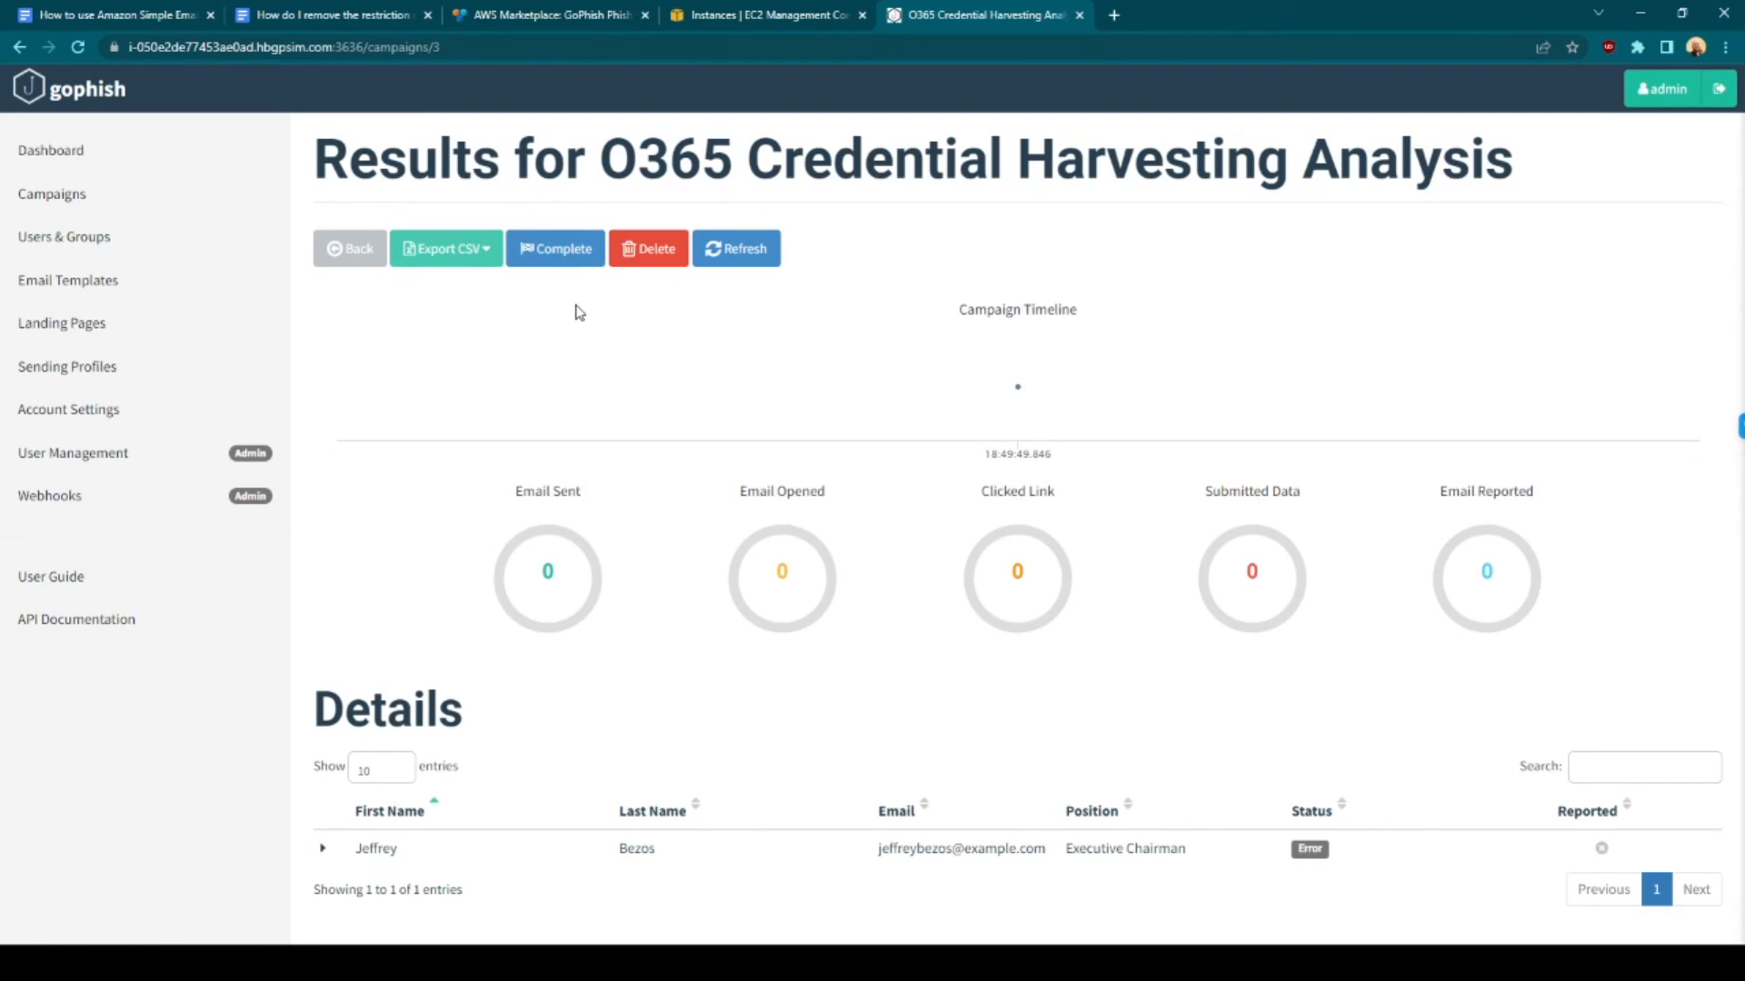
{"action": "mouse_move", "coordinate": [578, 311]}
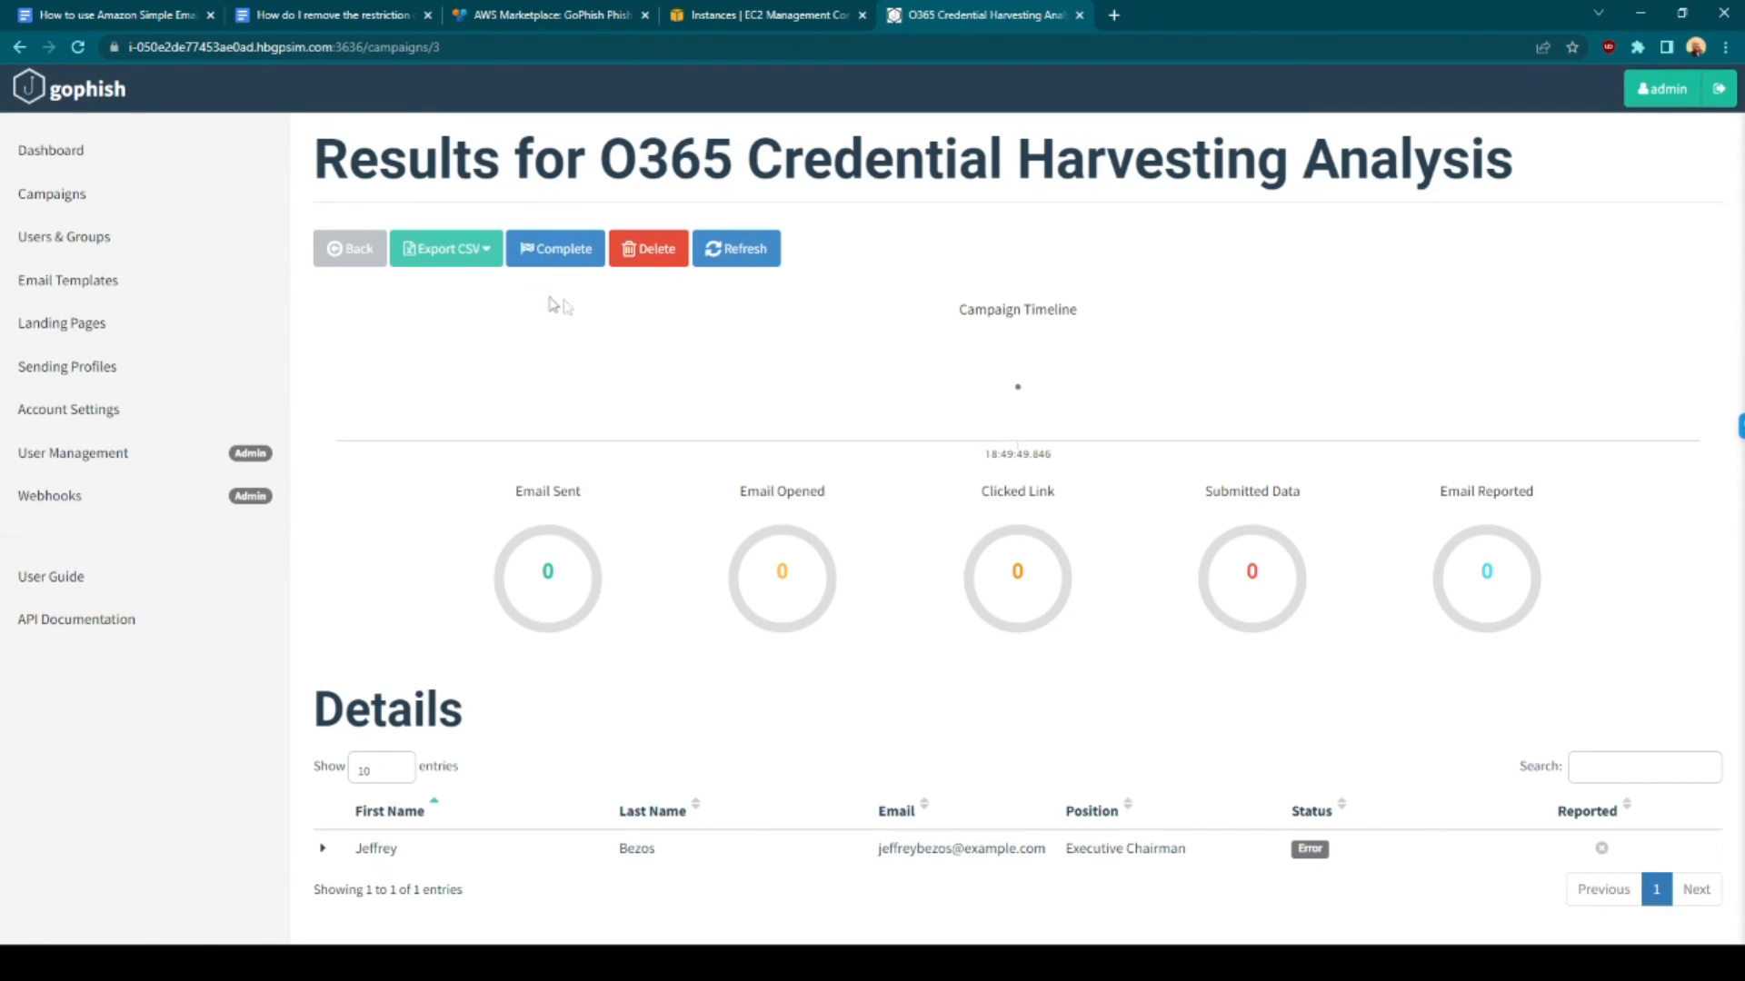
{"action": "mouse_move", "coordinate": [546, 326]}
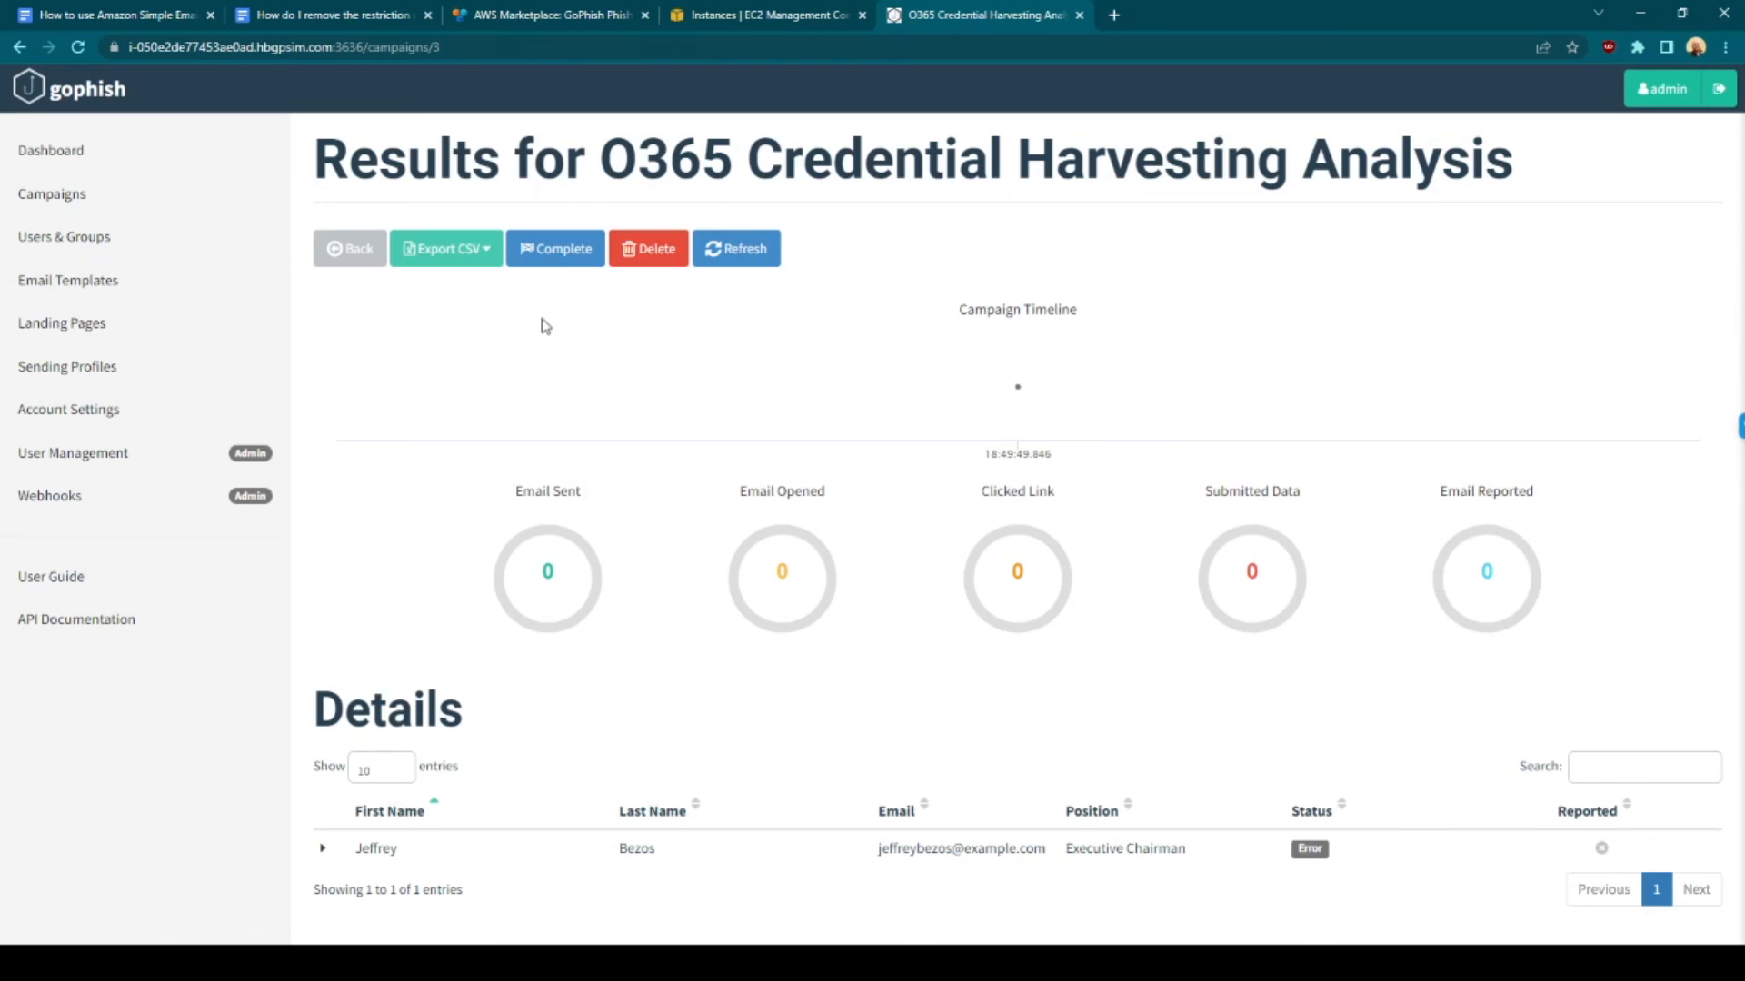
Go to the Dashboard showing zero emails sent and the O365 campaign in progress
{"action": "left_click", "coordinate": [50, 150]}
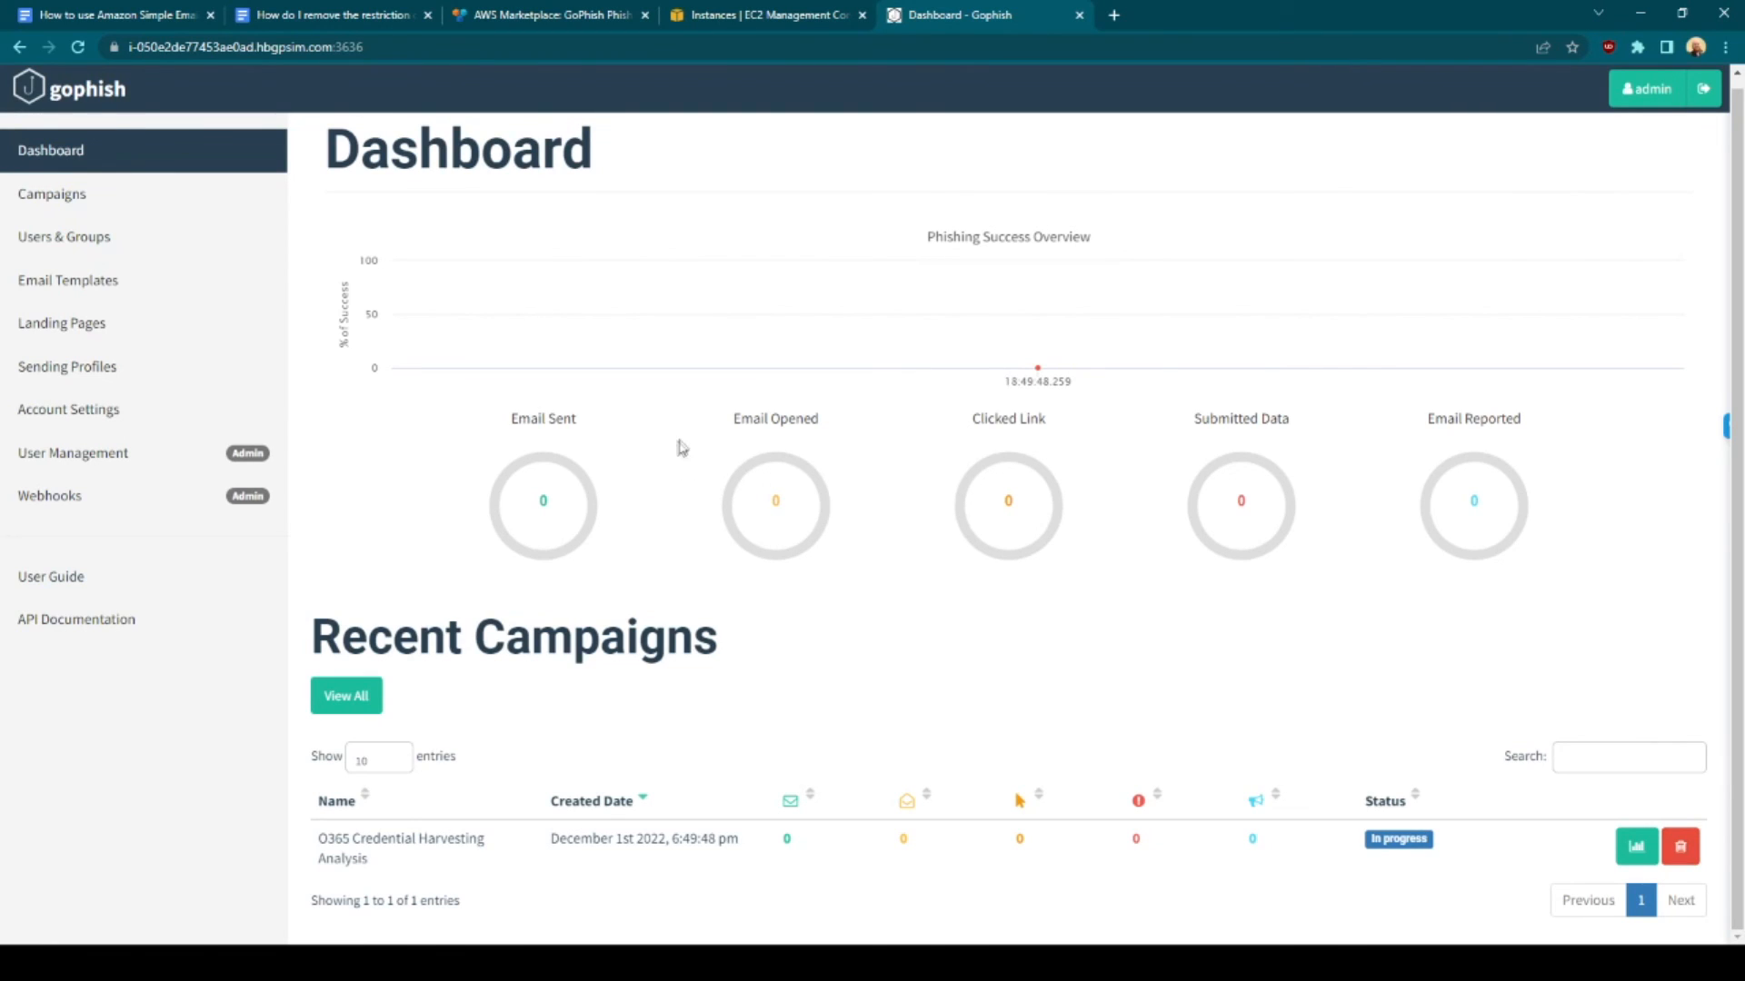
{"action": "mouse_move", "coordinate": [557, 438]}
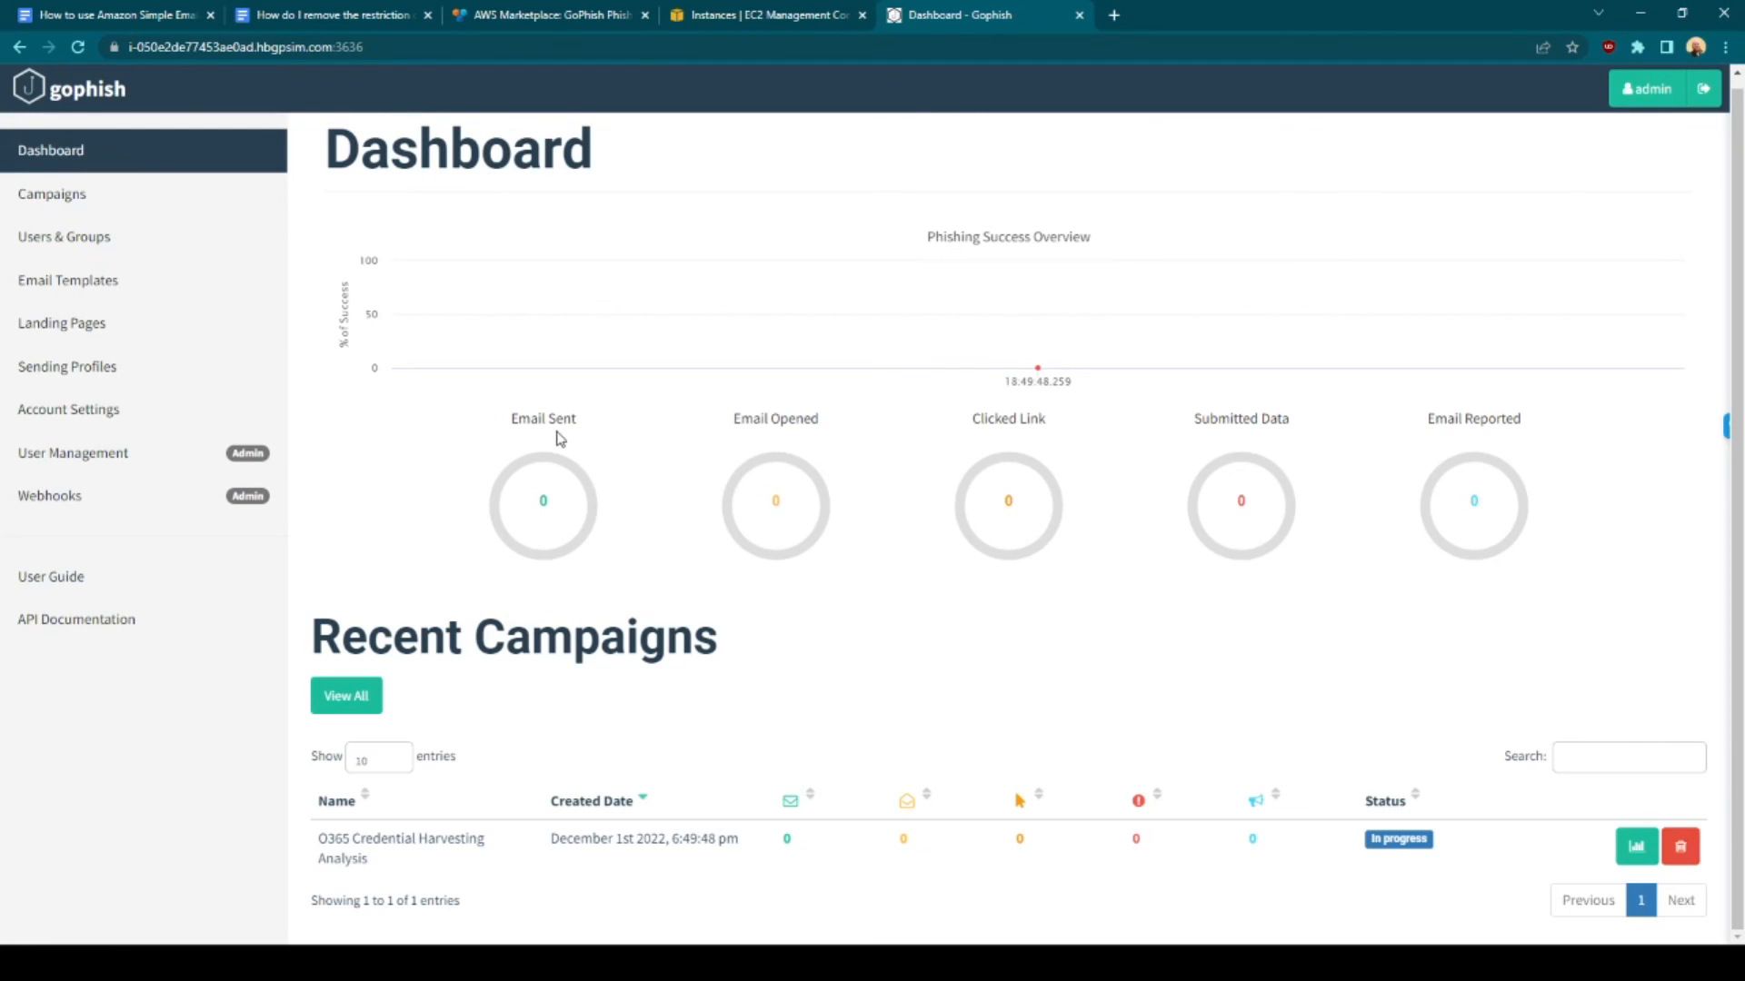